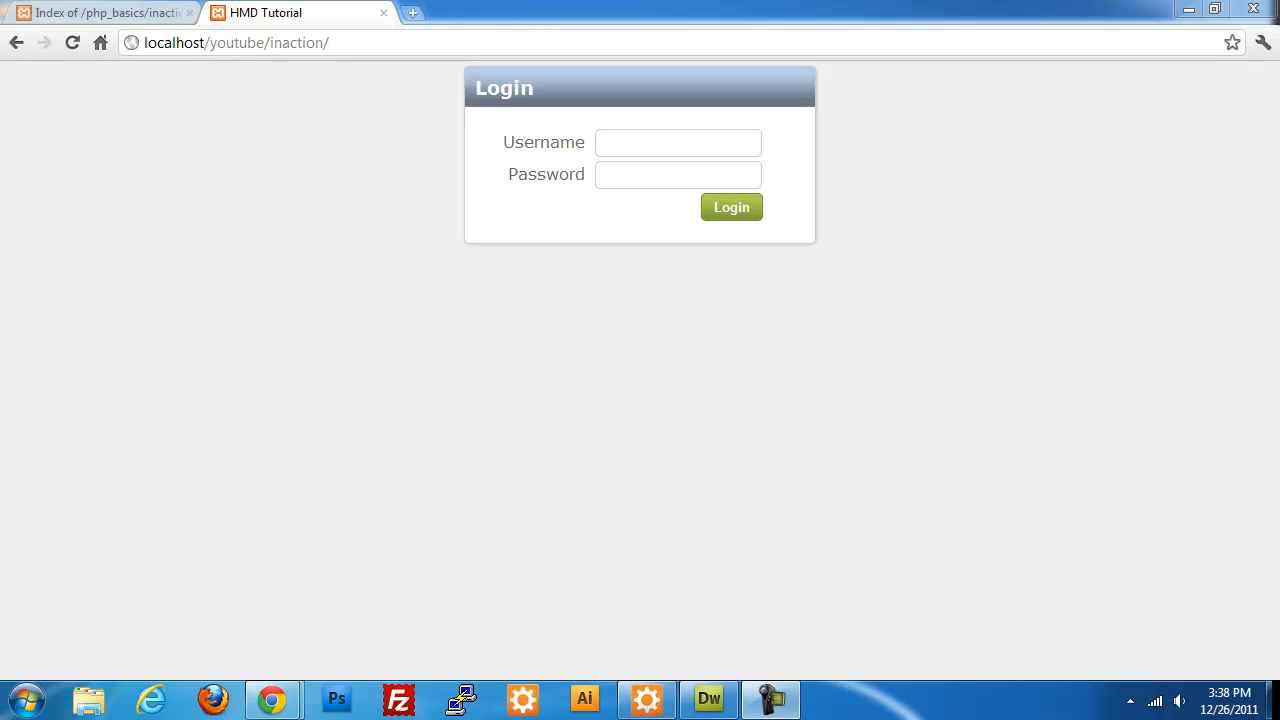
mouse_move(400, 158)
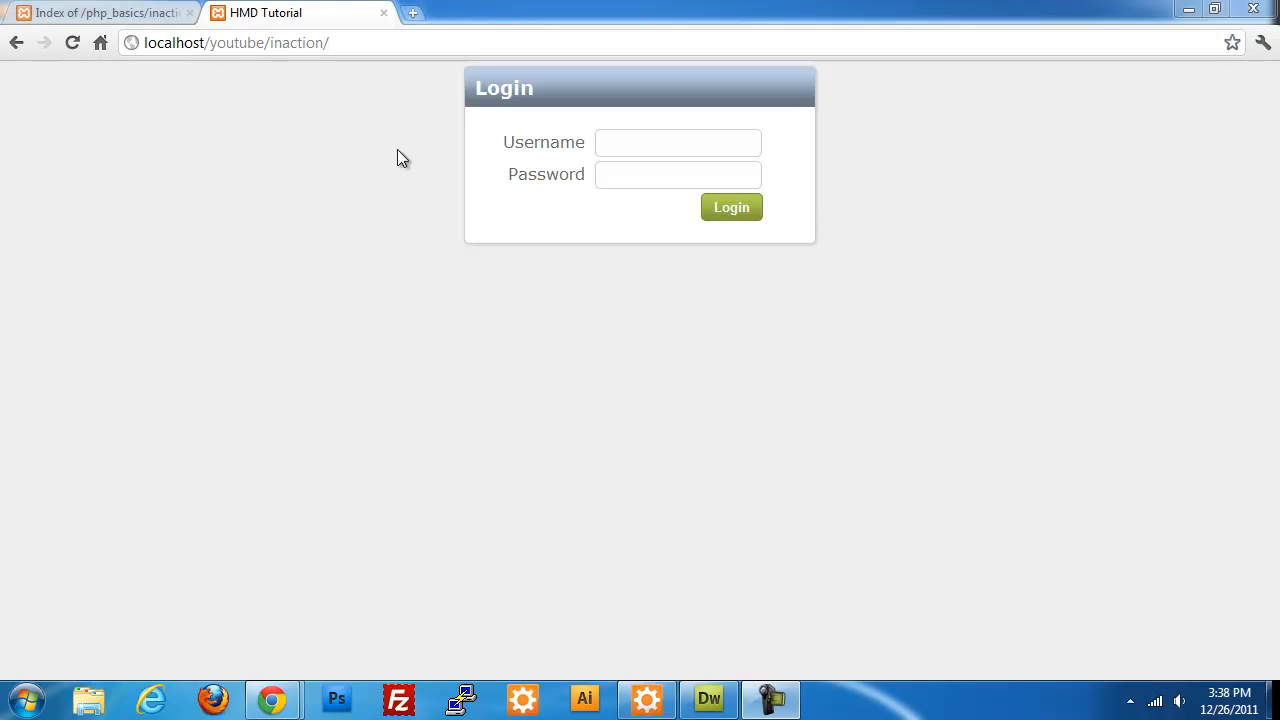
Submit wrong credentials, get the 'Login credentials incorrect!' warning, and retype username 'nick'.
click(678, 142)
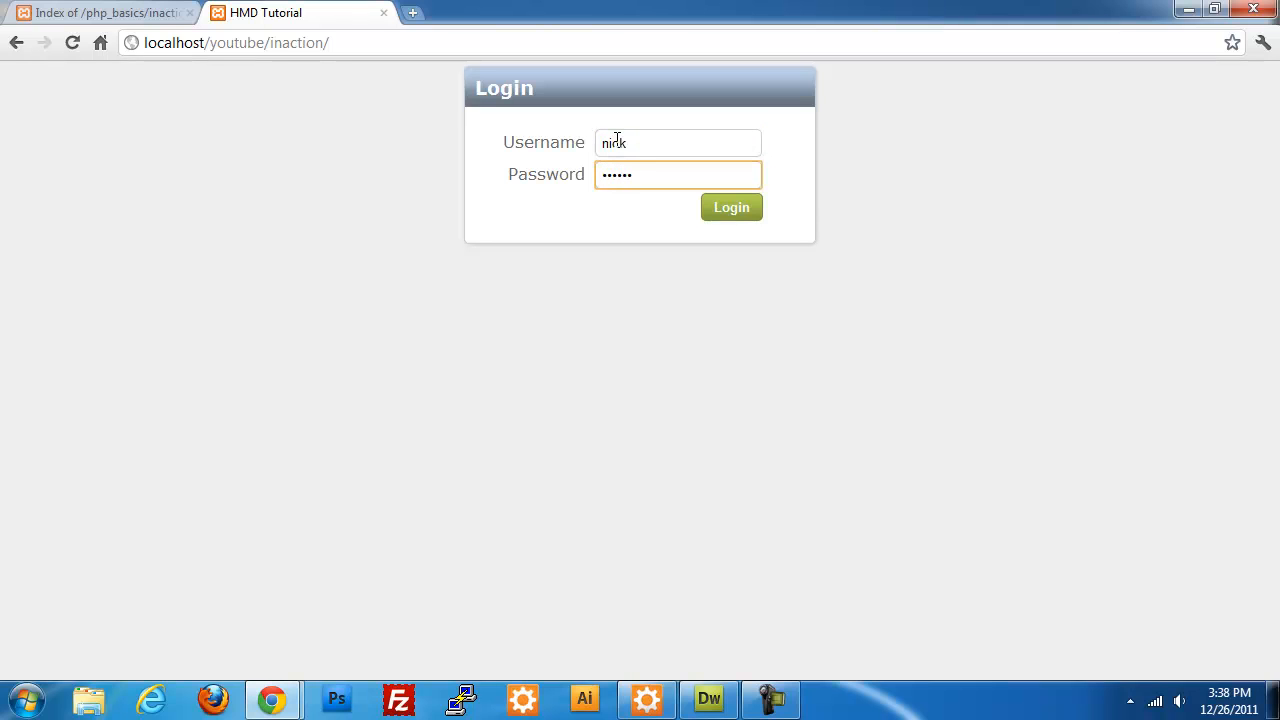
click(731, 207)
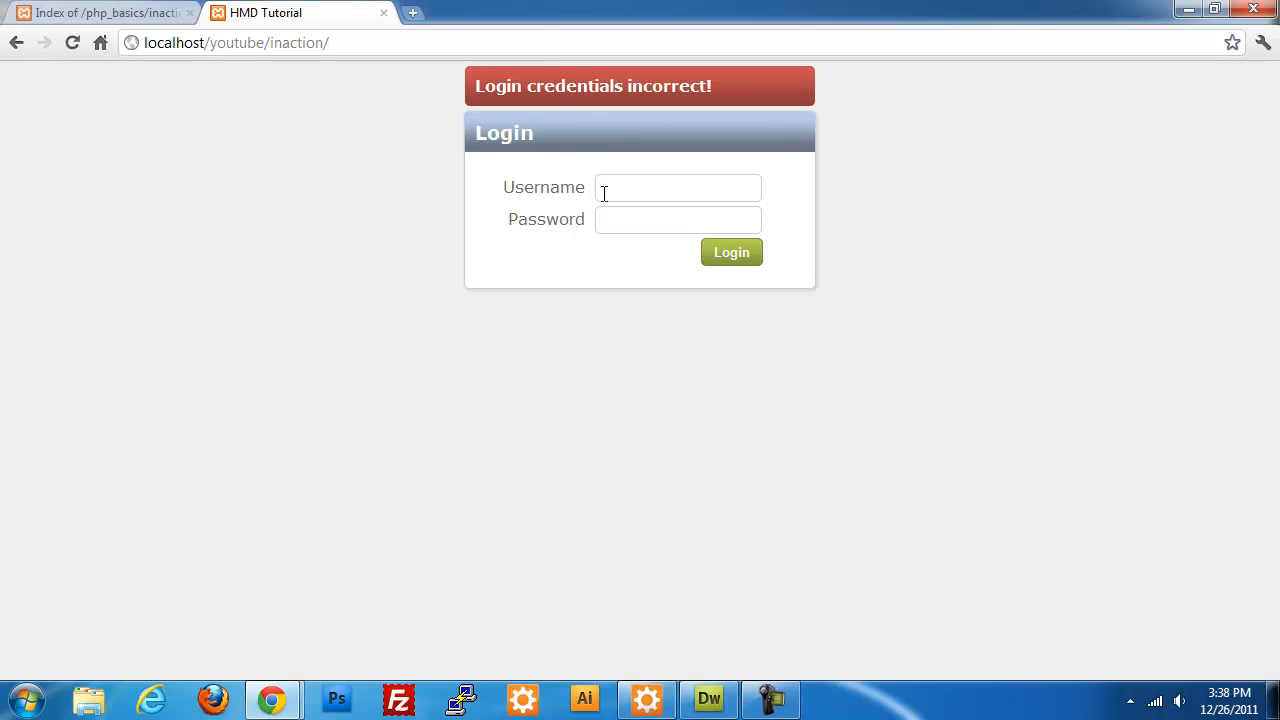
text(nick)
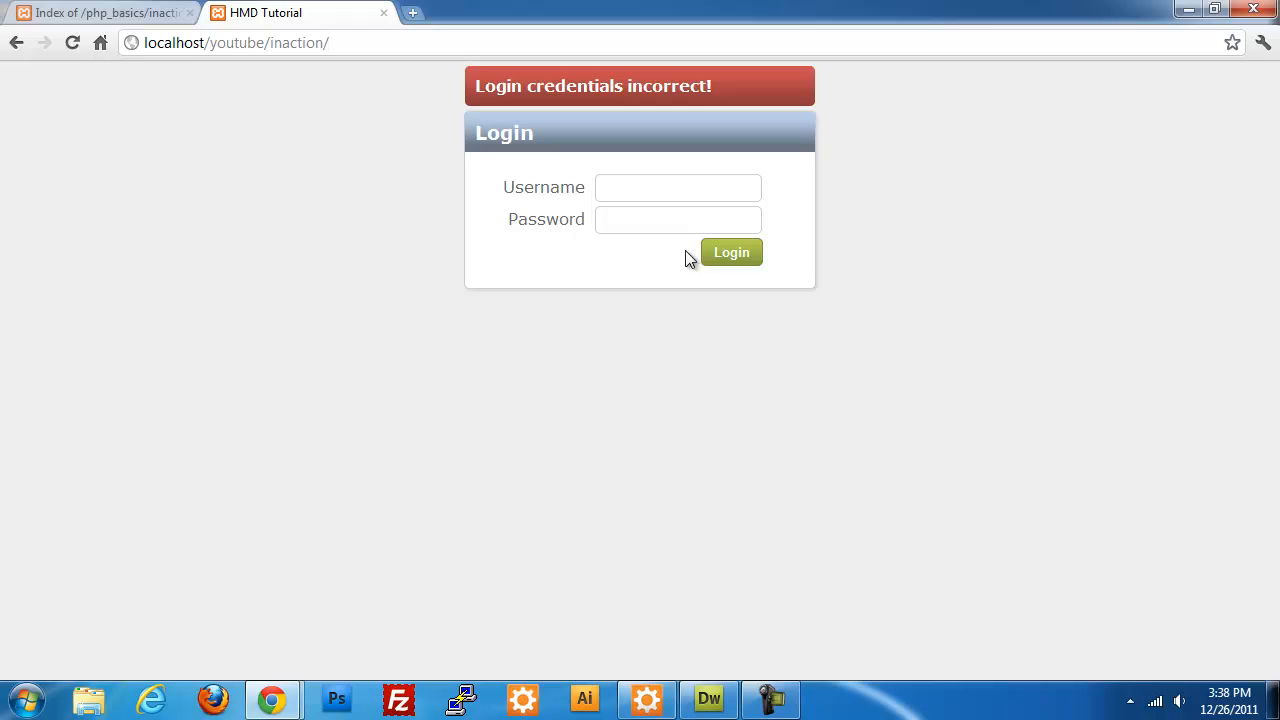
text(nick)
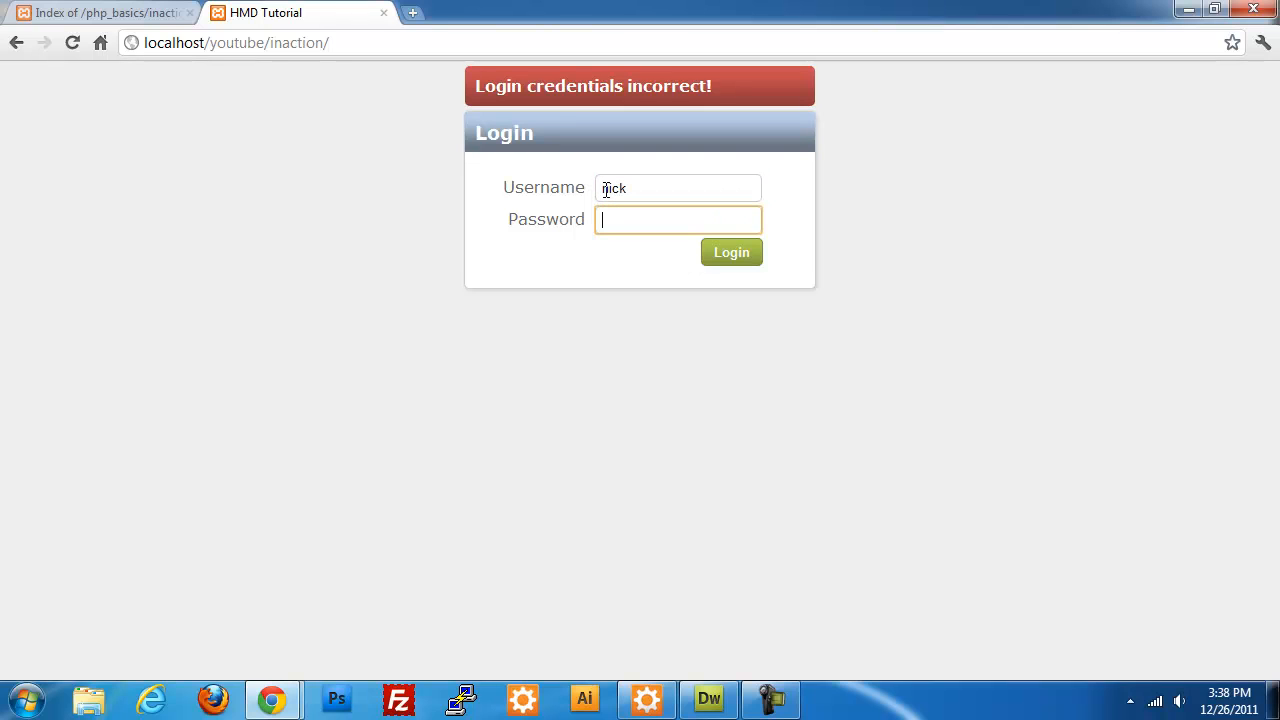
Log in to see Co-workers, Friends and Nicks lists, log out, and close the tutorial tab.
click(731, 252)
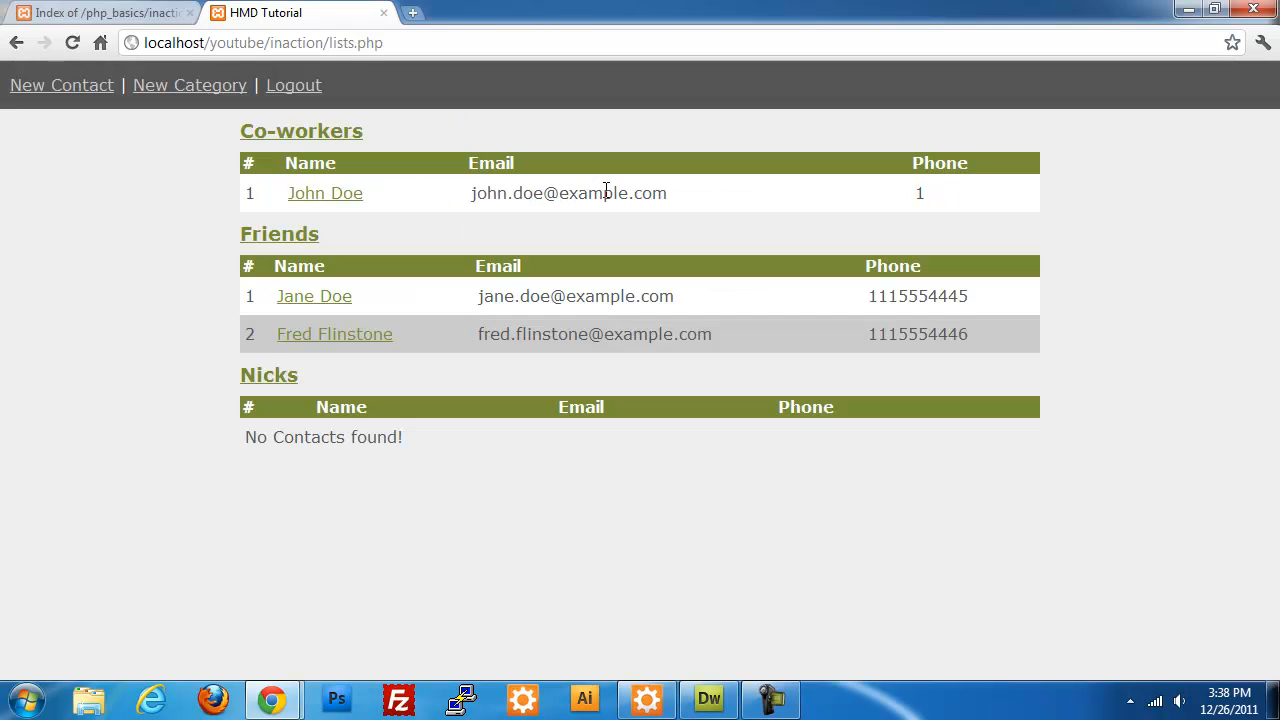
mouse_move(350, 197)
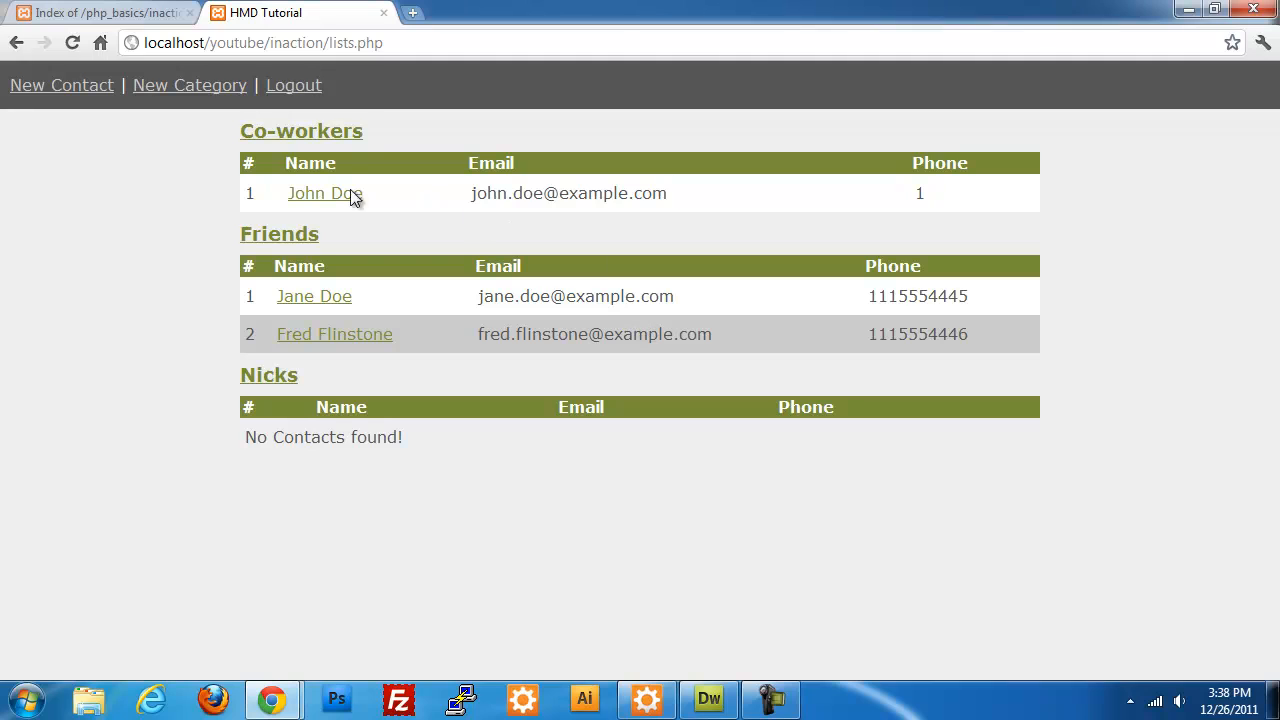
mouse_move(817, 303)
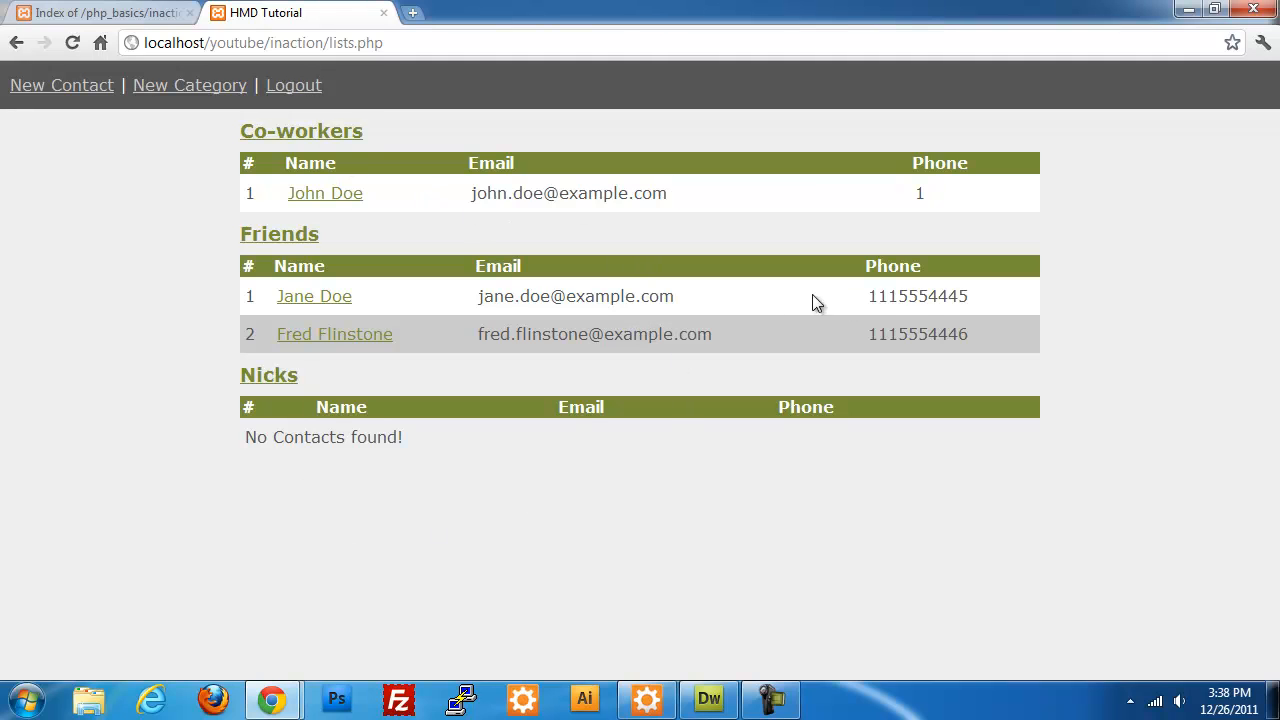
mouse_move(880, 290)
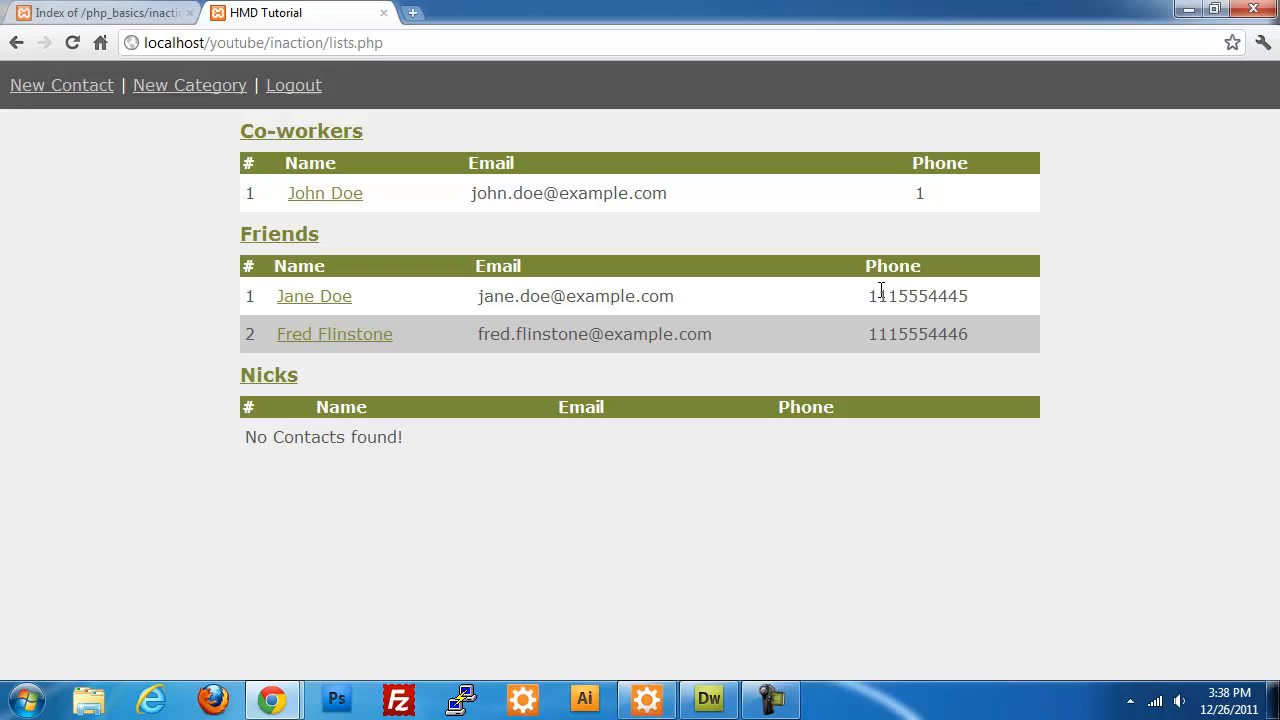
mouse_move(910, 330)
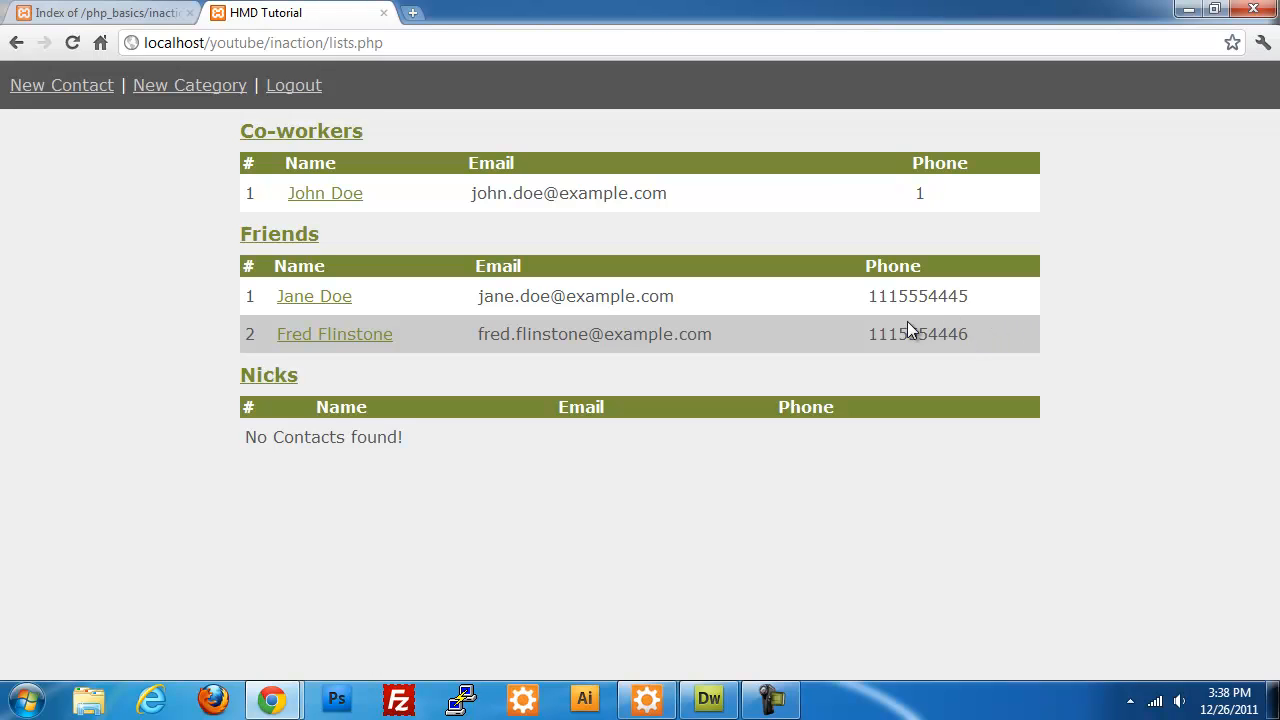
mouse_move(705, 275)
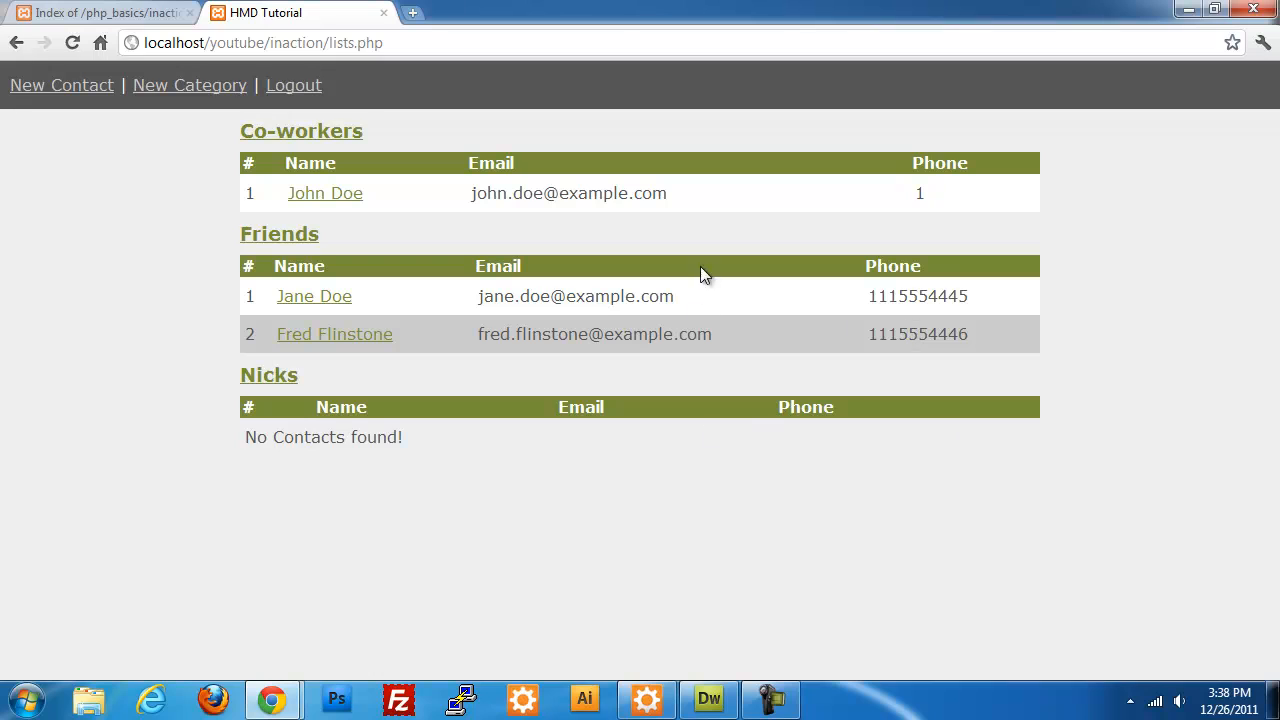
mouse_move(618, 443)
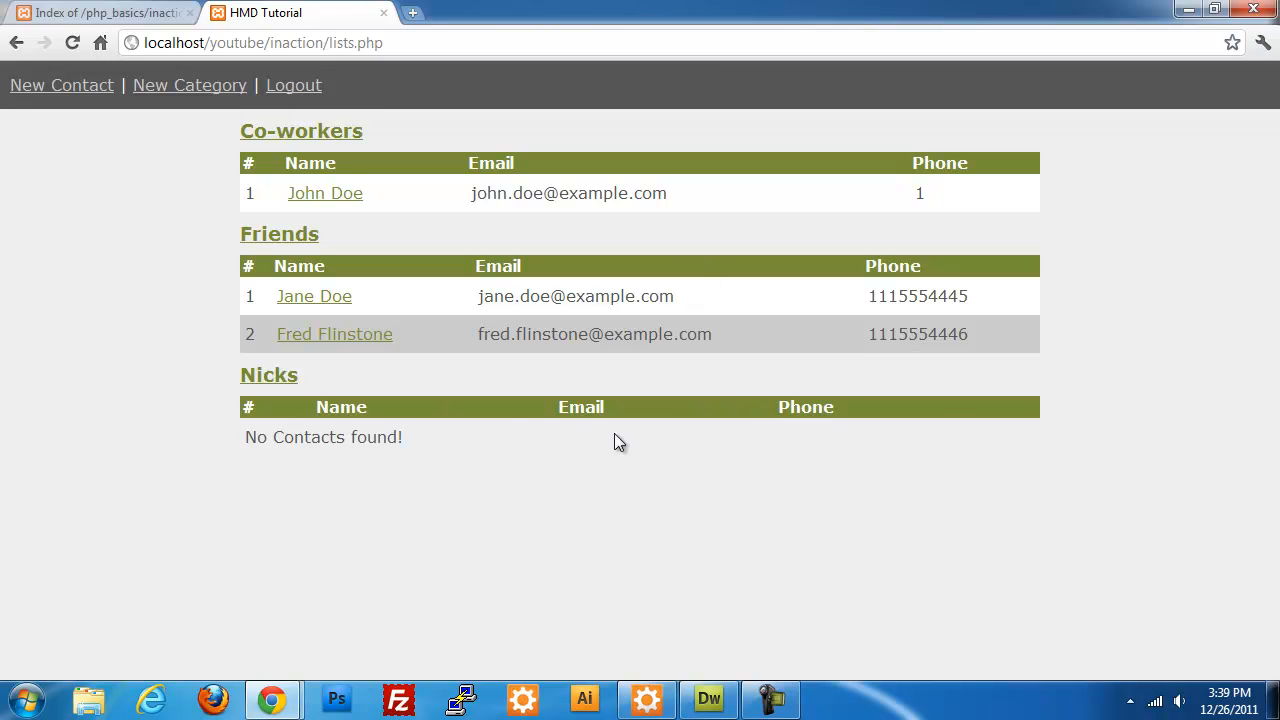
mouse_move(519, 450)
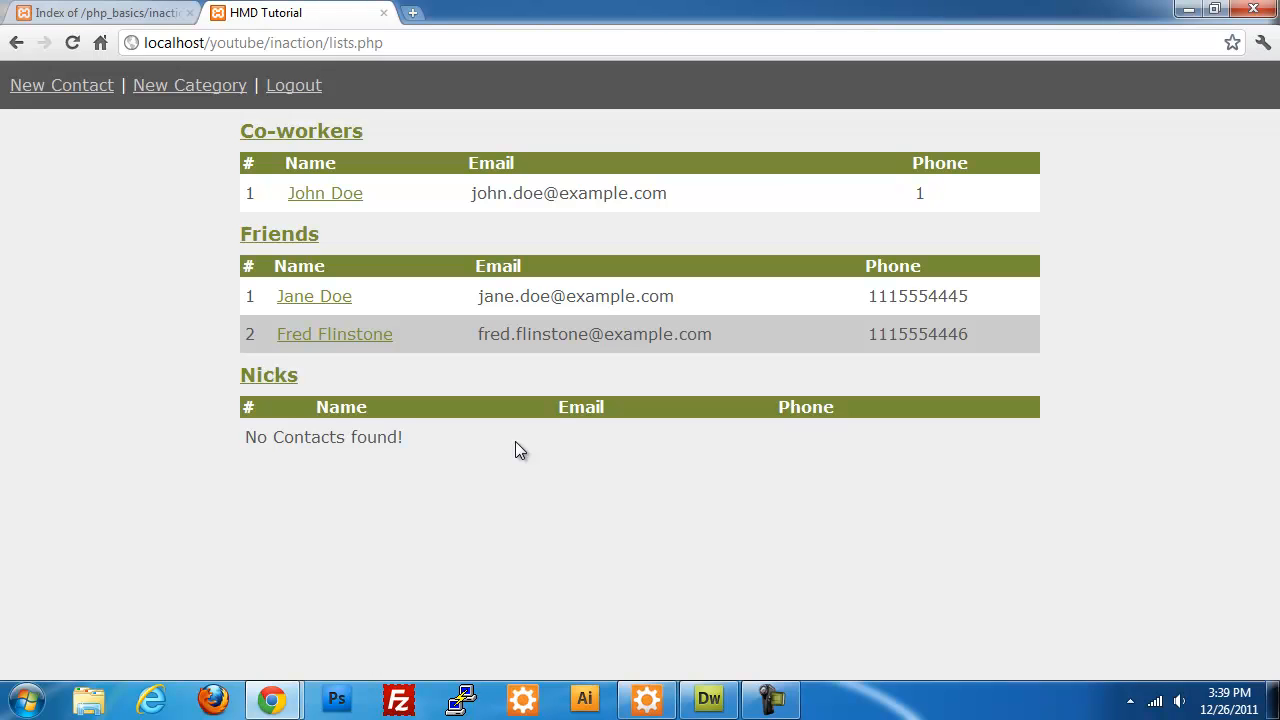
mouse_move(294, 85)
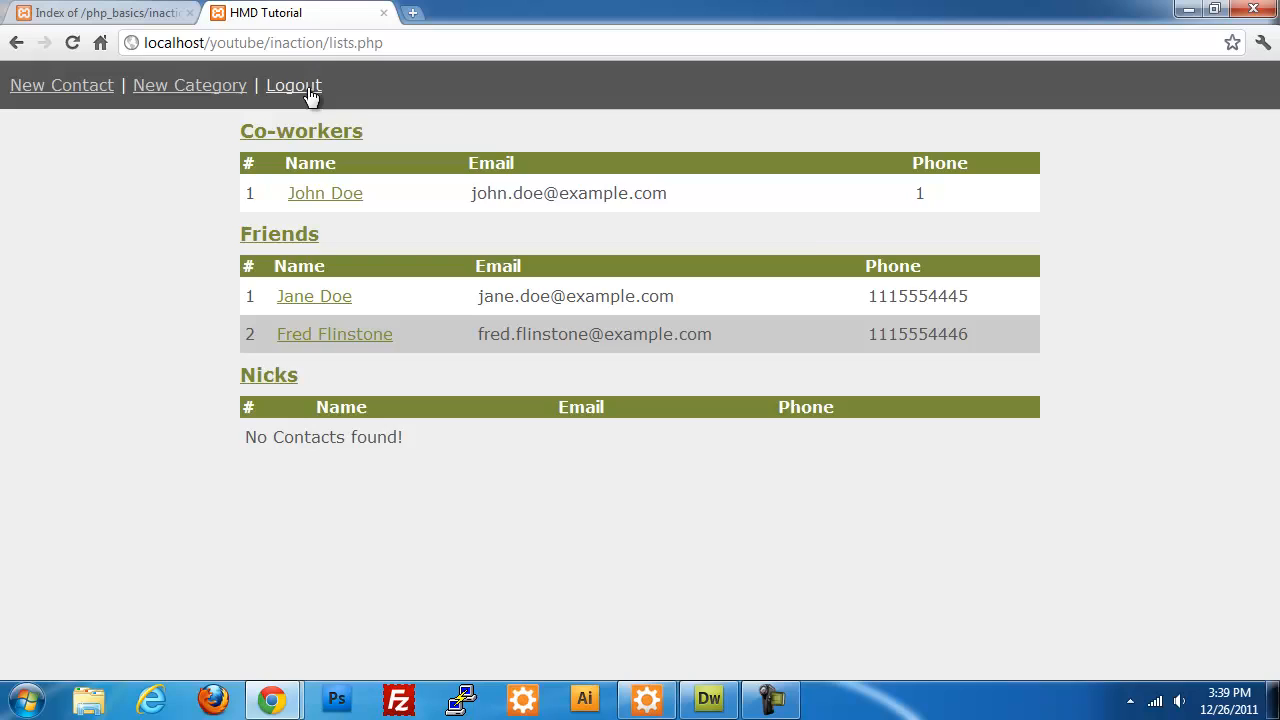
click(293, 85)
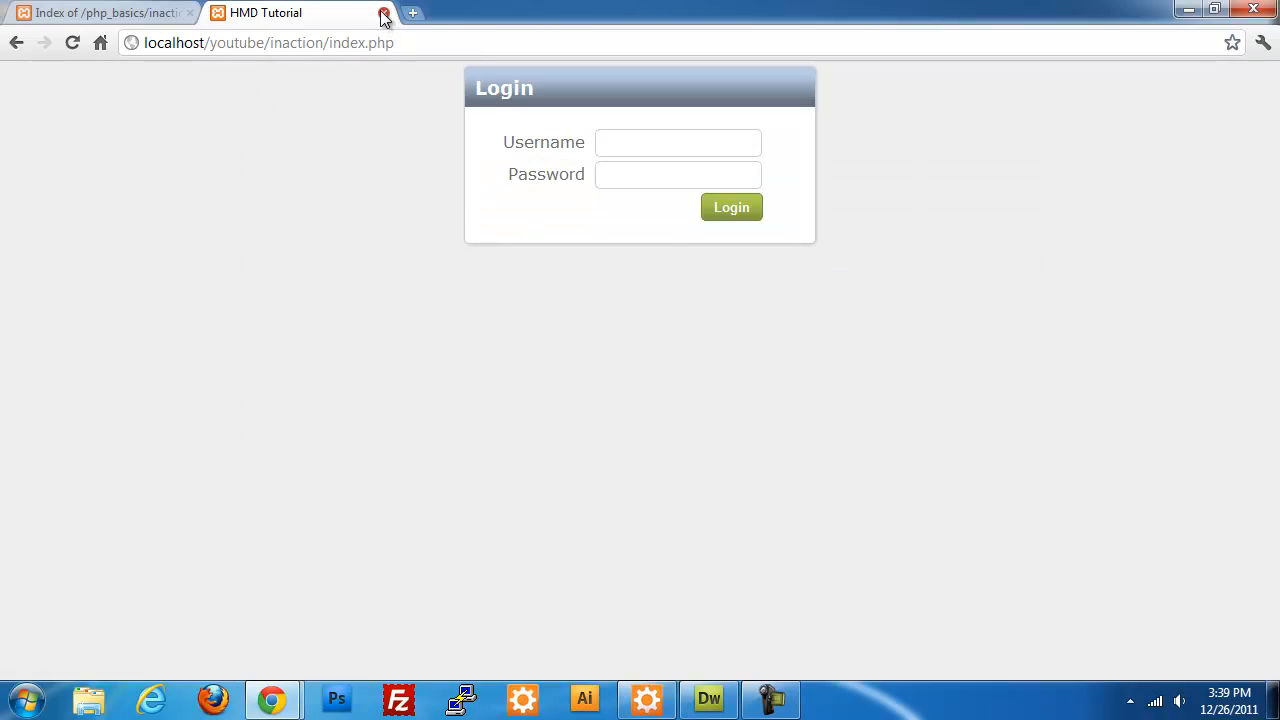
click(385, 13)
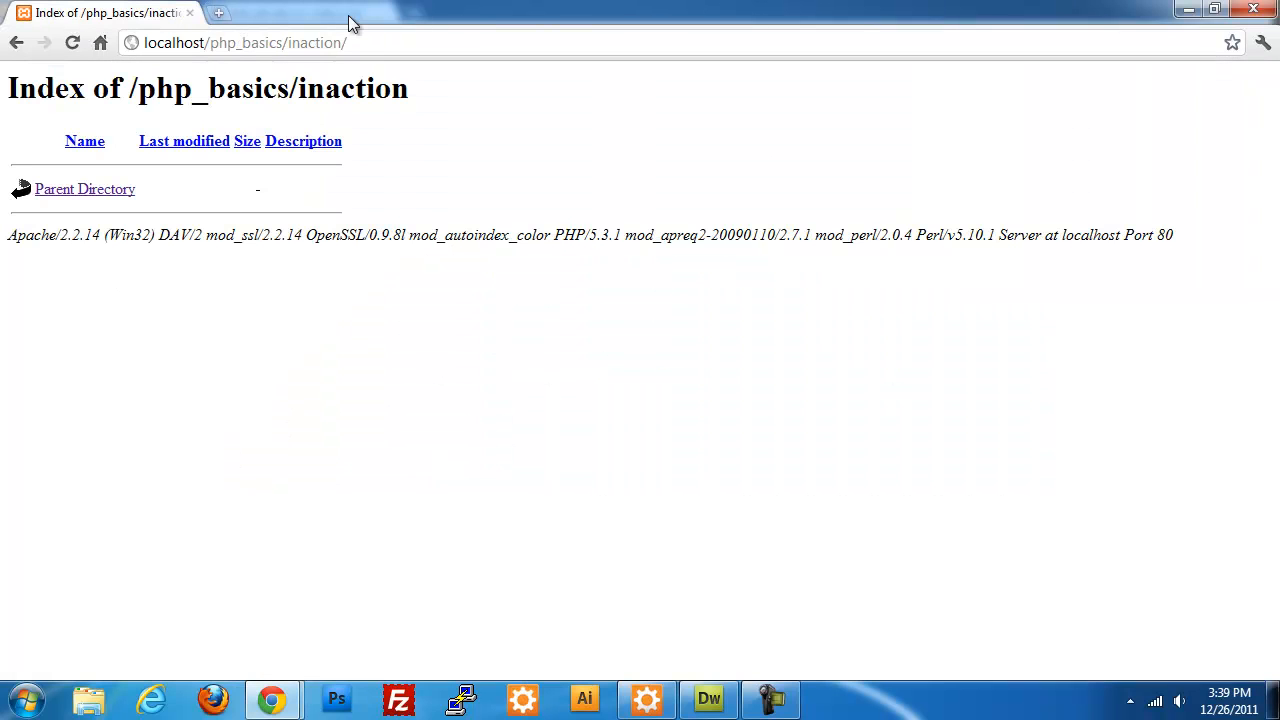
click(645, 698)
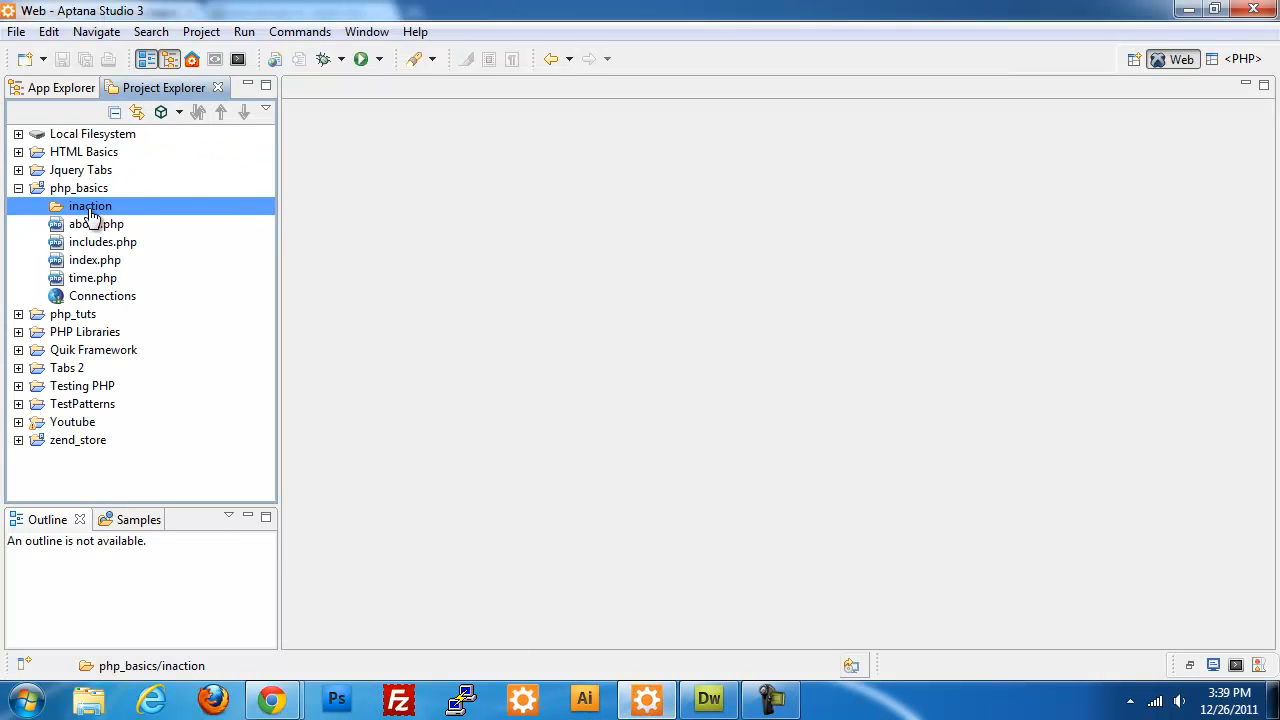
Create an empty index.php file in the inaction folder.
right_click(90, 205)
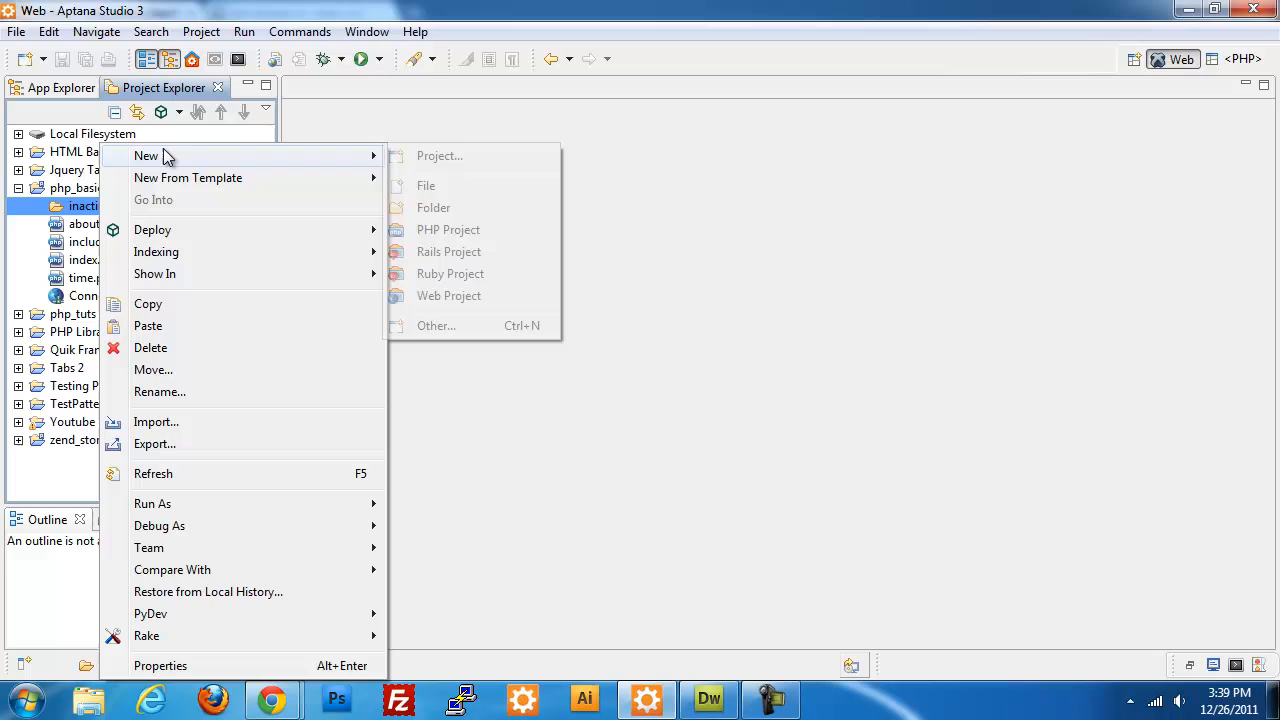
click(426, 185)
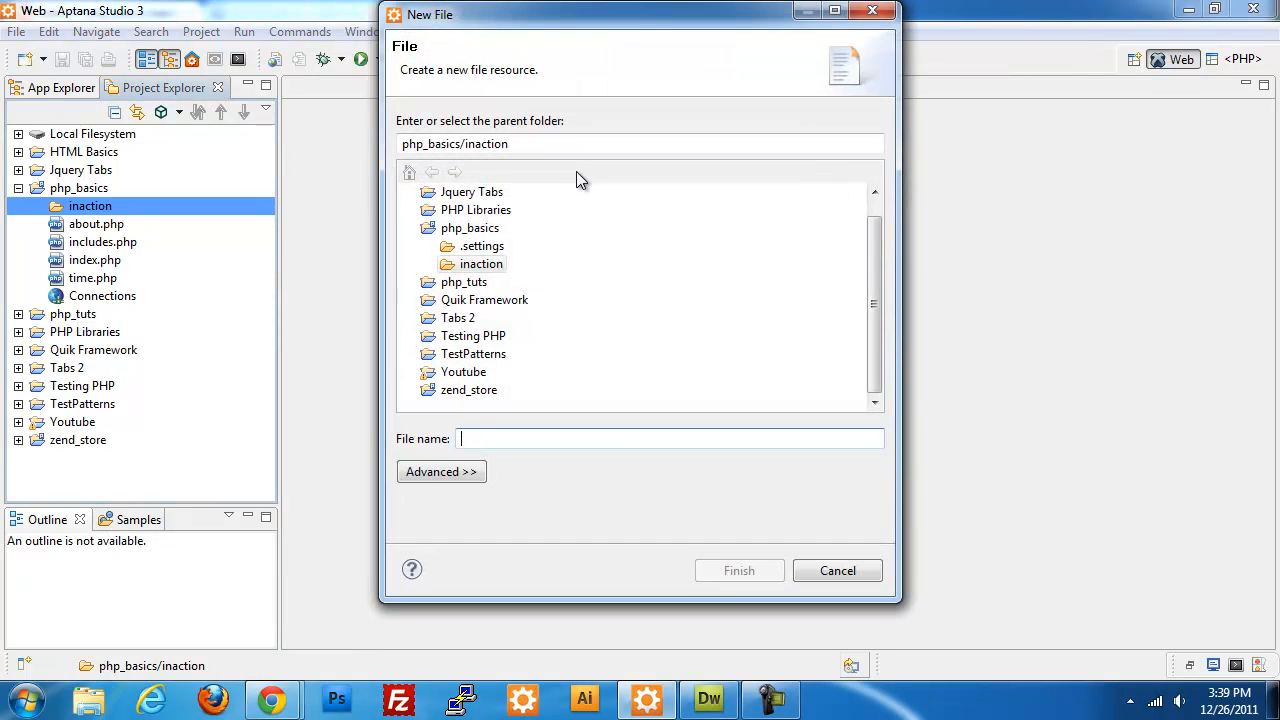
click(738, 570)
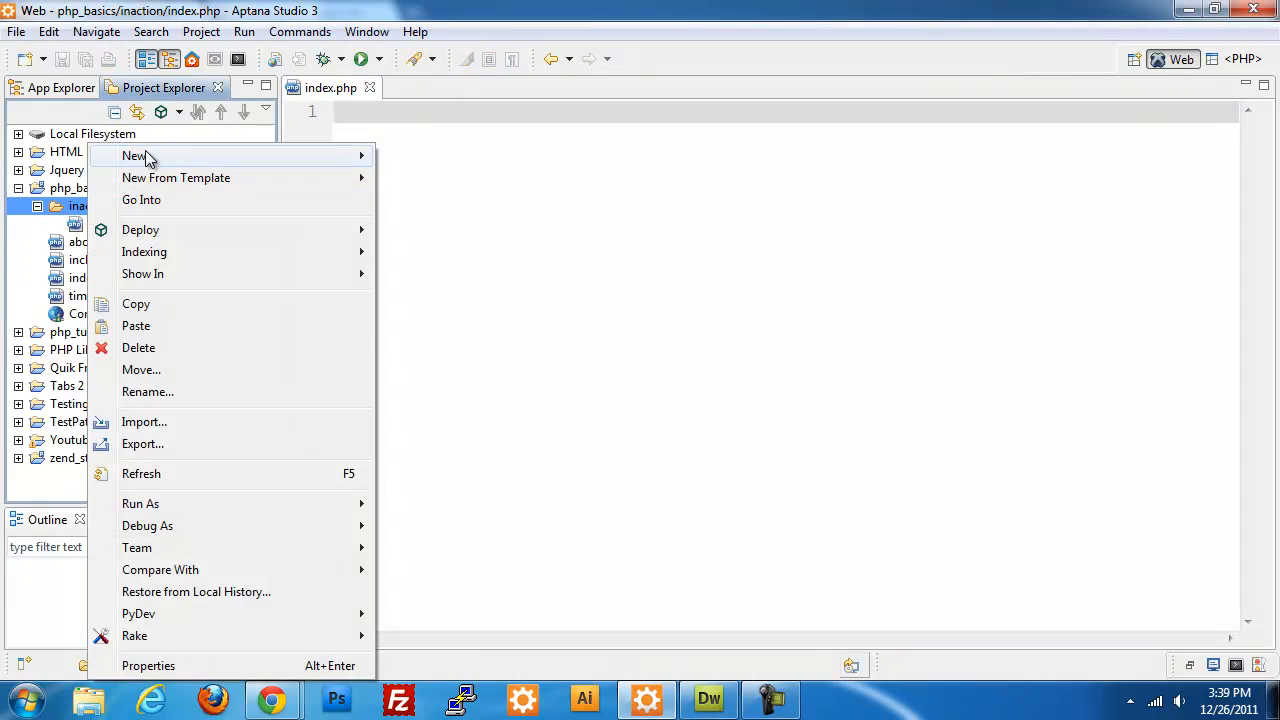
Add empty category.php and contact.php files to the inaction folder.
click(133, 156)
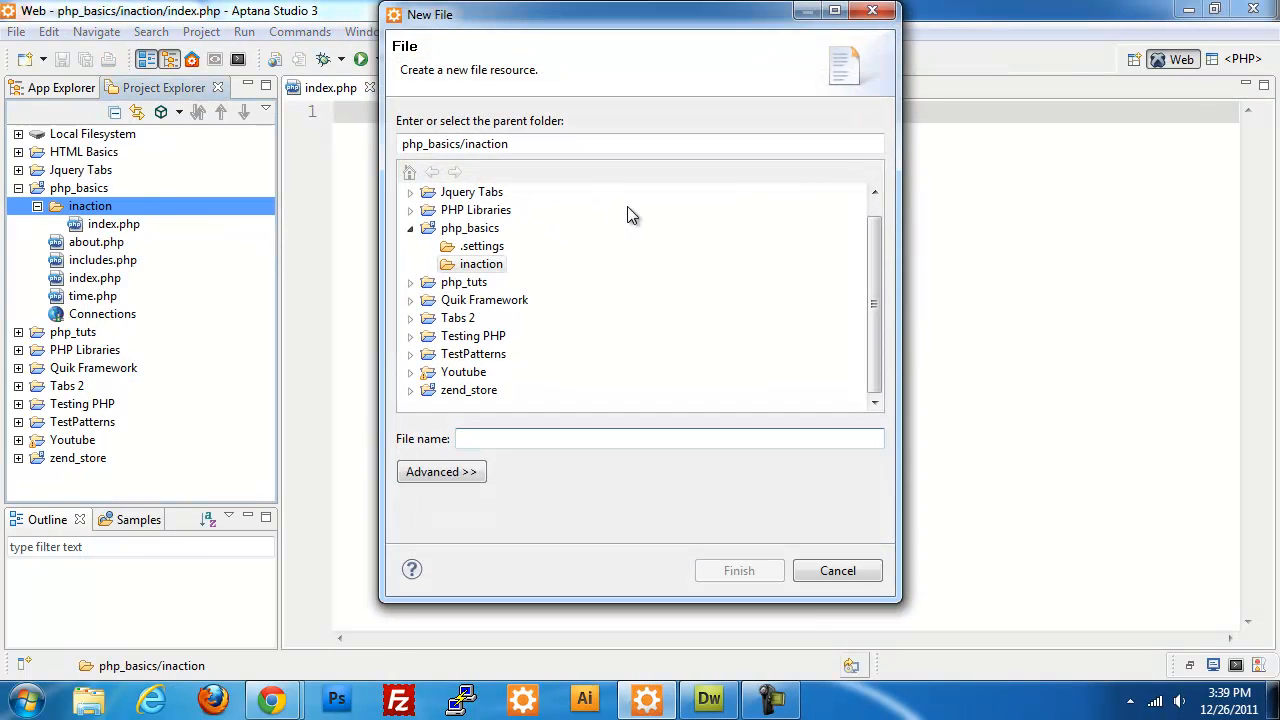
text(category.php)
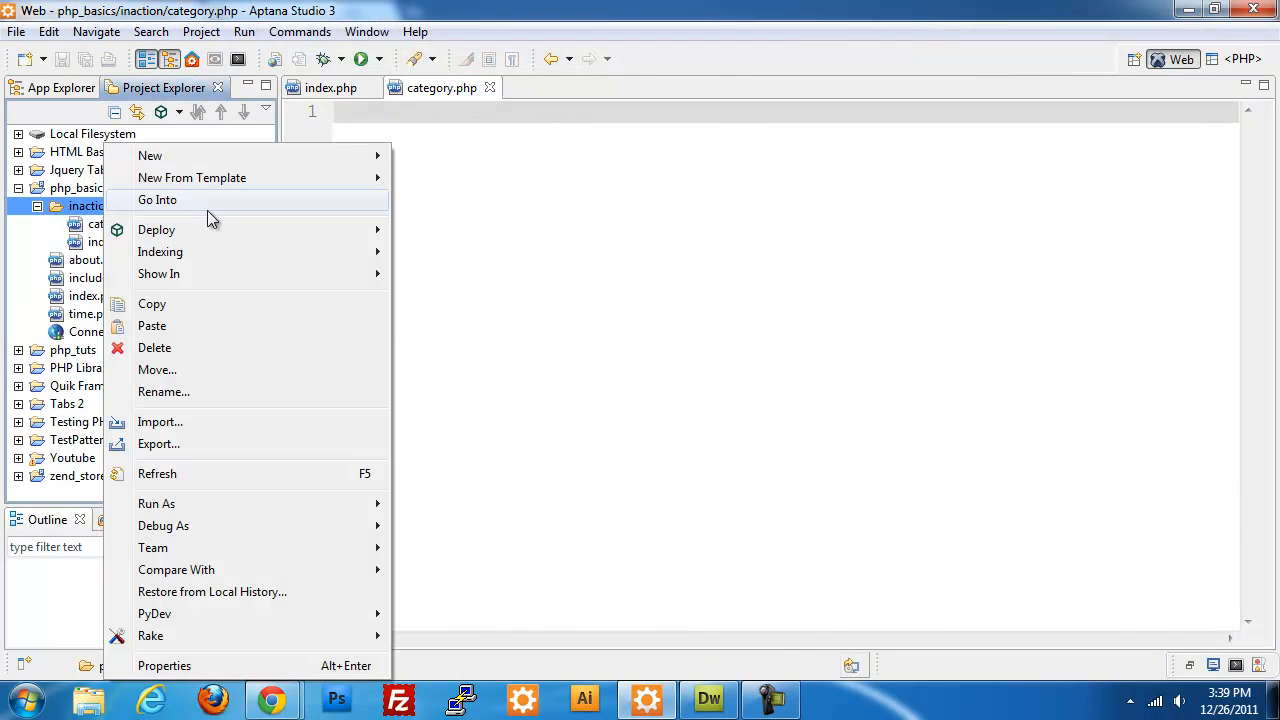
click(149, 155)
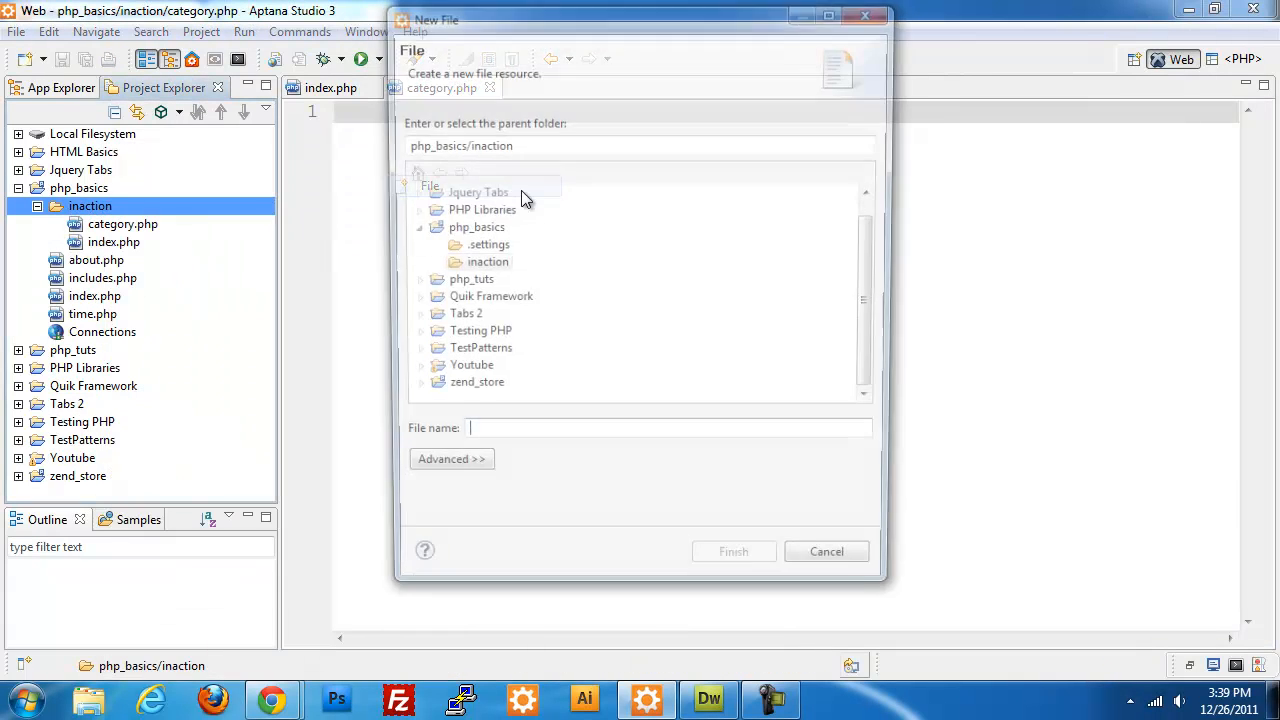
text(contact.php)
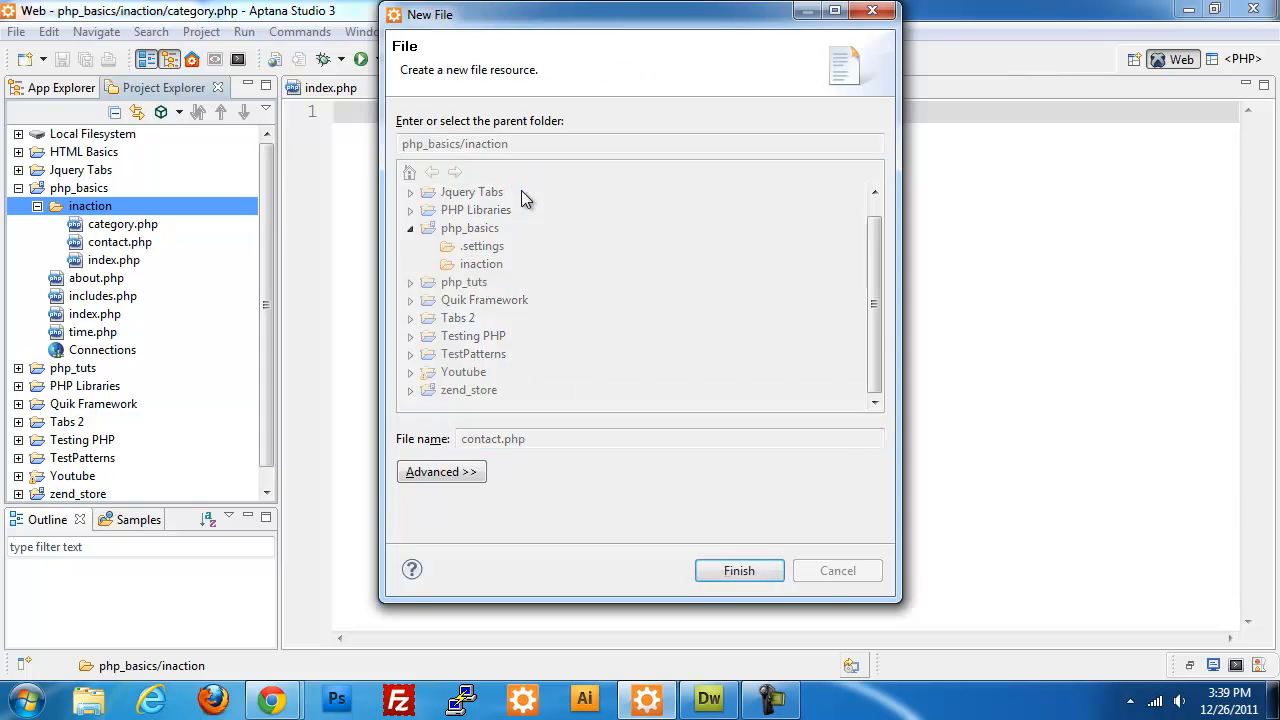
click(739, 570)
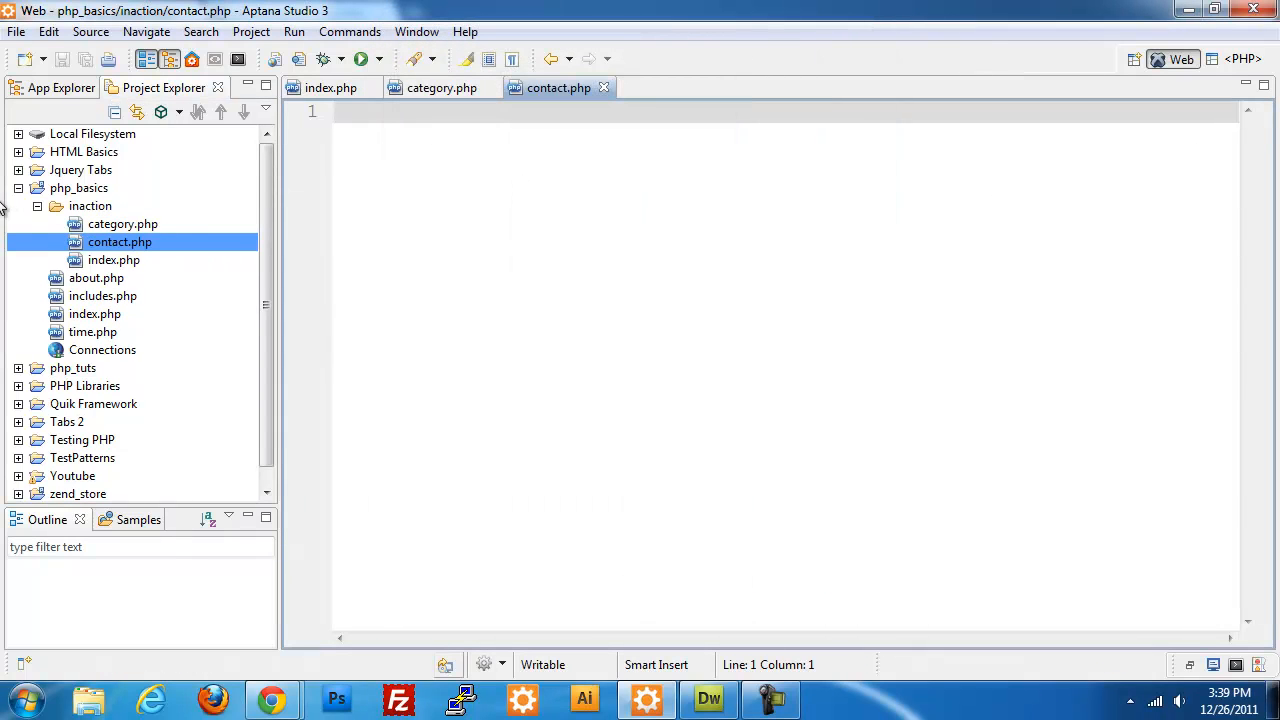
Rename list.php in the inaction folder to lists.php.
right_click(119, 241)
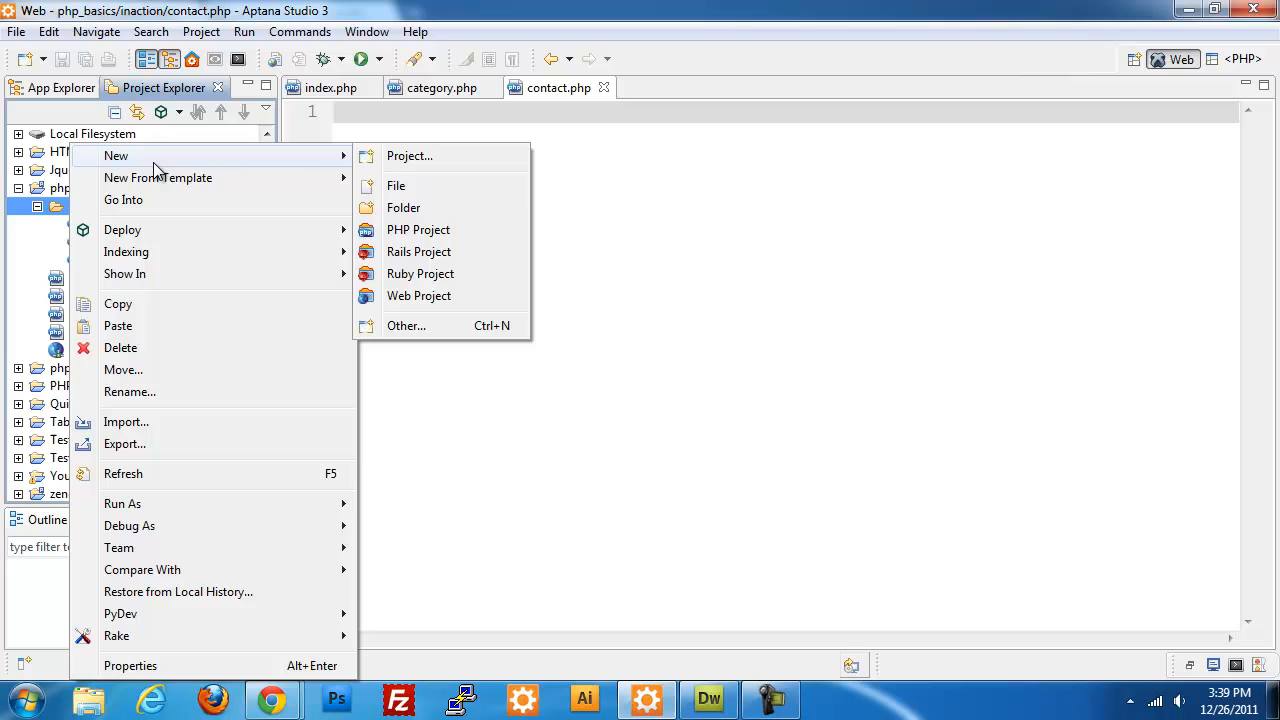
click(396, 185)
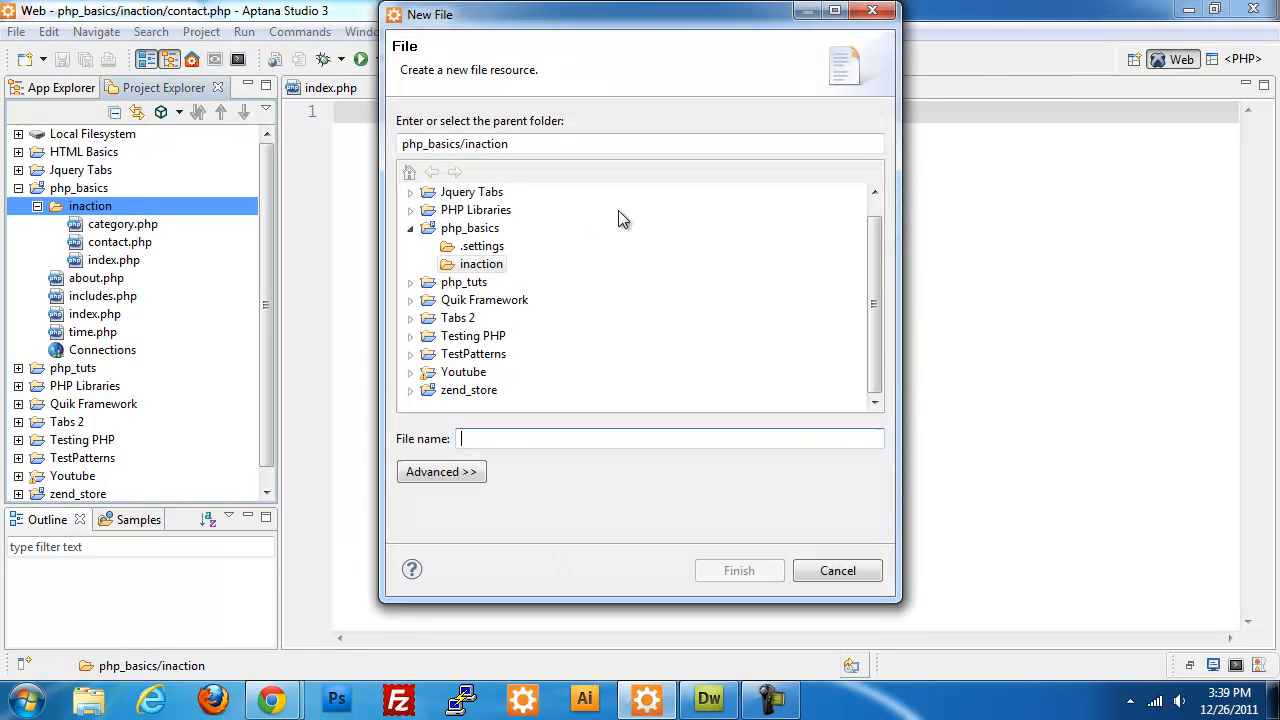
text(list.)
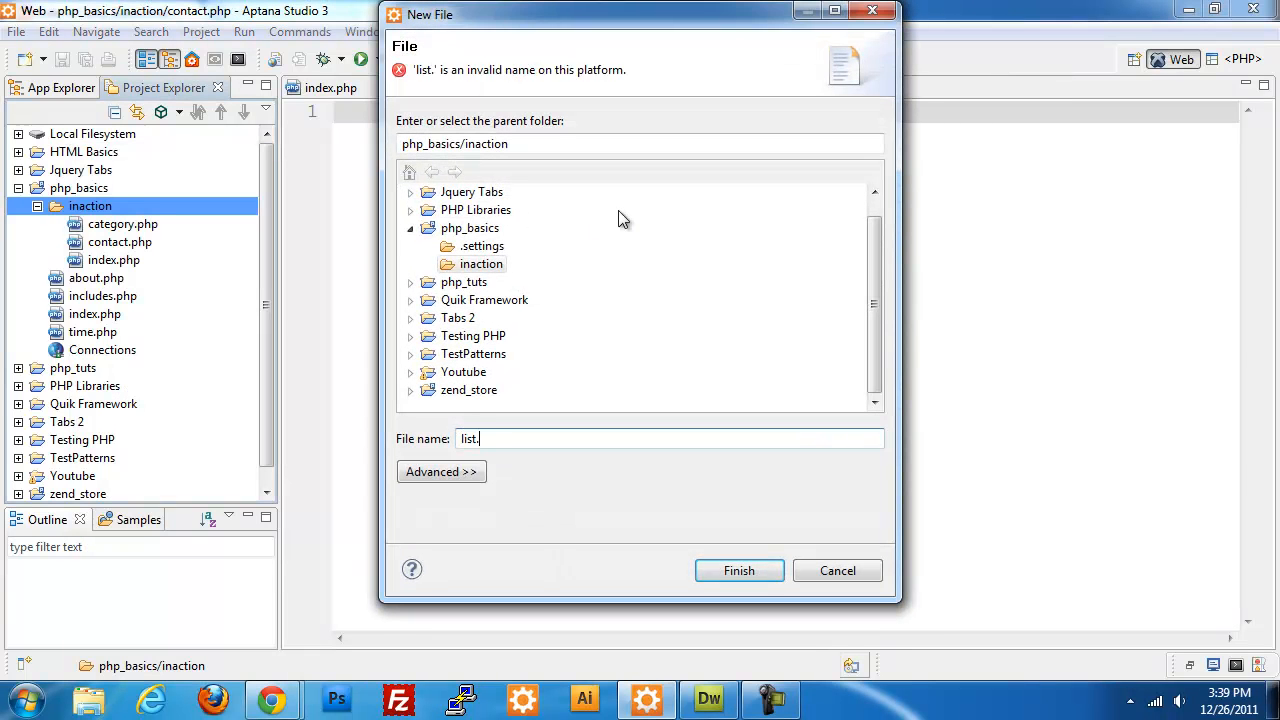
click(739, 570)
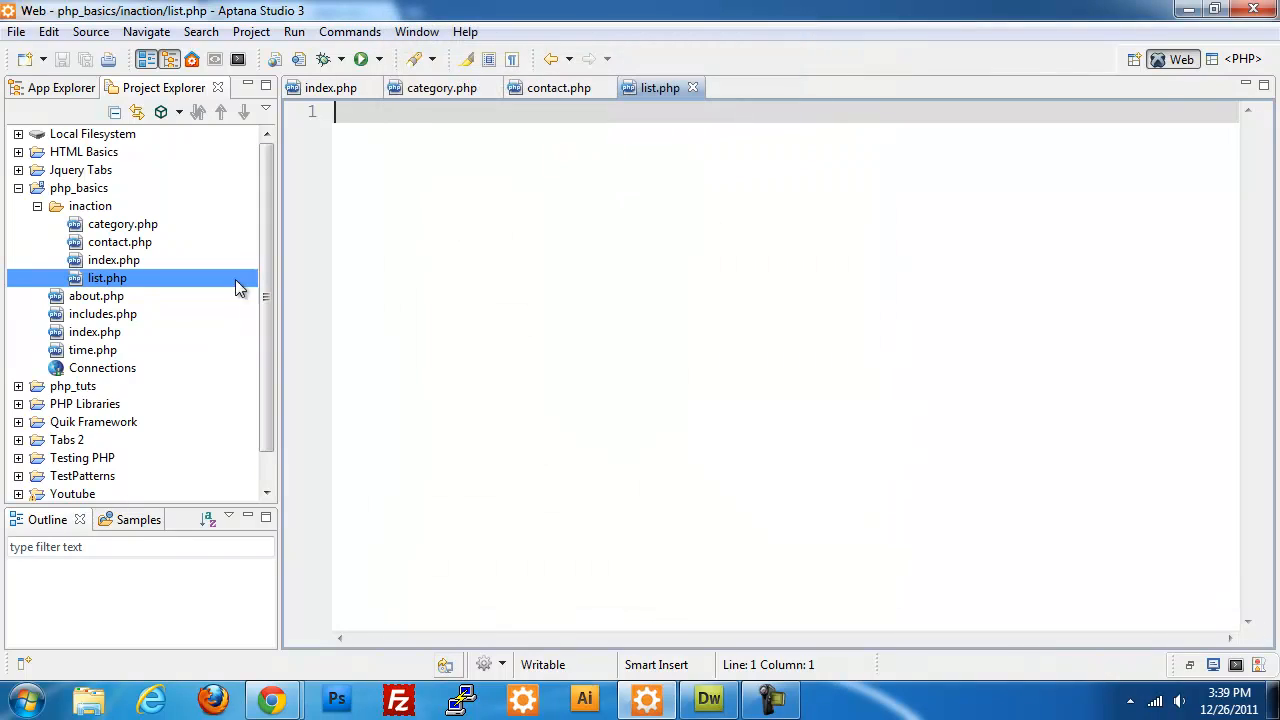
right_click(107, 278)
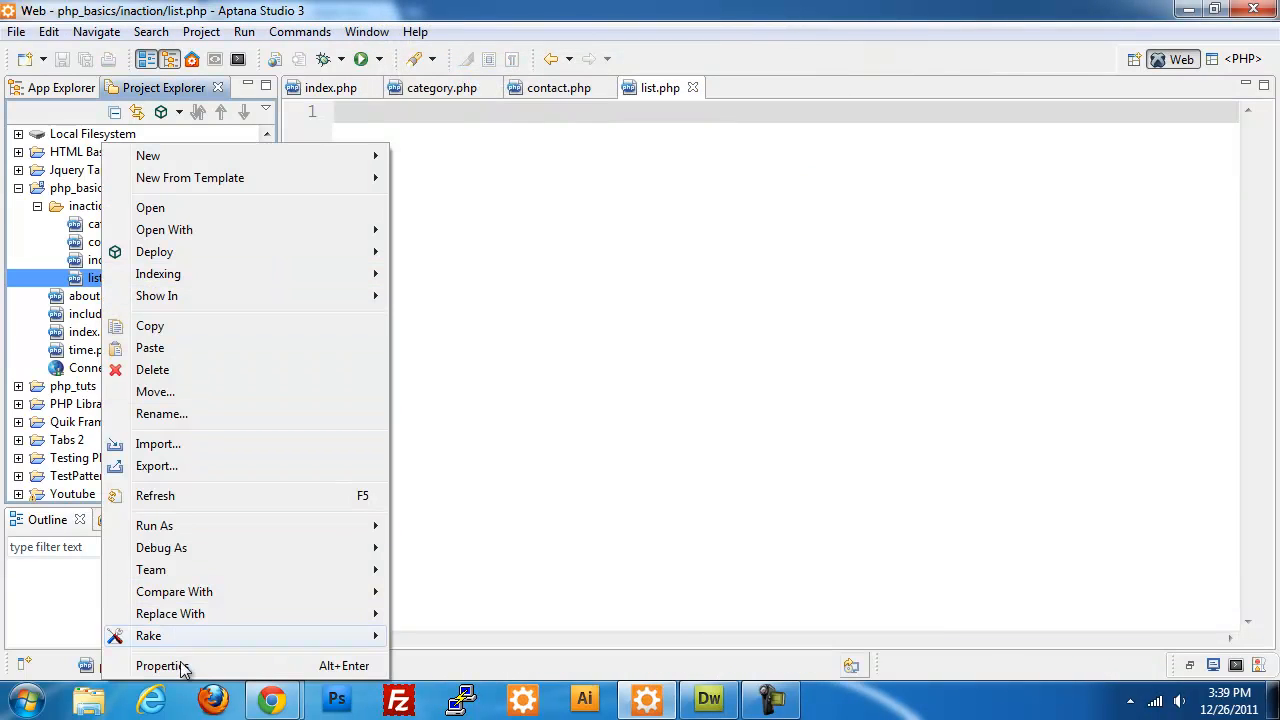
click(161, 413)
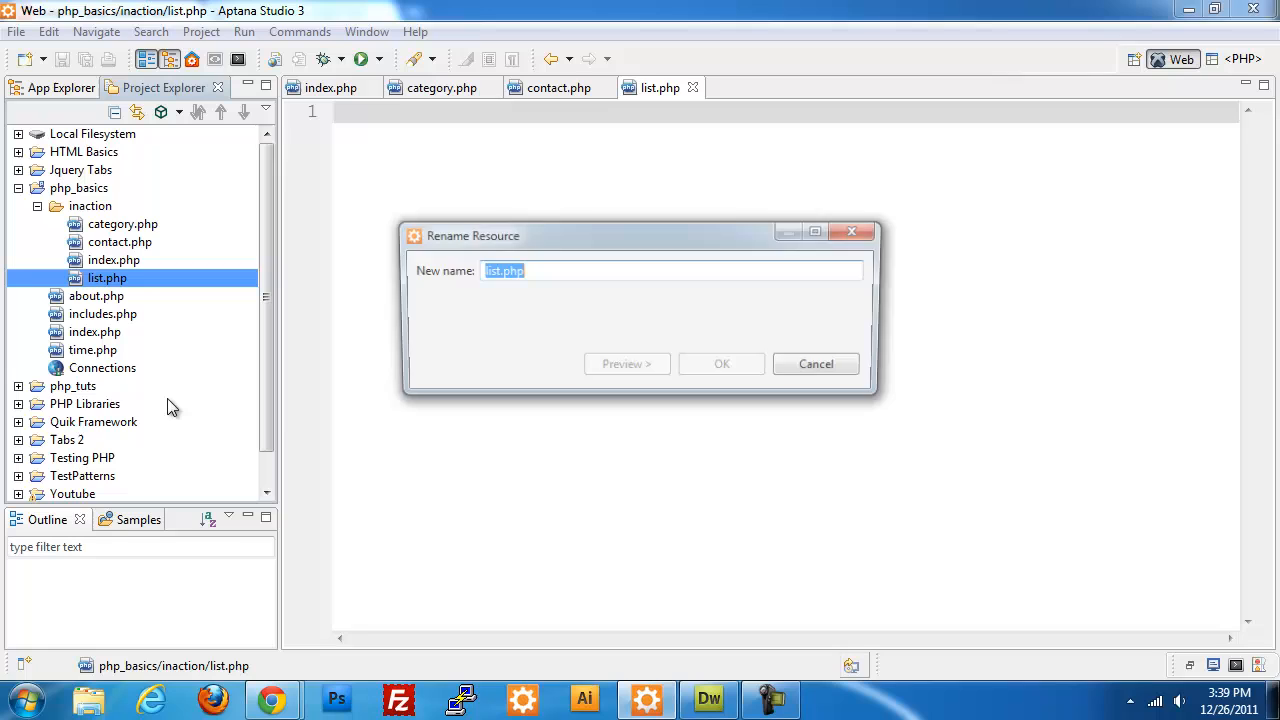
click(721, 363)
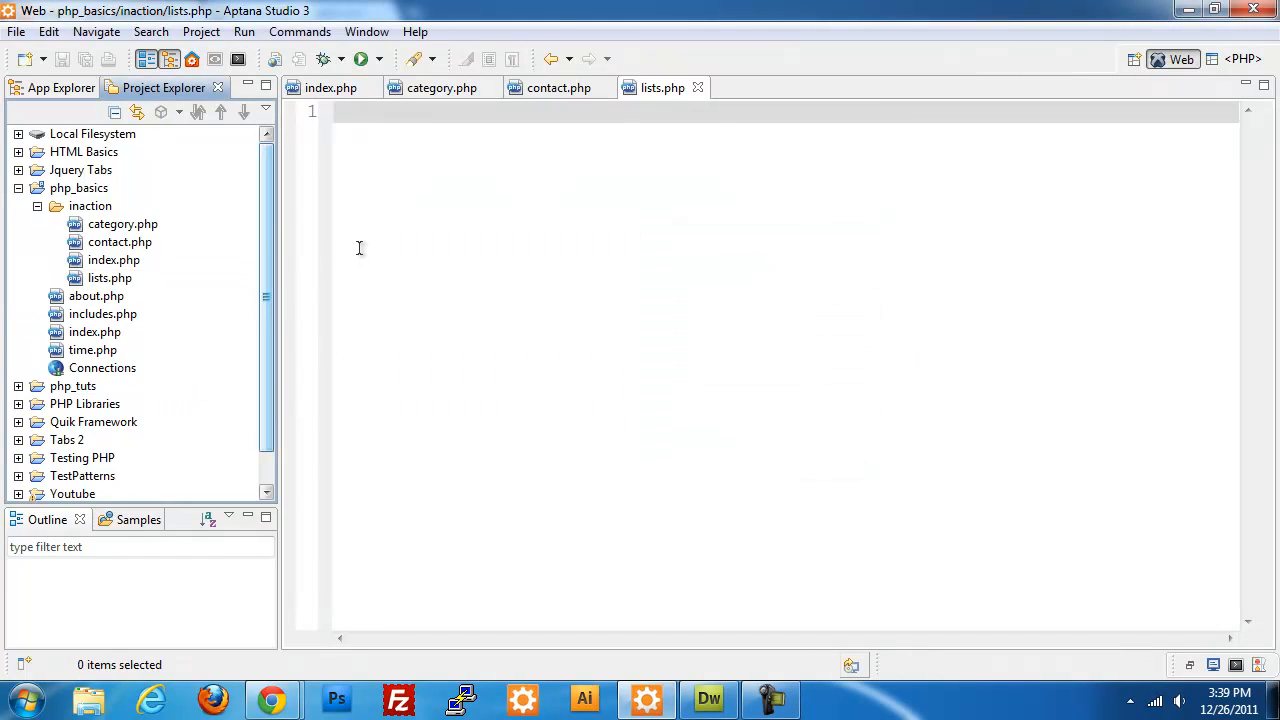
Create an empty logout.php file in the inaction folder.
right_click(90, 205)
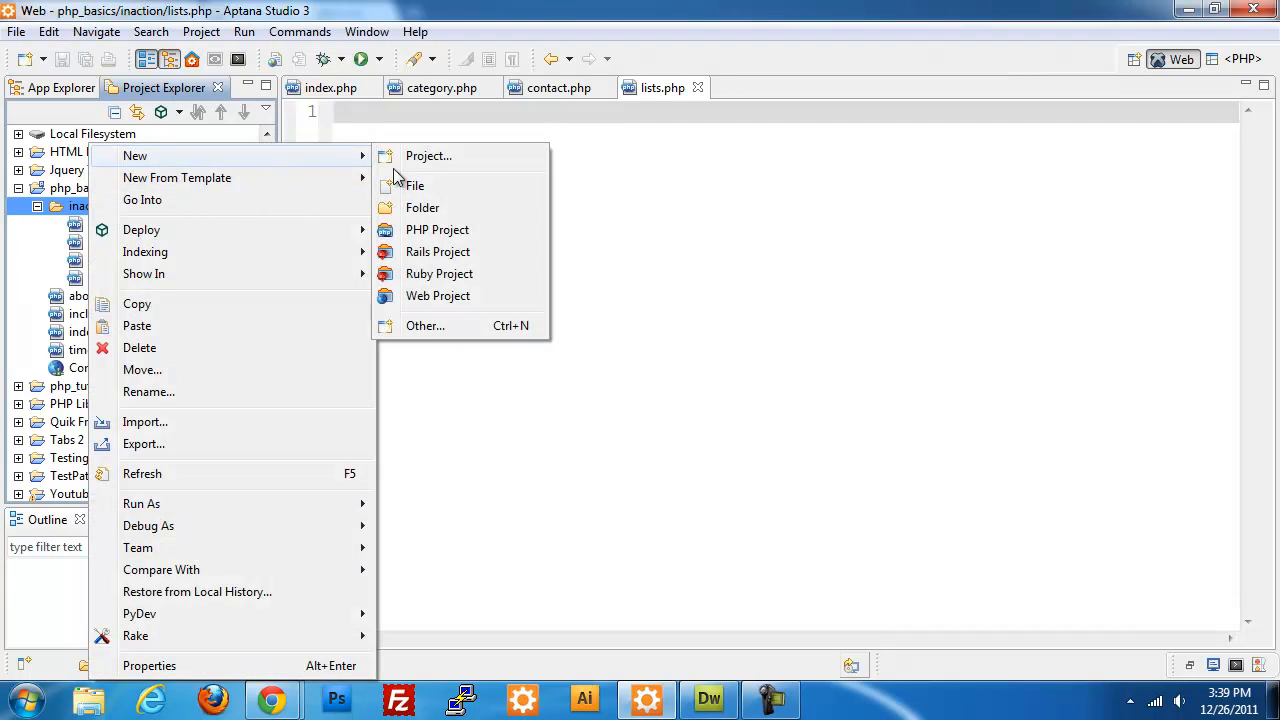
click(415, 185)
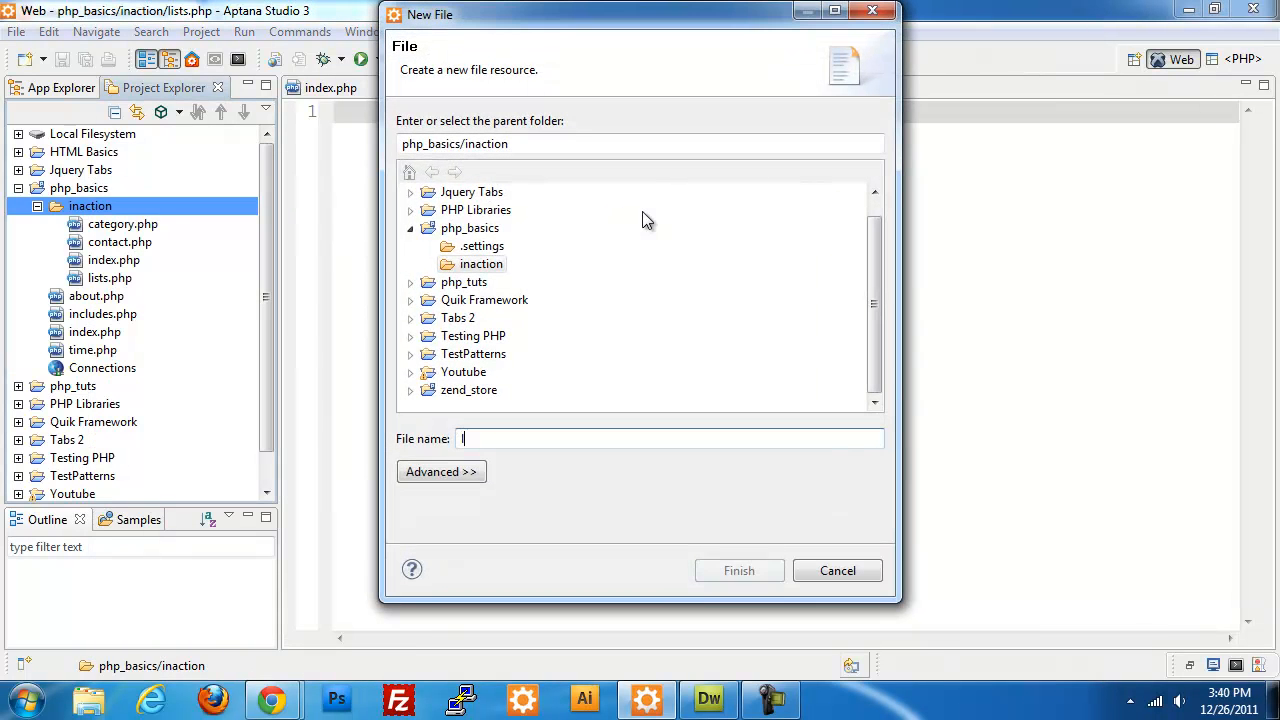
click(739, 570)
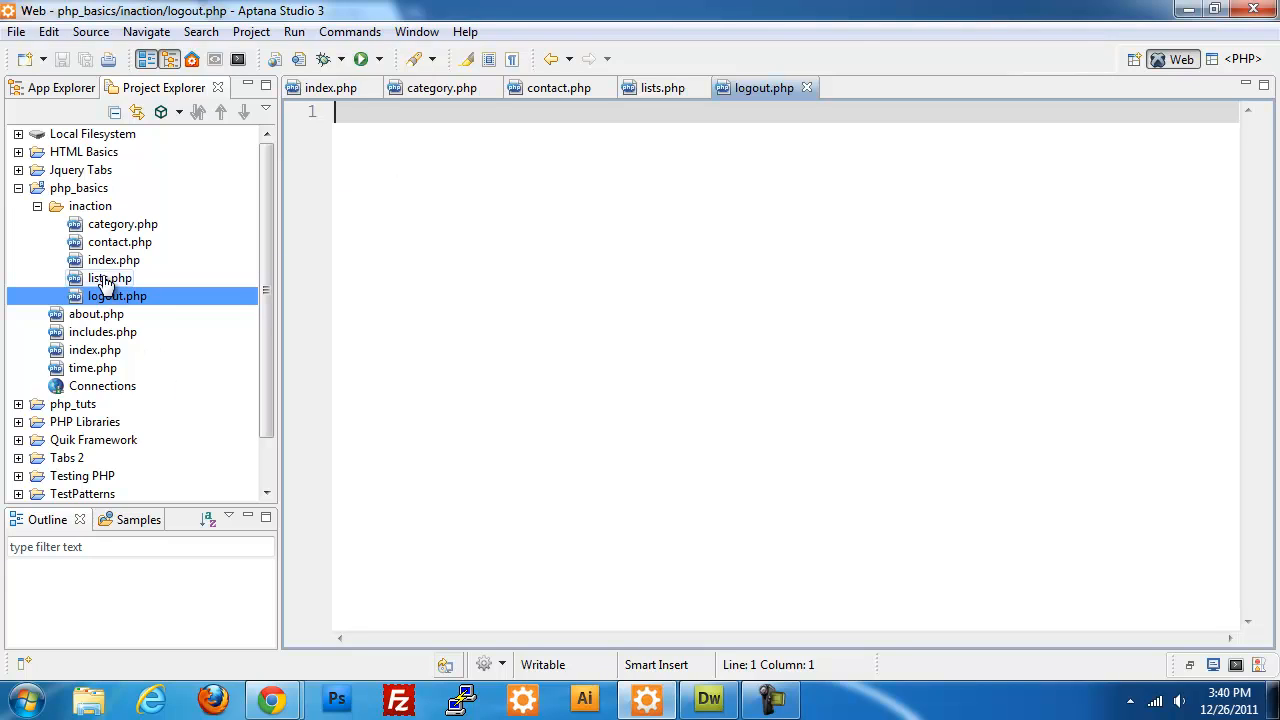
mouse_move(119, 248)
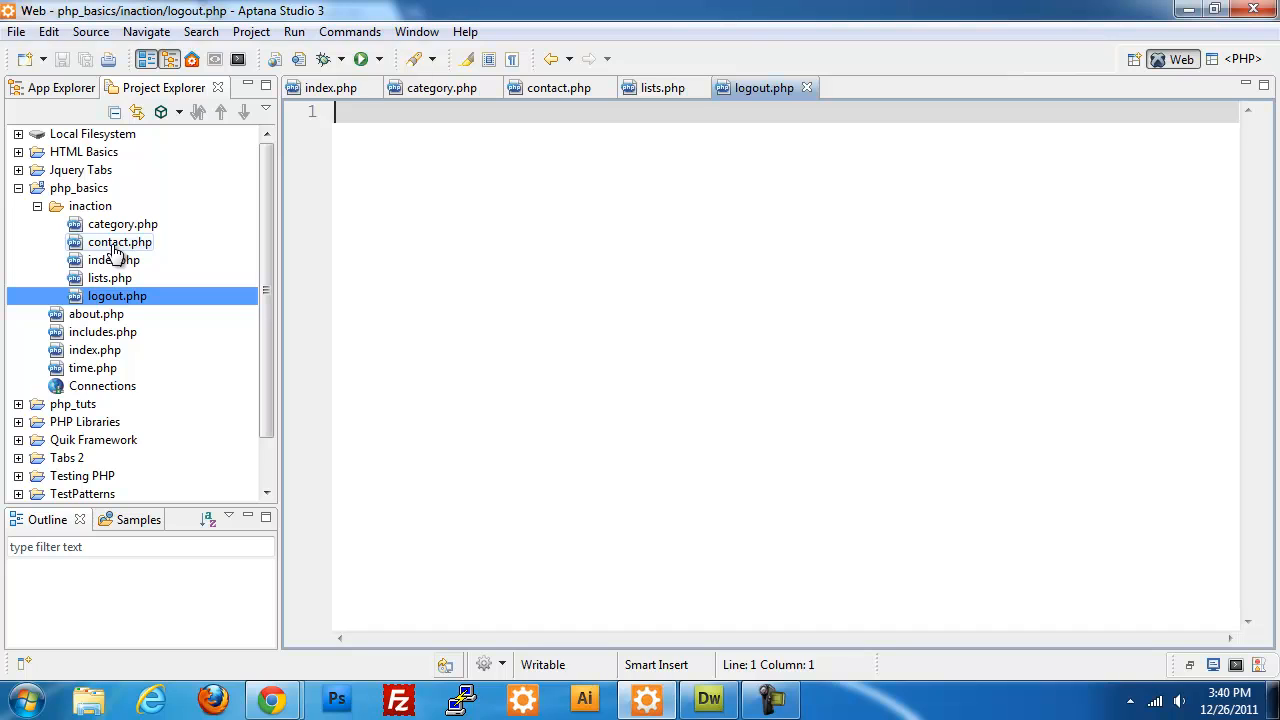
Create an includes folder in inaction containing an empty header.php.
right_click(116, 295)
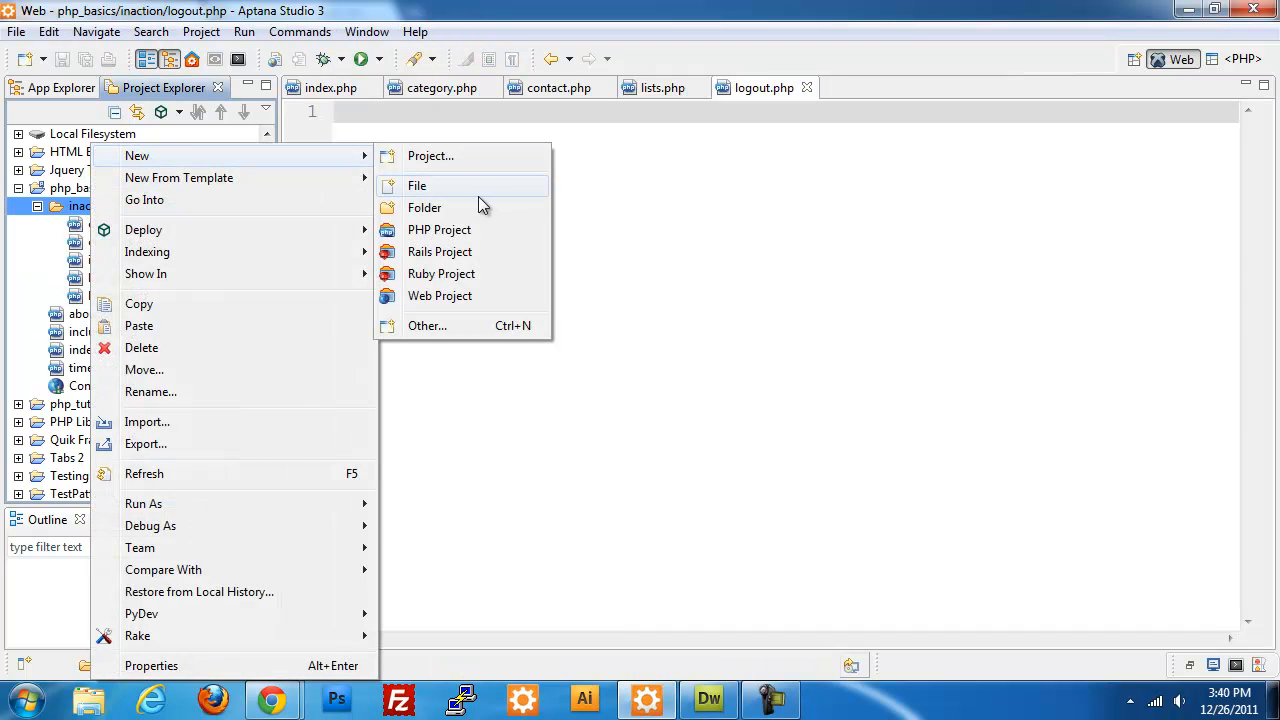
click(424, 207)
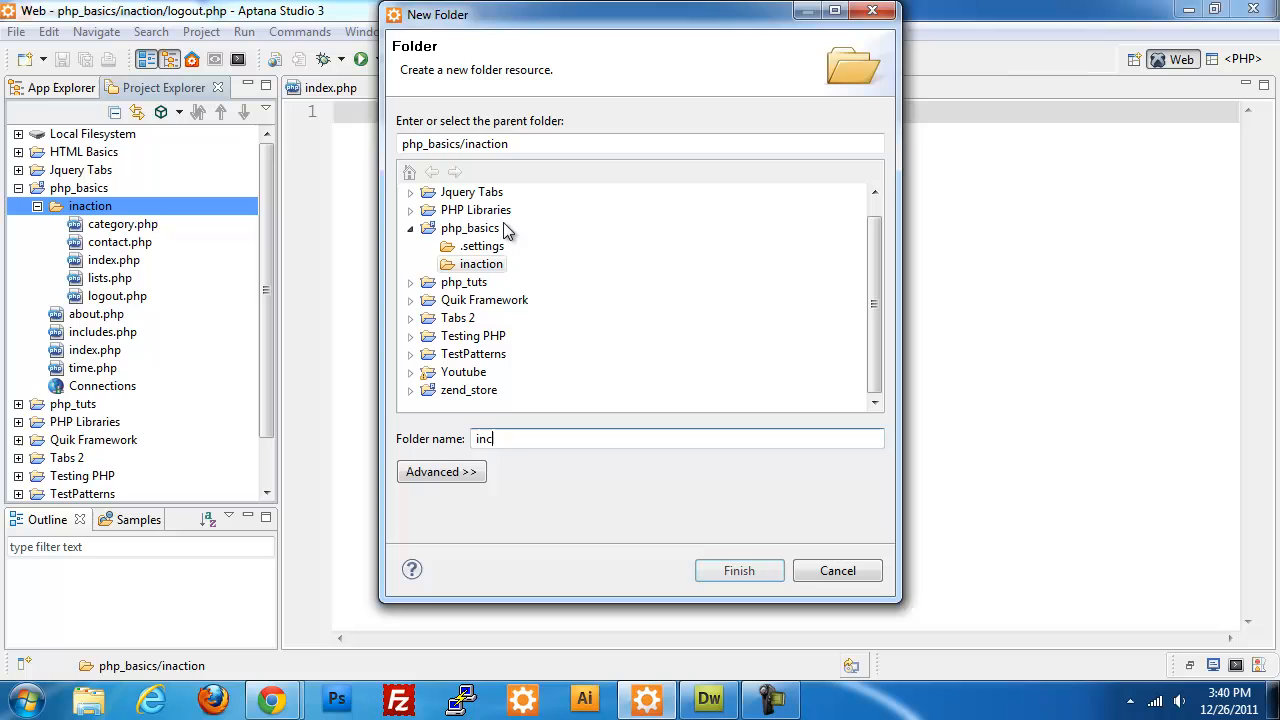
click(739, 570)
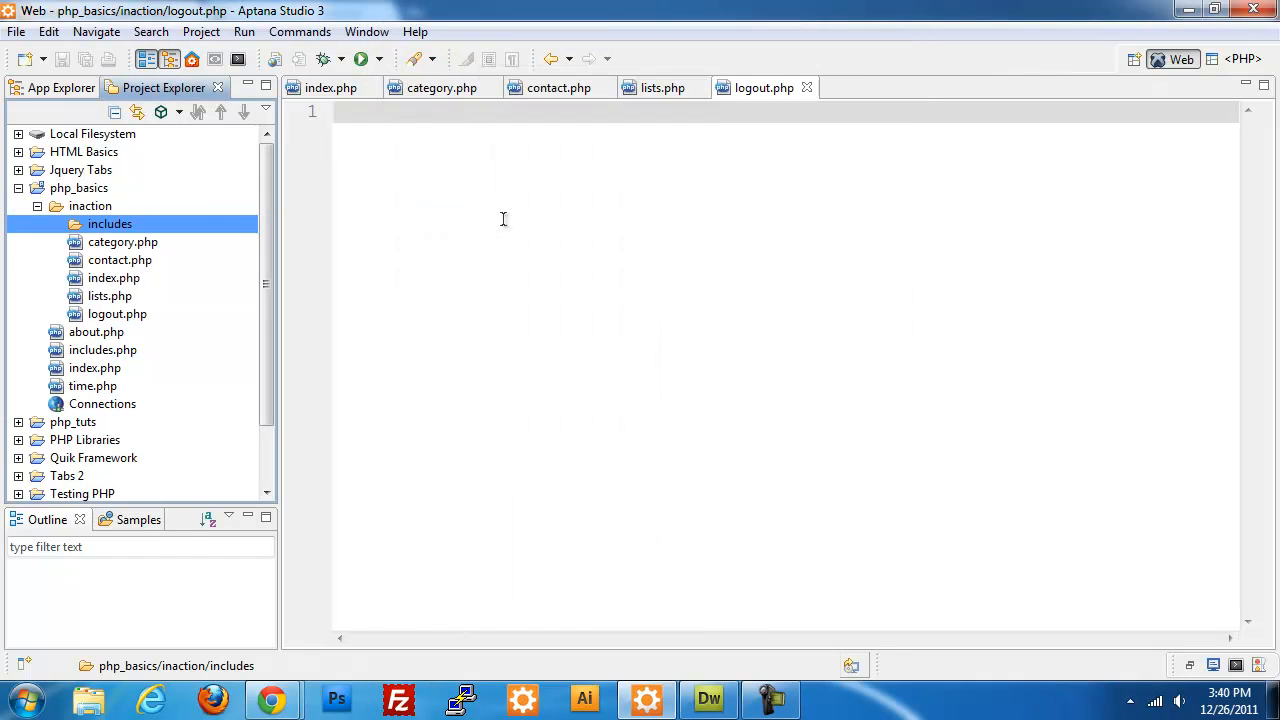
right_click(109, 223)
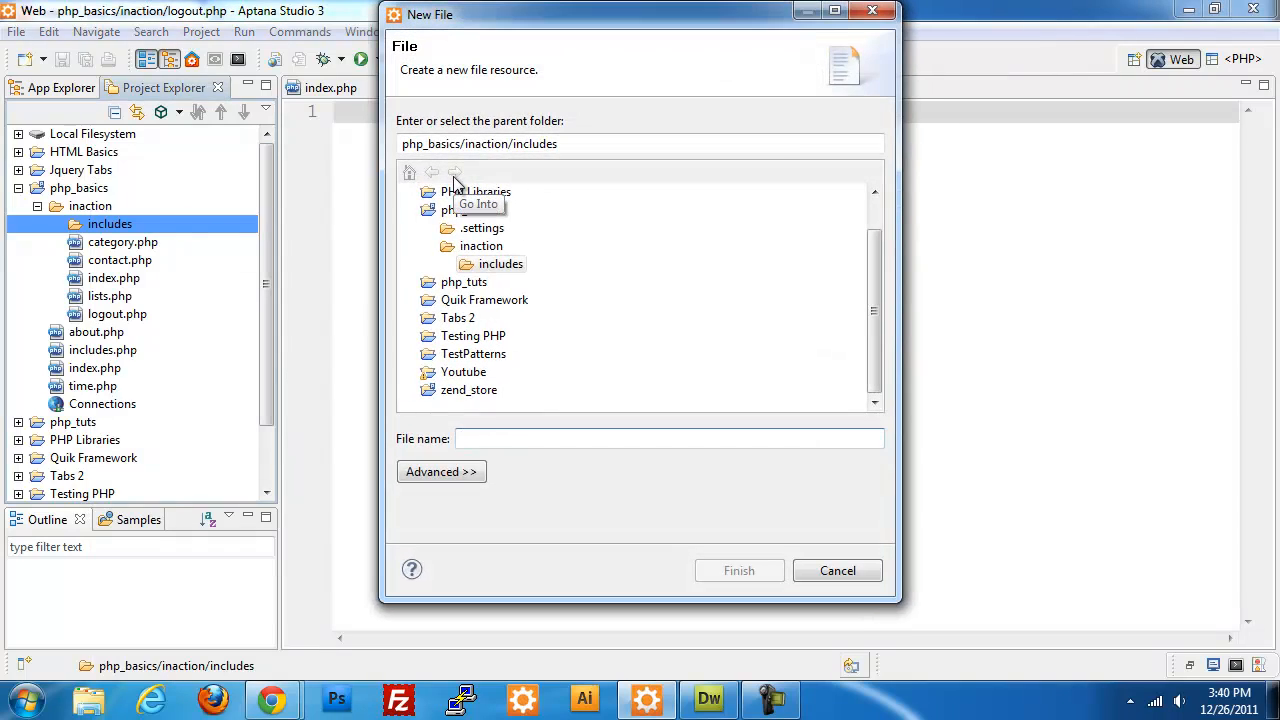
click(739, 570)
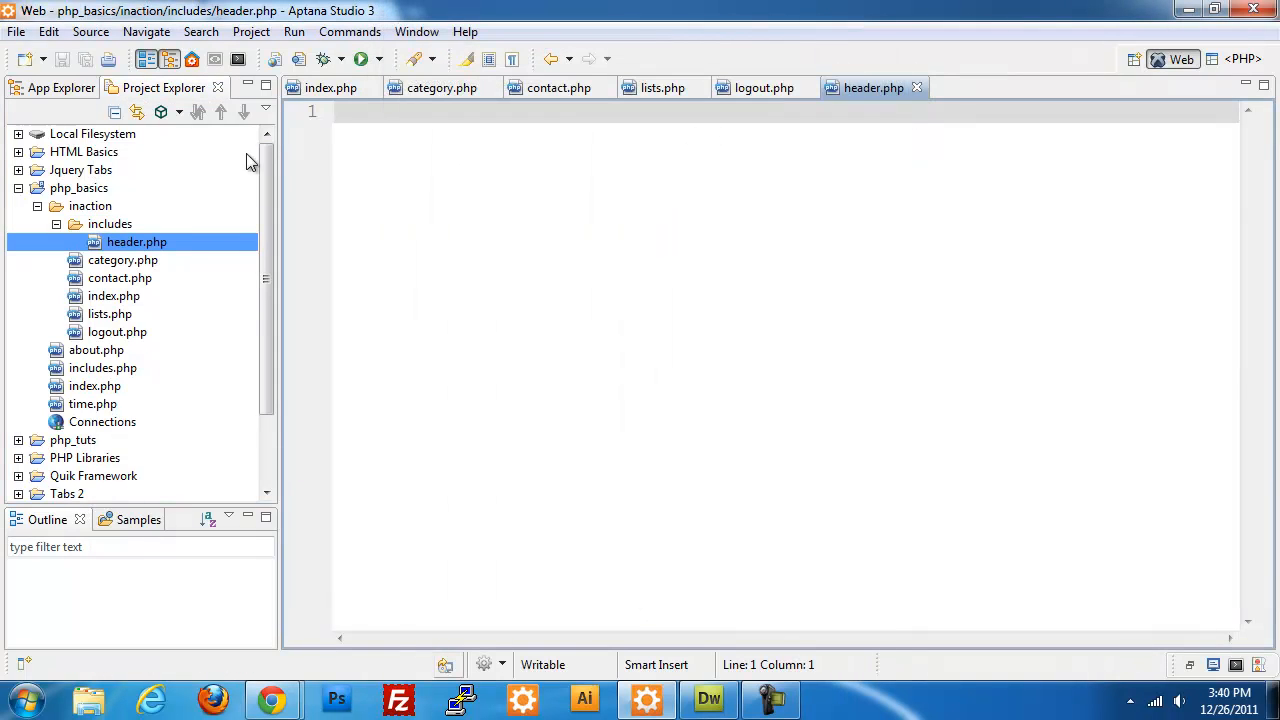
Add empty forms.php, functions.php and views.php files to the includes folder.
right_click(136, 241)
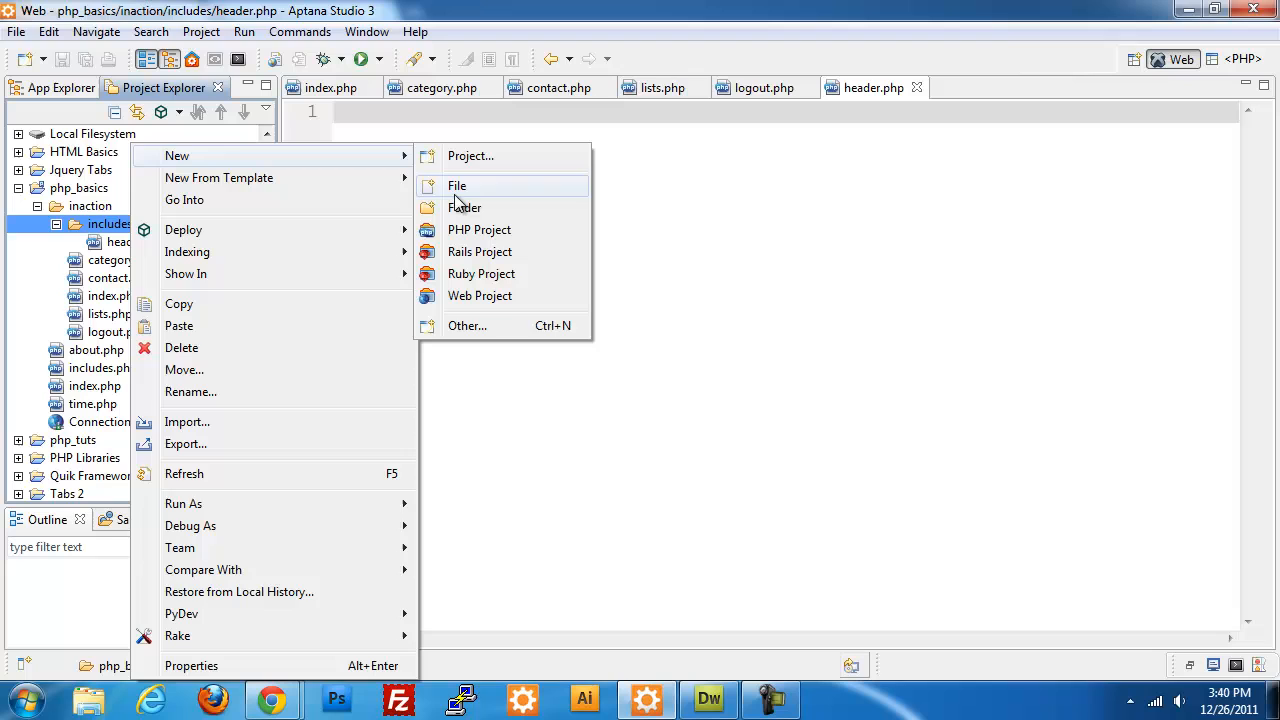
click(457, 186)
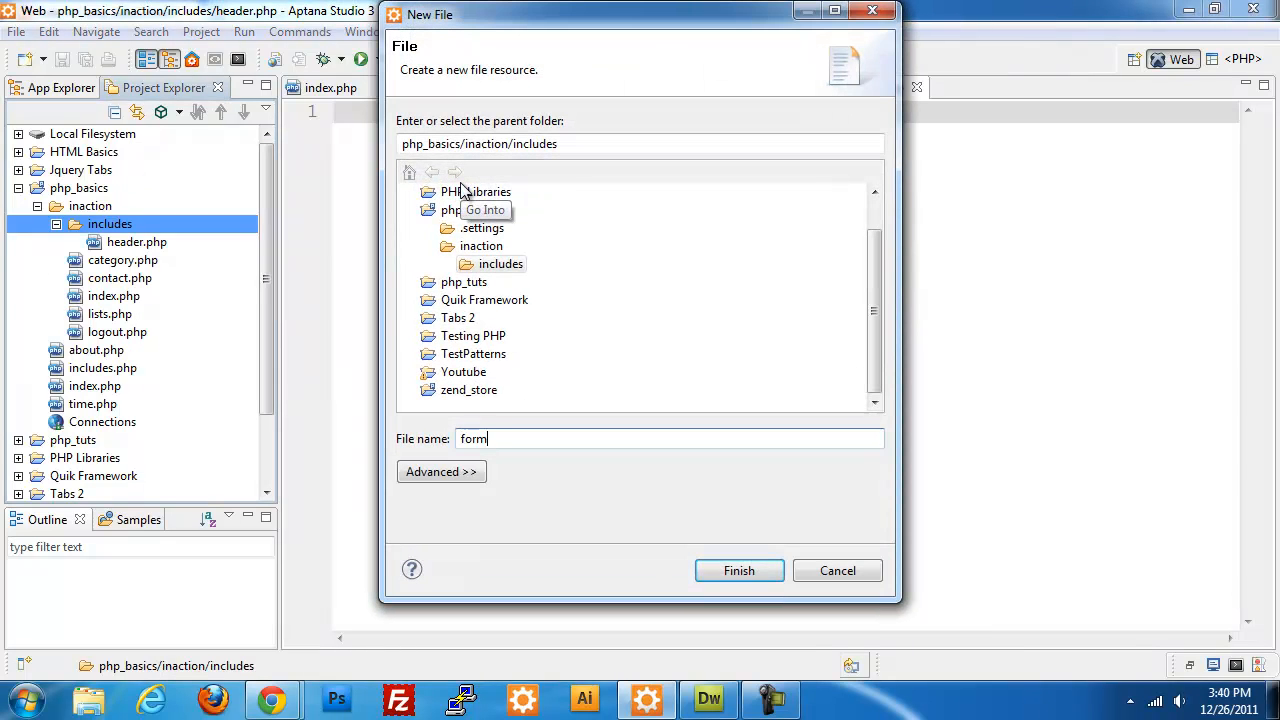
click(739, 570)
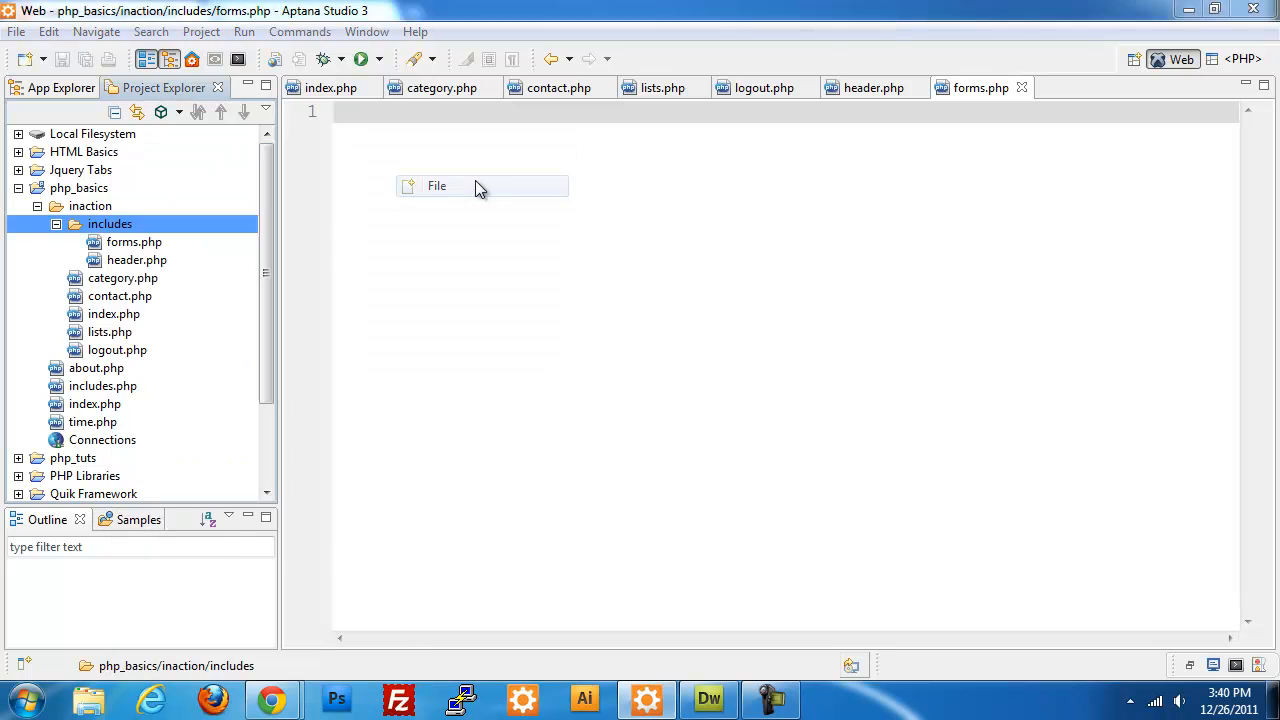
click(437, 186)
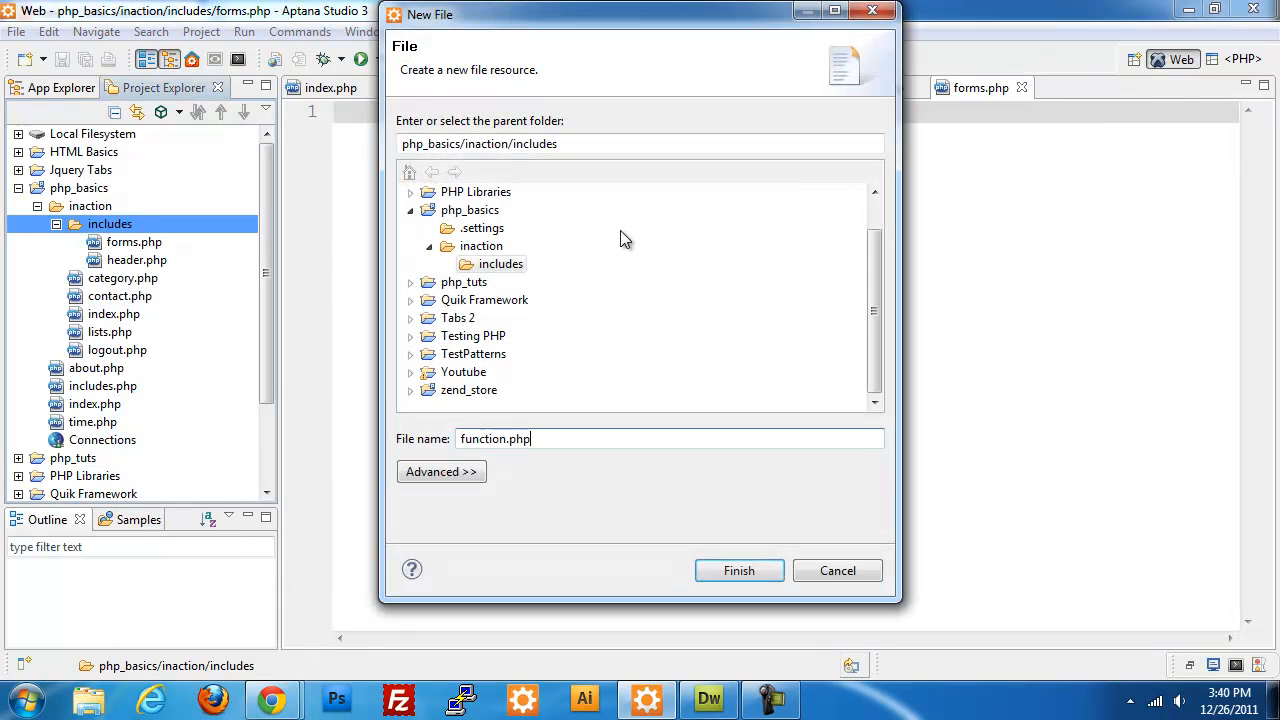
text(s)
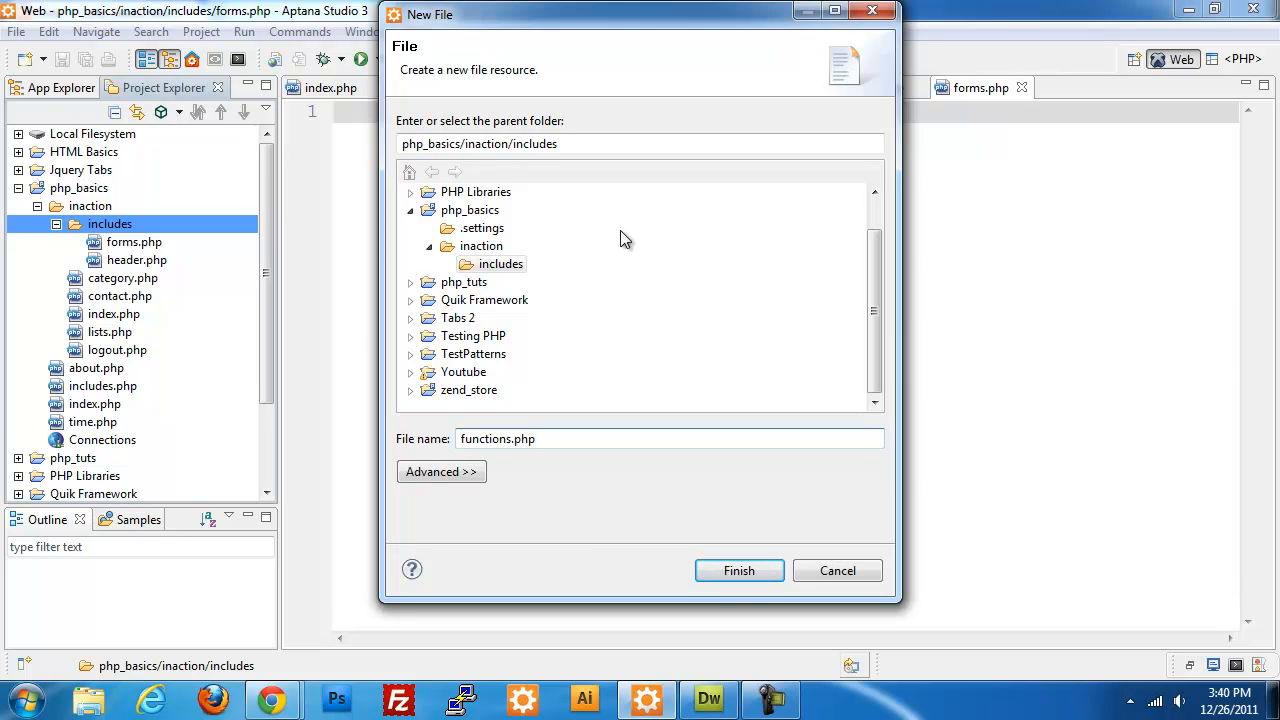
click(739, 570)
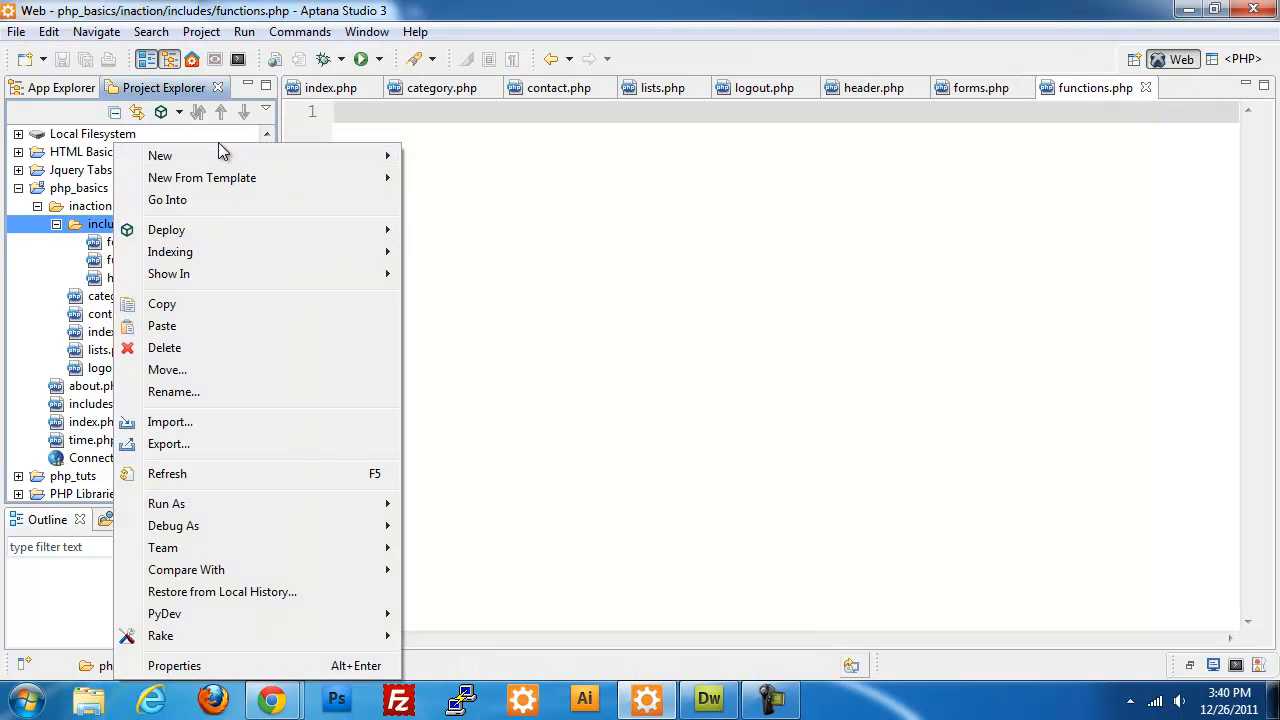
click(160, 155)
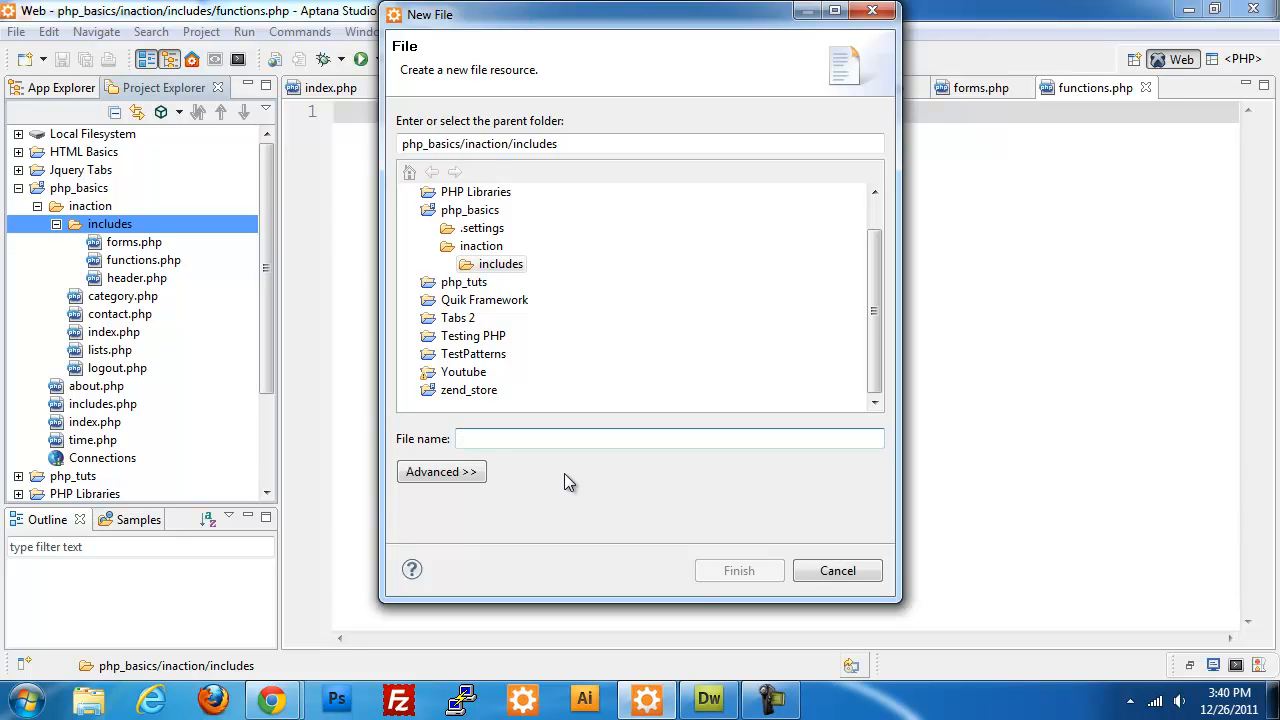
text(views.p)
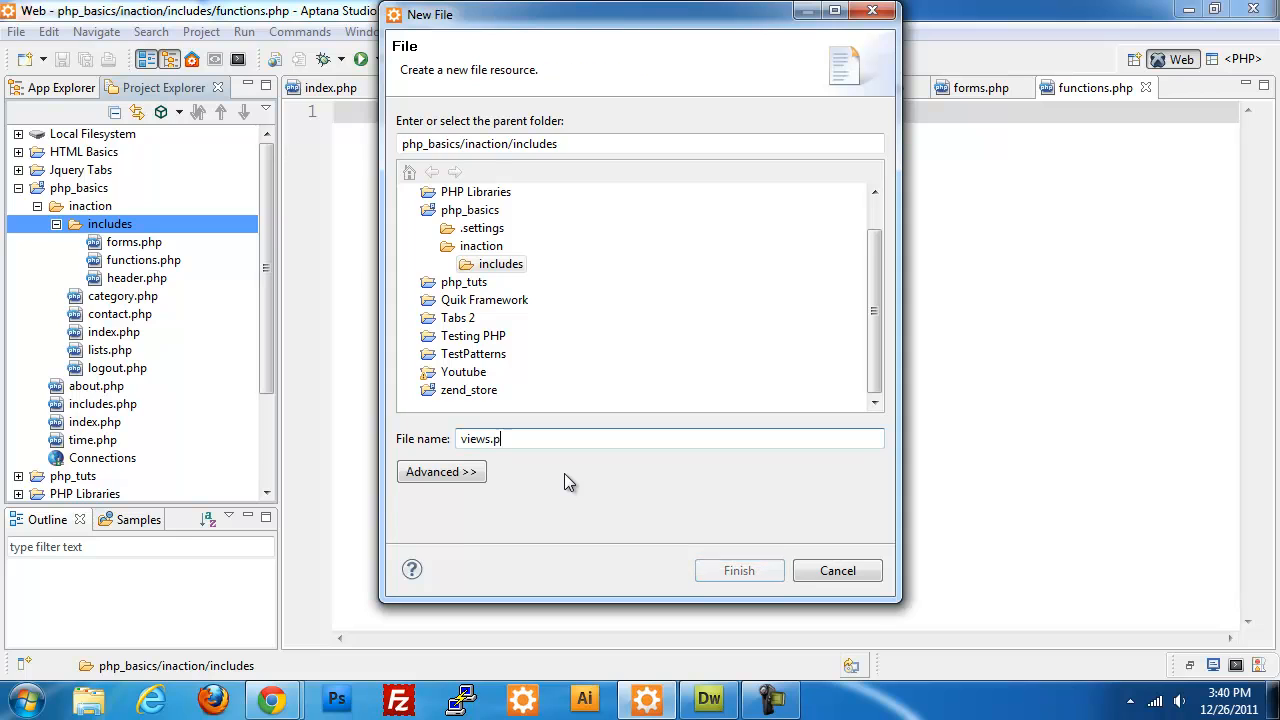
click(739, 570)
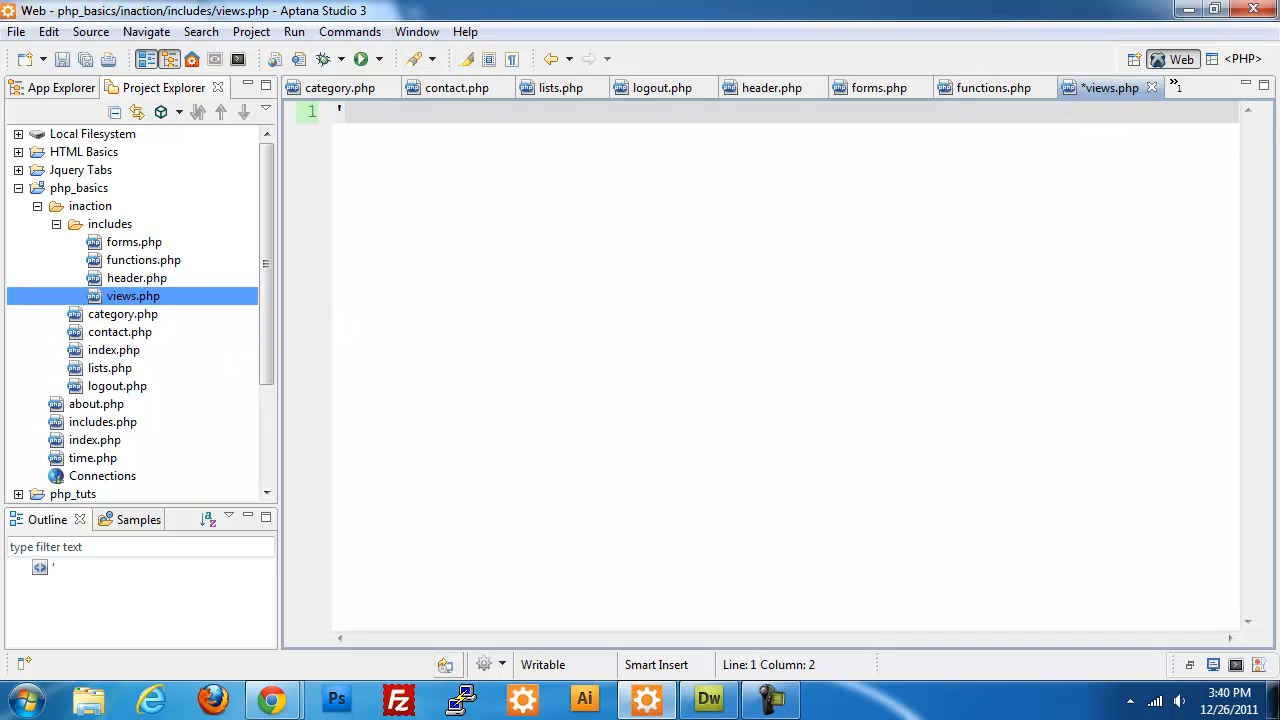
mouse_move(400, 122)
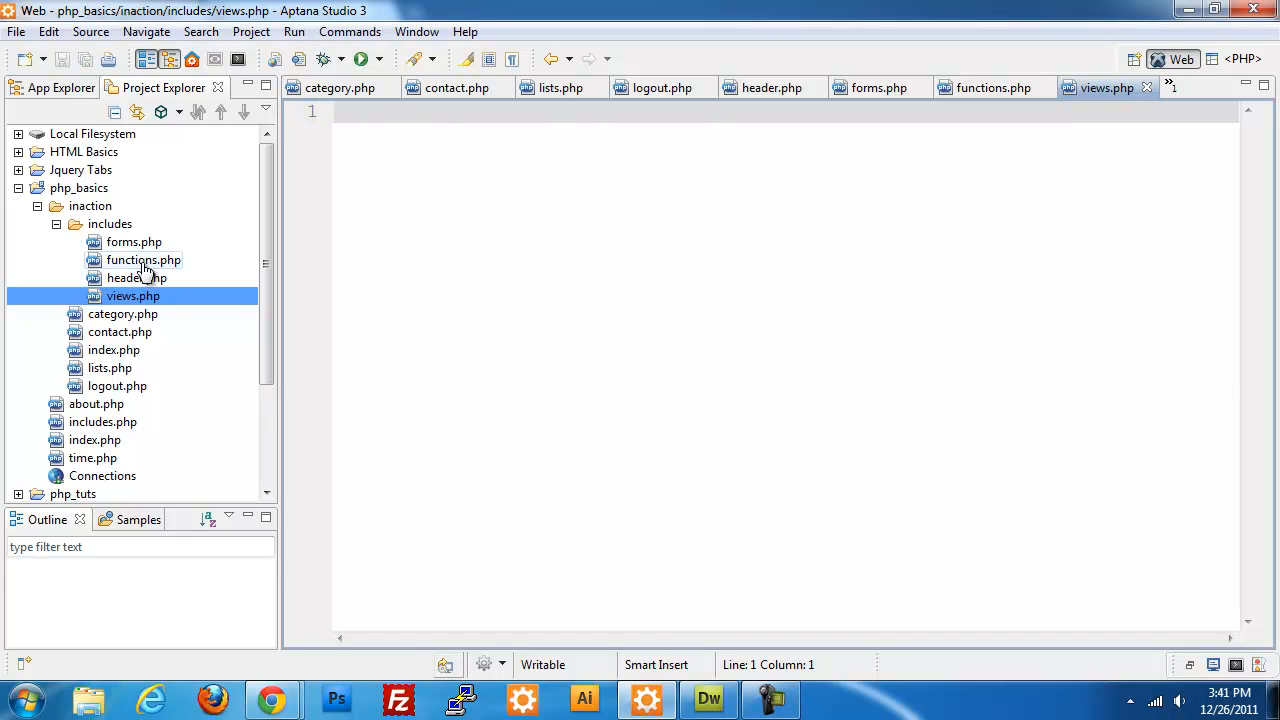
In index.php, start the session and add an if(!$_SESSION['LoggedIn']) block.
click(114, 349)
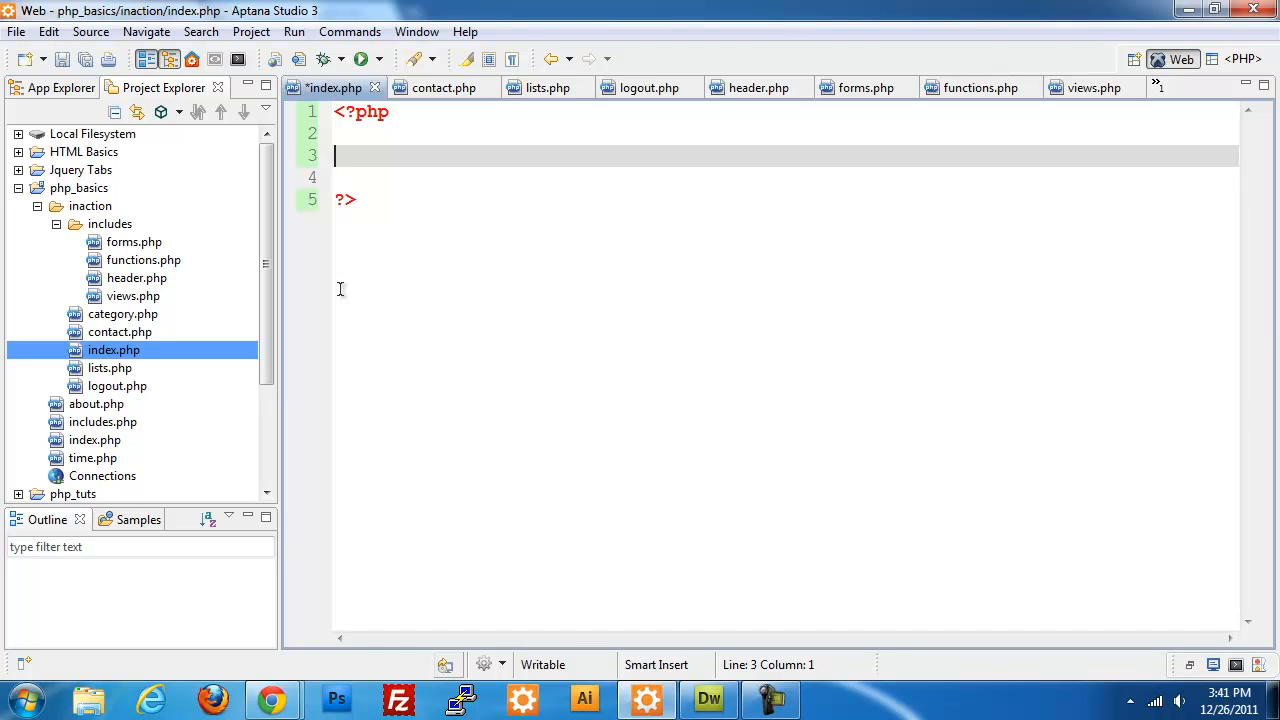
text(session_start() ()
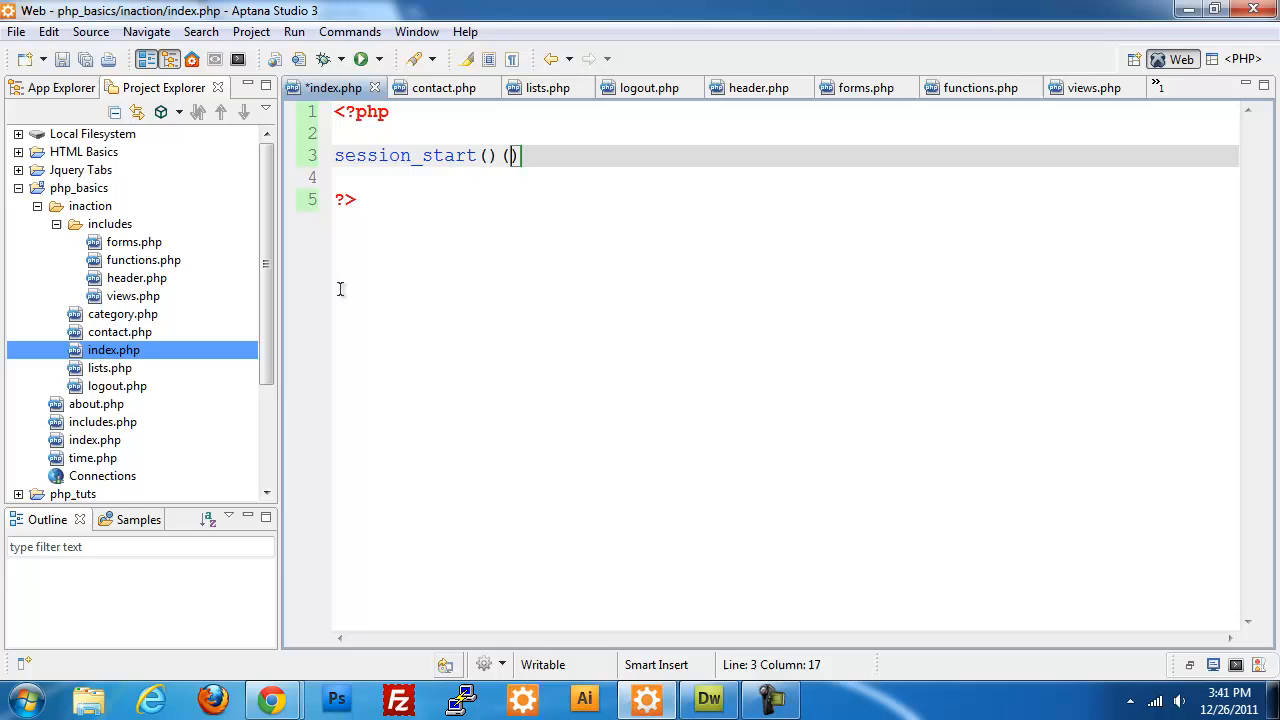
text(;)
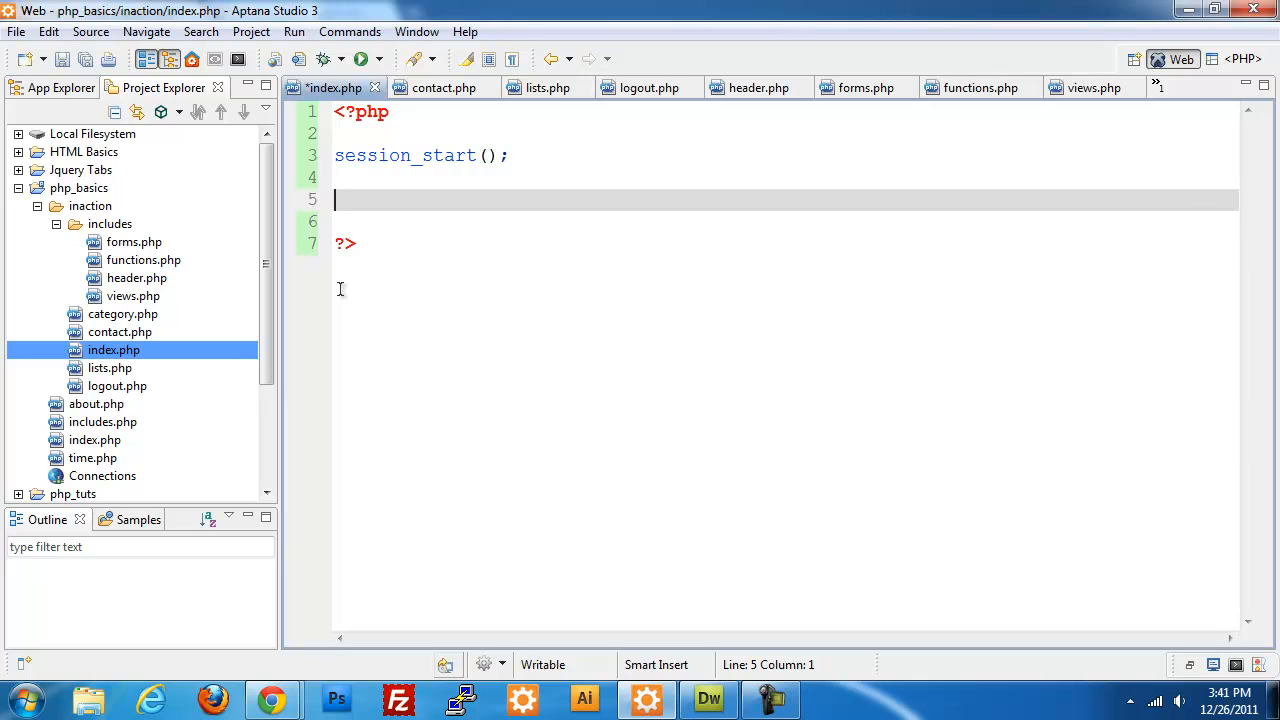
text(if(!))
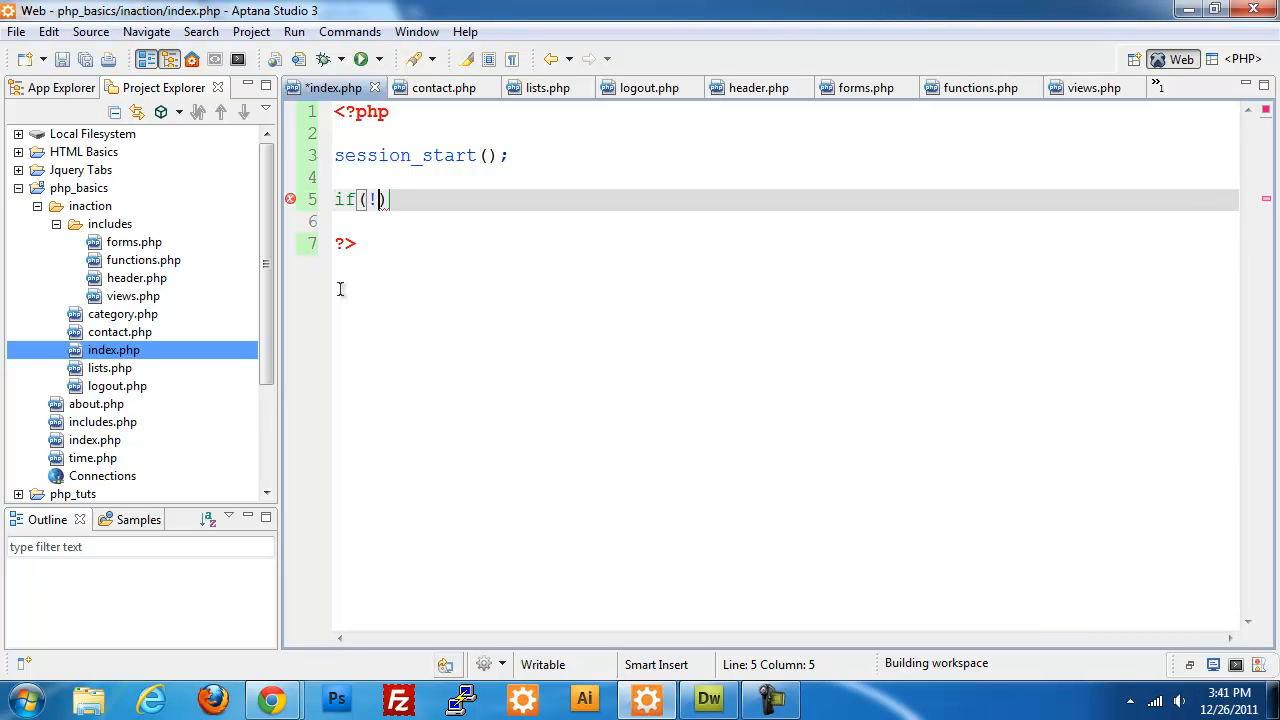
text($)
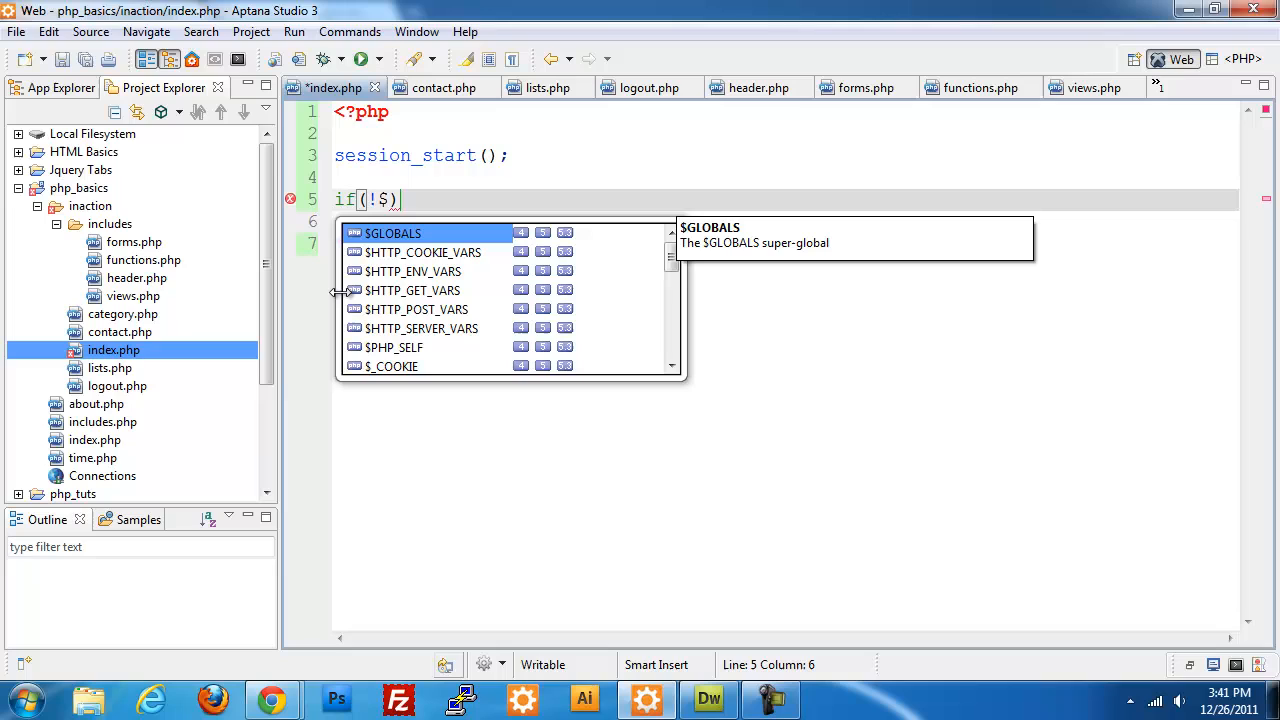
text(_SESSION)
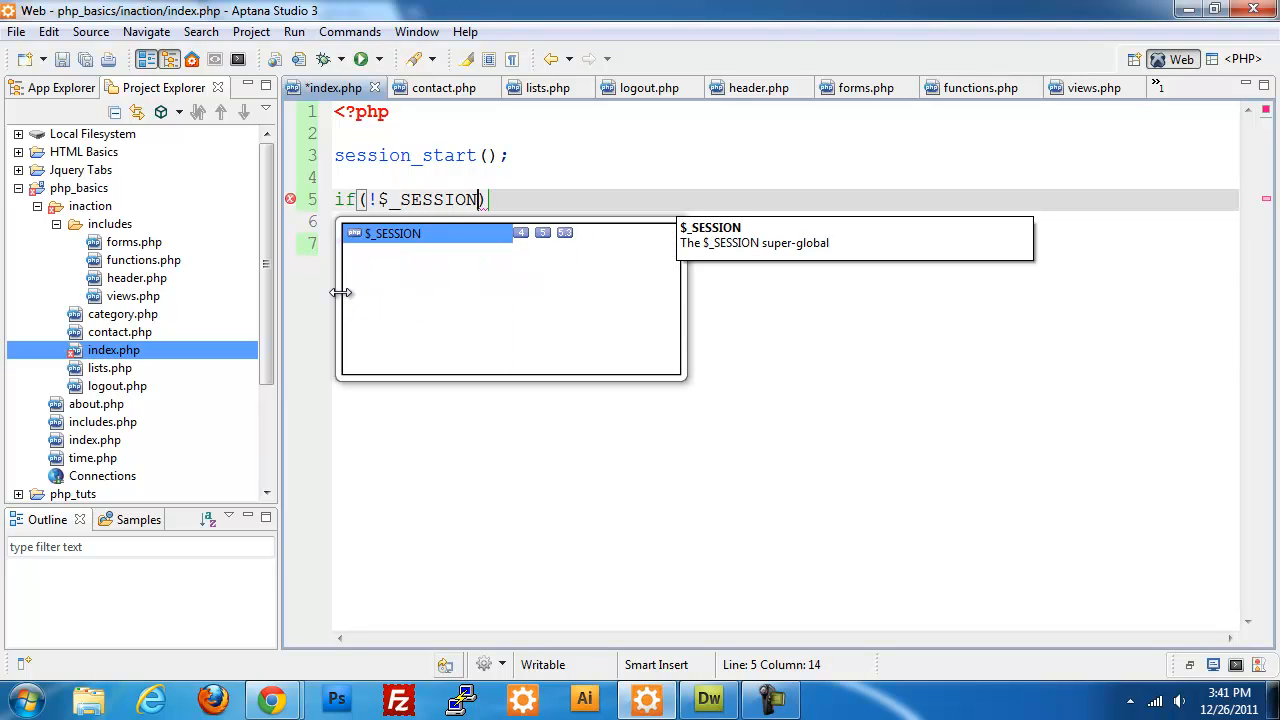
text(['Logged')
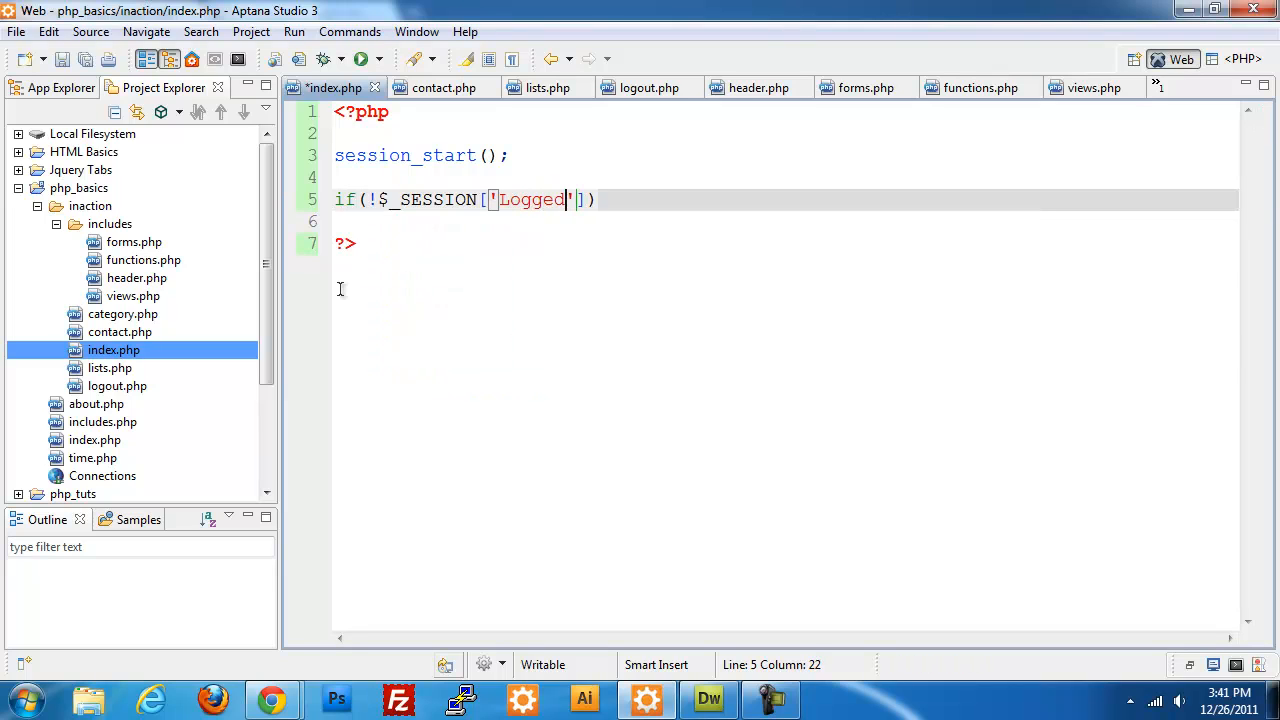
text(In)
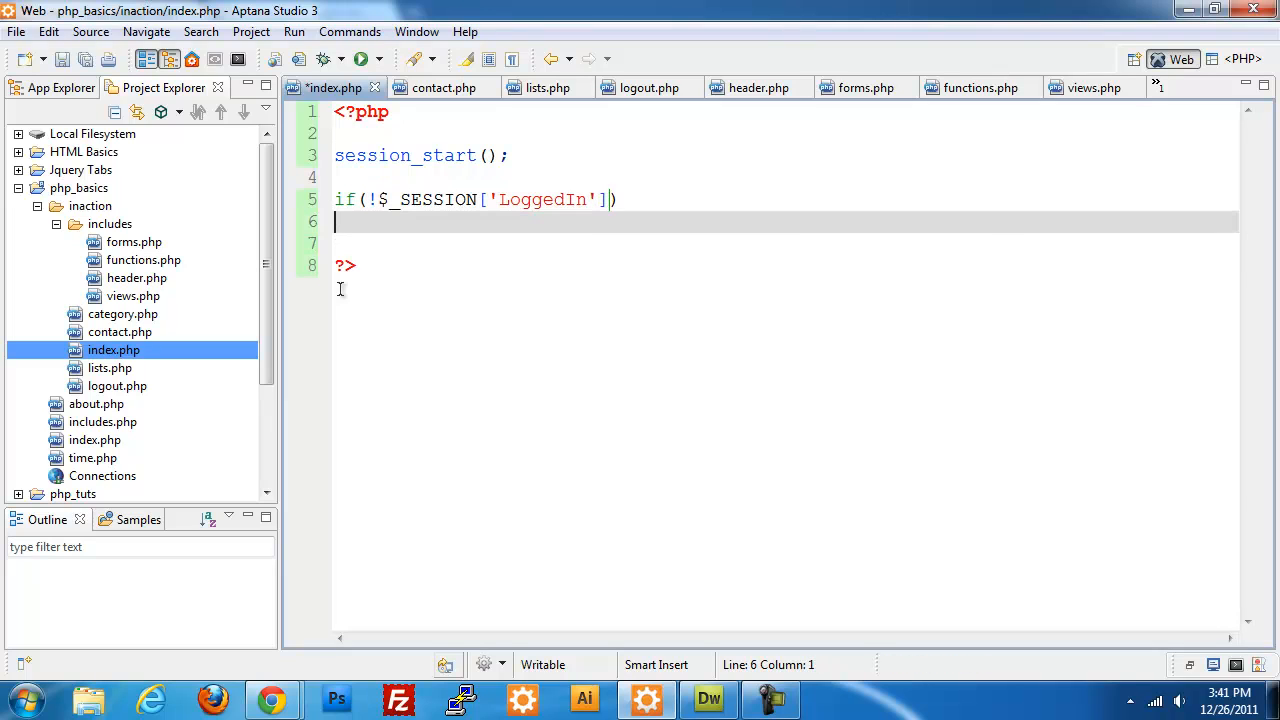
text({)
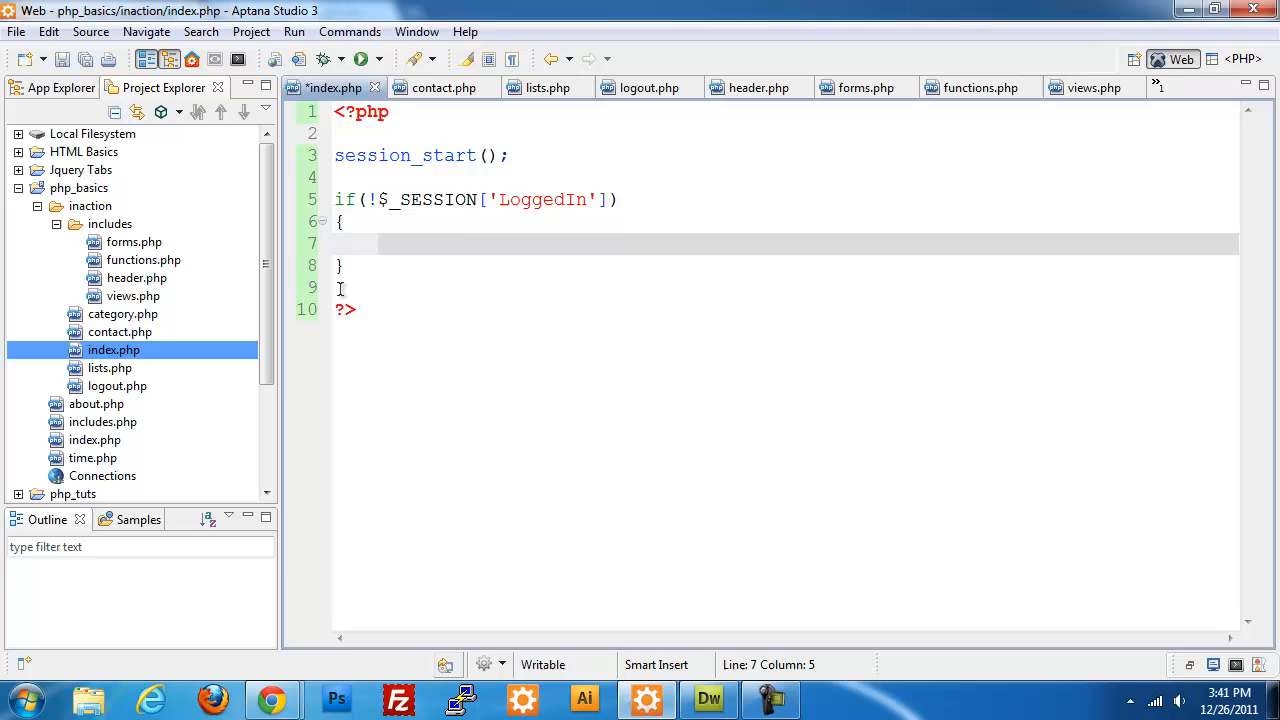
Add an else branch redirecting with header("location: lists.php").
click(344, 265)
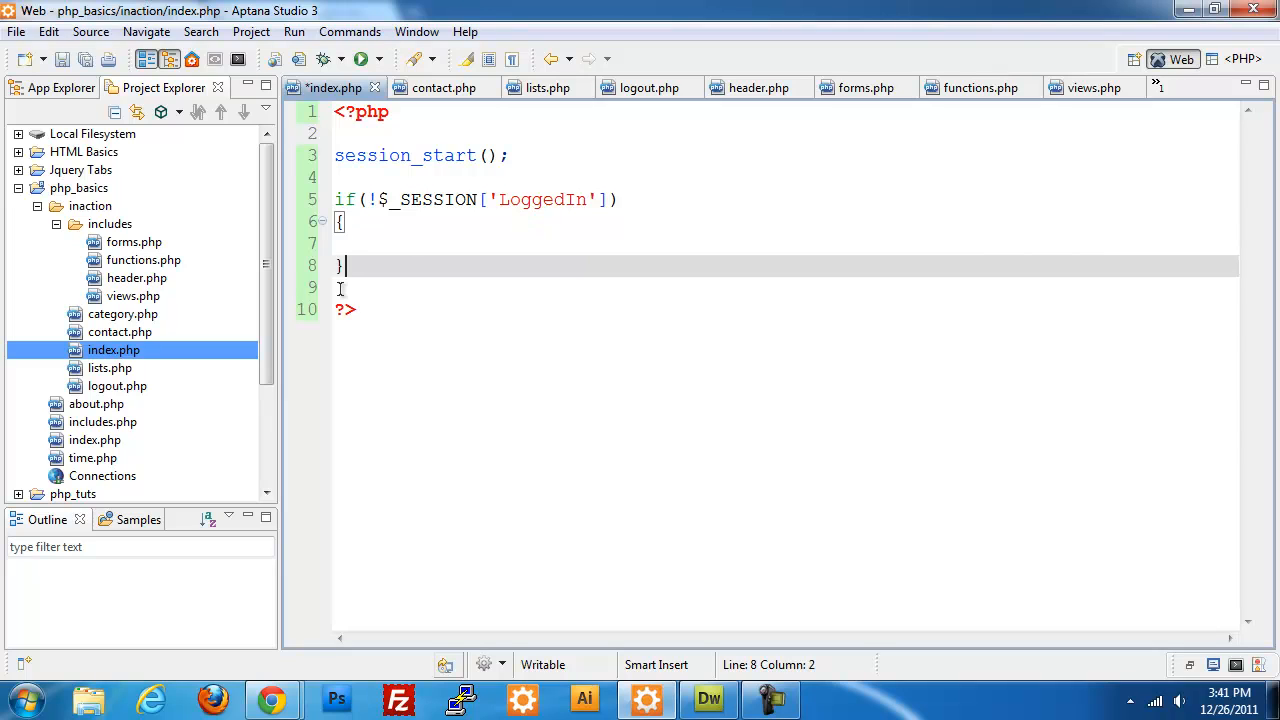
text(else{)
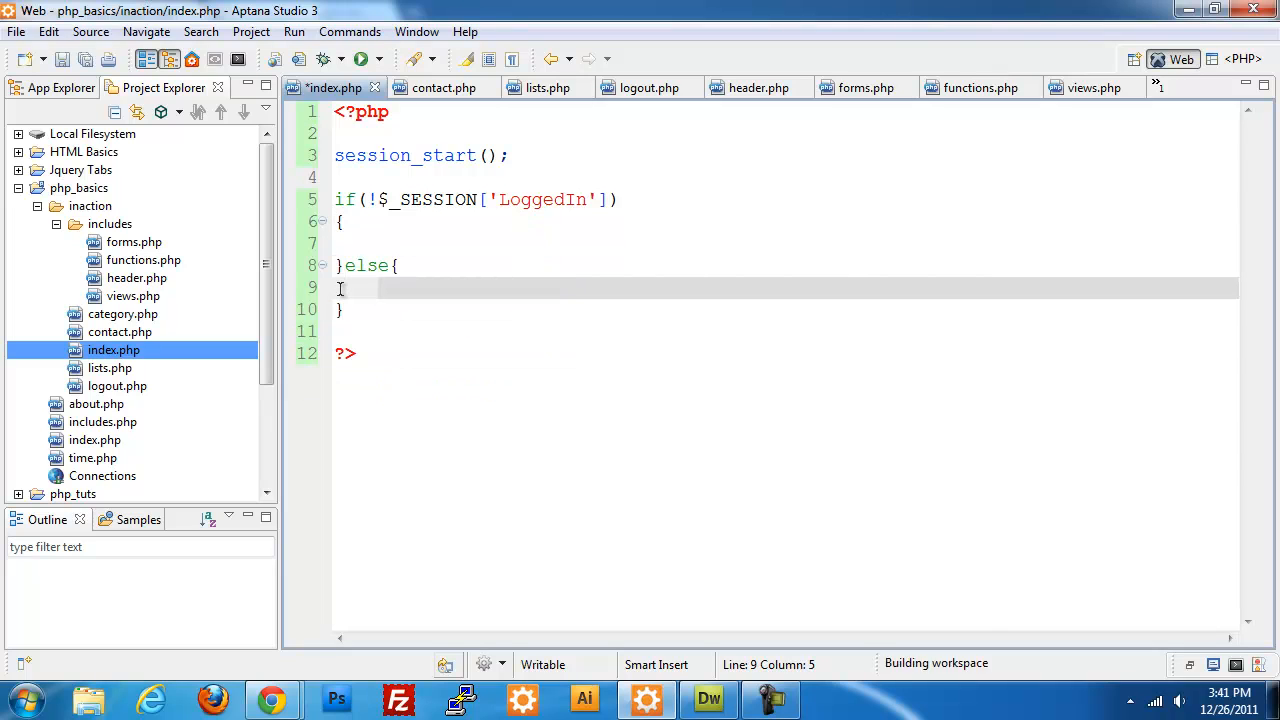
text(header()
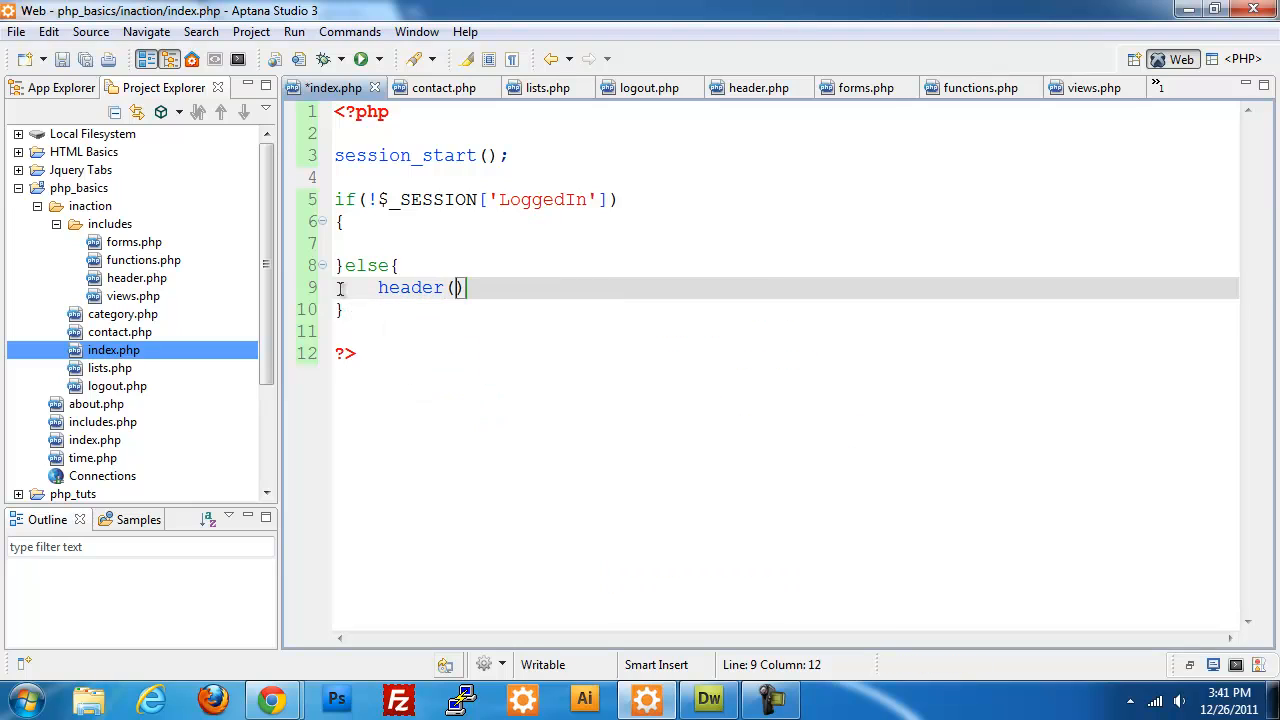
text("local)
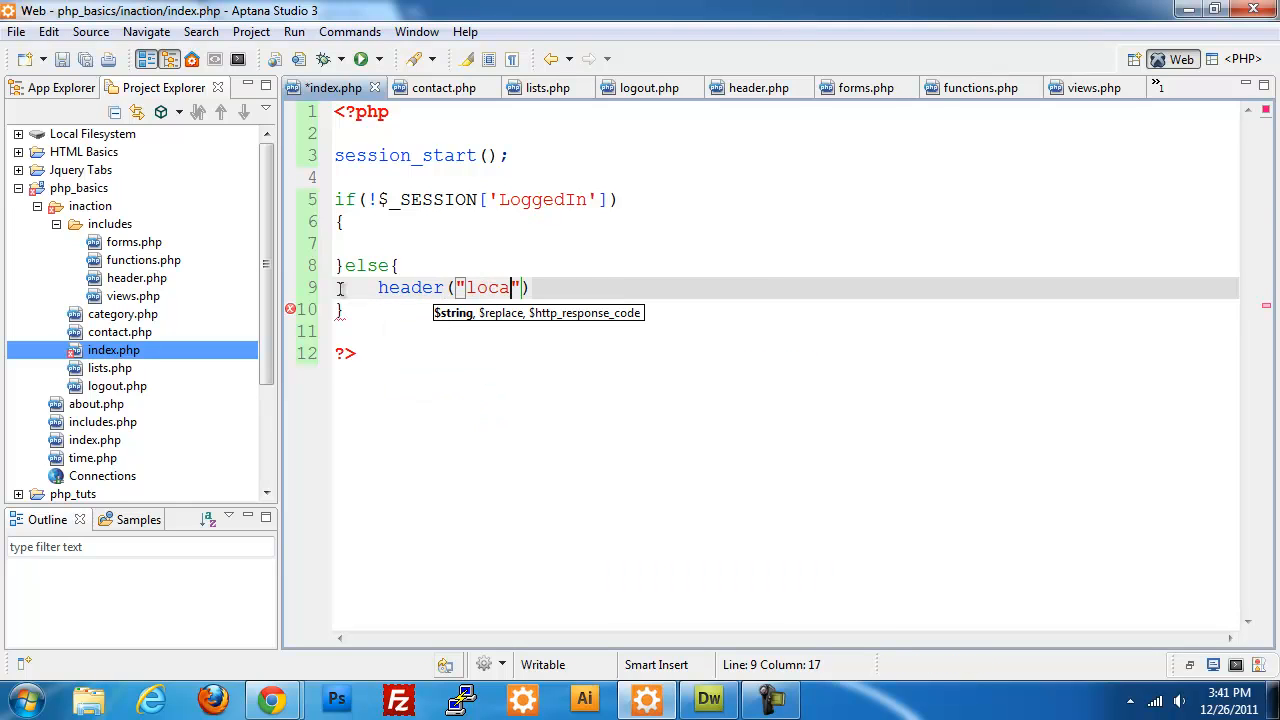
text(tion: lists.)
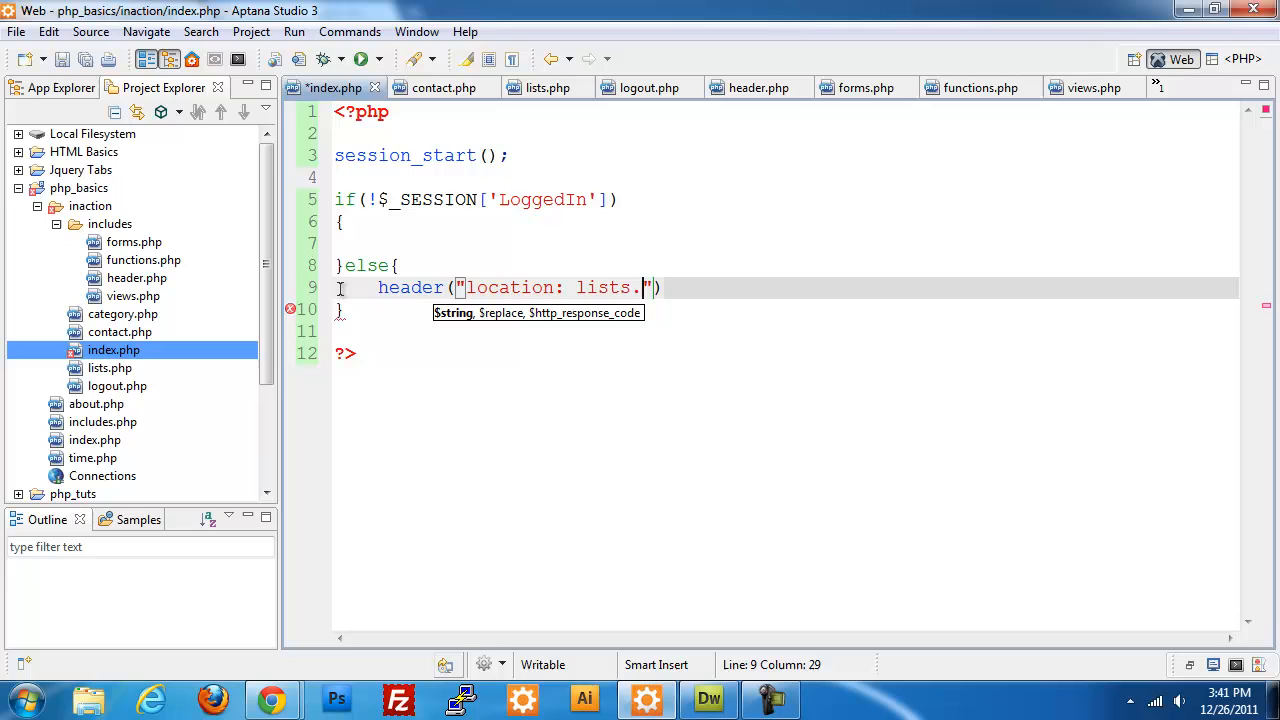
text(php");)
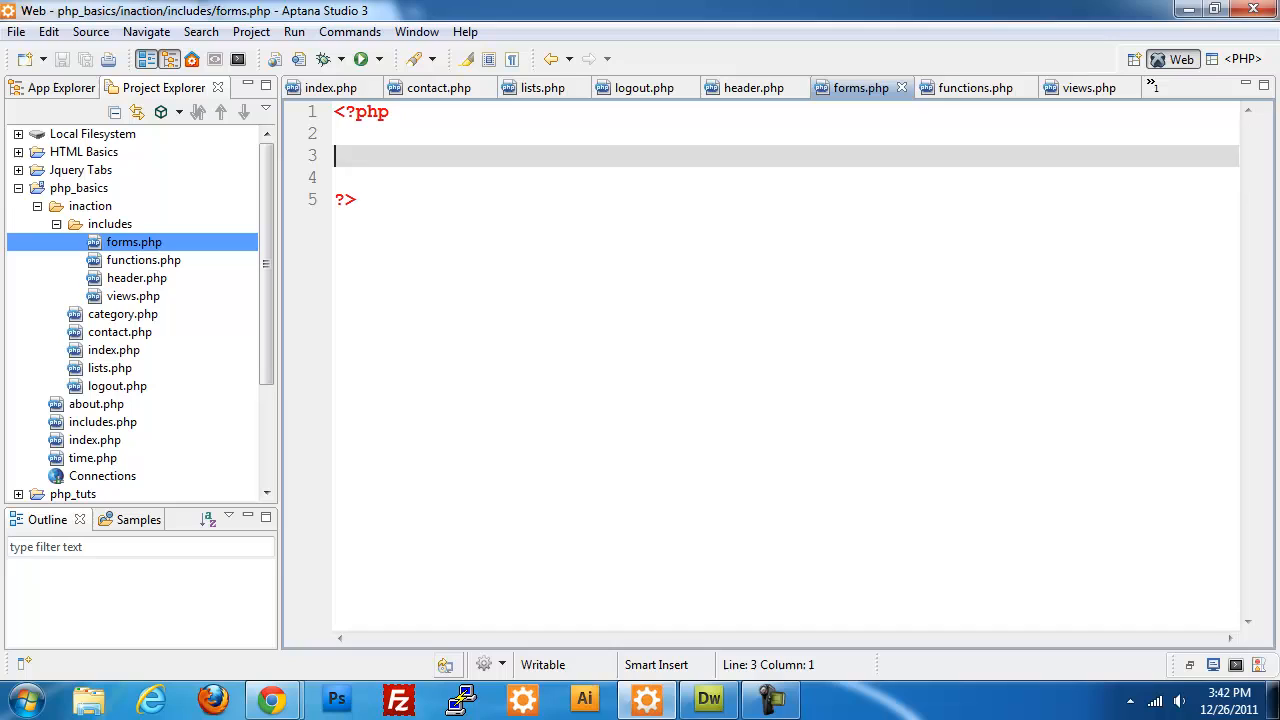
mouse_move(278, 316)
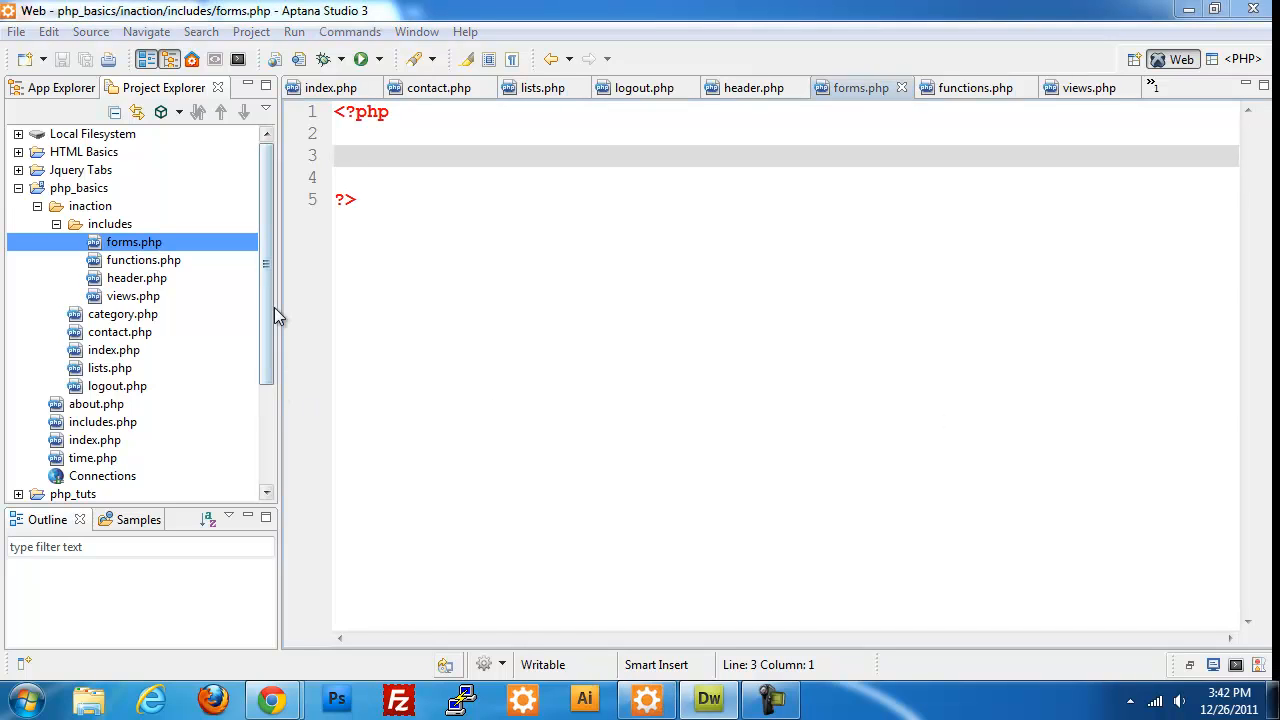
Add an empty DisplayLoginForm() function stub to forms.php.
text(fun)
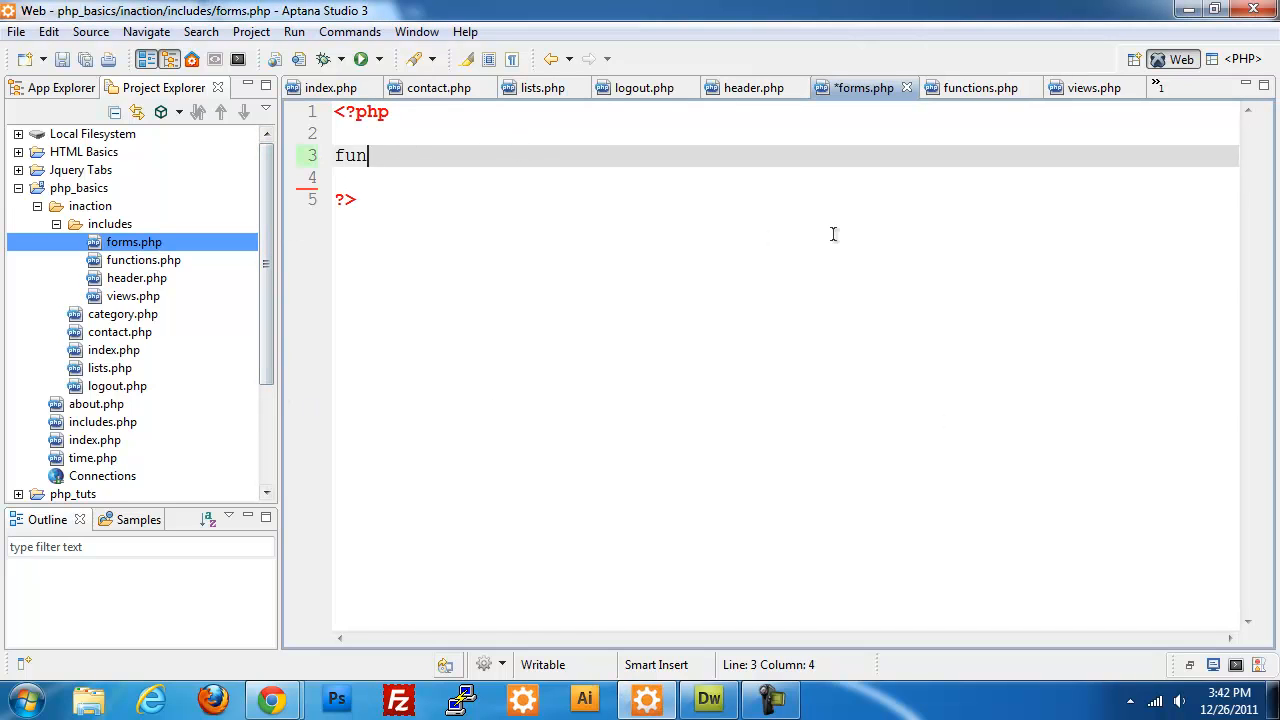
text(ction)
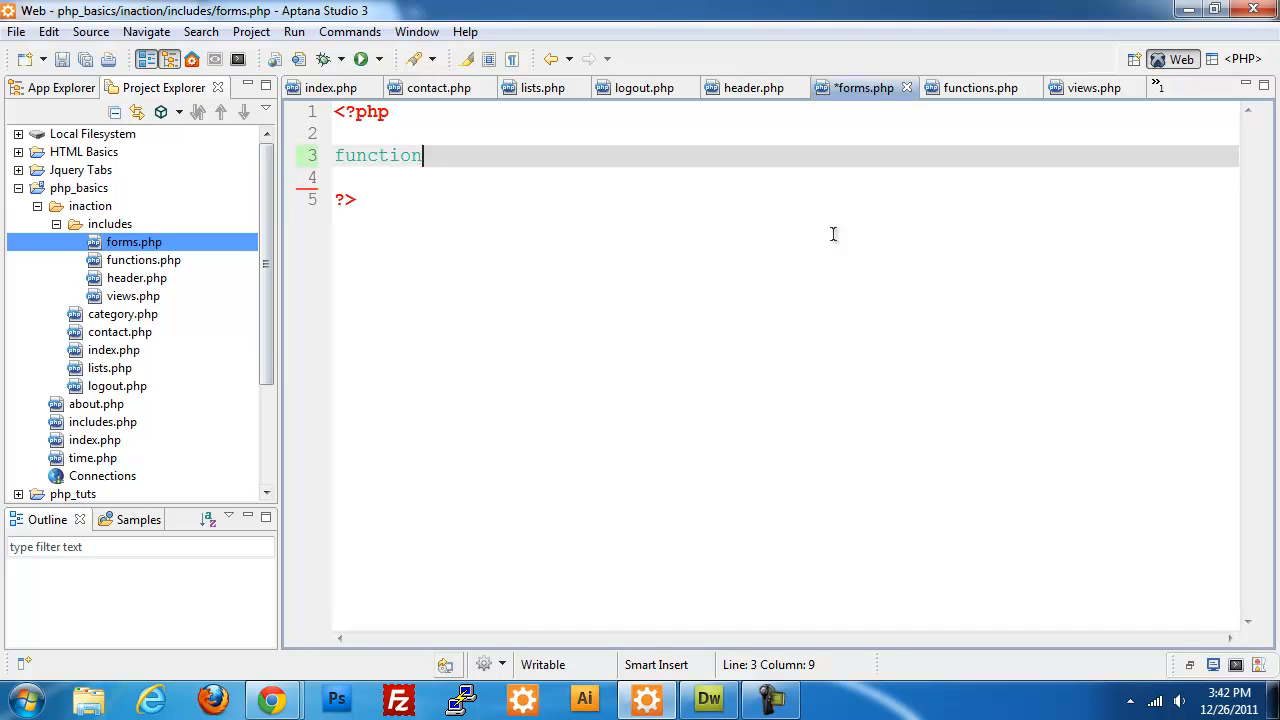
text(D)
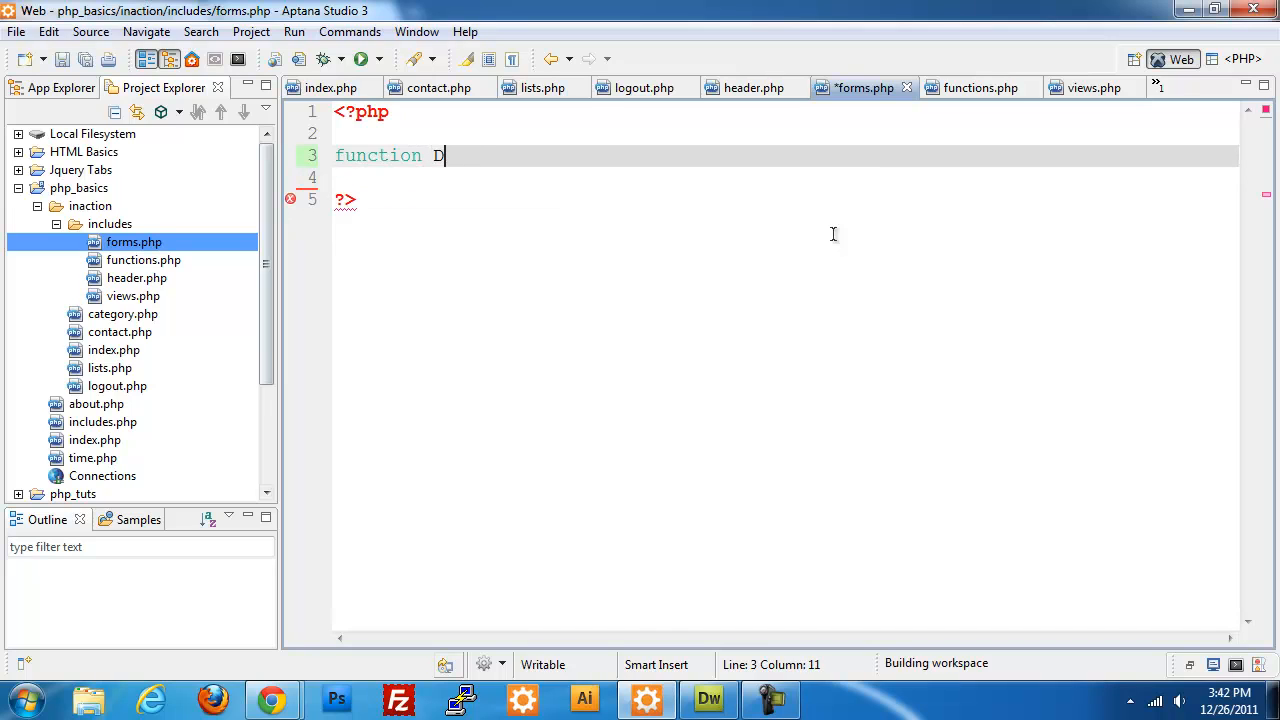
text(isplayLogin)
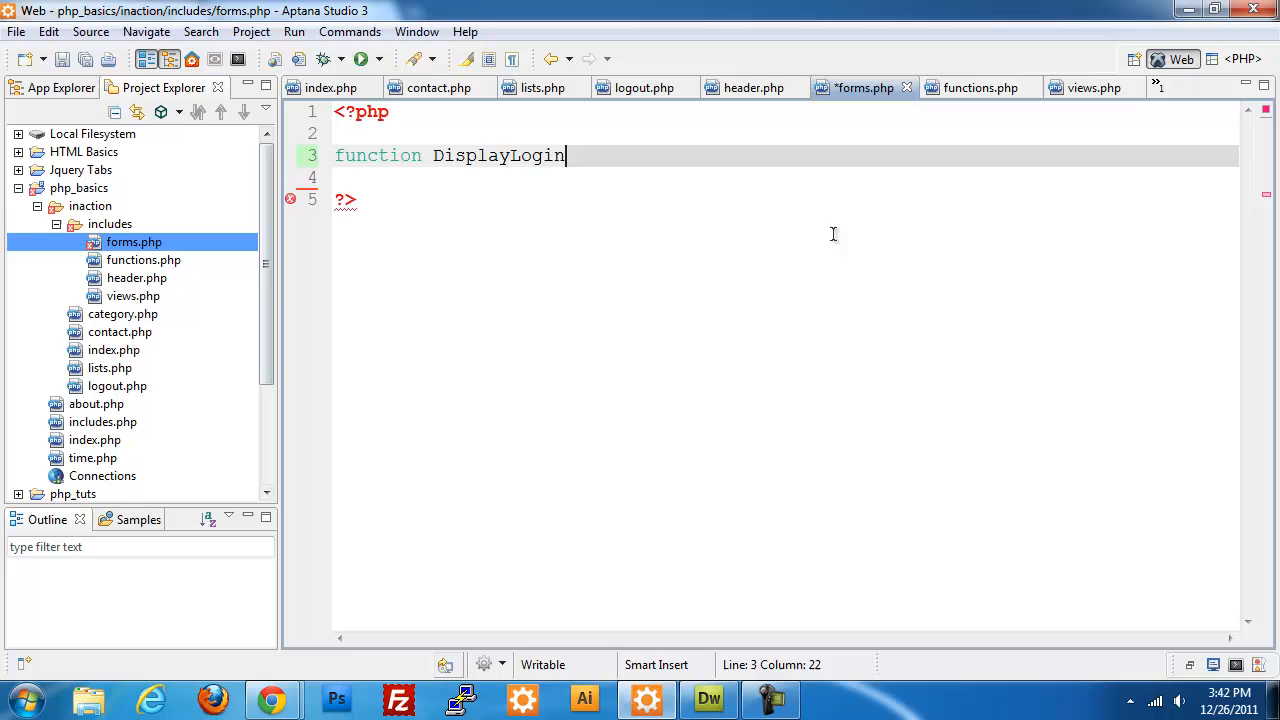
text(Form())
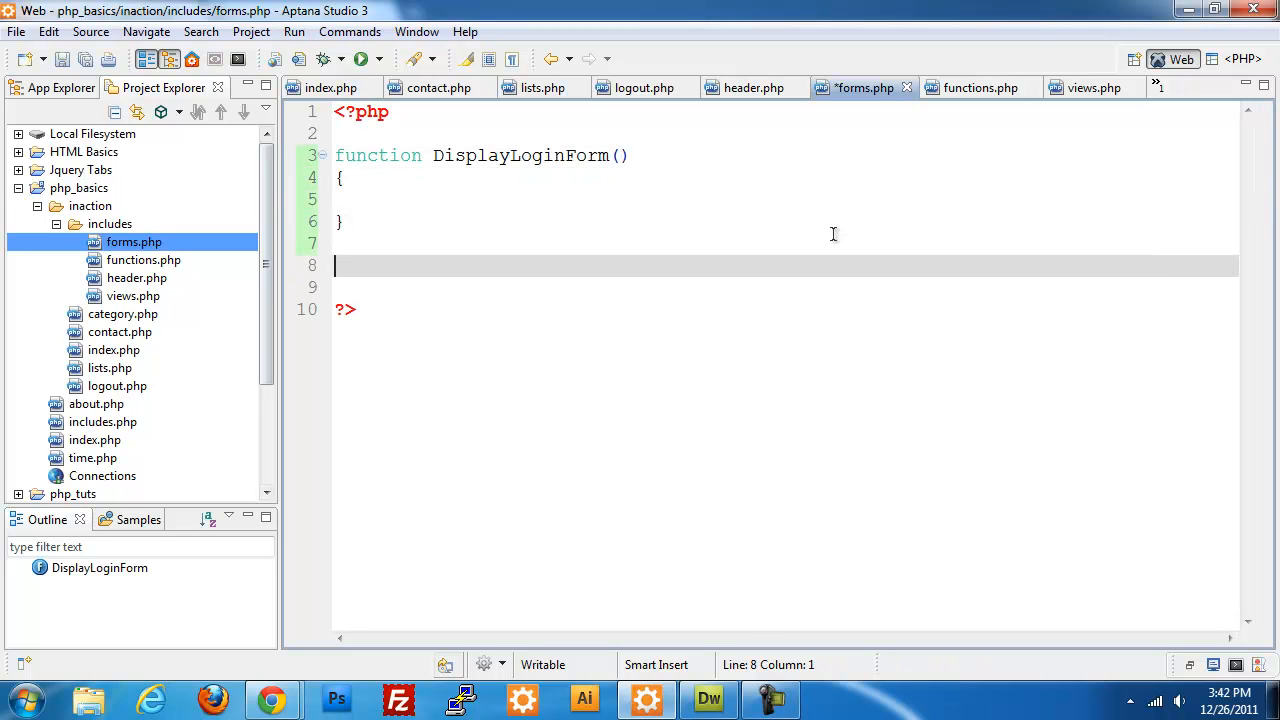
Add an empty DisplayContactForm($record) function stub.
text(function)
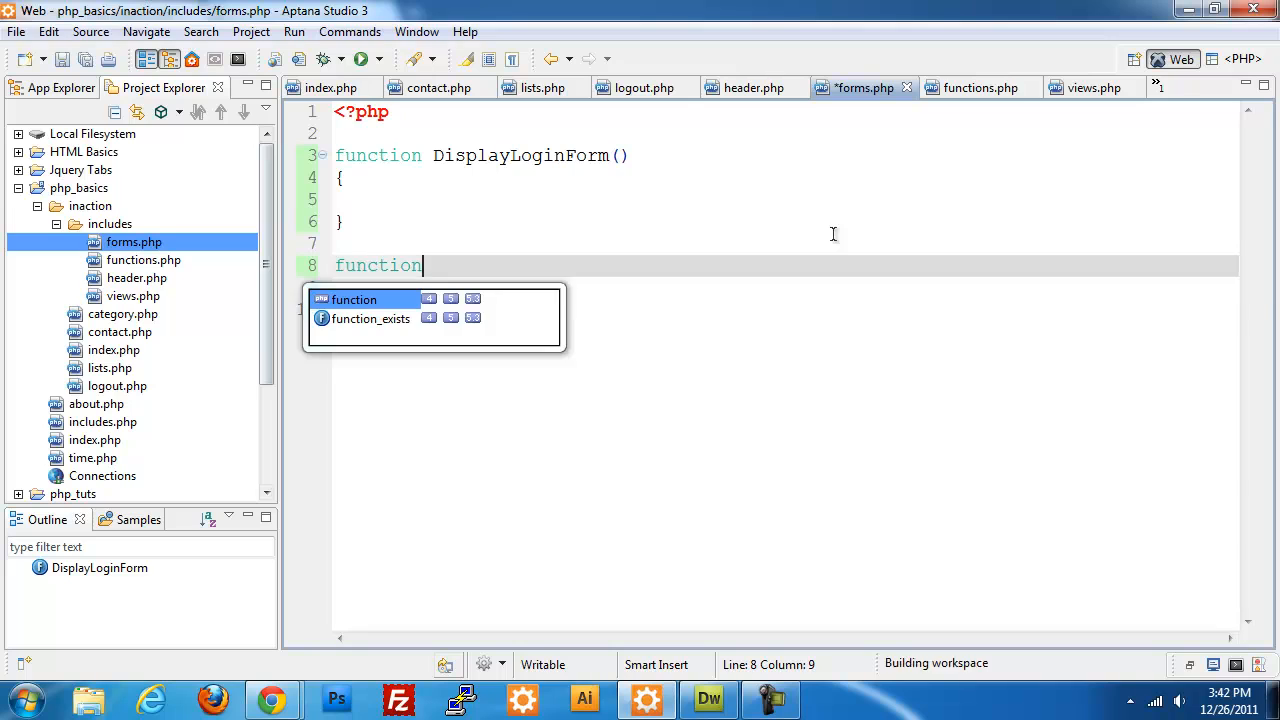
text(Display)
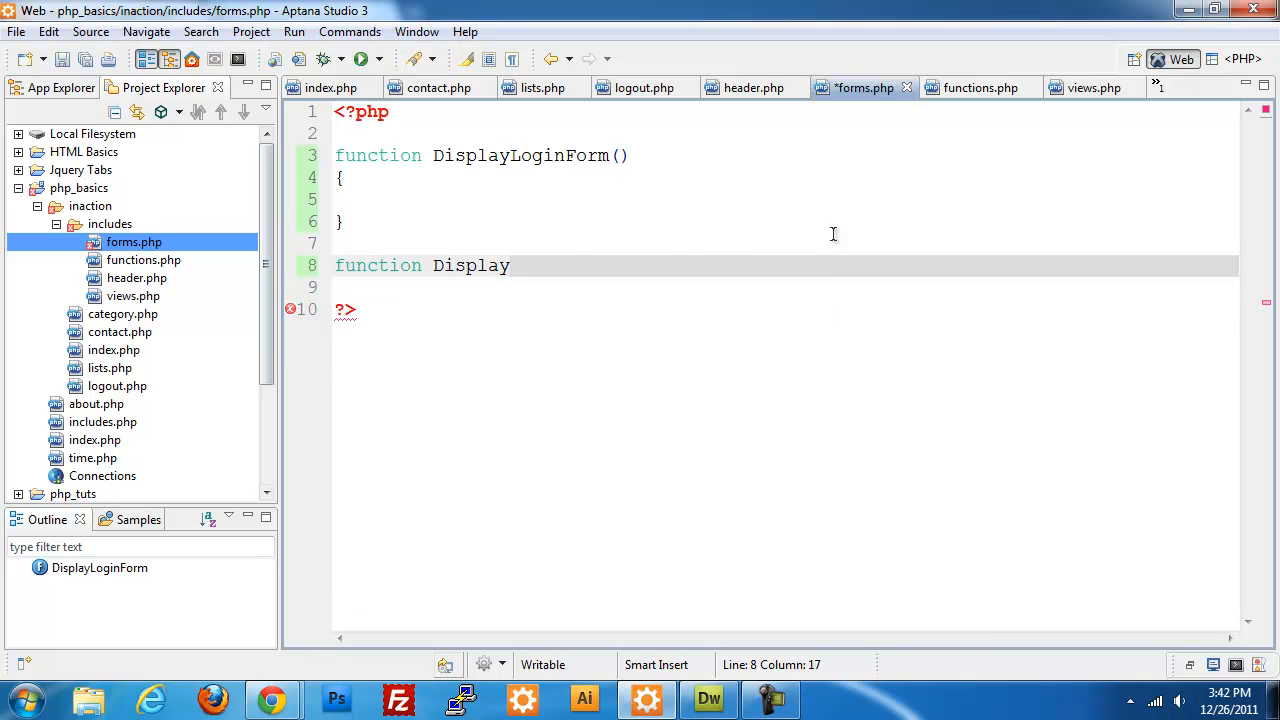
text(ContactF)
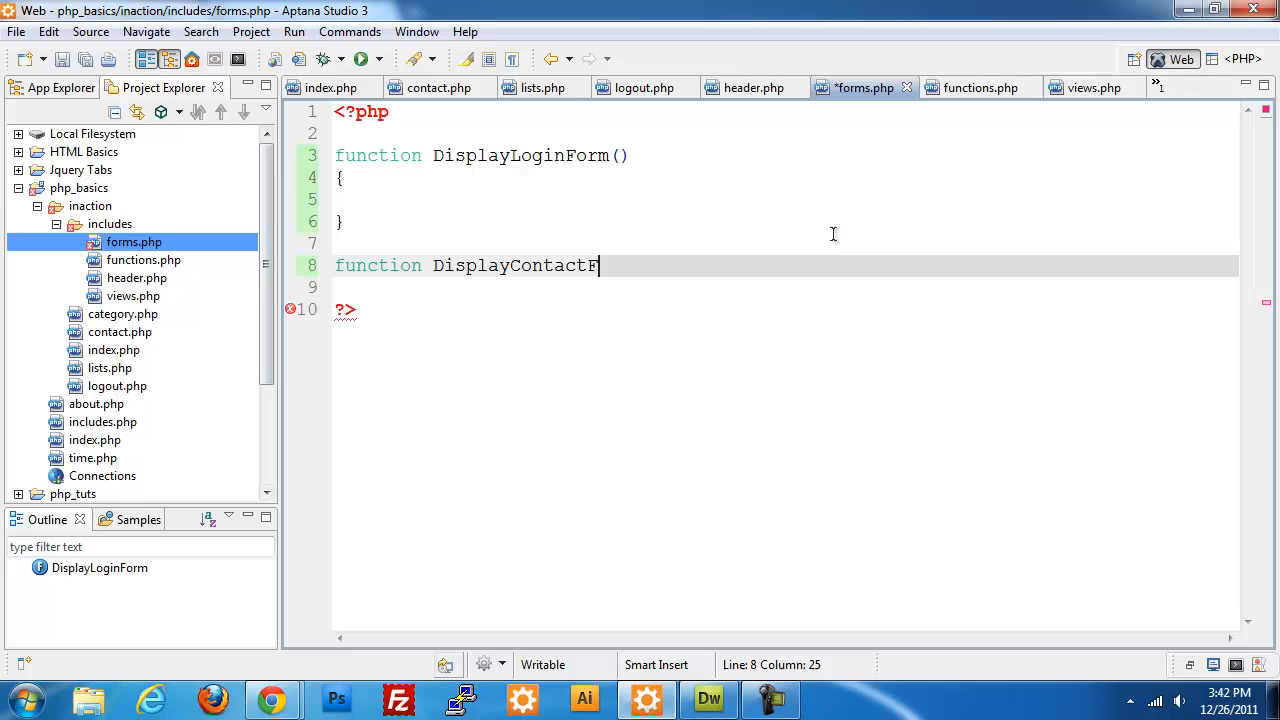
text(orm())
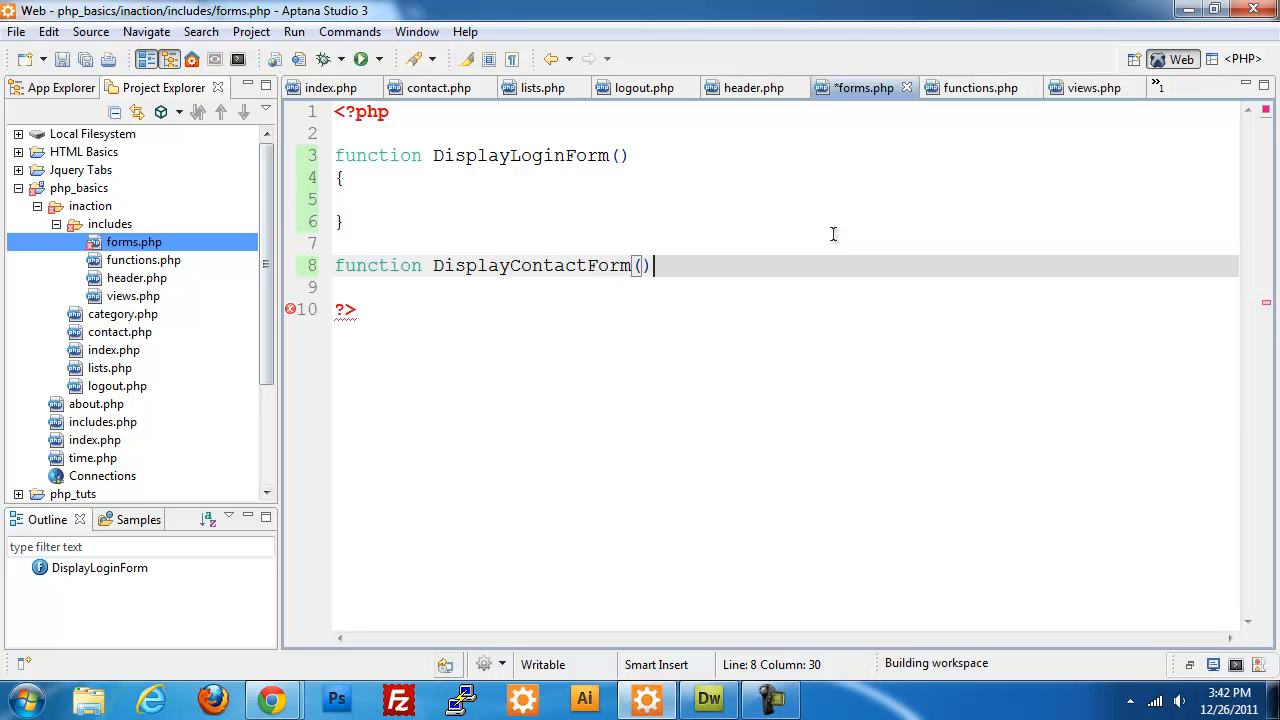
text($re)
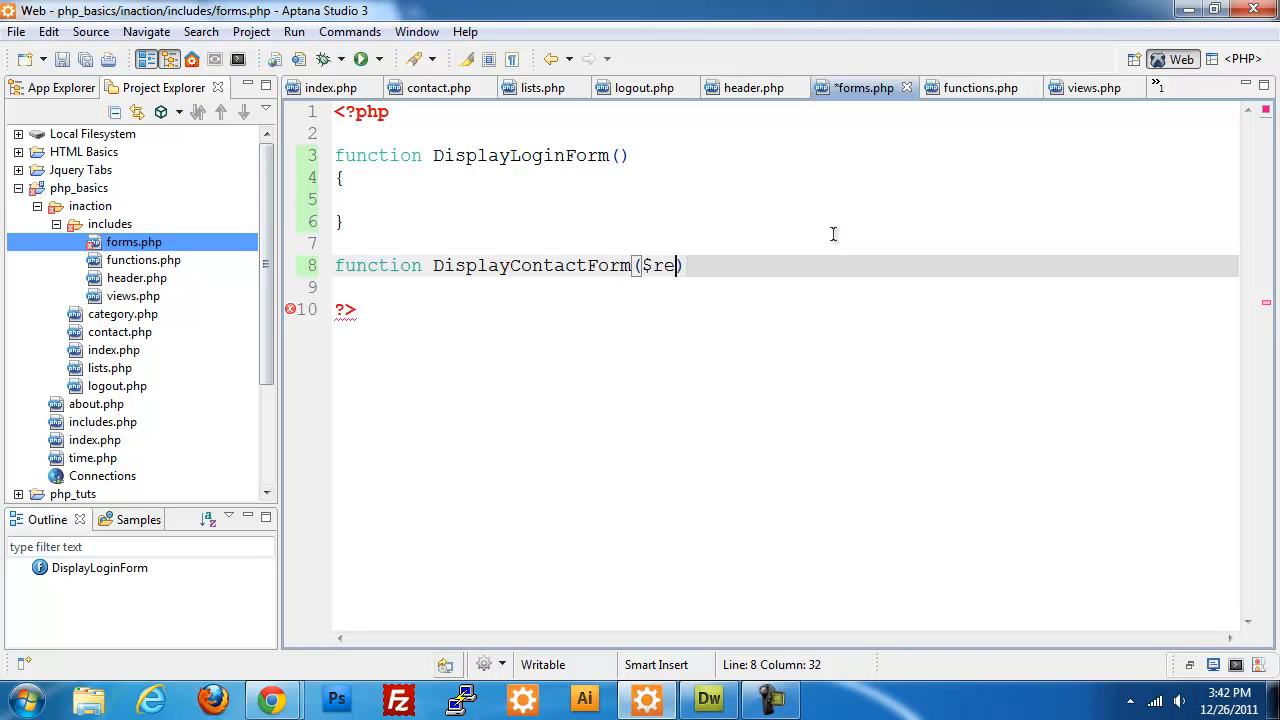
text(cord))
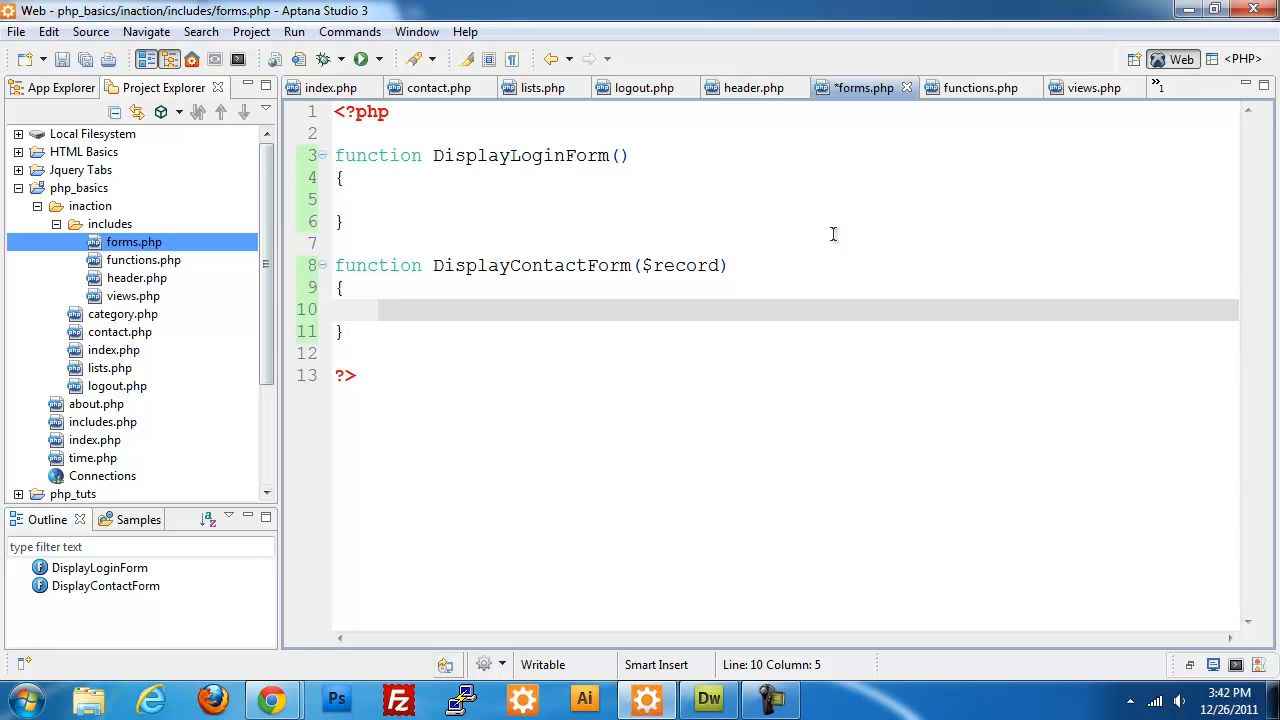
Add an empty DisplayCategoryForm($record) function stub.
text(f)
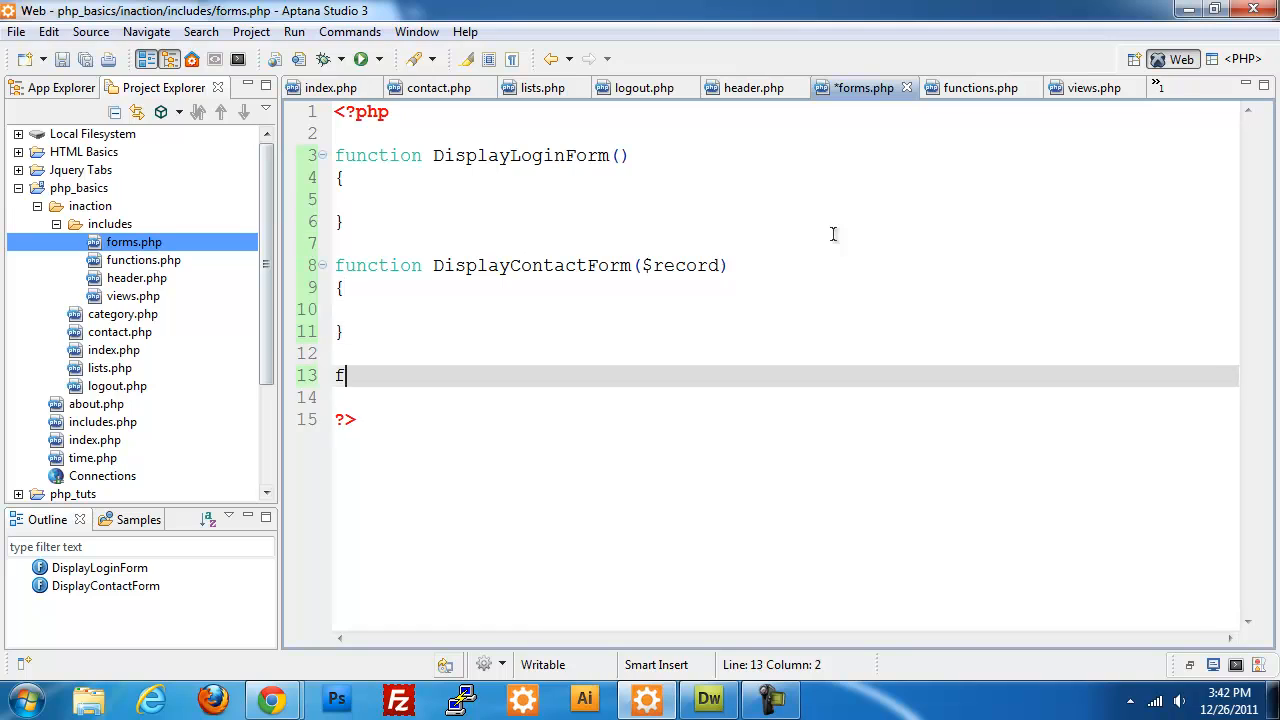
text(nction Displ)
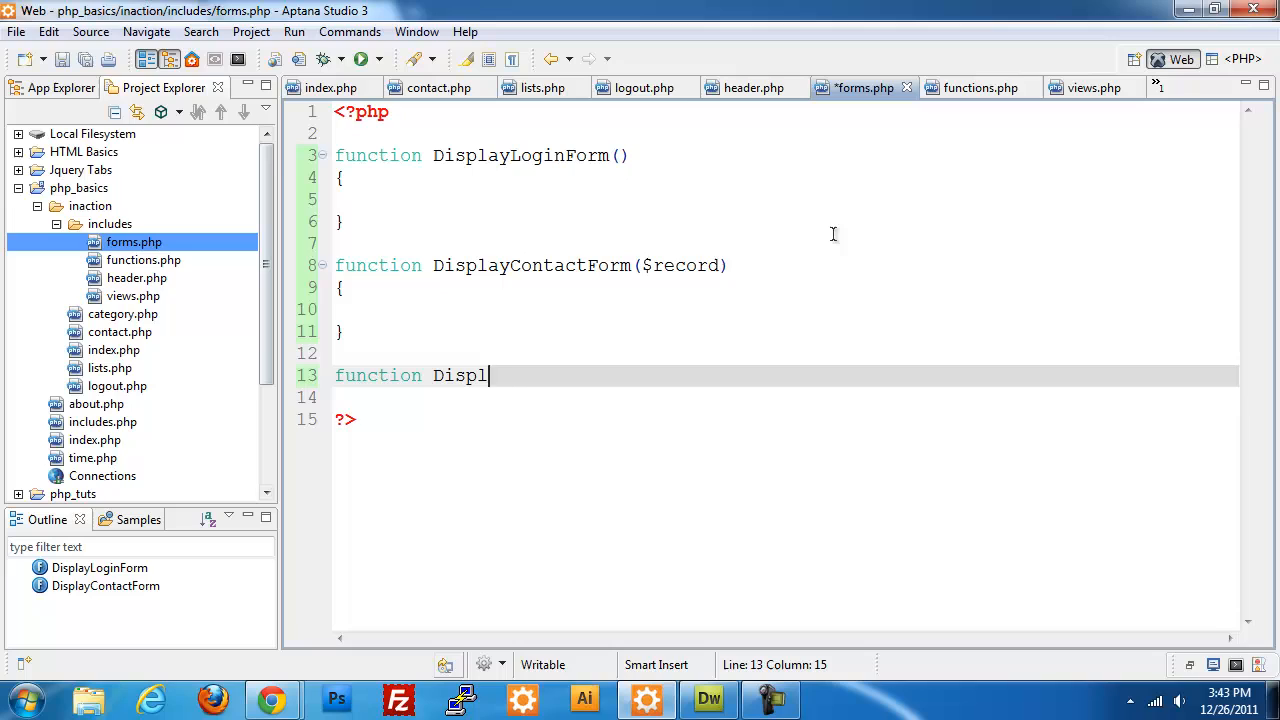
text(ayCate)
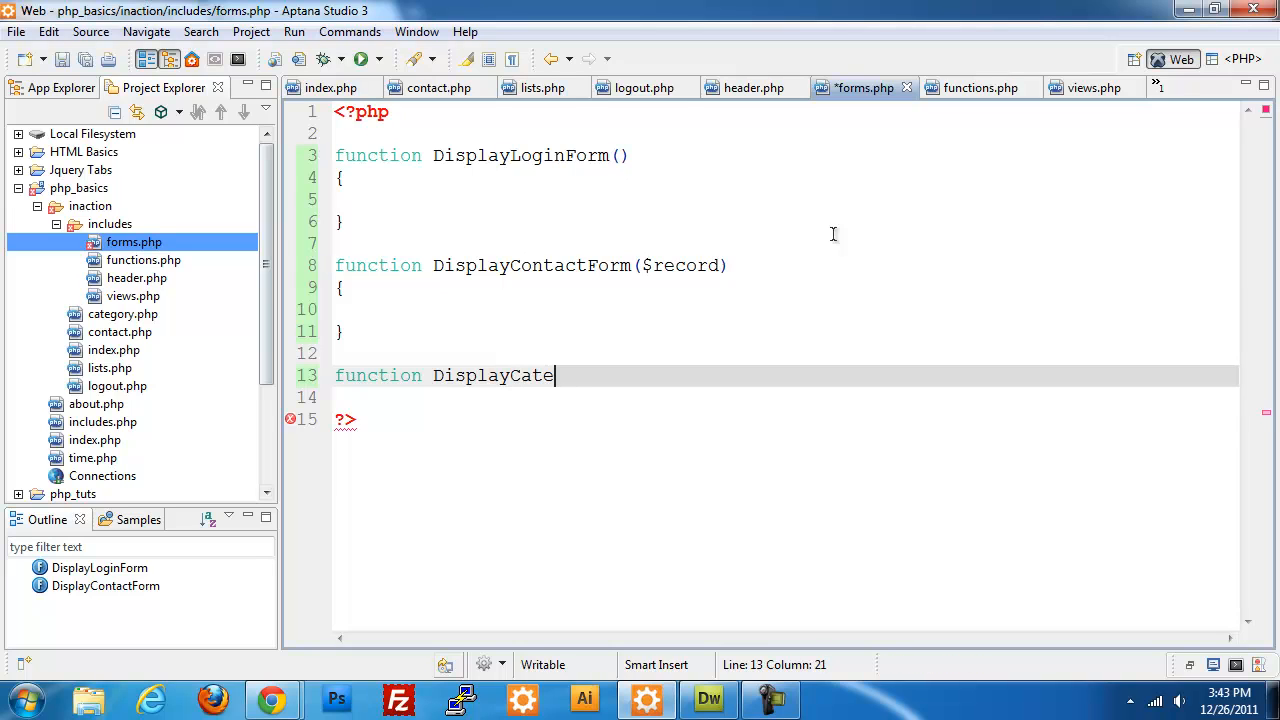
text(goryForm)
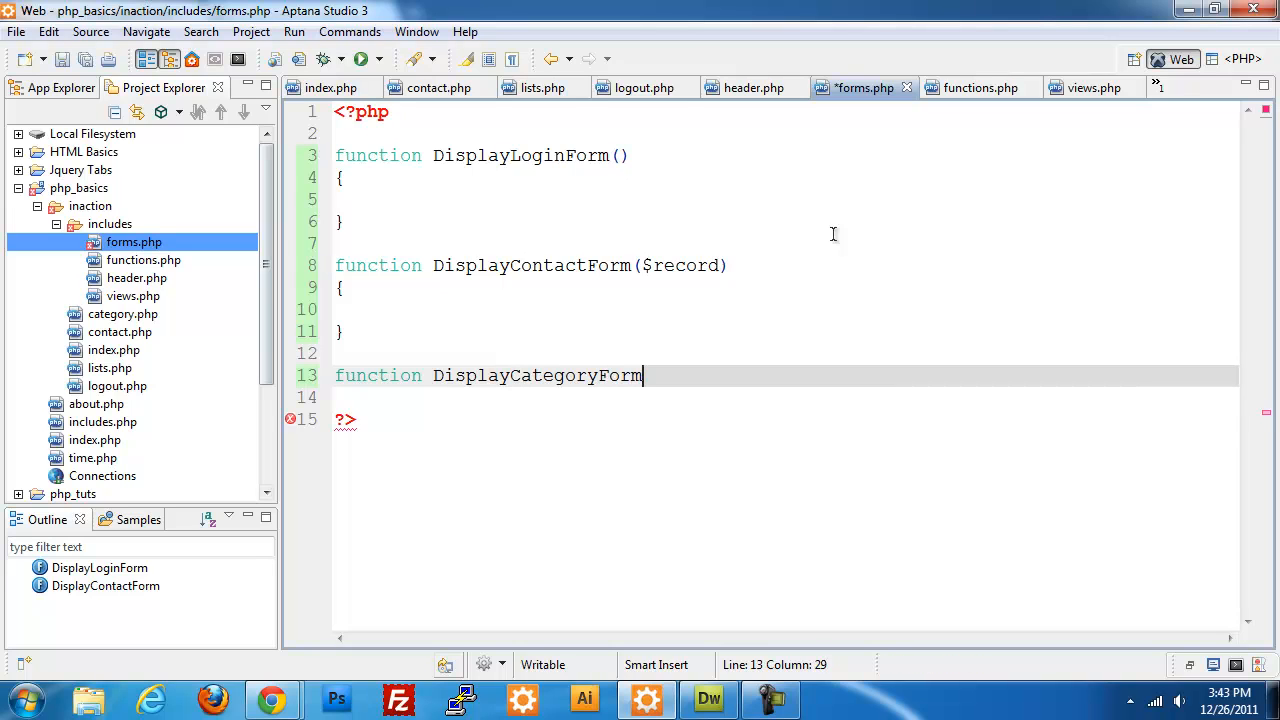
text(($record))
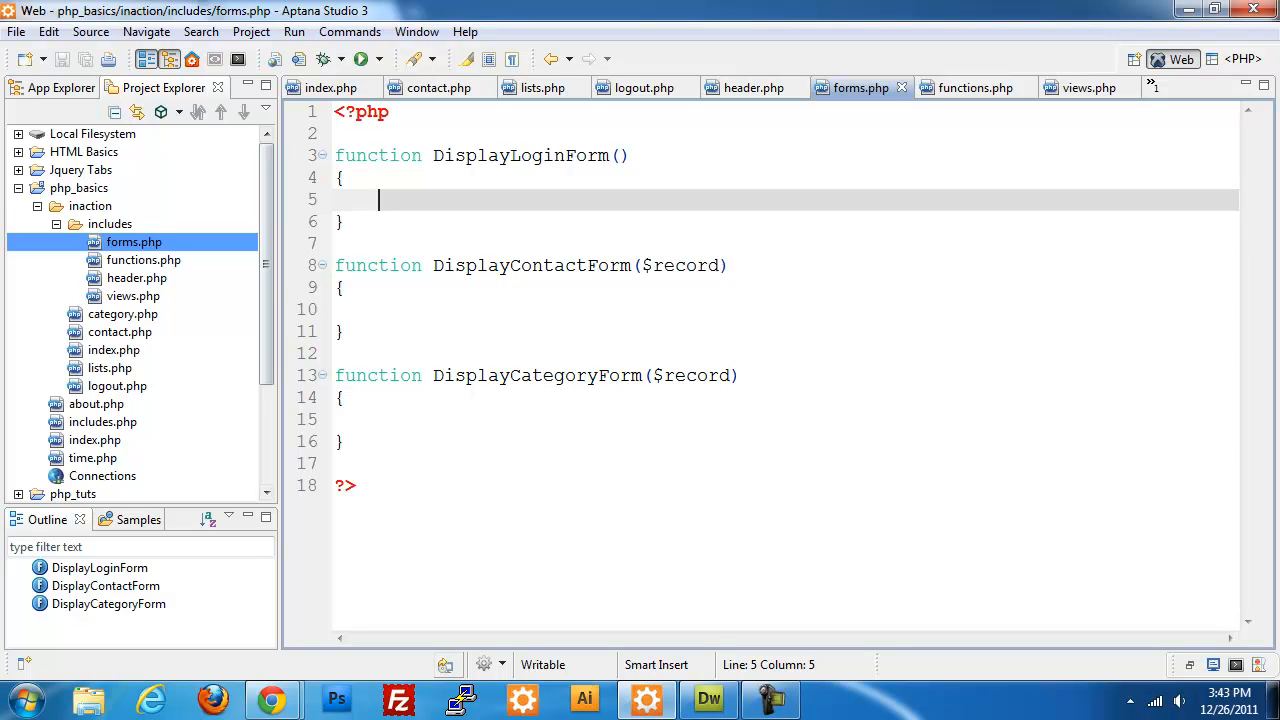
Close PHP and add an <h3 class="greyBG">Login</h3> heading in DisplayLoginForm.
text(?>)
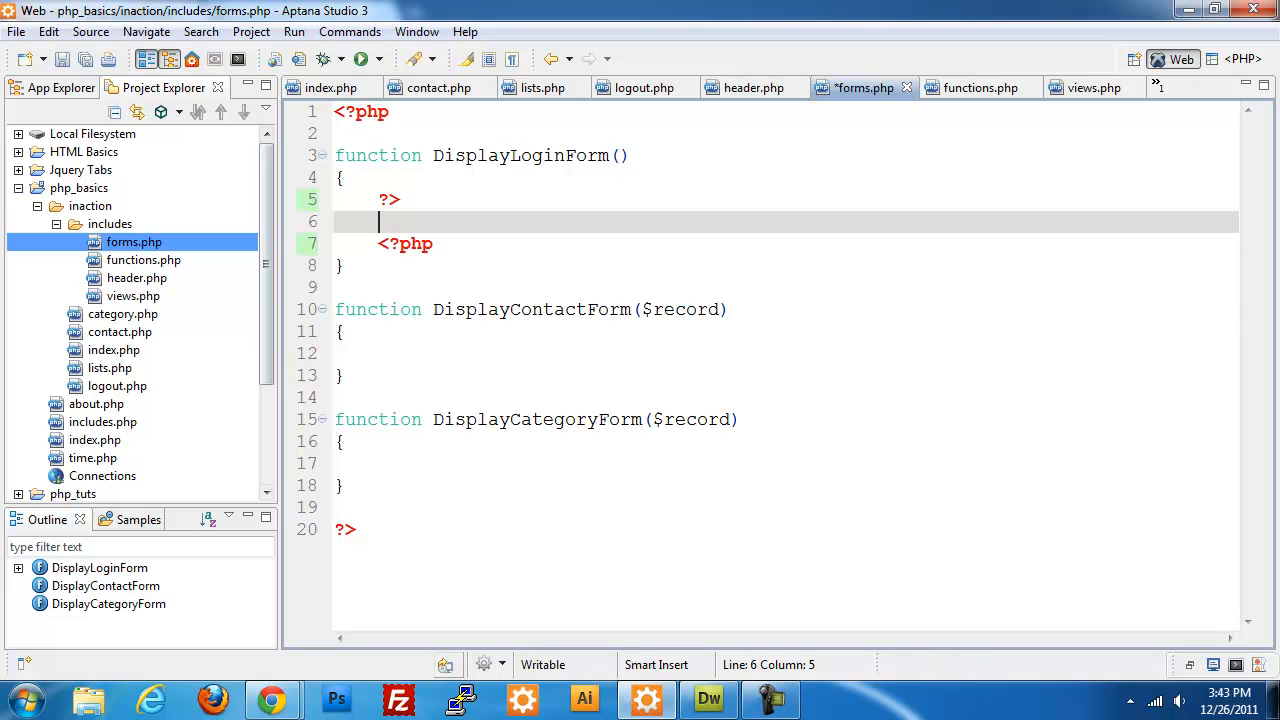
text(<h3)
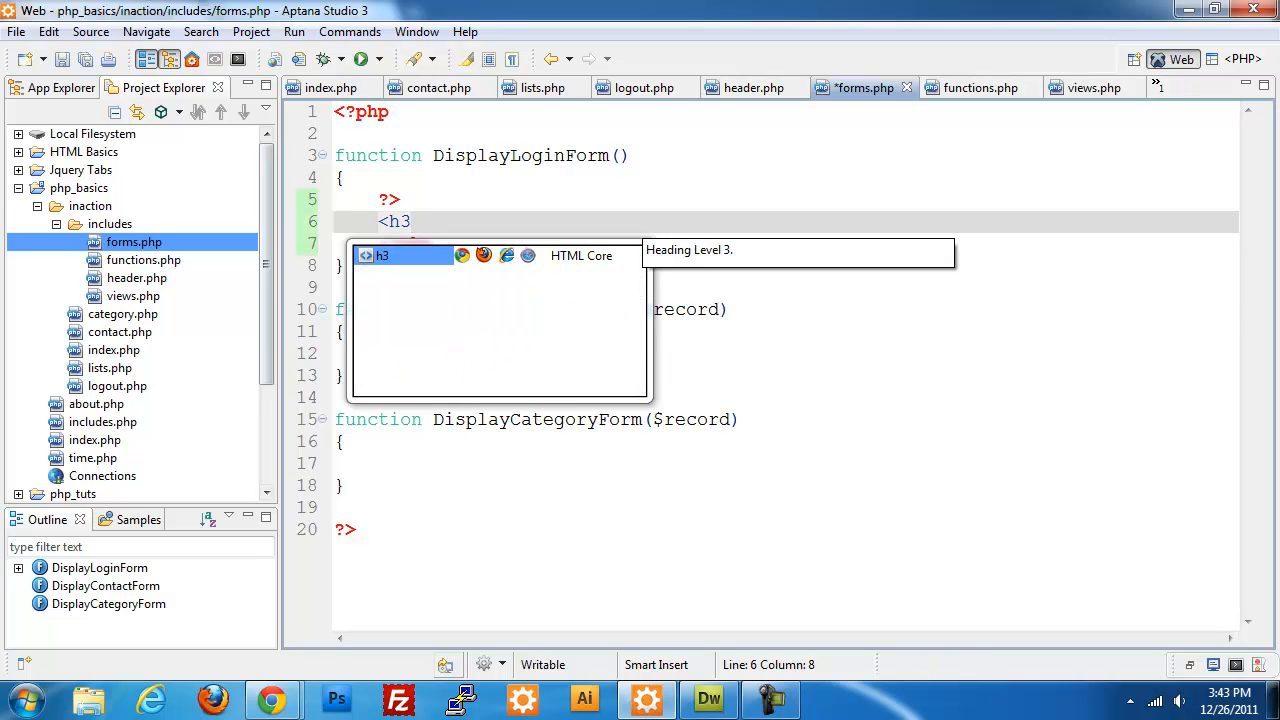
text(class=")
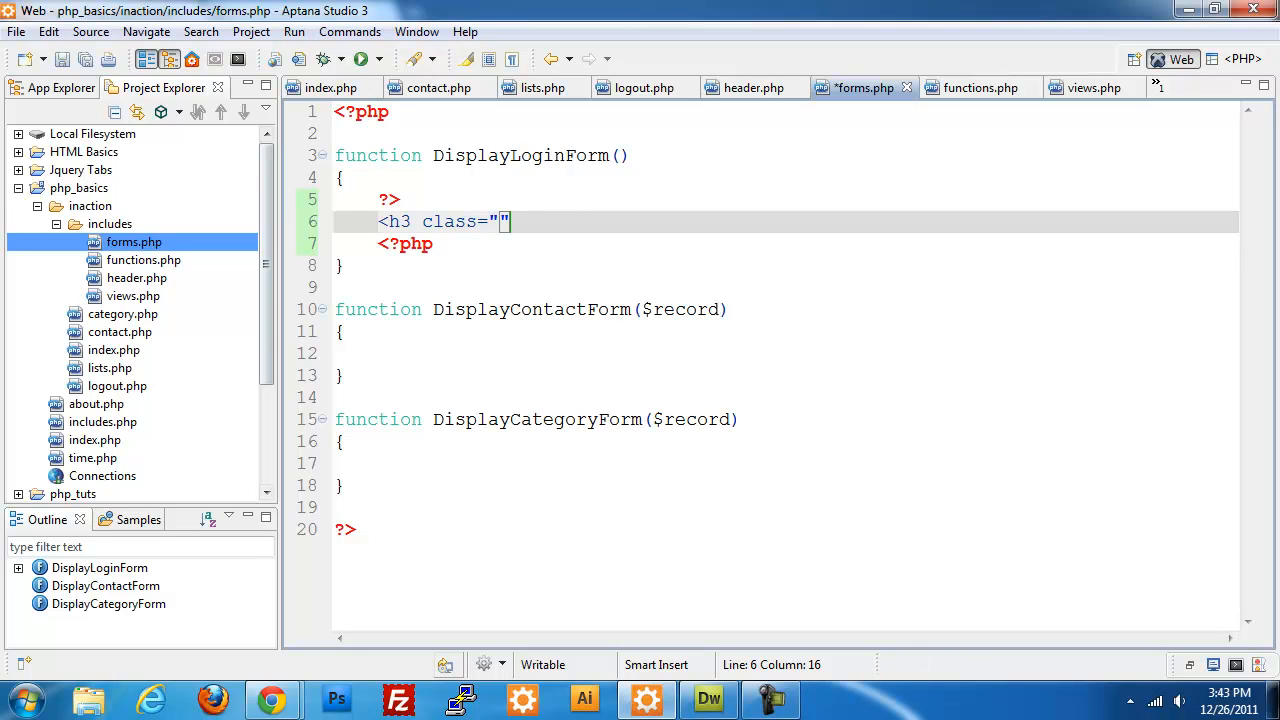
text(gre)
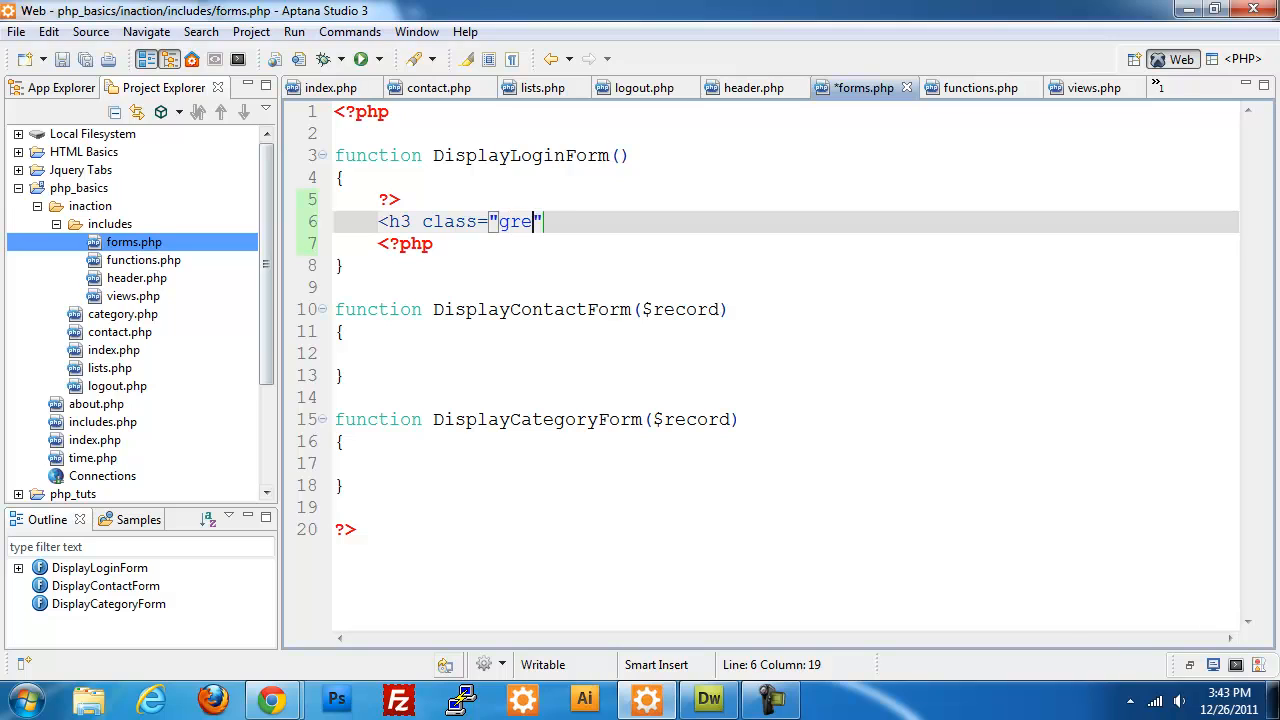
text(yBG)
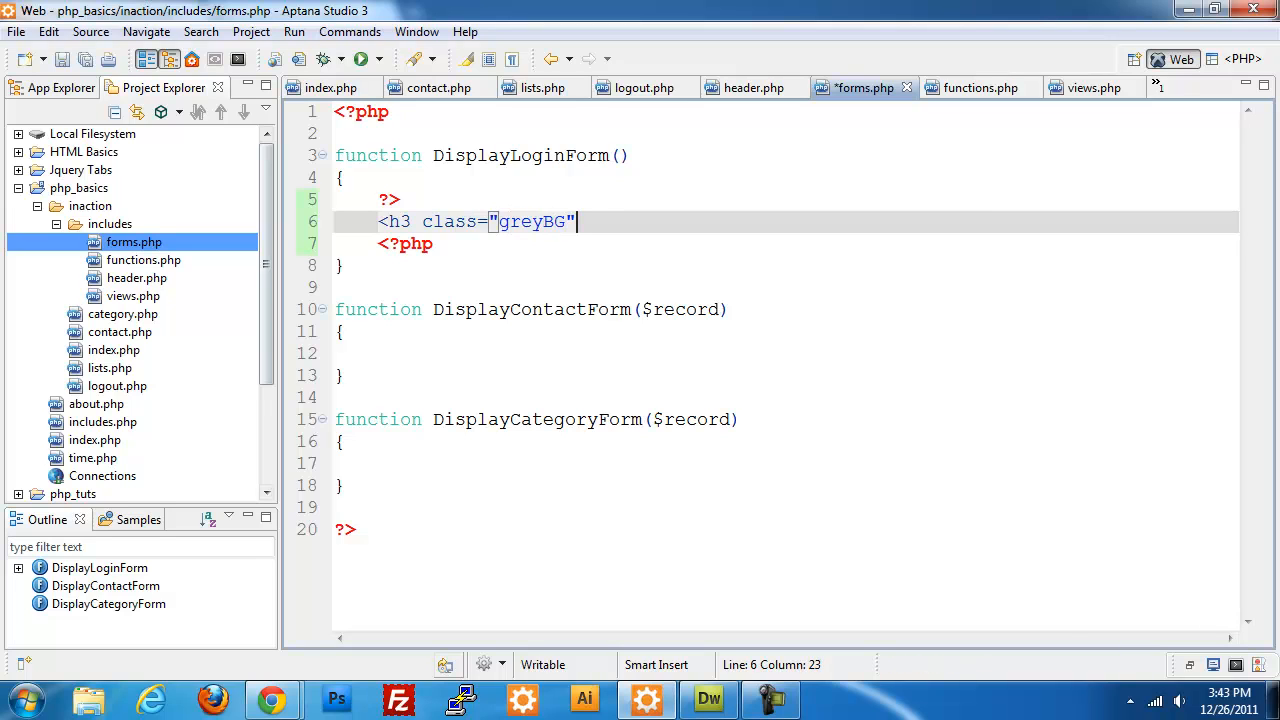
text(>Lo</h3>)
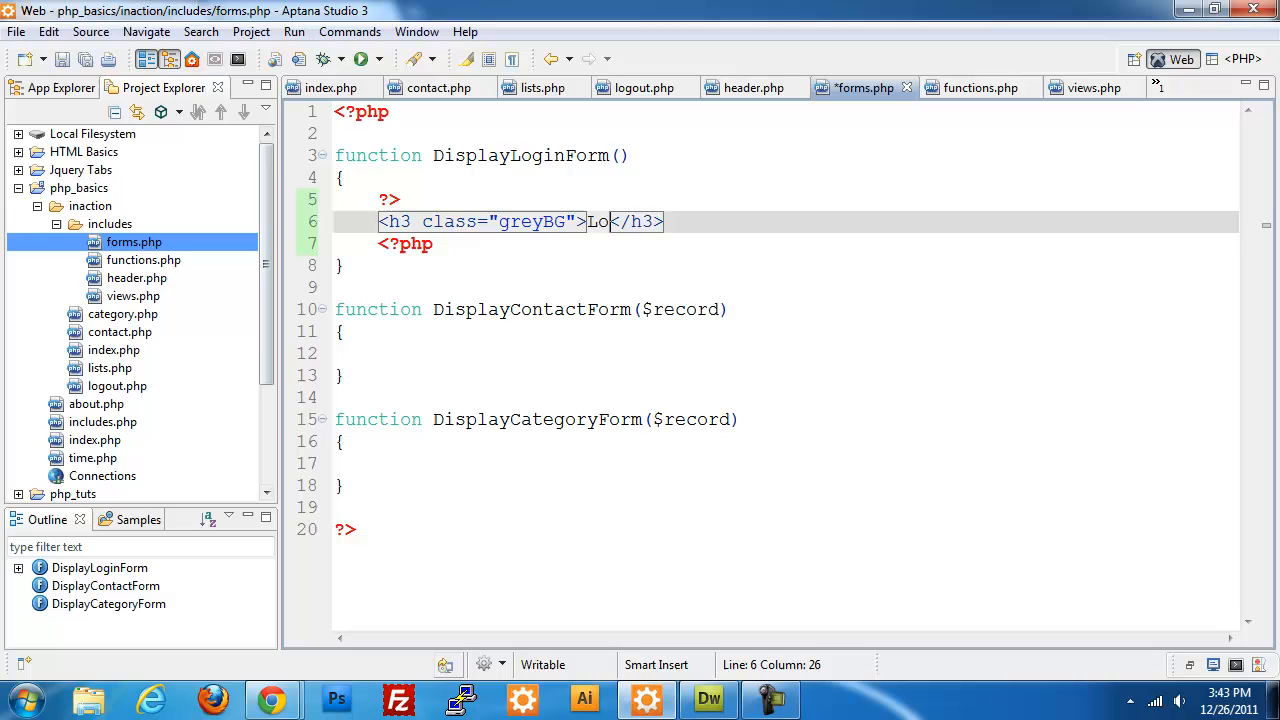
text(gin)
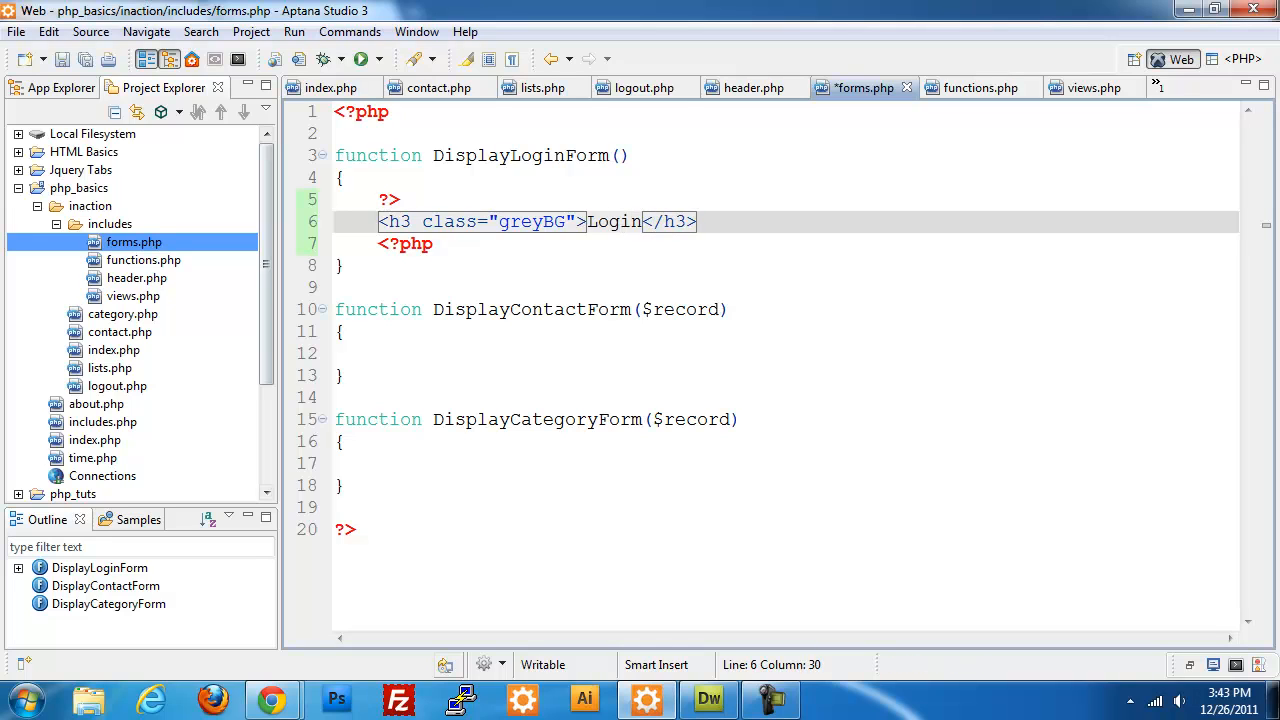
key(Return)
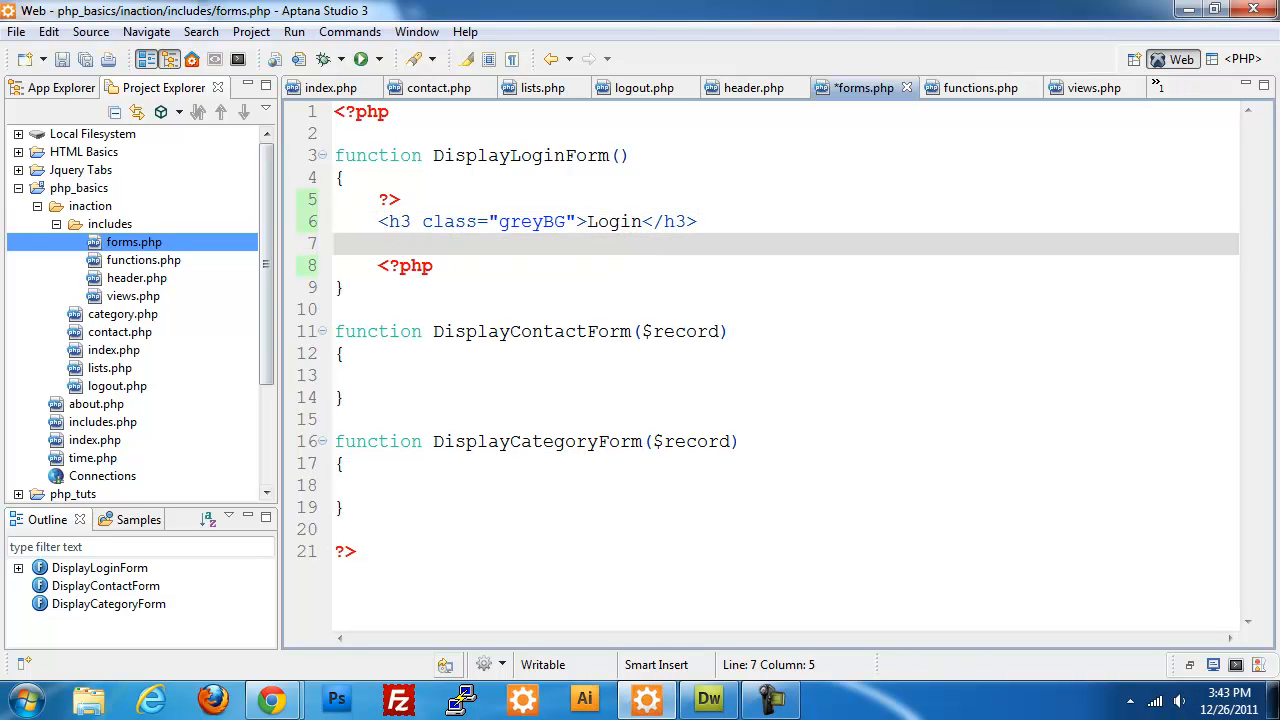
Add a <form method="post" action=""> below the heading with a blank inner line.
text(<)
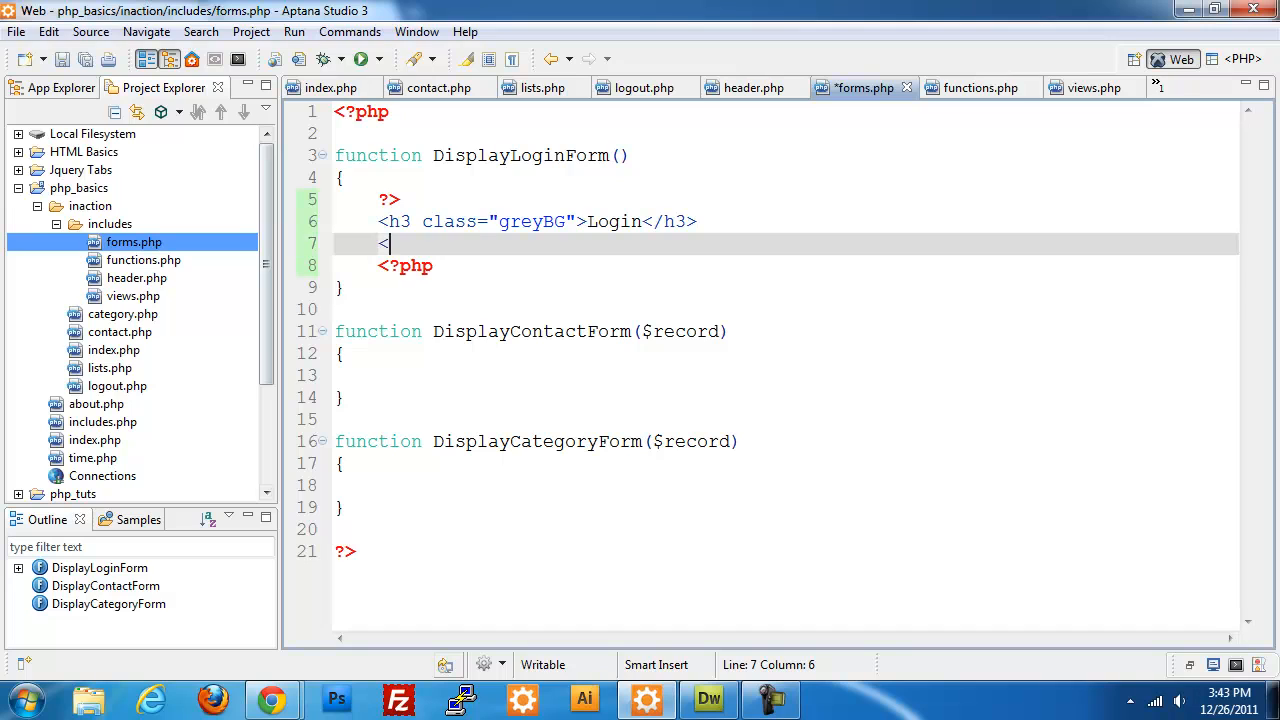
text(form method="po)
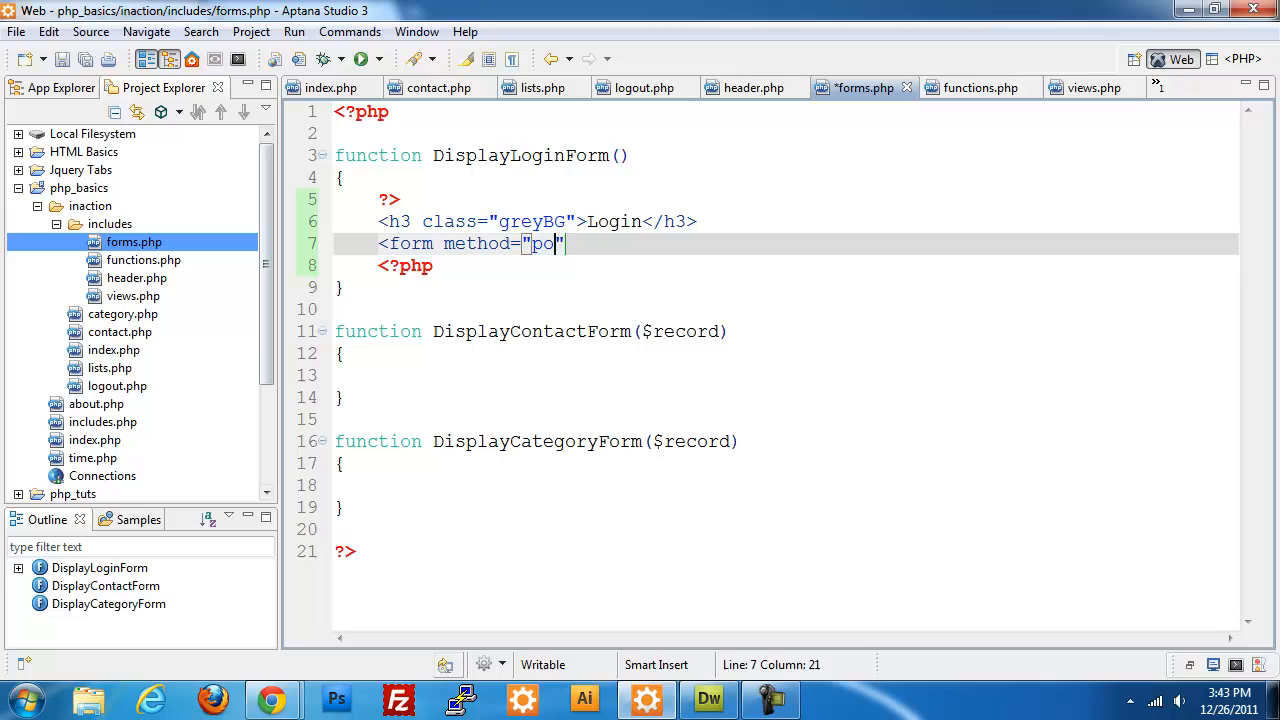
text(st" action=""></form>)
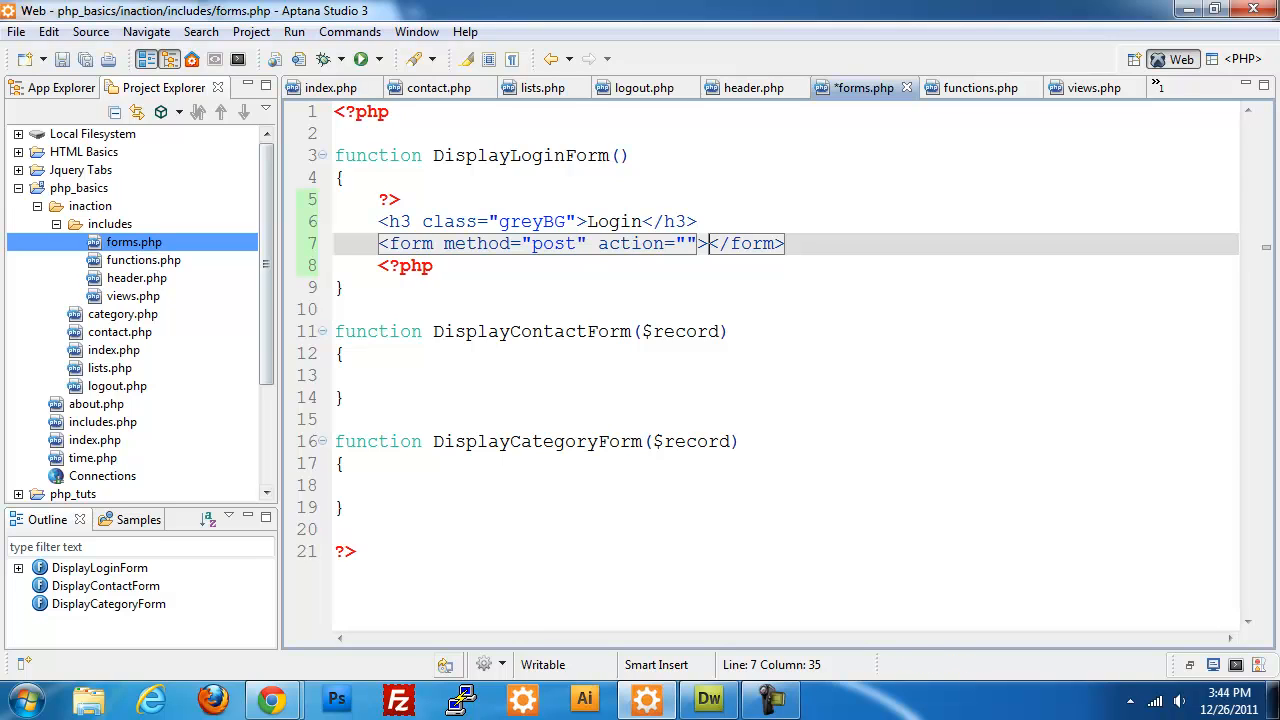
key(Return)
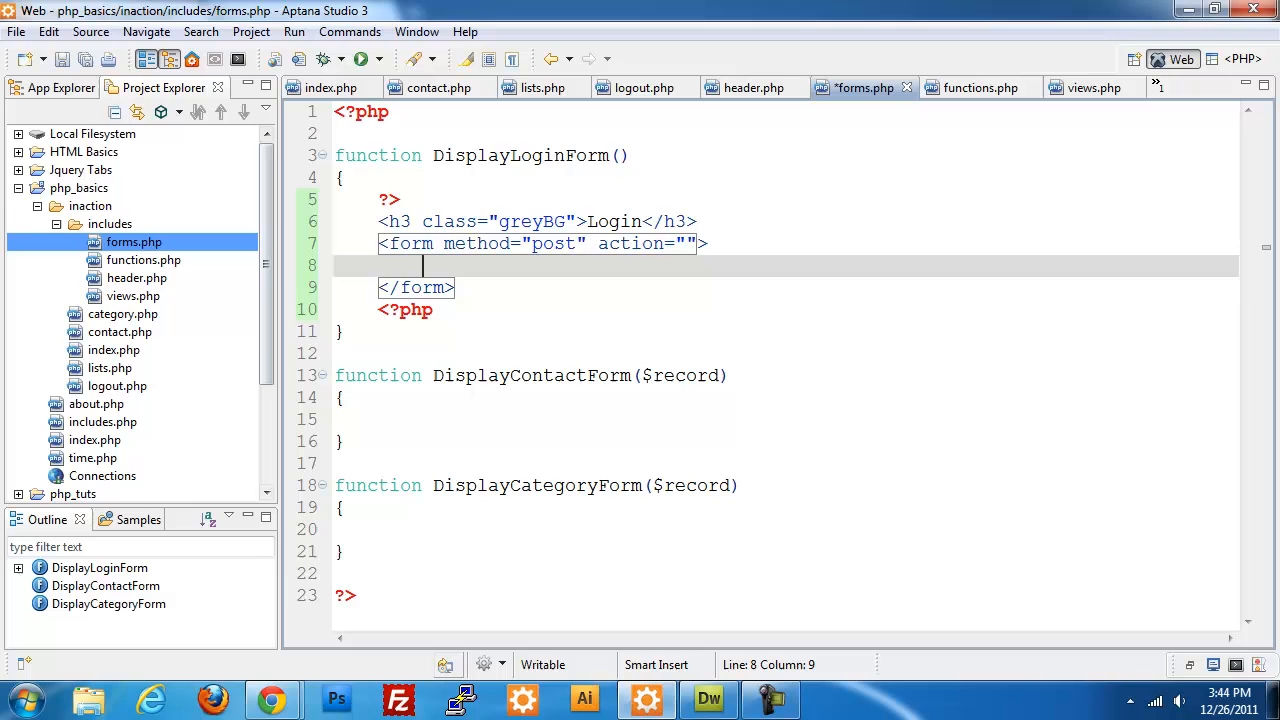
text(<label)
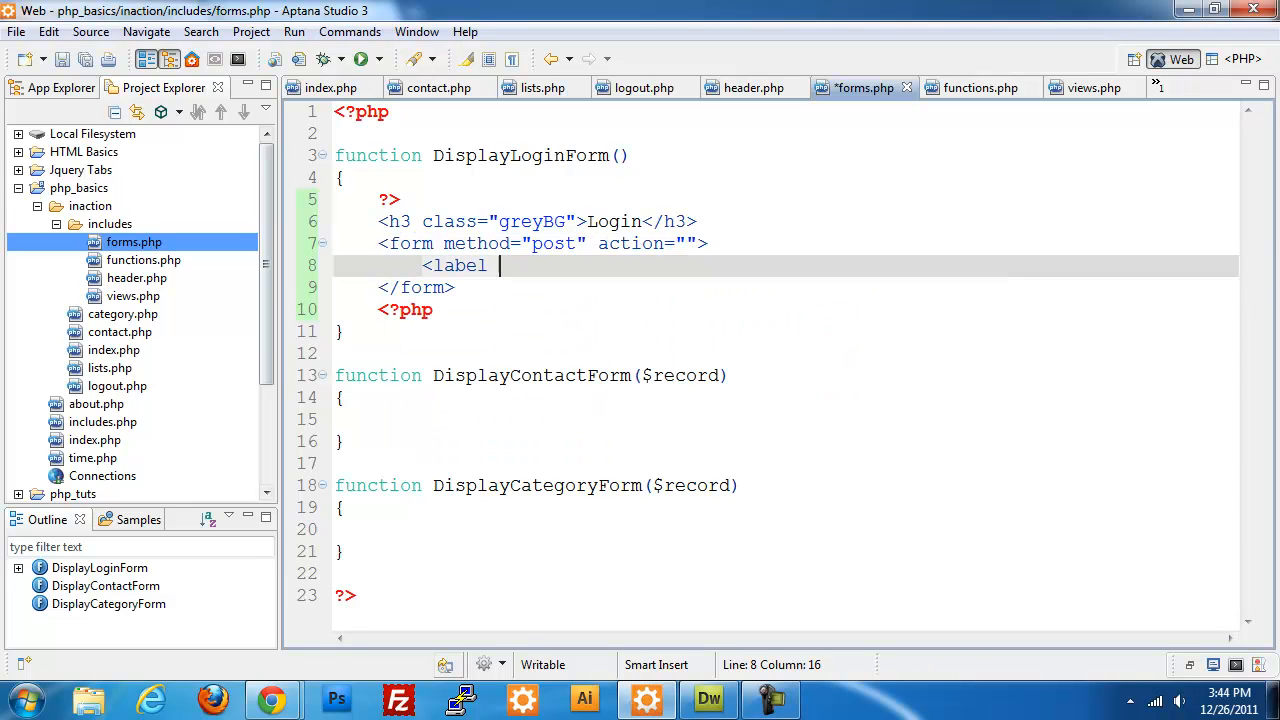
Add a Username label and a text input named and id'd username with empty value.
text(for="yuse")
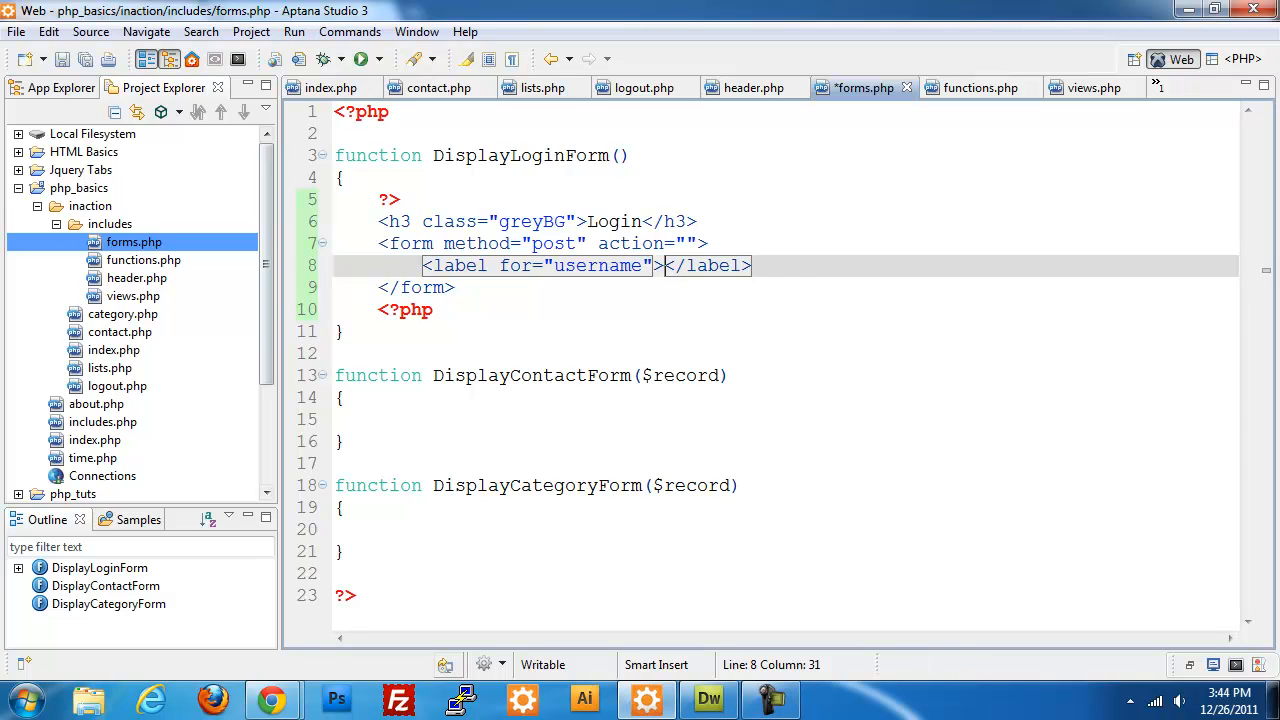
text(Username)
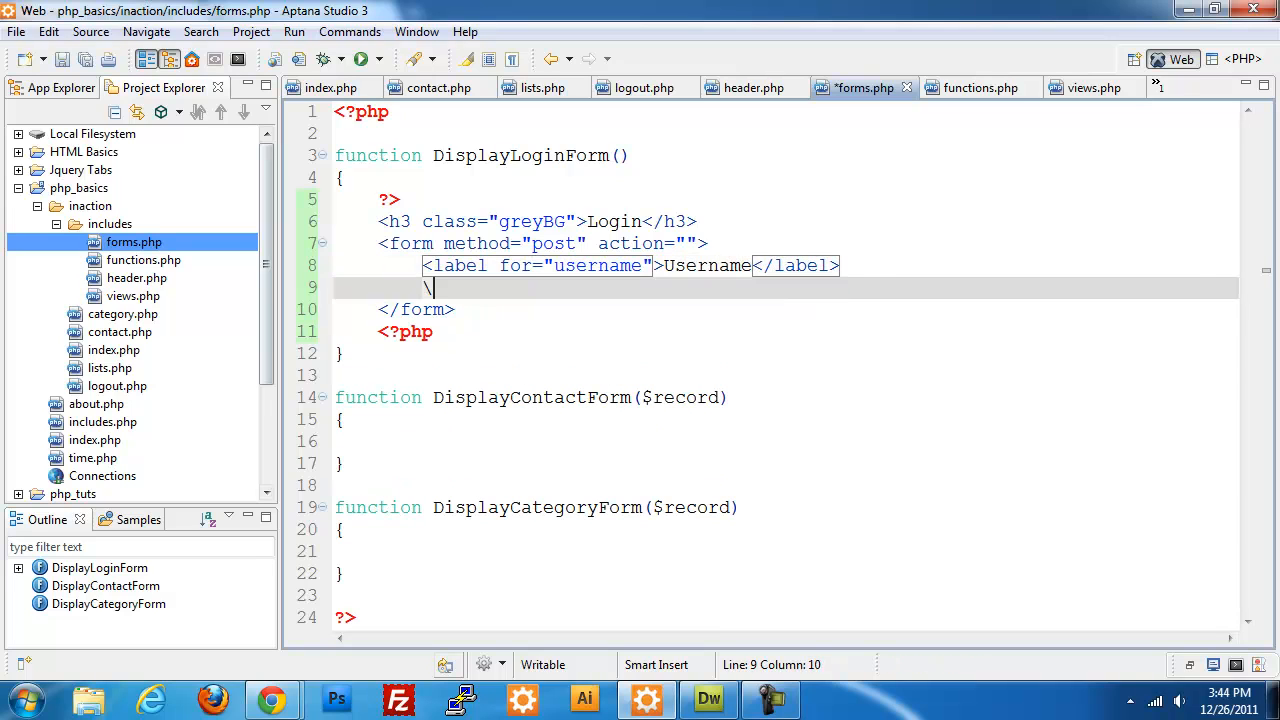
text(input type=)
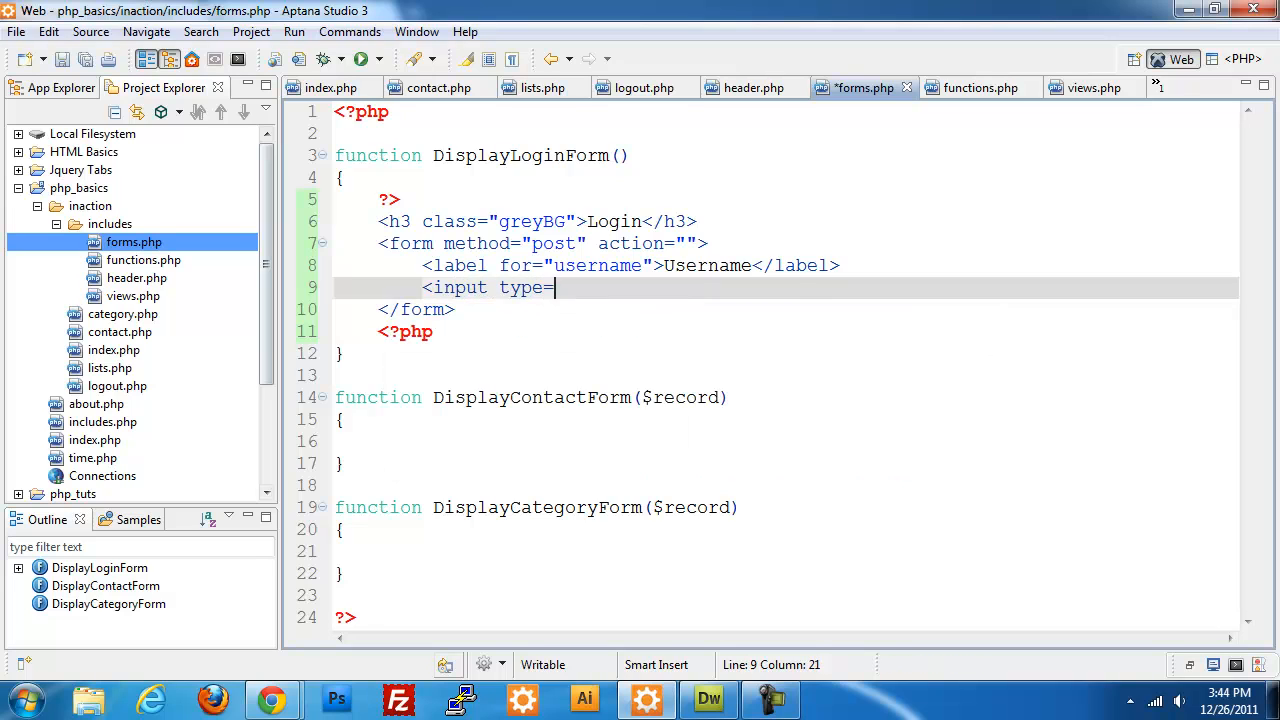
text("text")
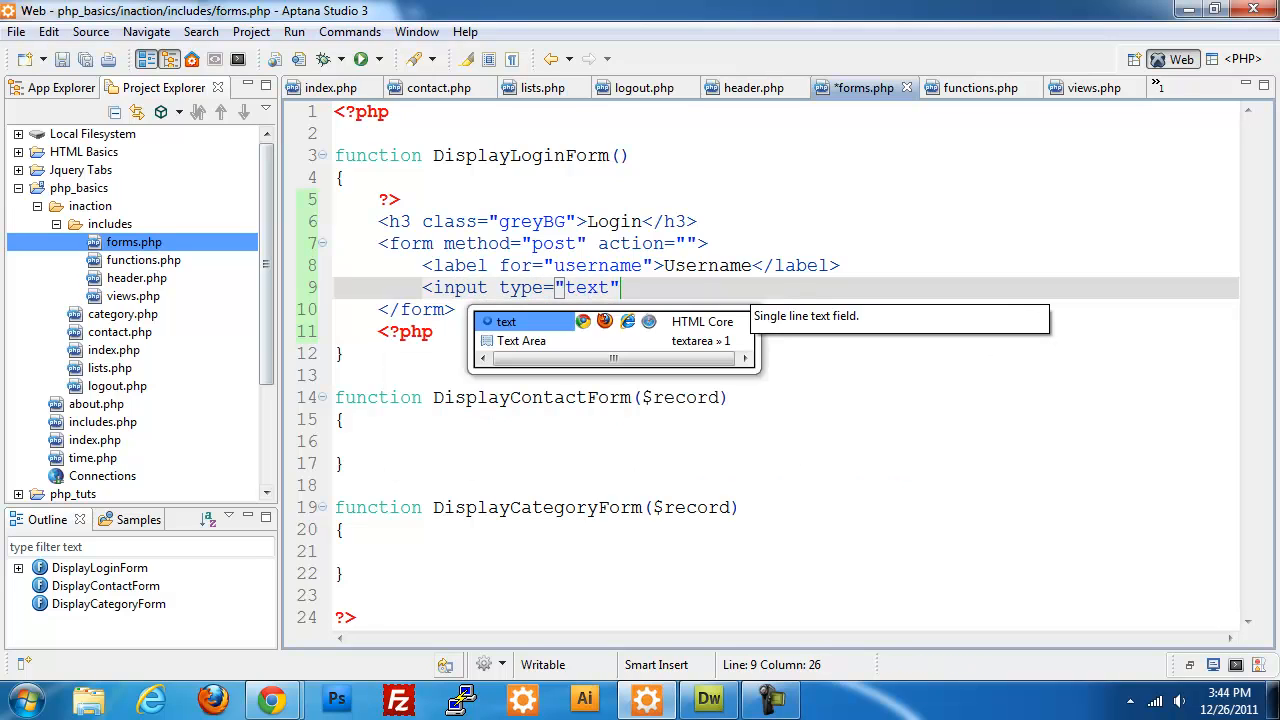
text(name="u")
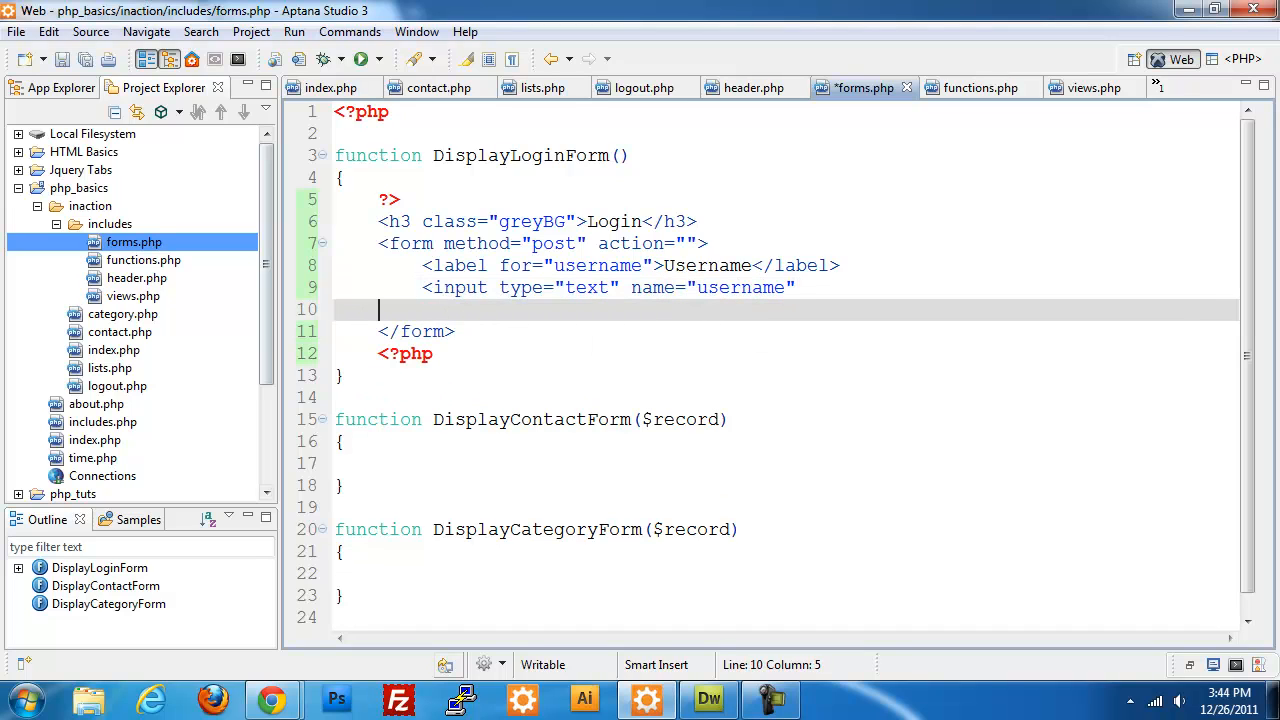
text(i)
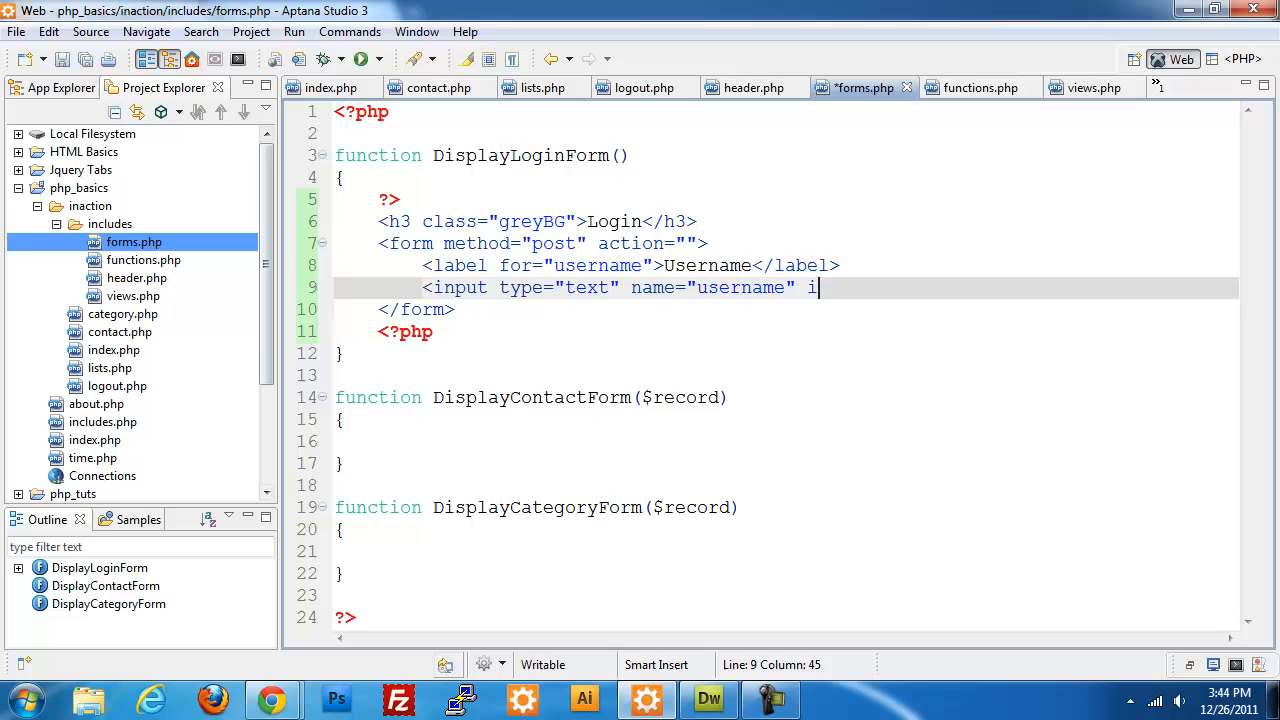
text(id="")
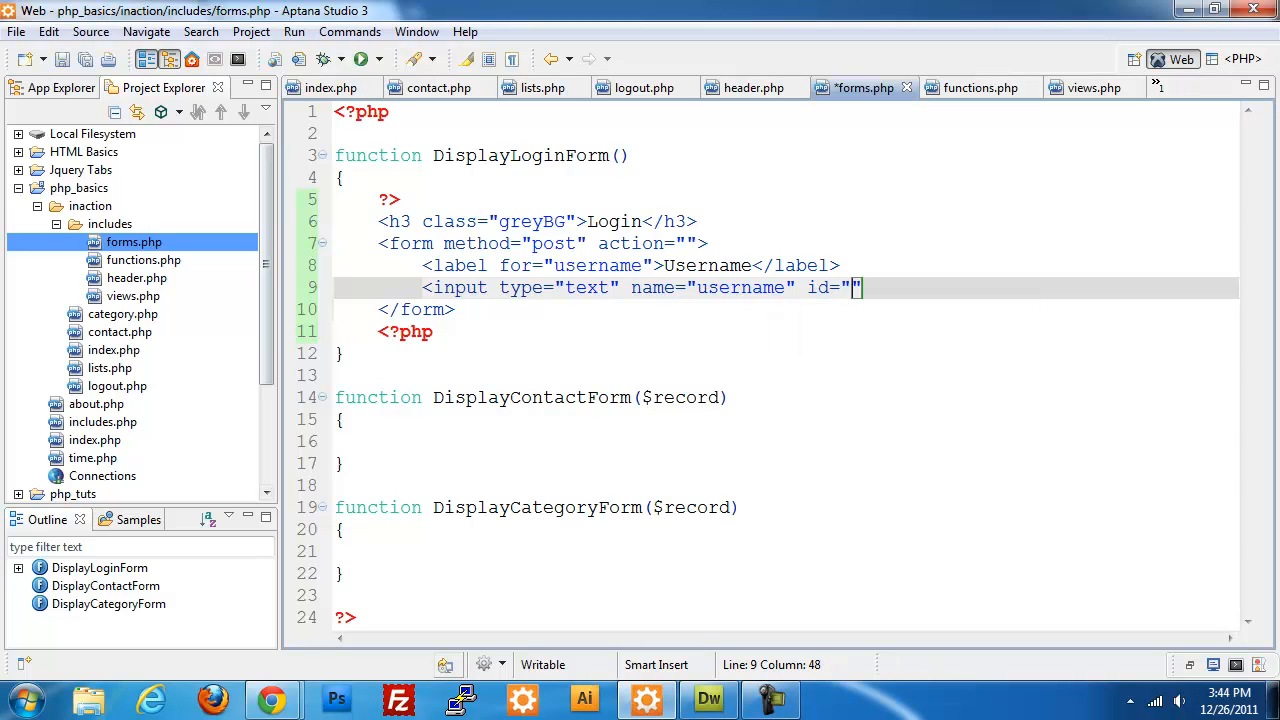
text(username)
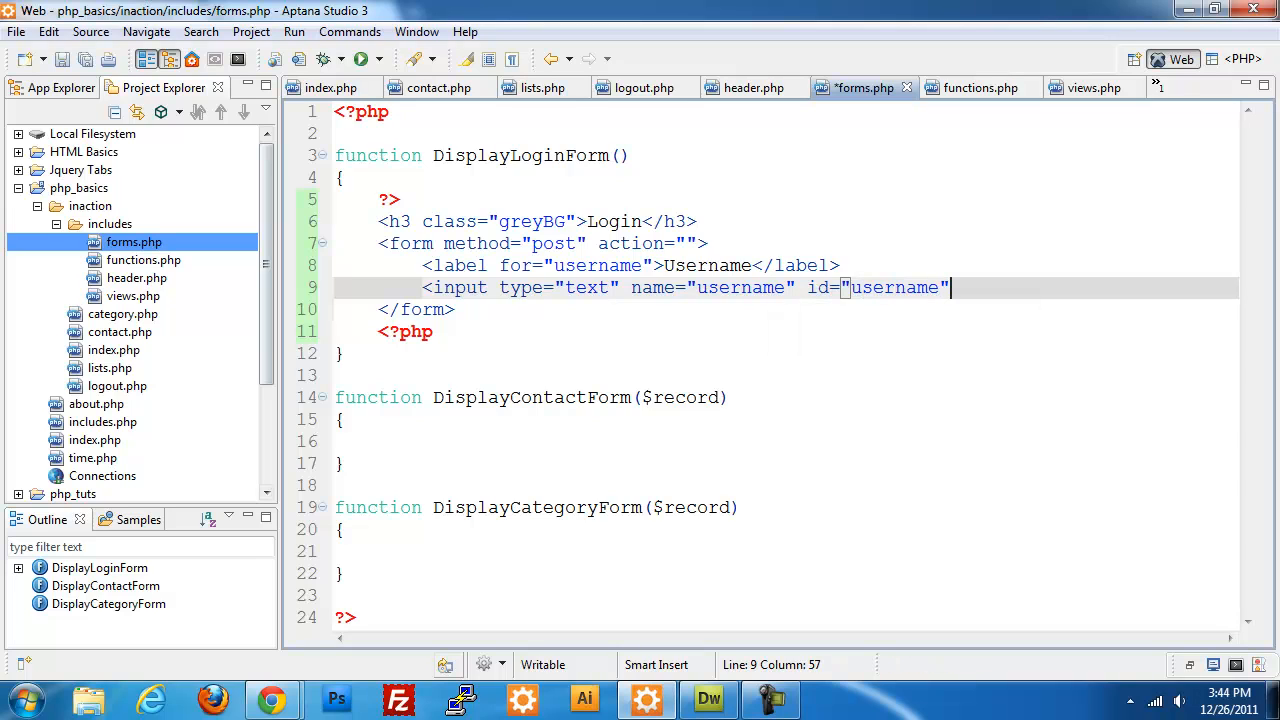
text(value="")
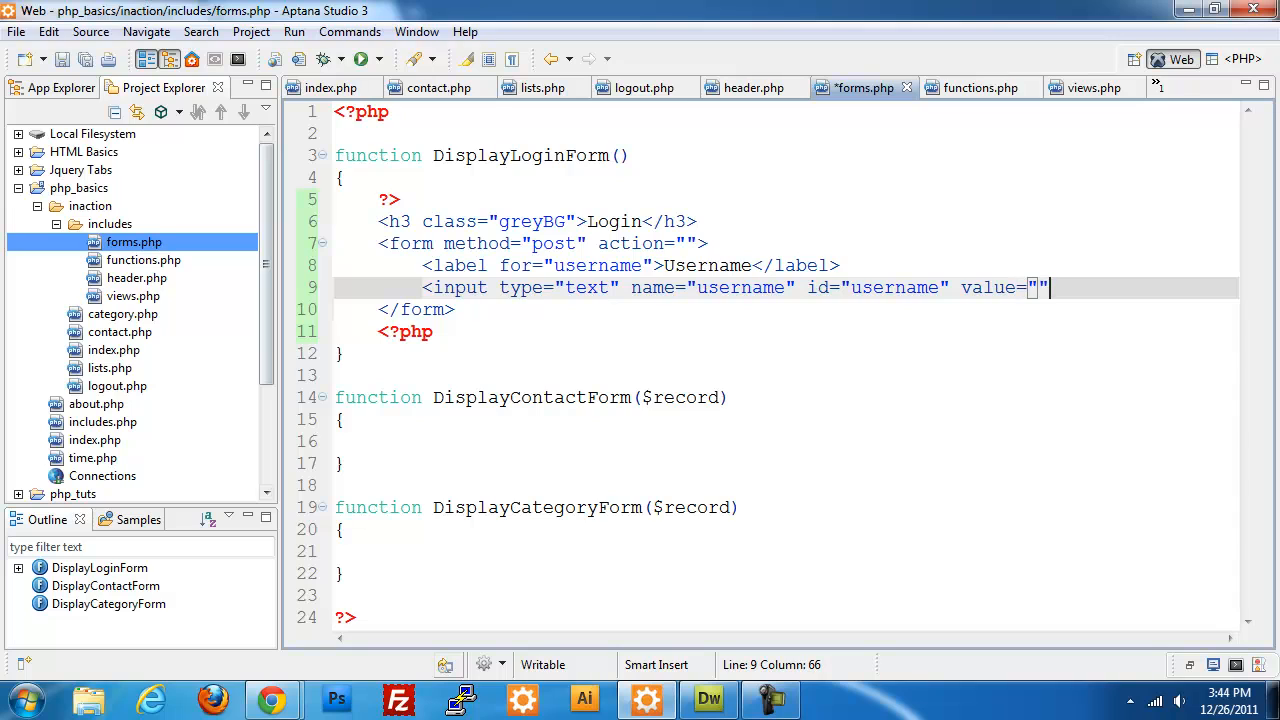
text(/>)
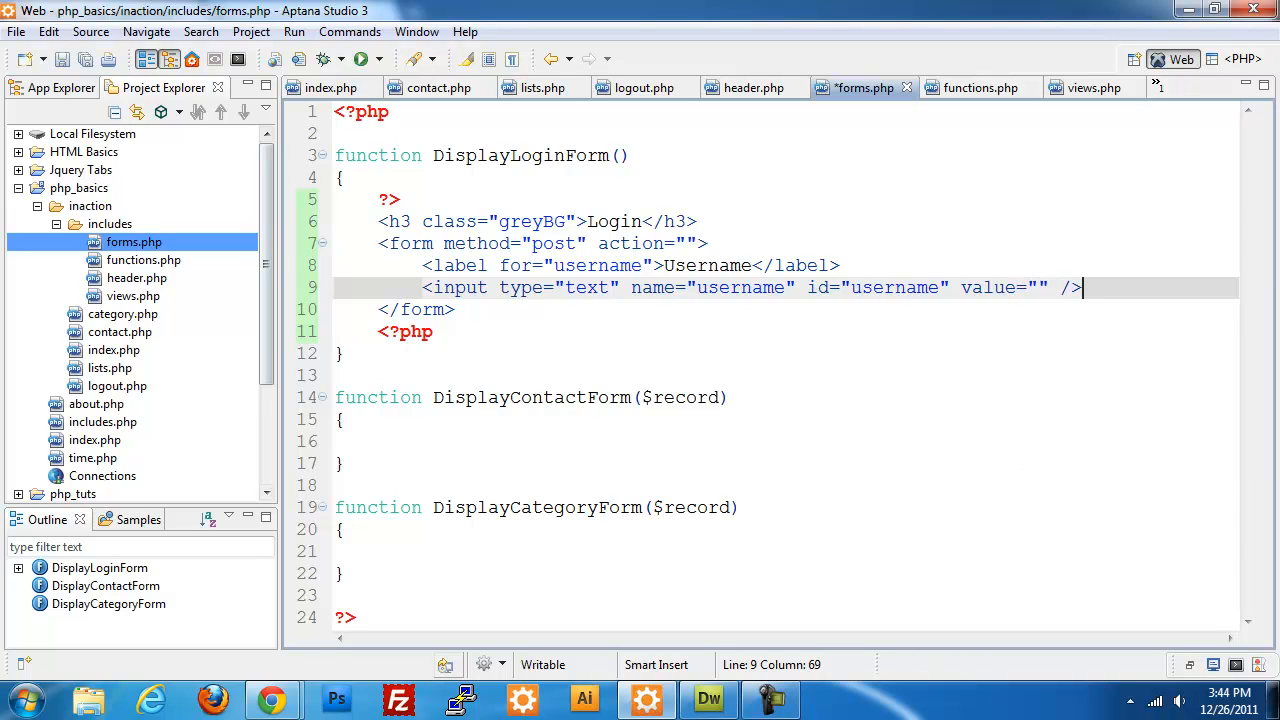
key(Return)
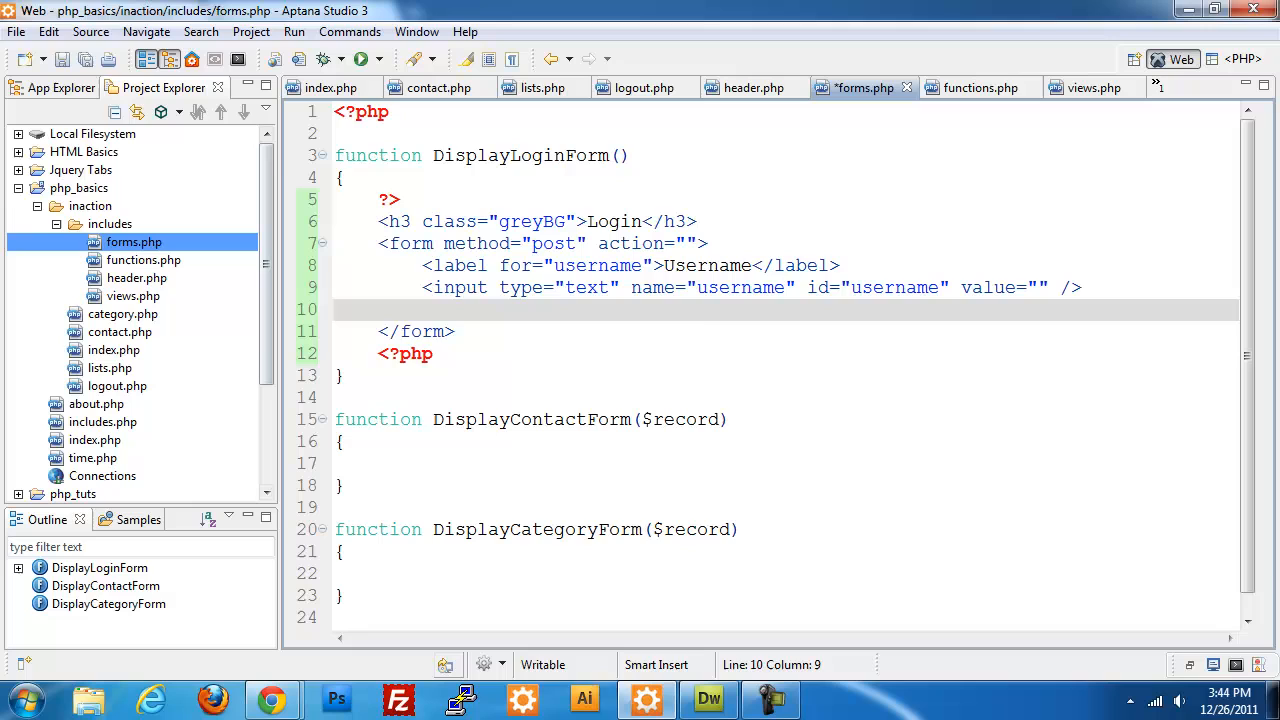
Add a <div class="clr"> clearing div after the username field.
text(<div class=")
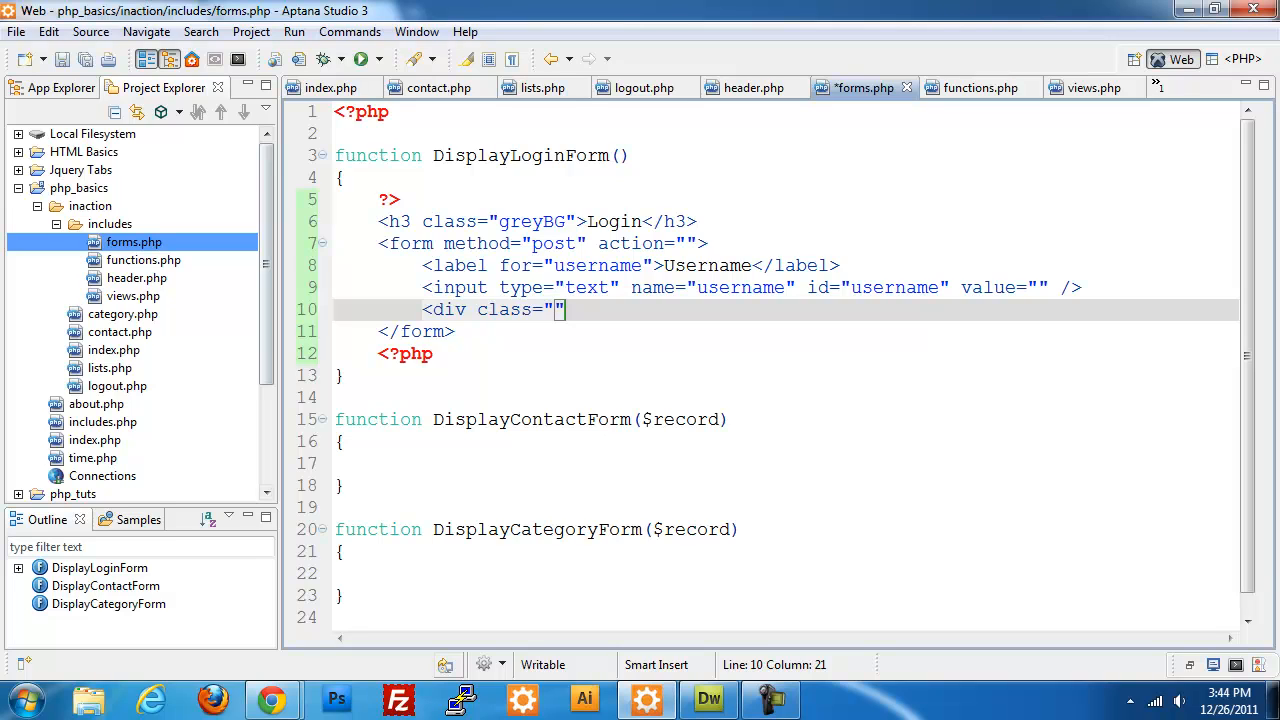
text(clr)
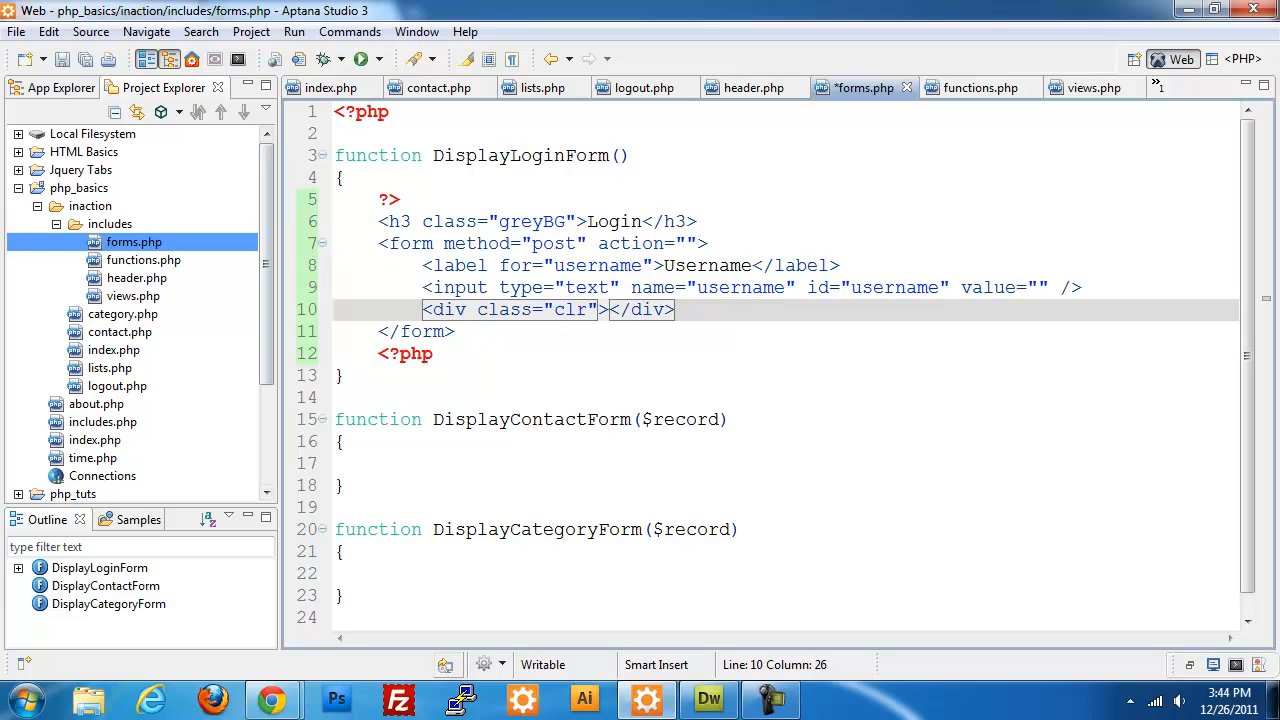
key(Return)
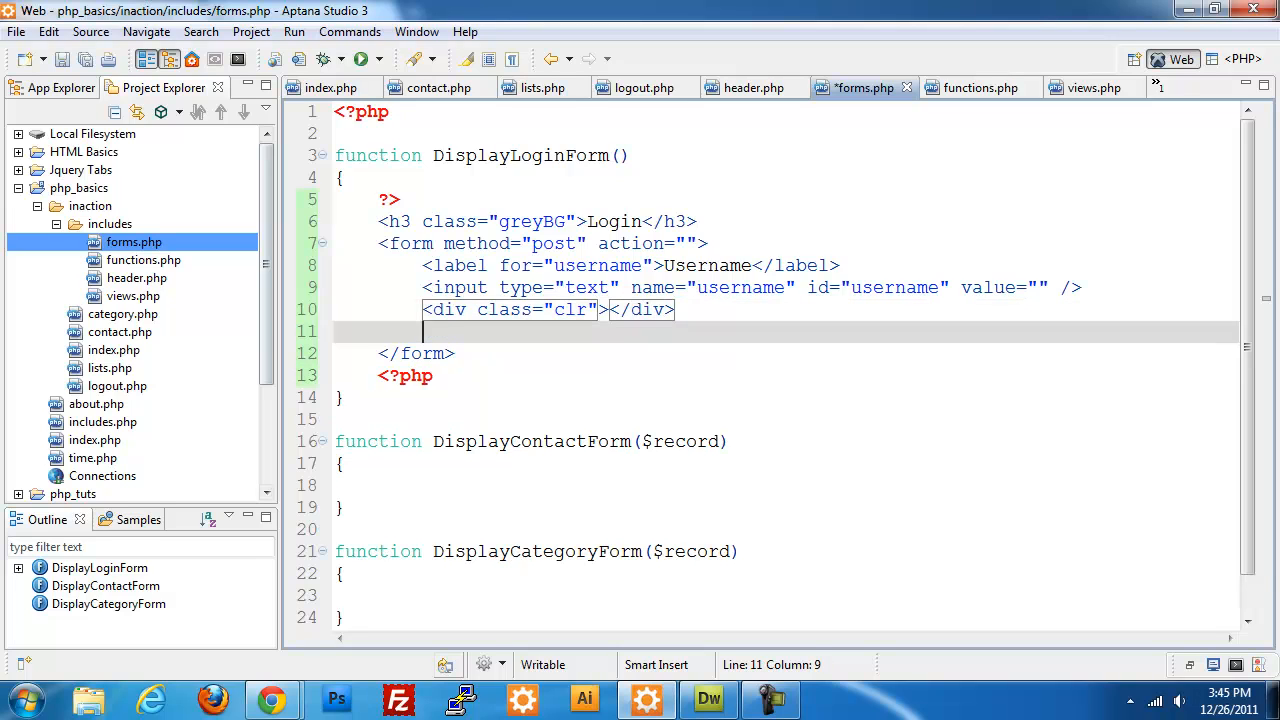
Add a Password label, a password input with id pass, and a clr div.
text(<label for="pass)
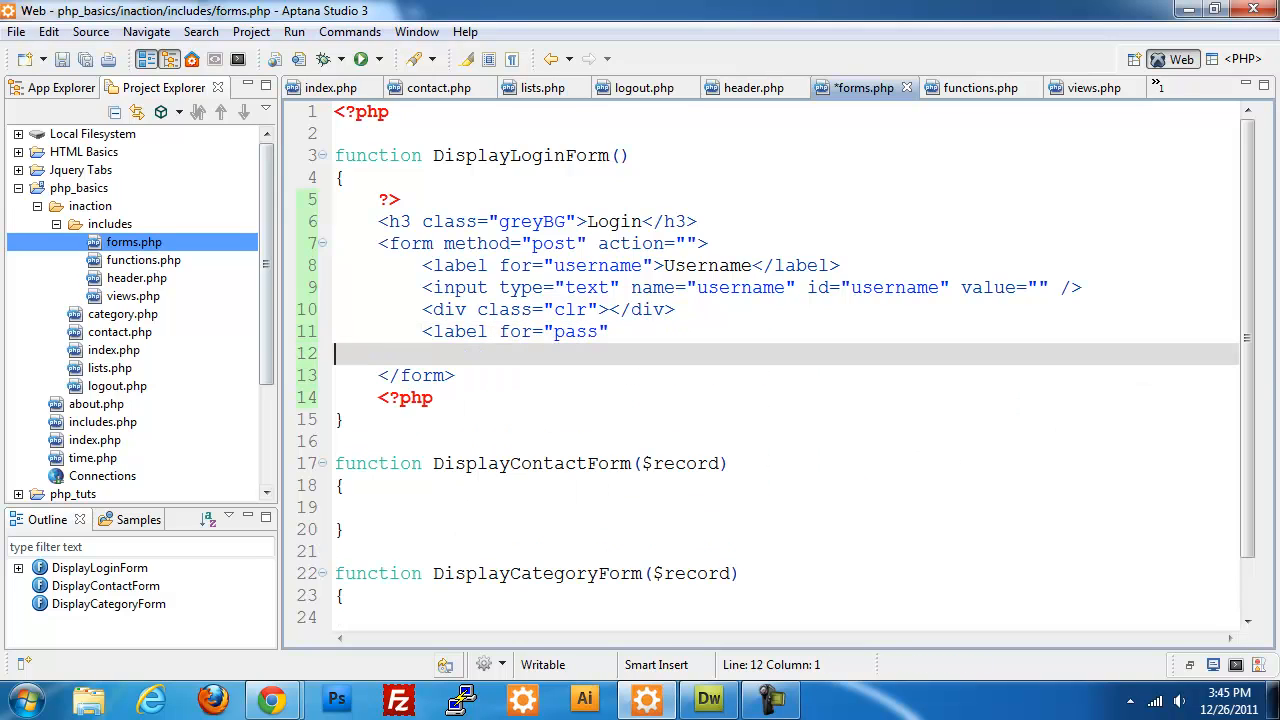
text(>Pass</label>)
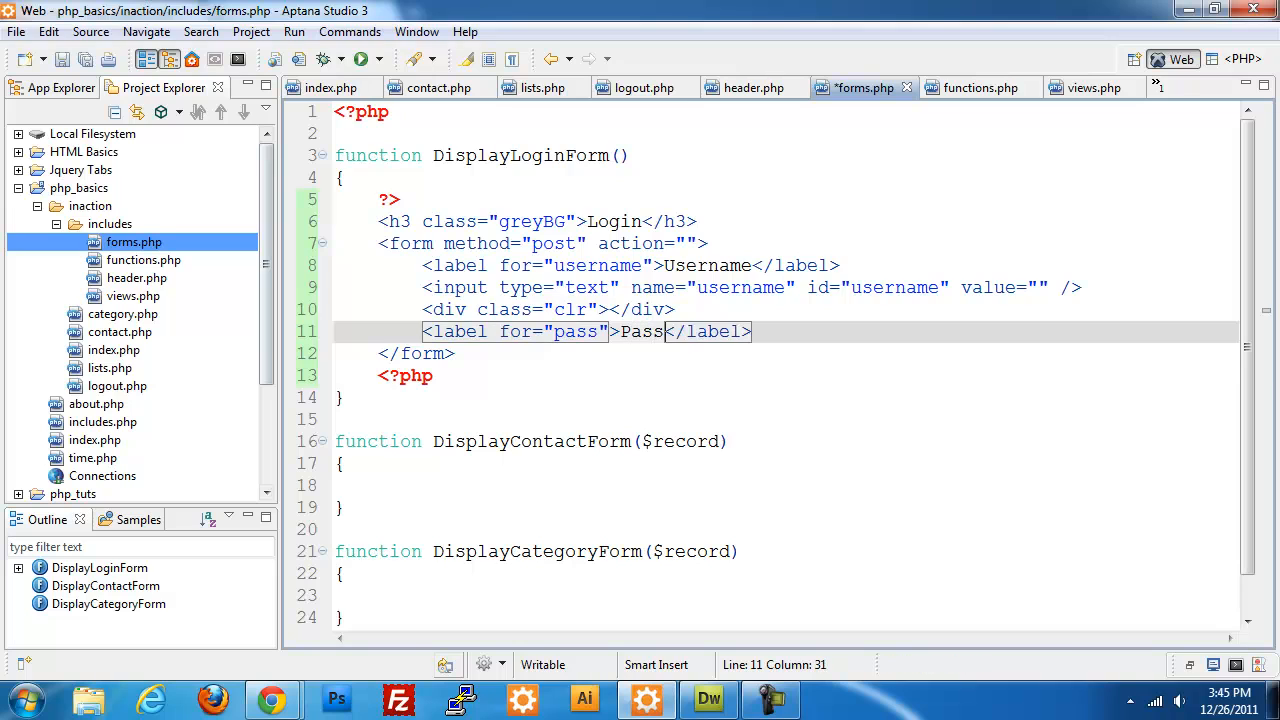
text(word)
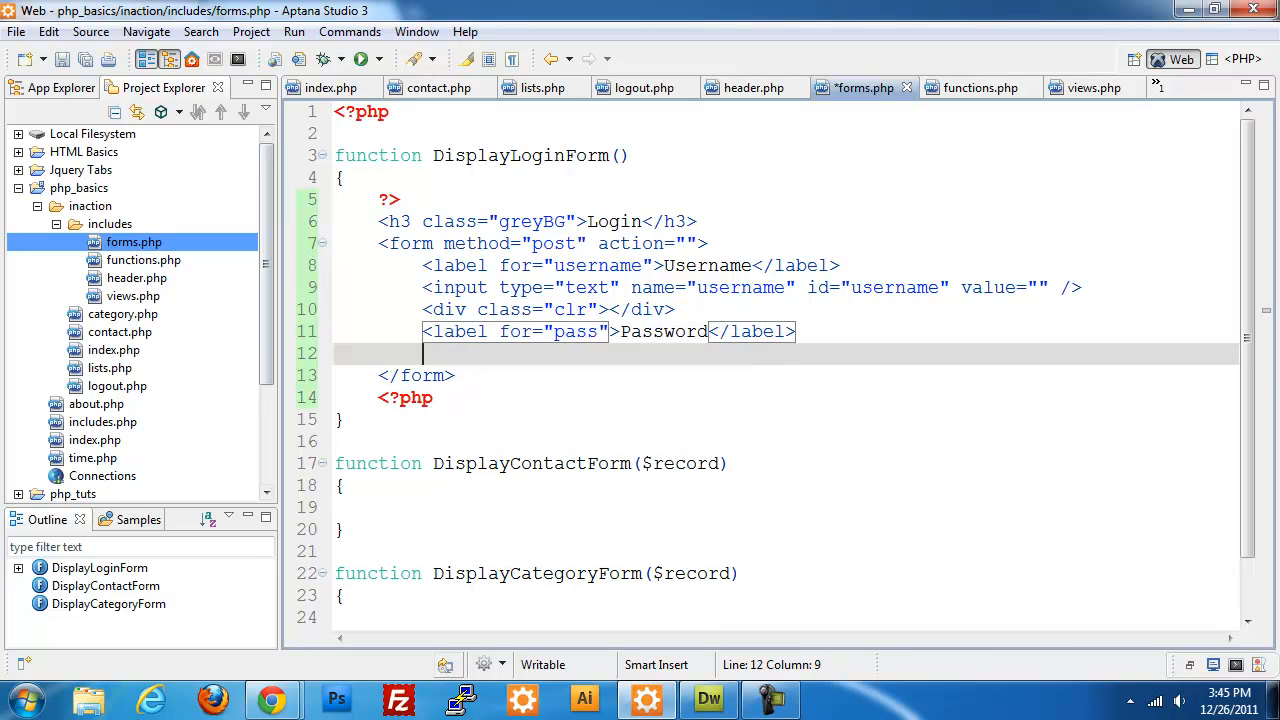
text(<)
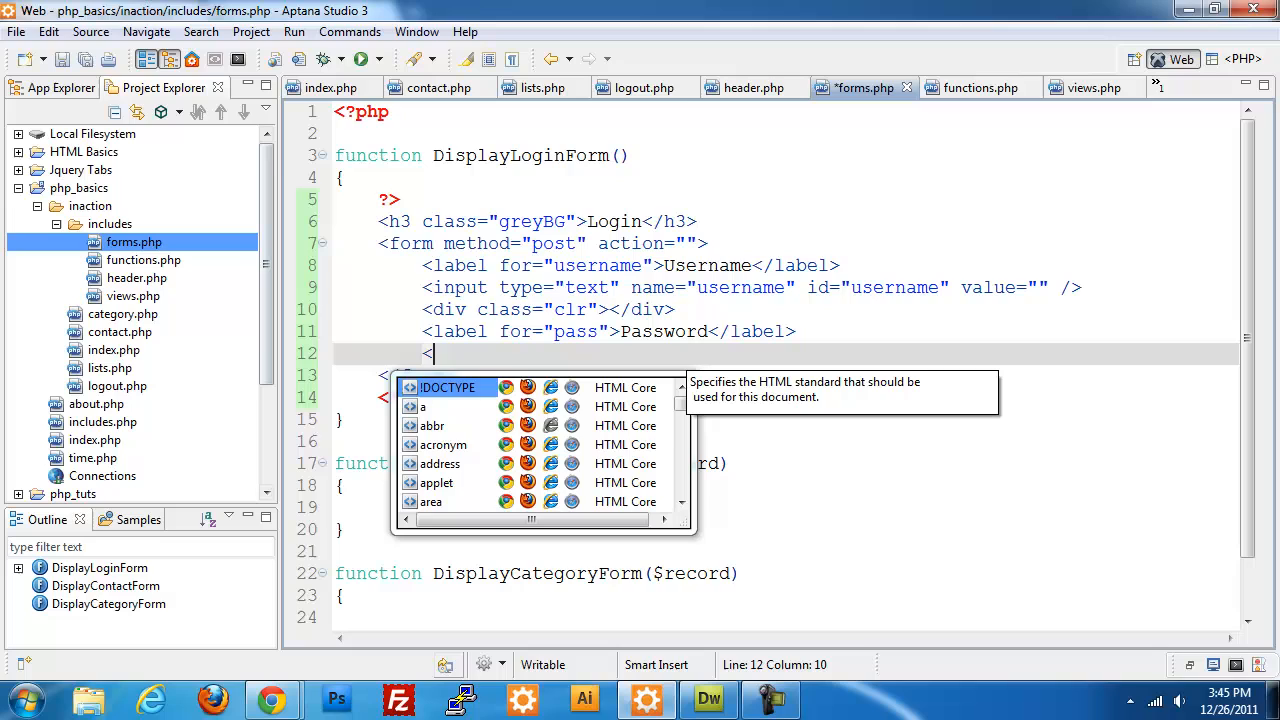
text(input type="password" name=)
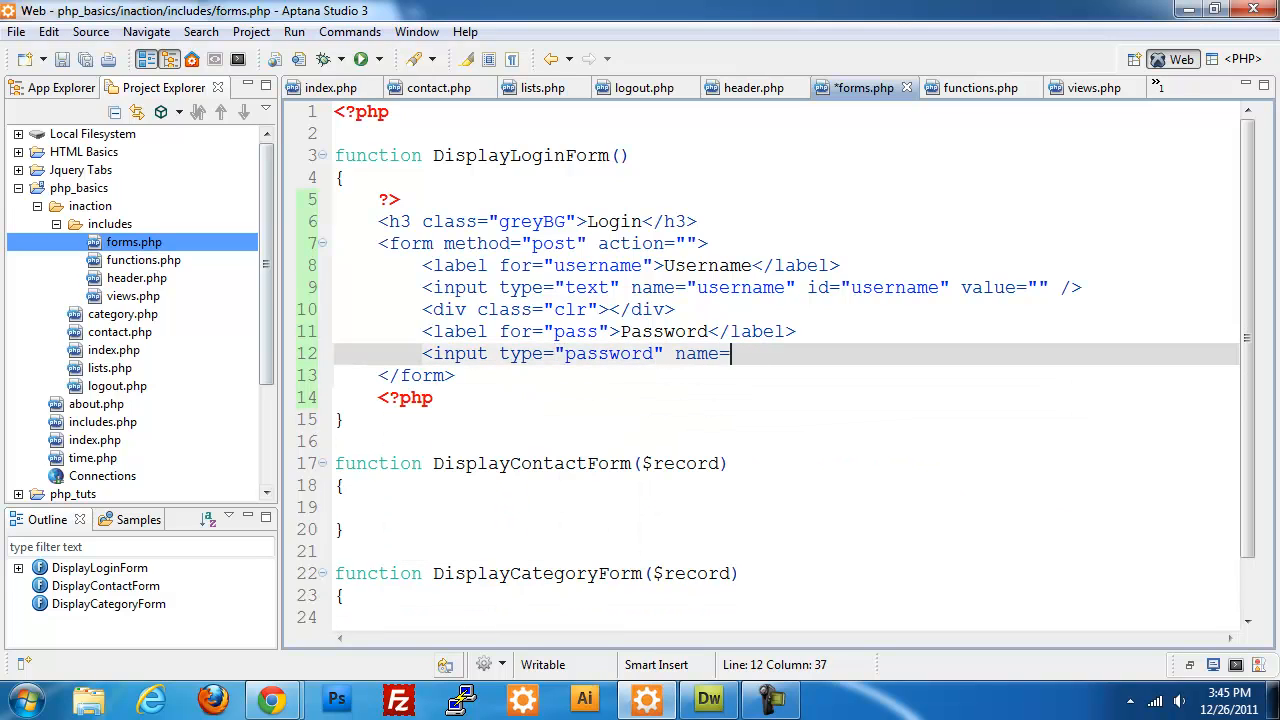
text("pass")
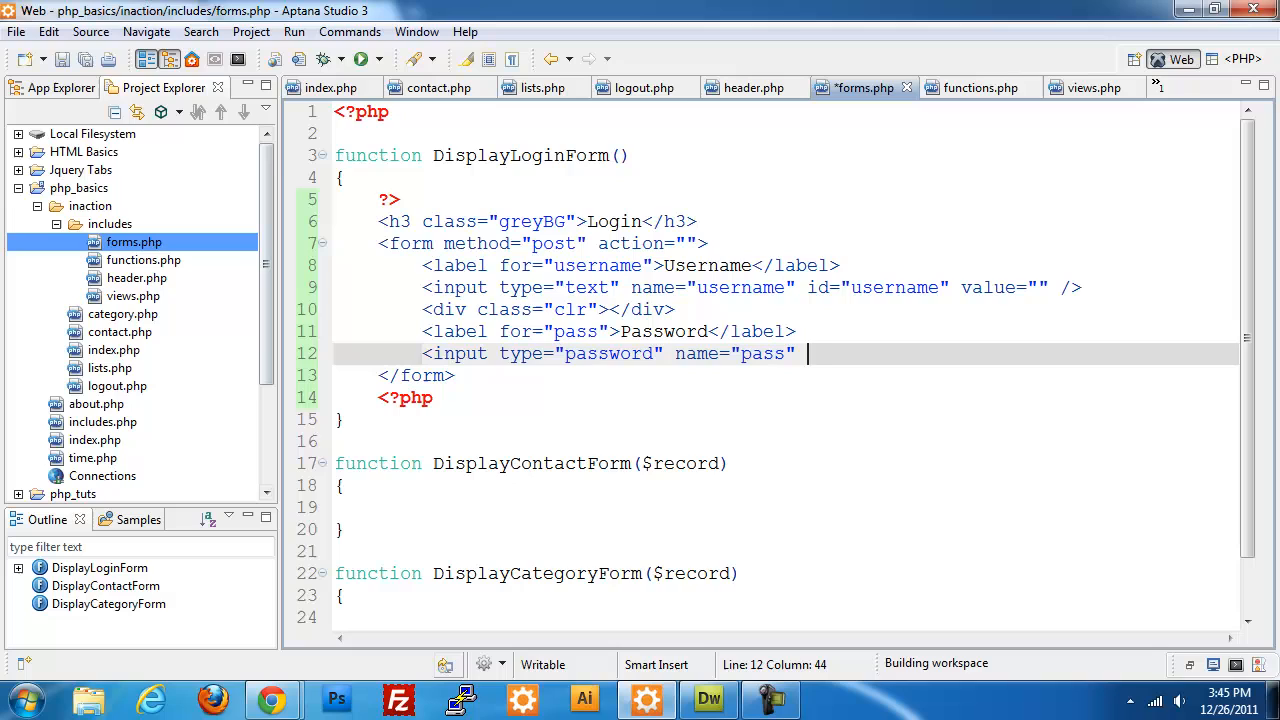
text(id="pass" value="" />)
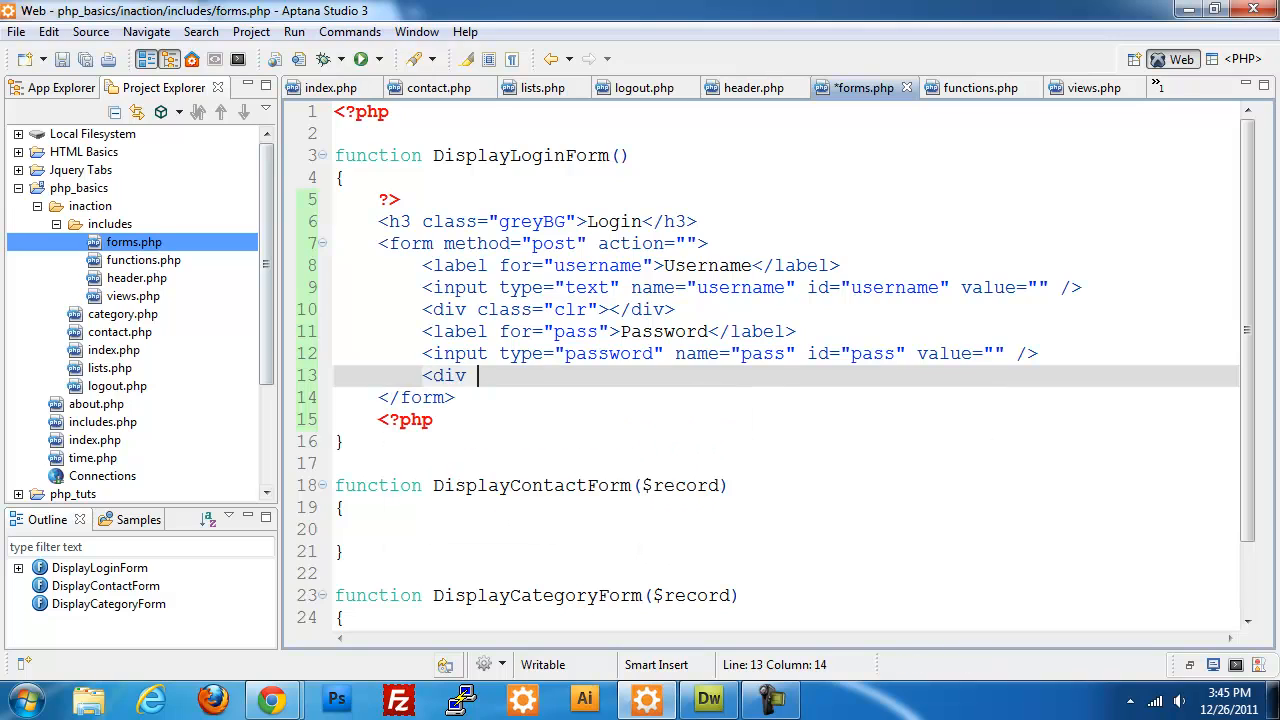
text(class=)
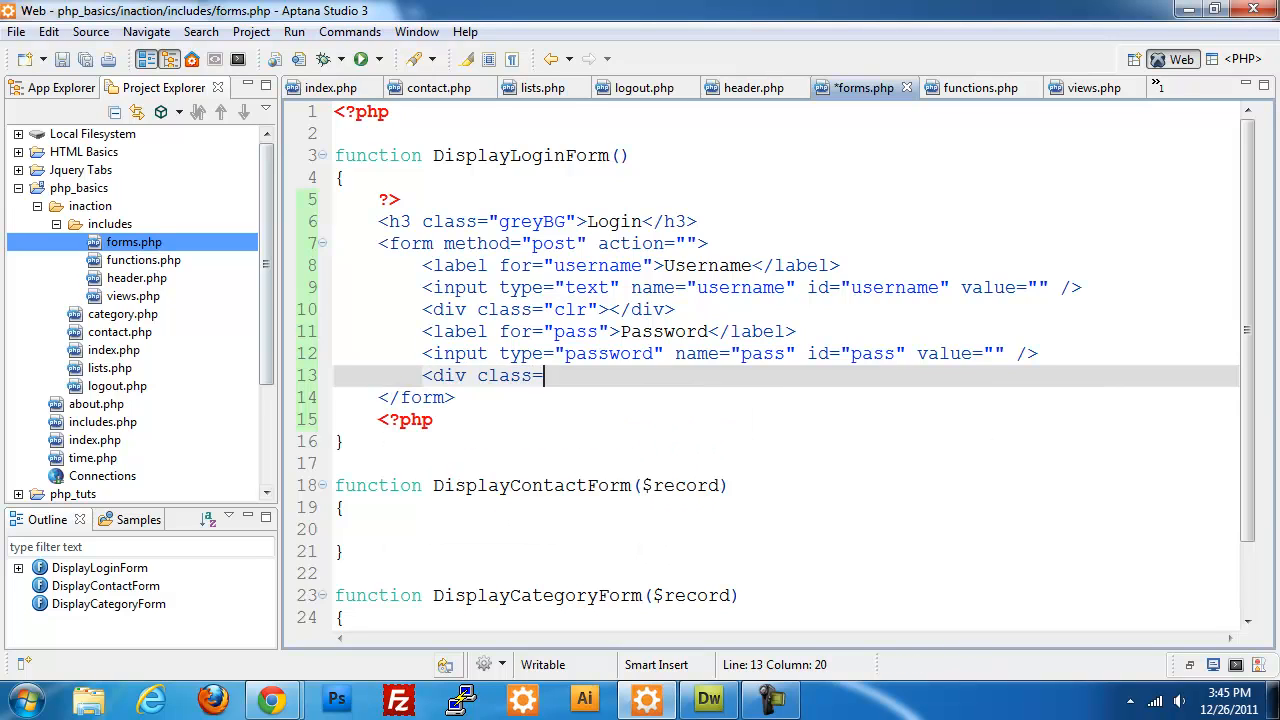
text("clr")
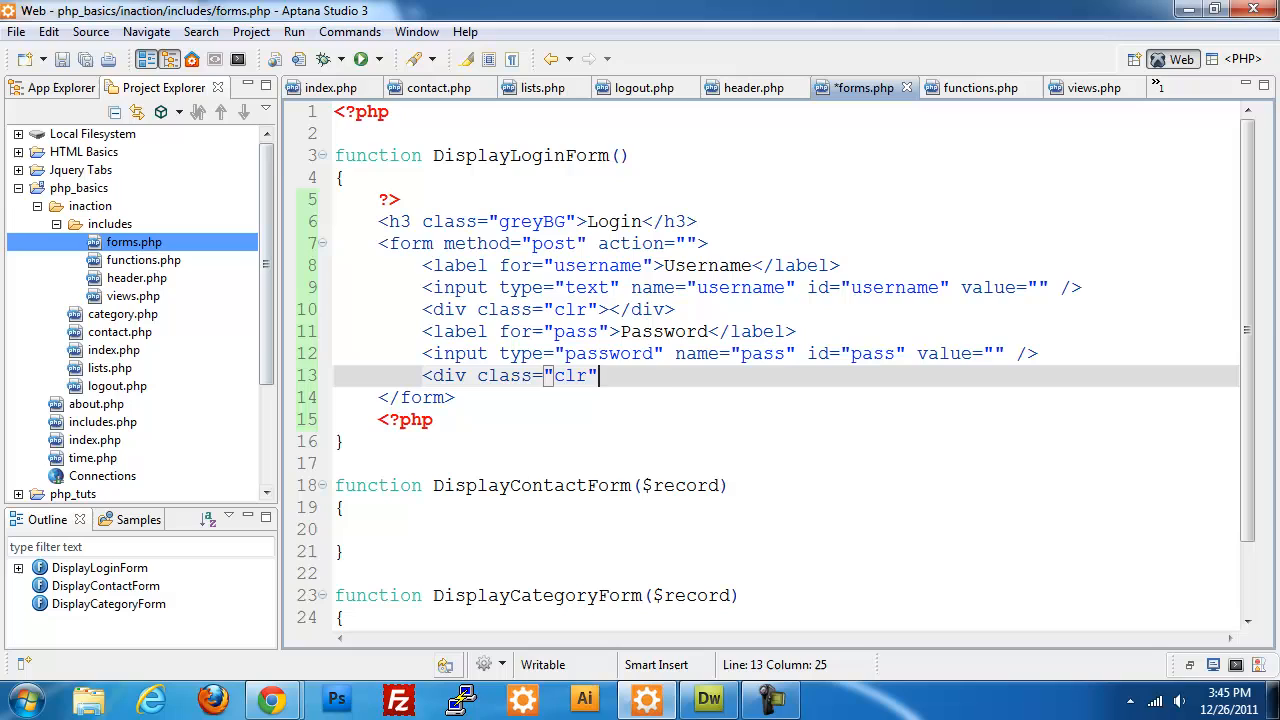
text(></div>)
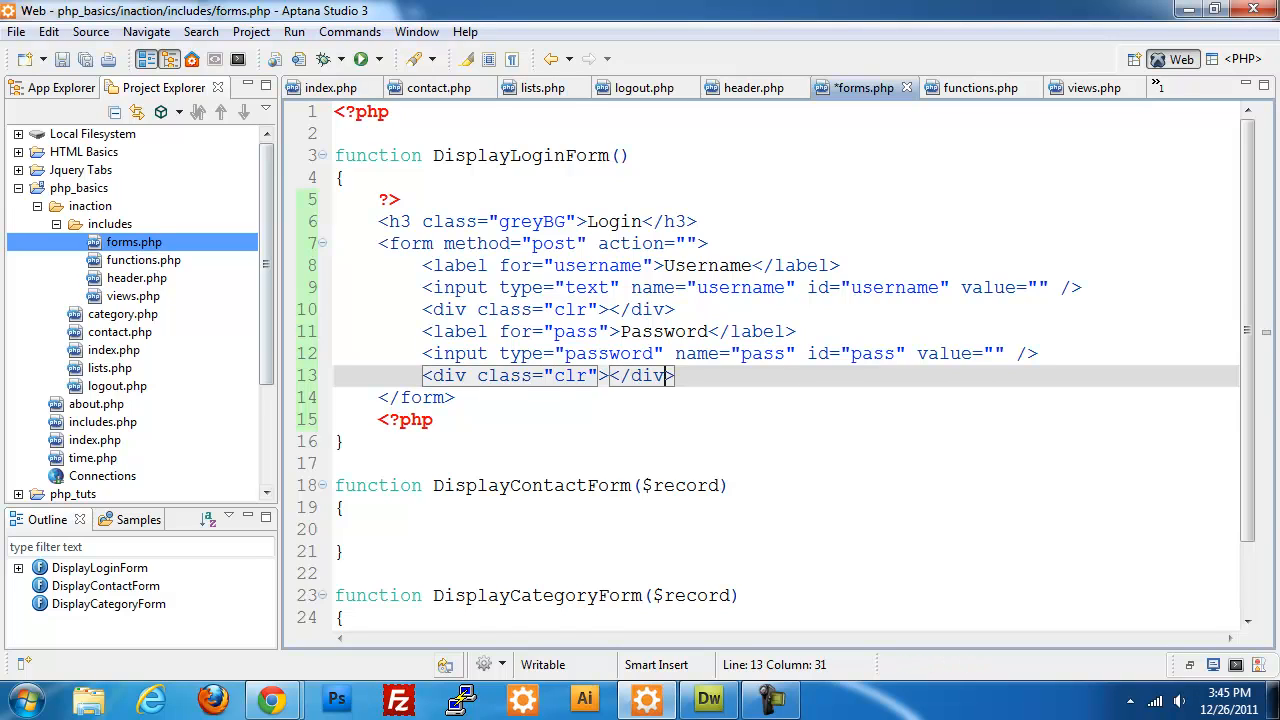
Add a submit input named submitted with class greenBG and value Login.
key(Return)
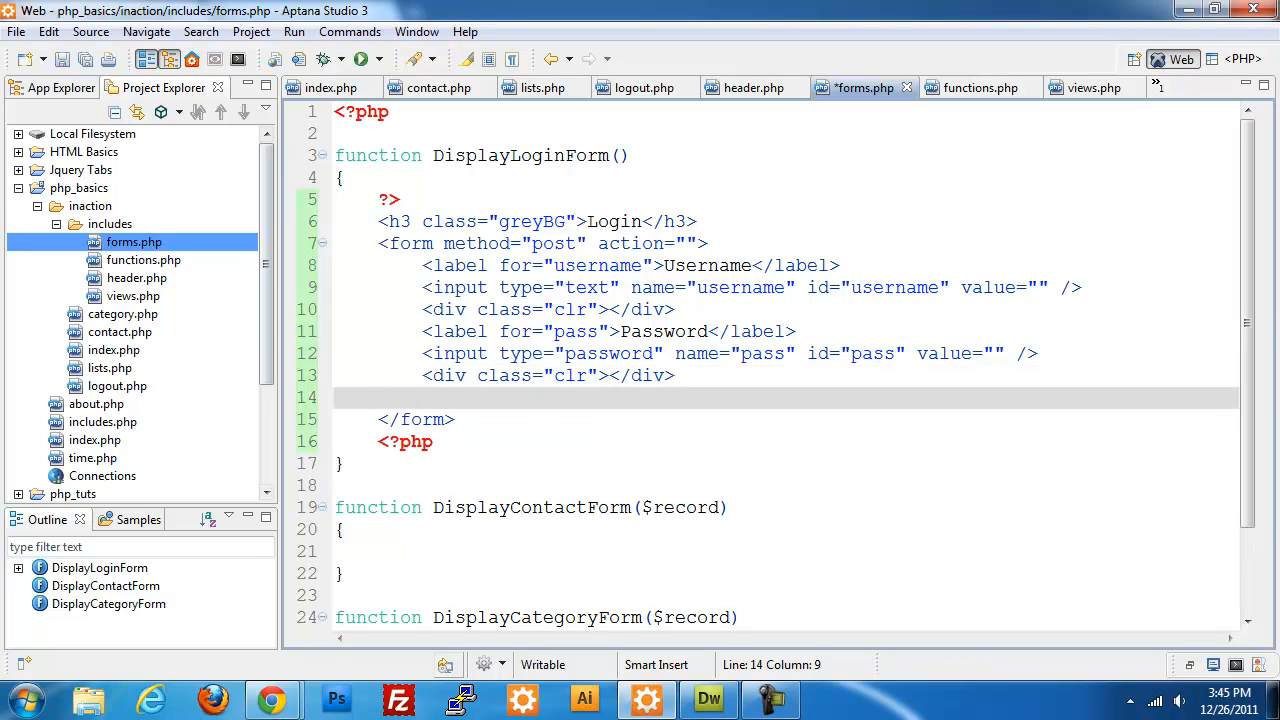
text(<input)
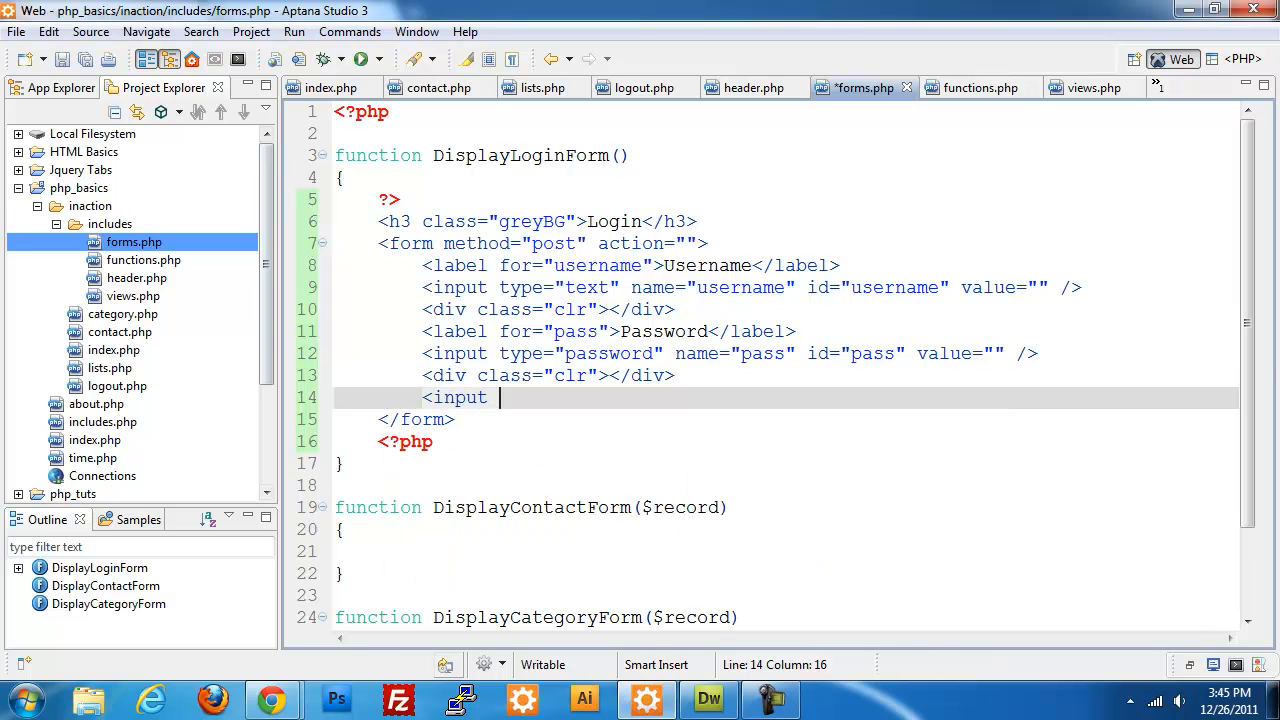
text(type="submit")
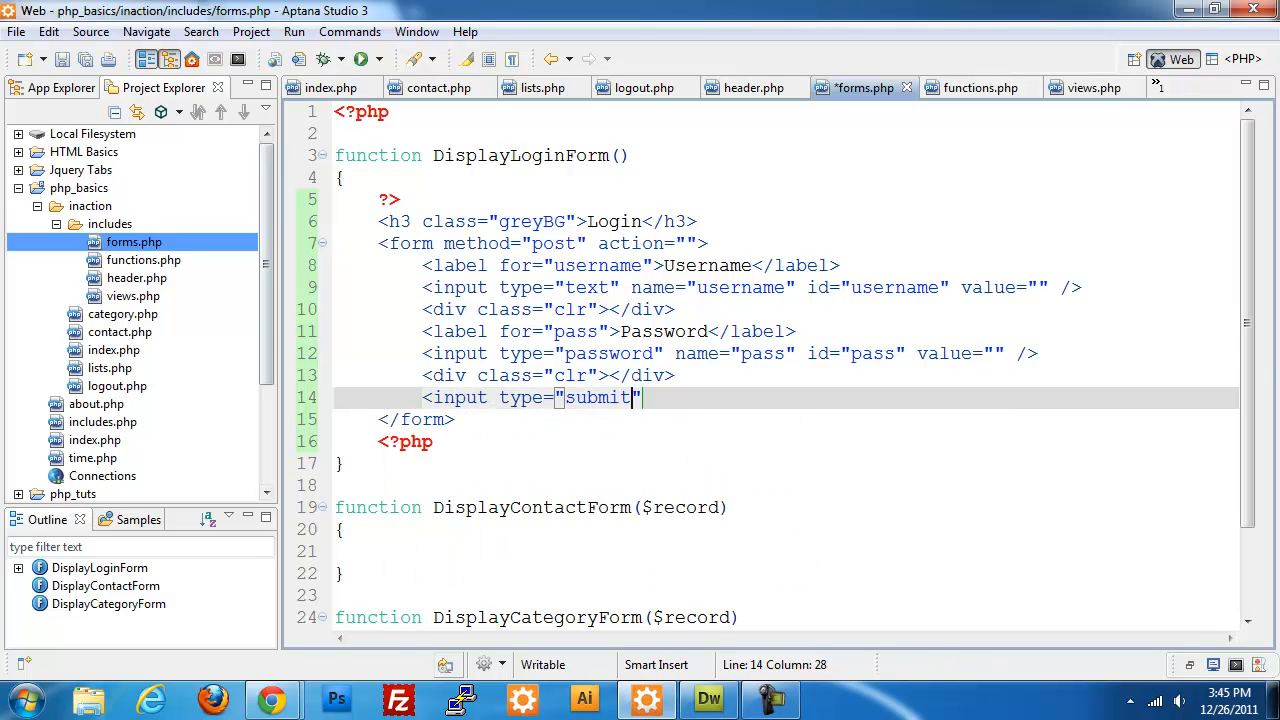
text(name="")
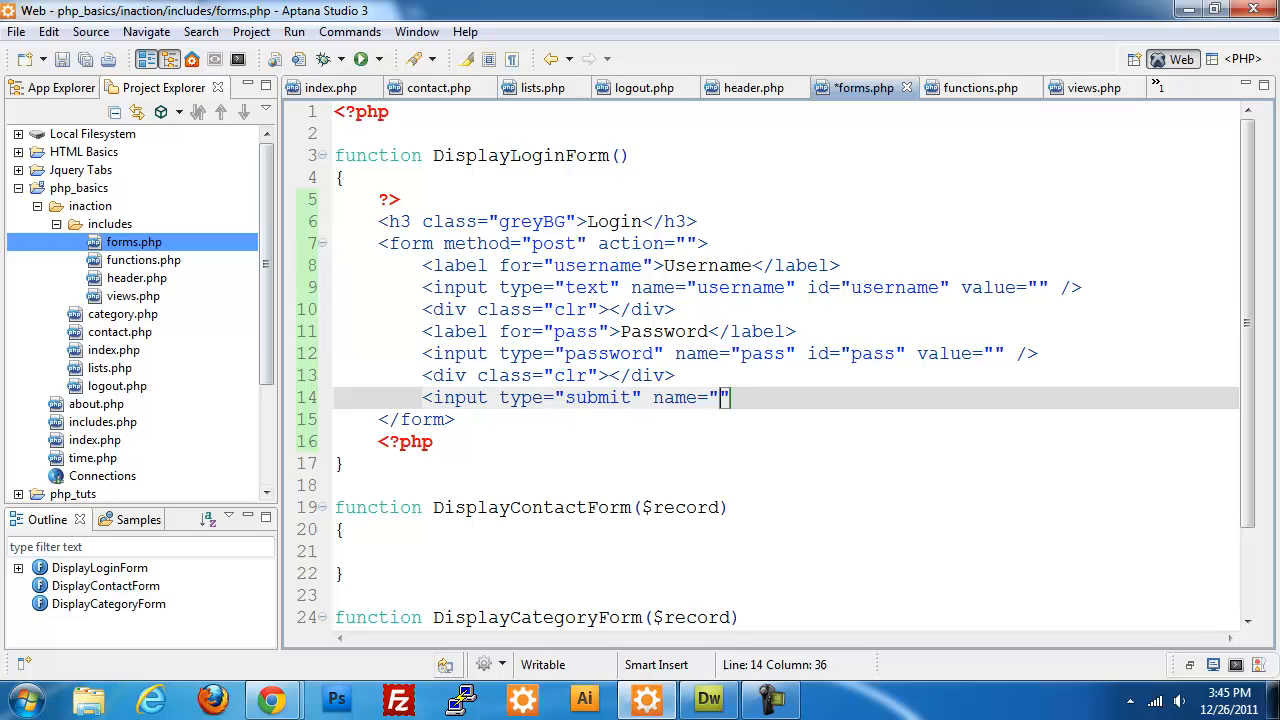
text(subitt)
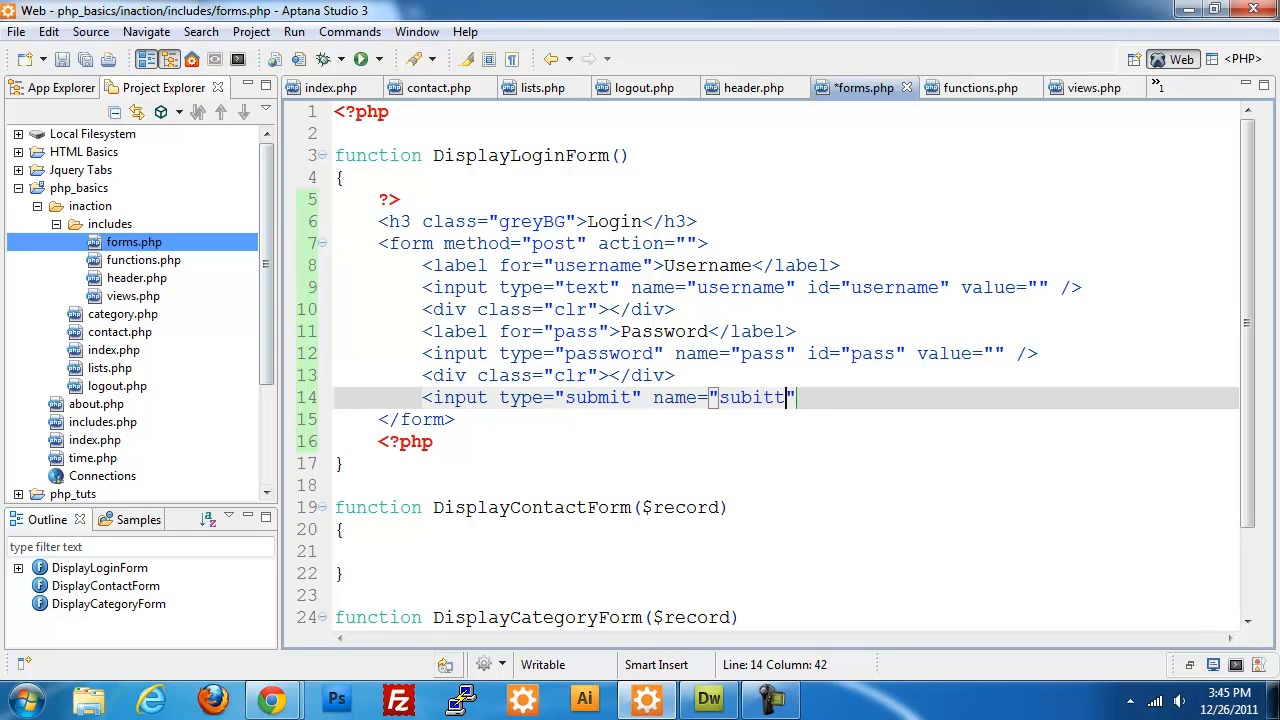
text(ed" c)
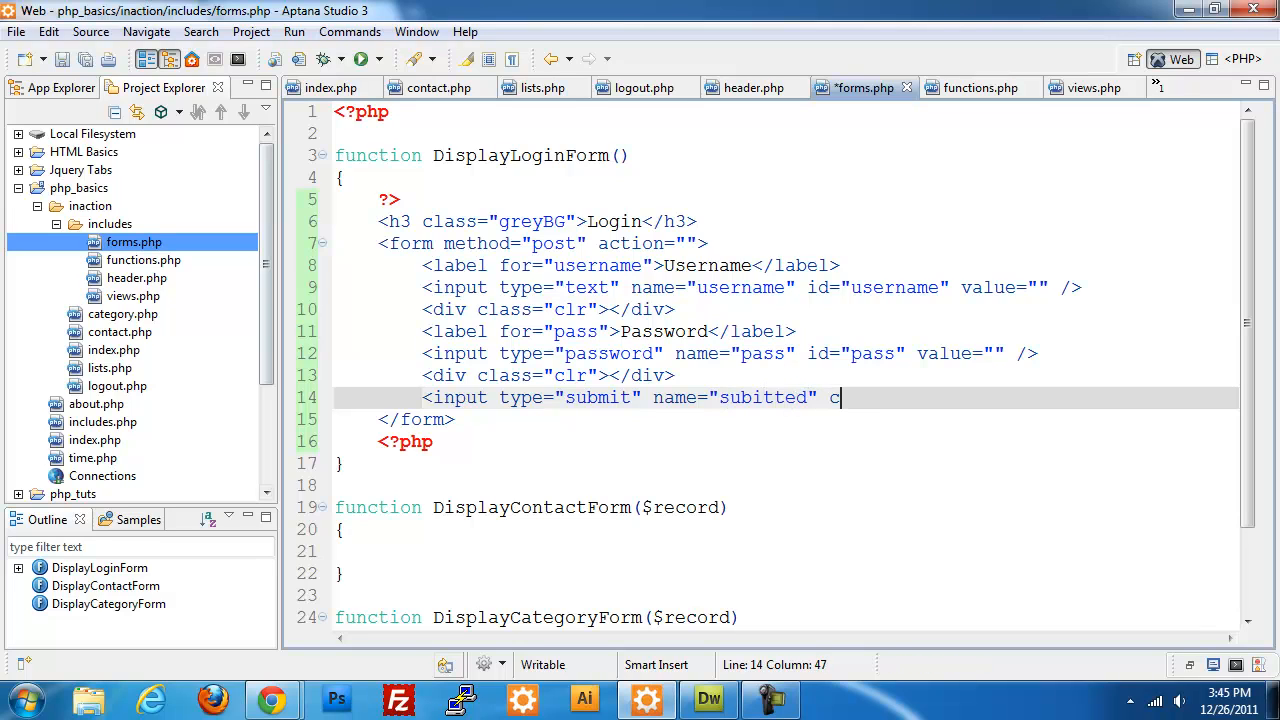
text(lass="gree")
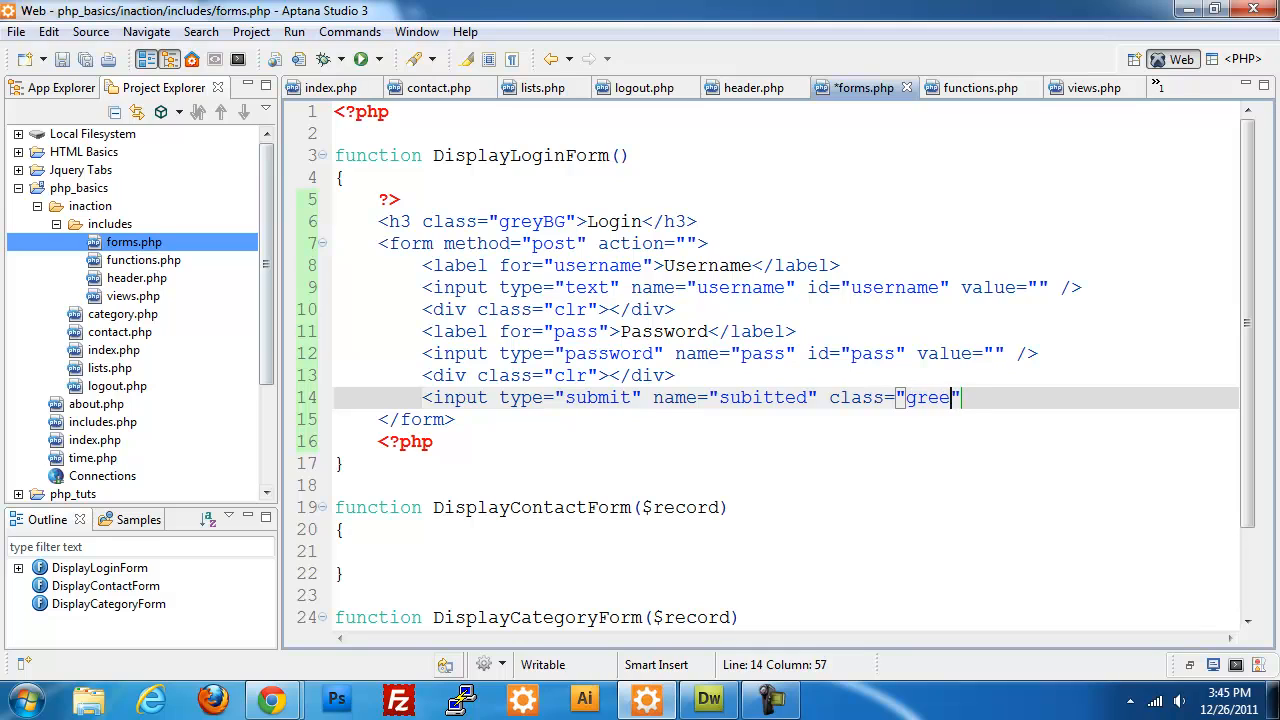
text(BG)
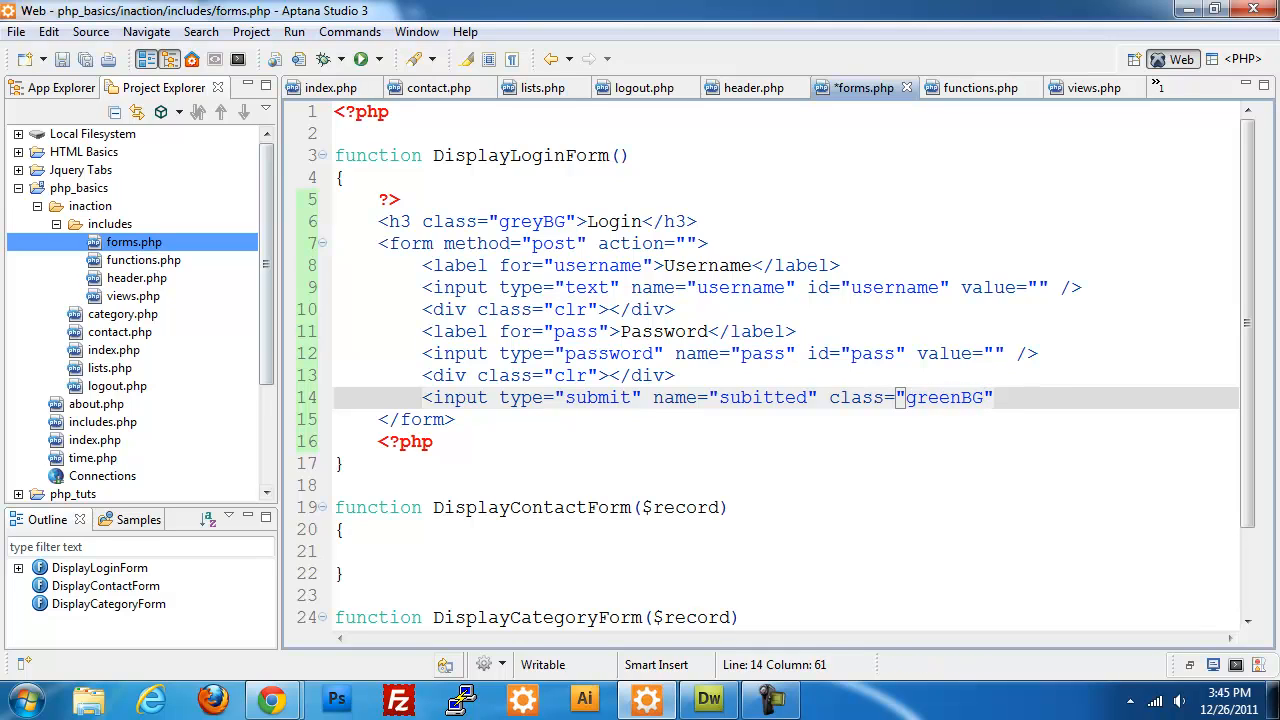
text(c)
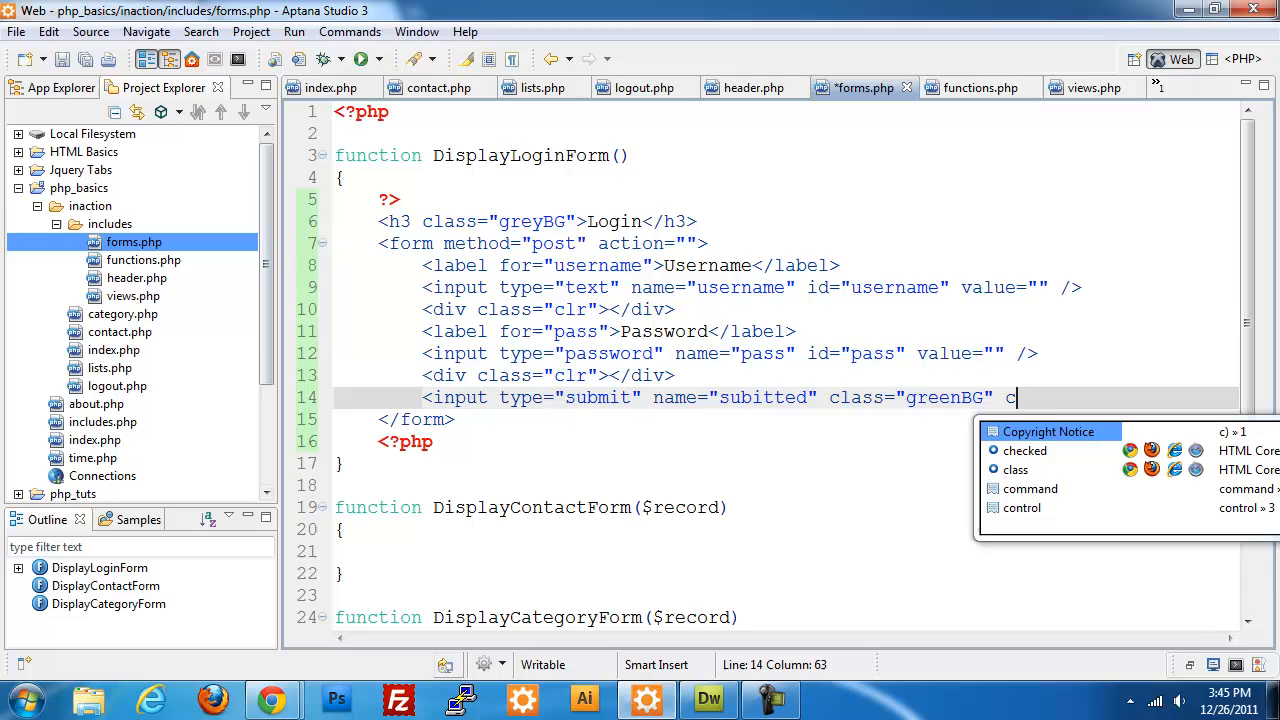
key(Backspace)
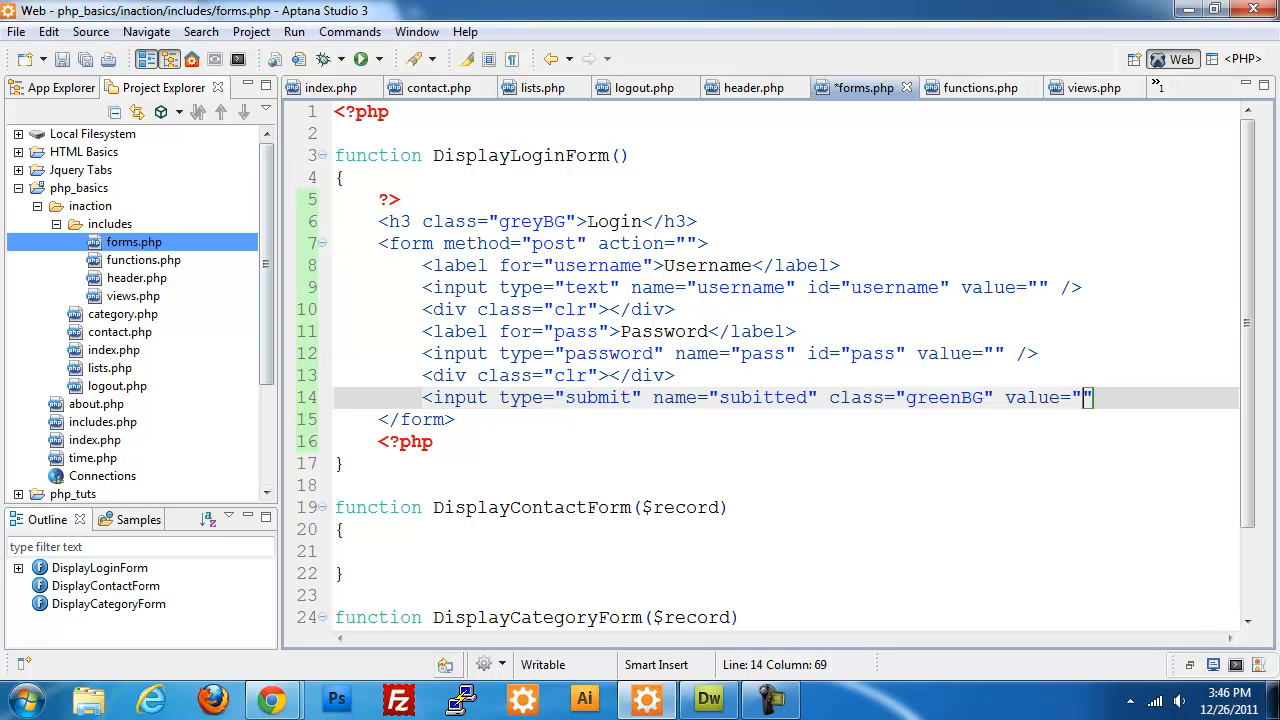
text(Login)
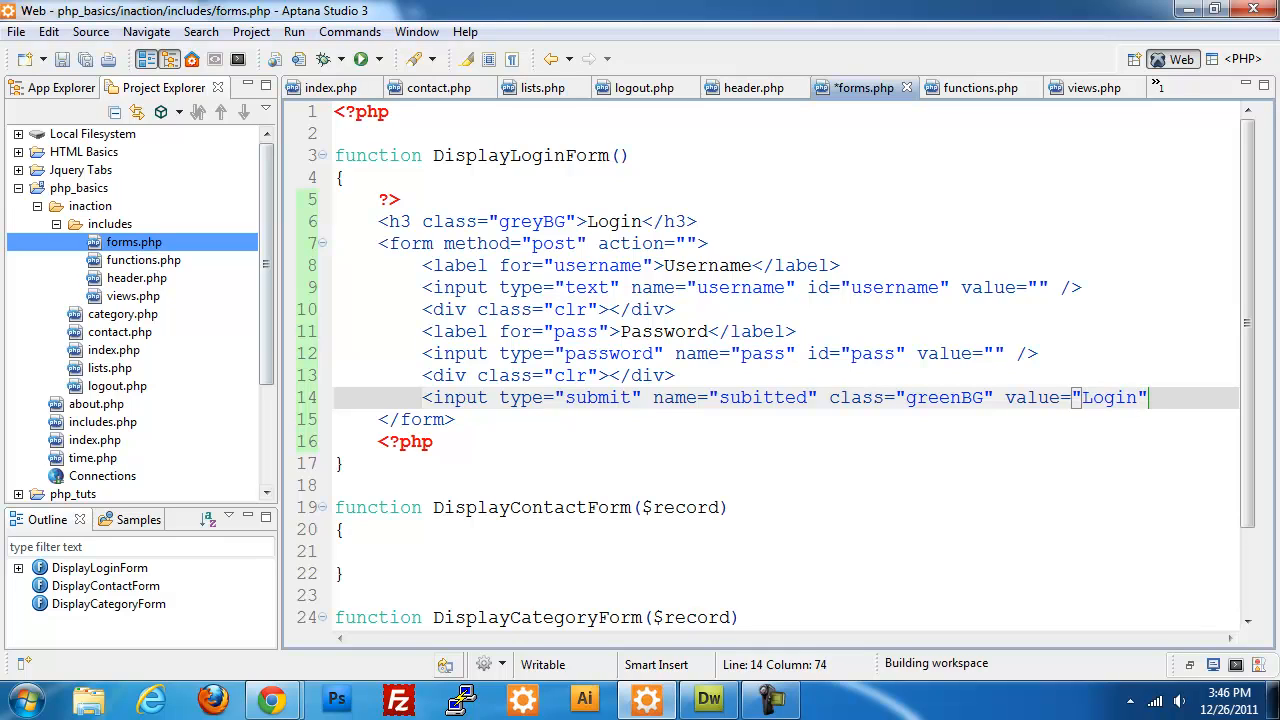
text(style=")
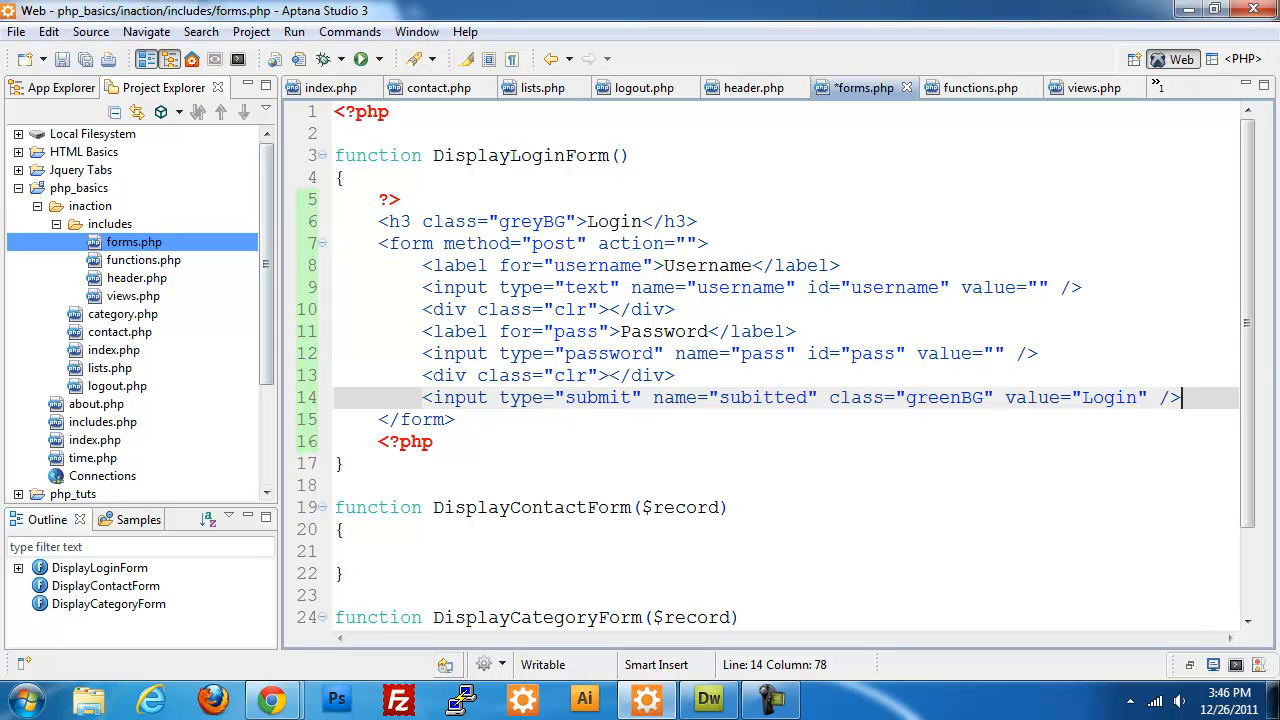
Add a final clearing div to the login form and save forms.php.
text(<div)
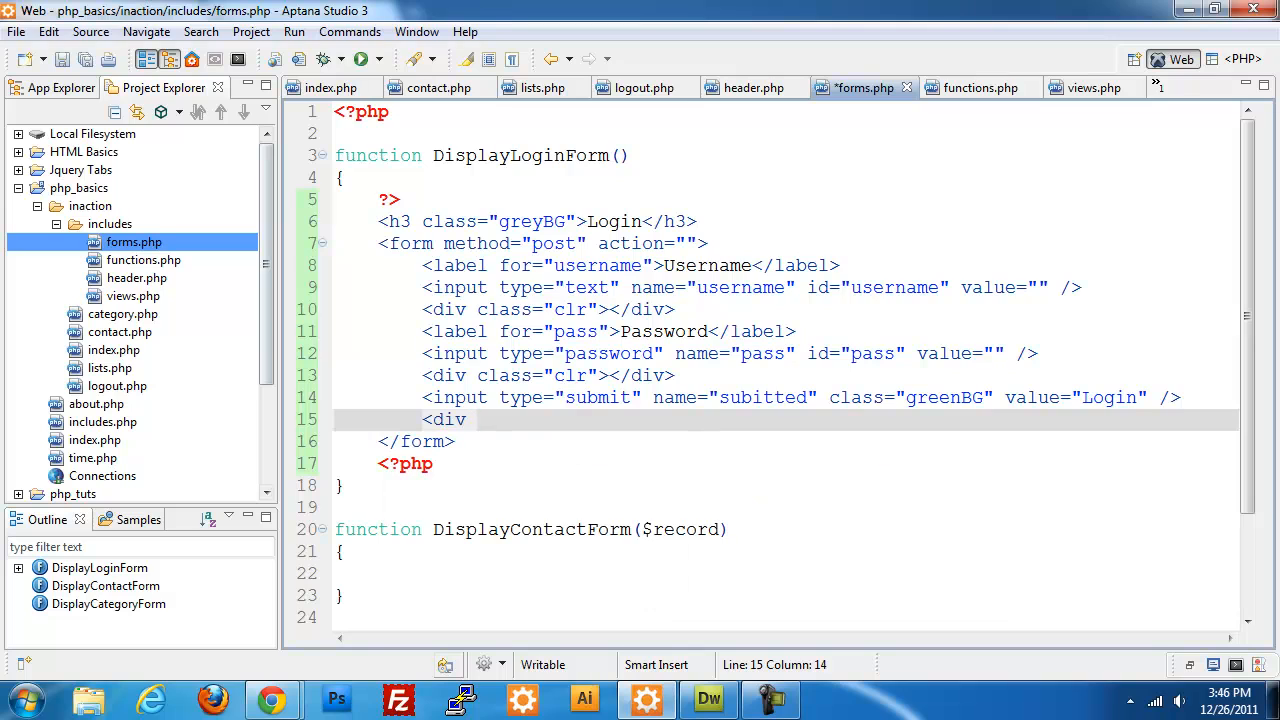
text(class="cle")
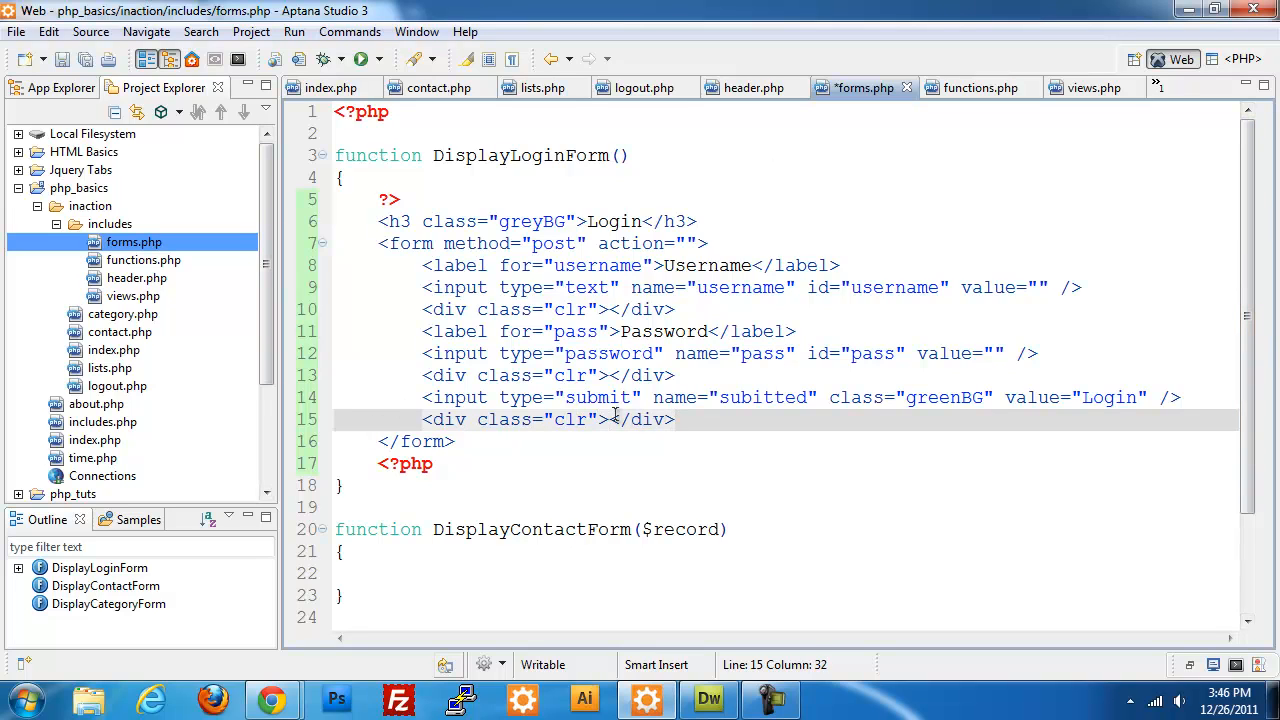
mouse_move(782, 397)
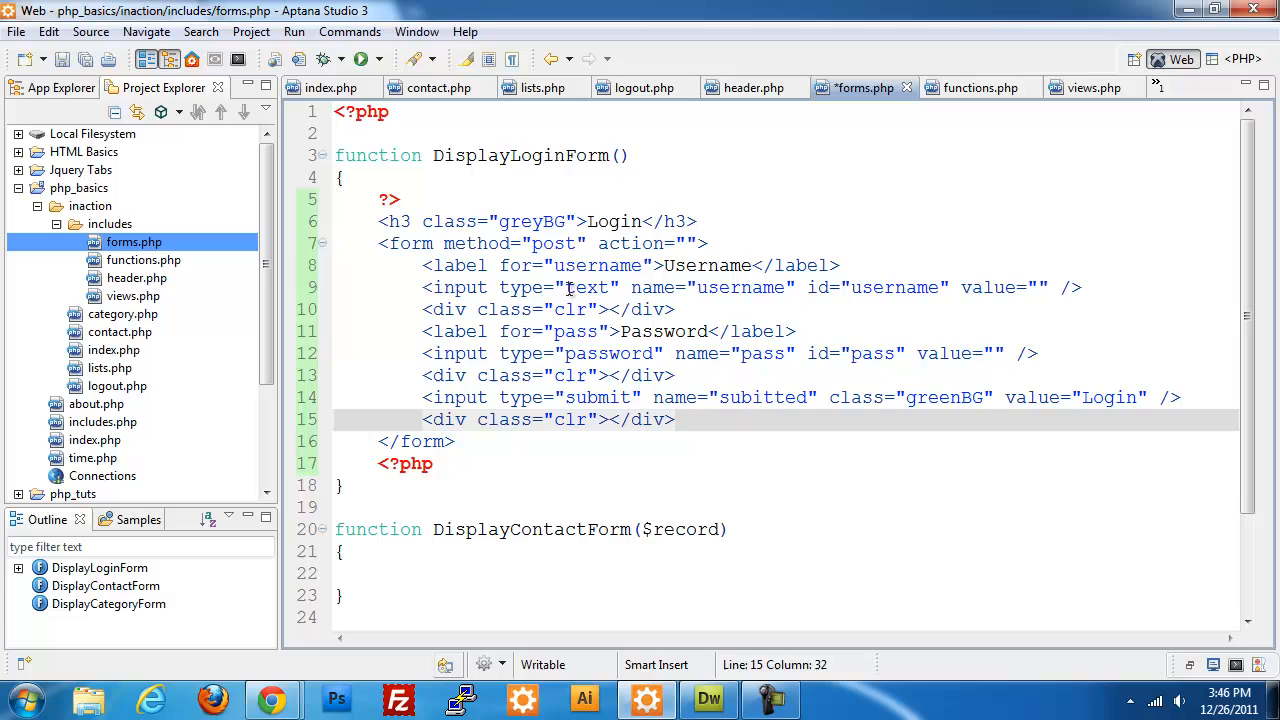
click(540, 441)
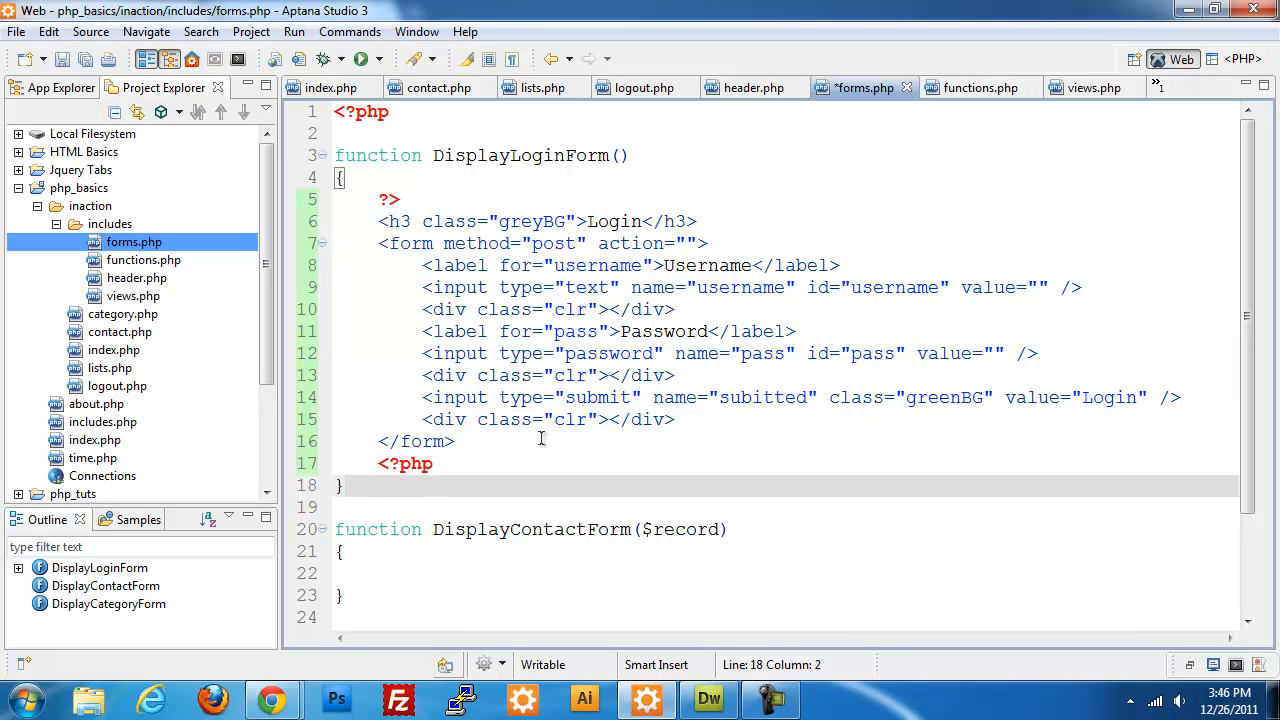
key(ctrl+s)
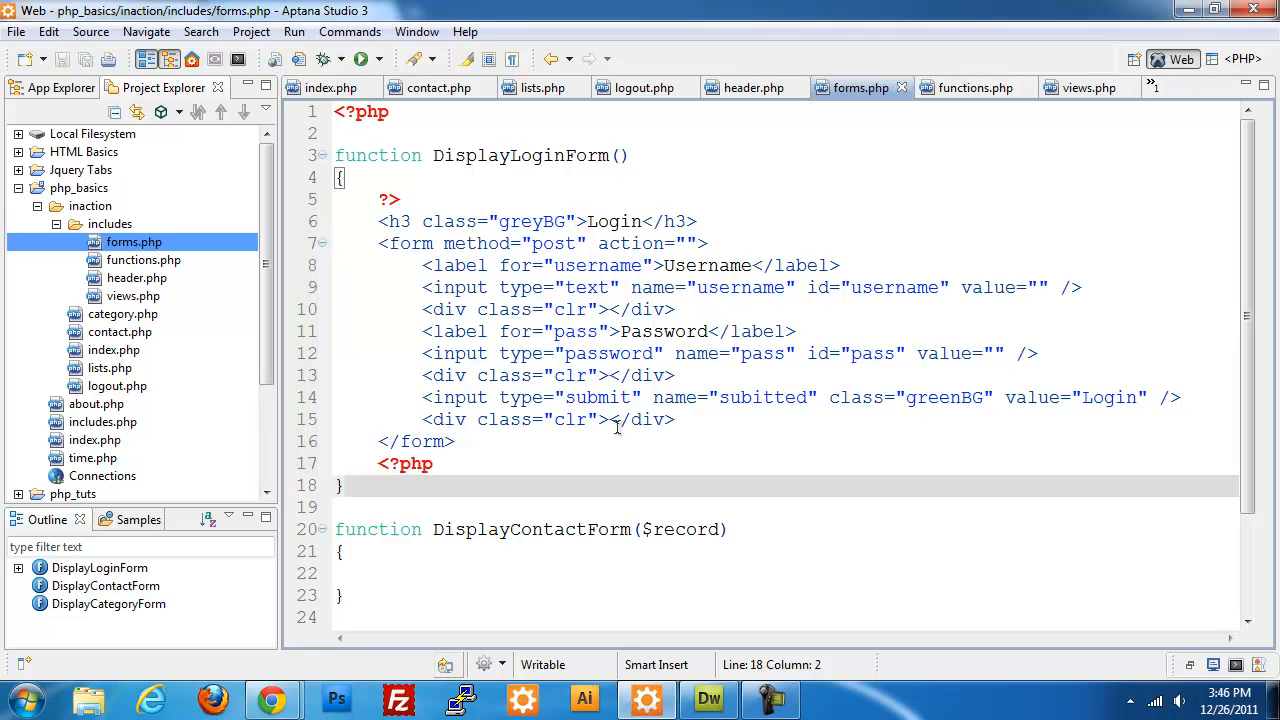
click(330, 87)
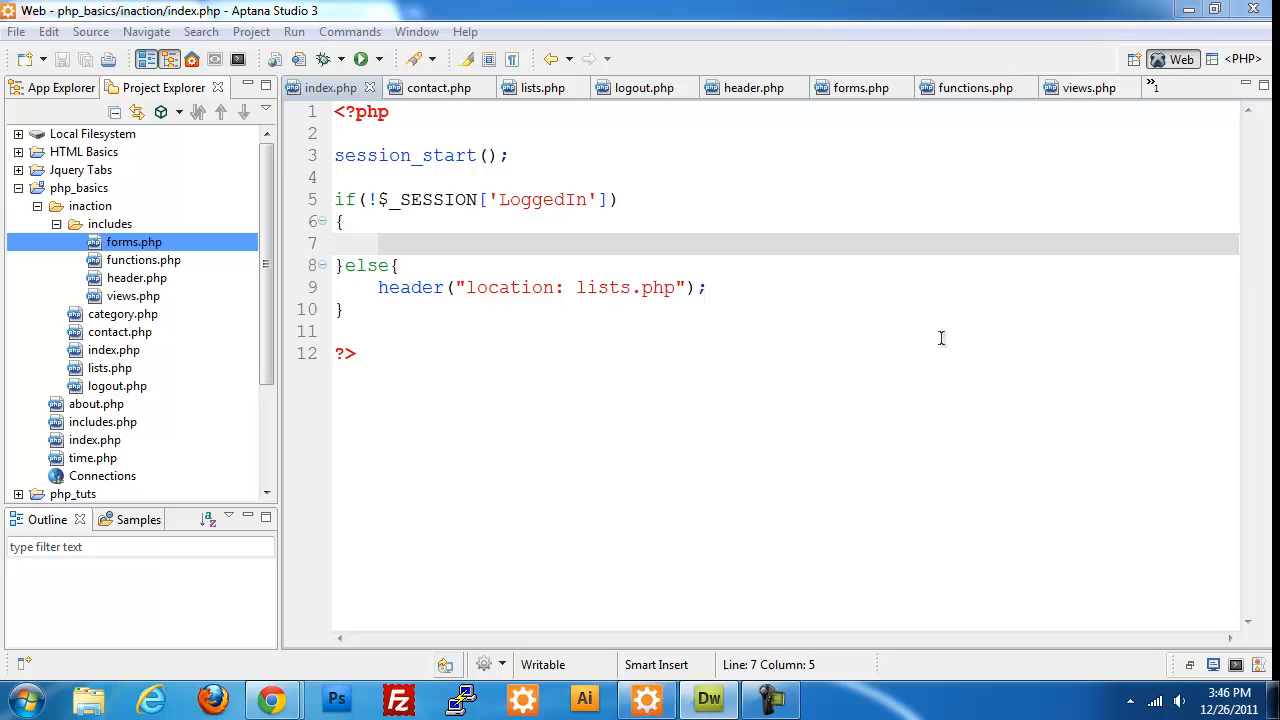
mouse_move(1000, 557)
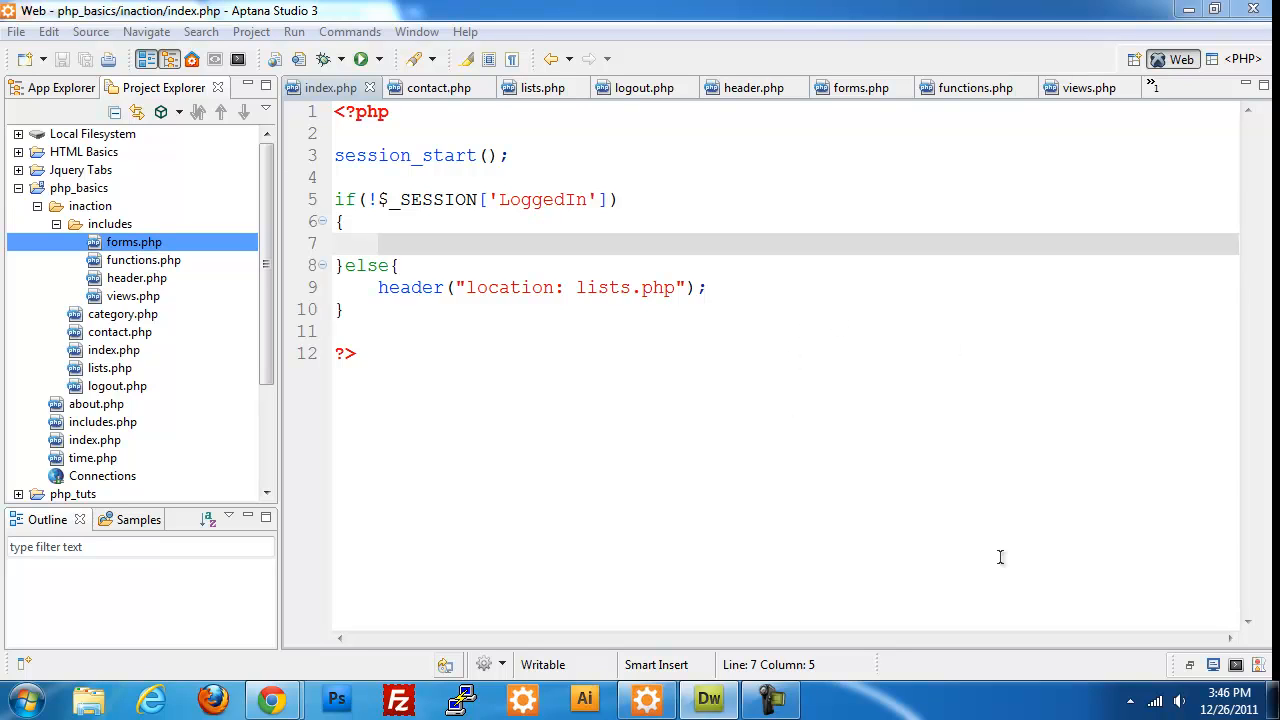
mouse_move(391, 210)
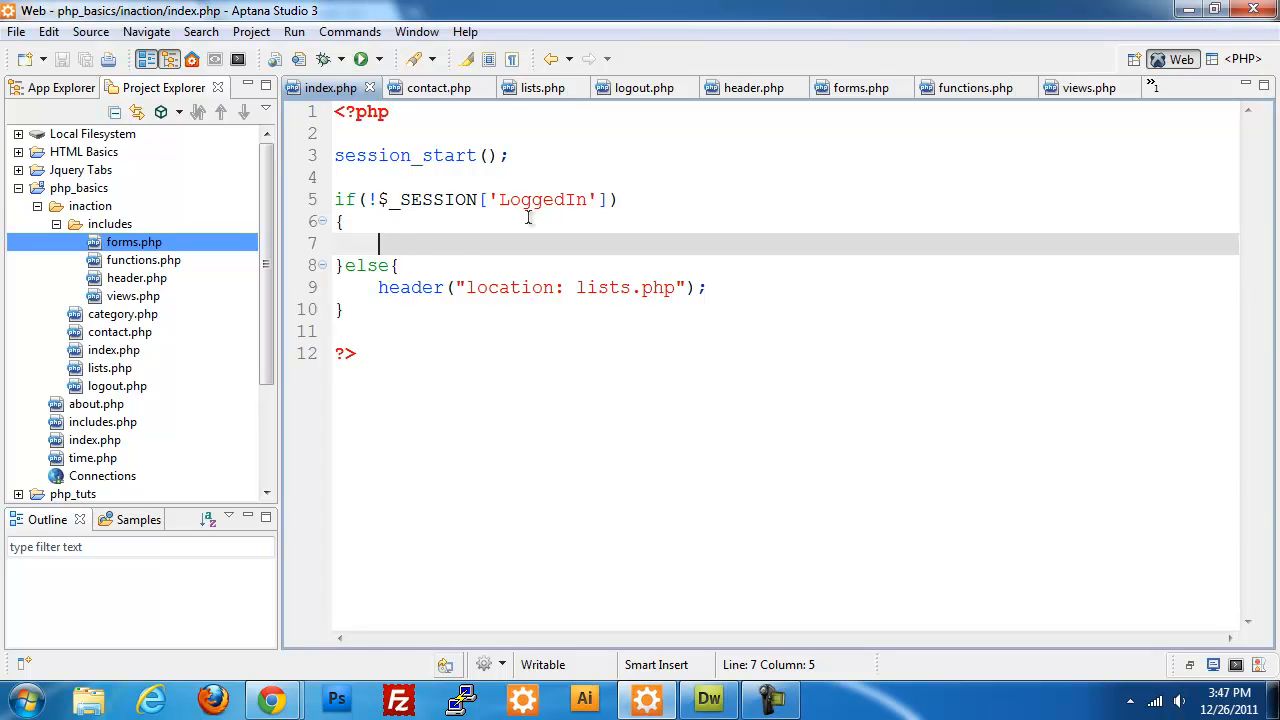
Write the if(ProcessLogin($_POST) == true) condition in index.php.
text(if(Pr)
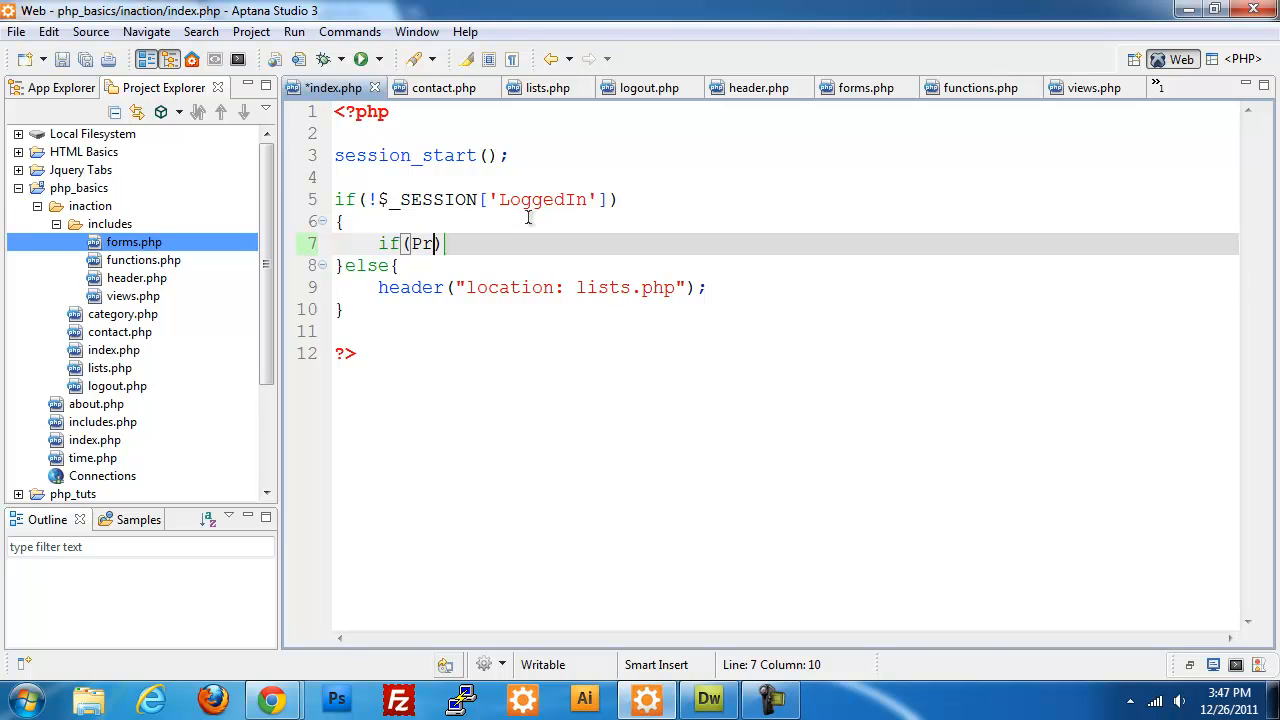
text(ocessLogin()
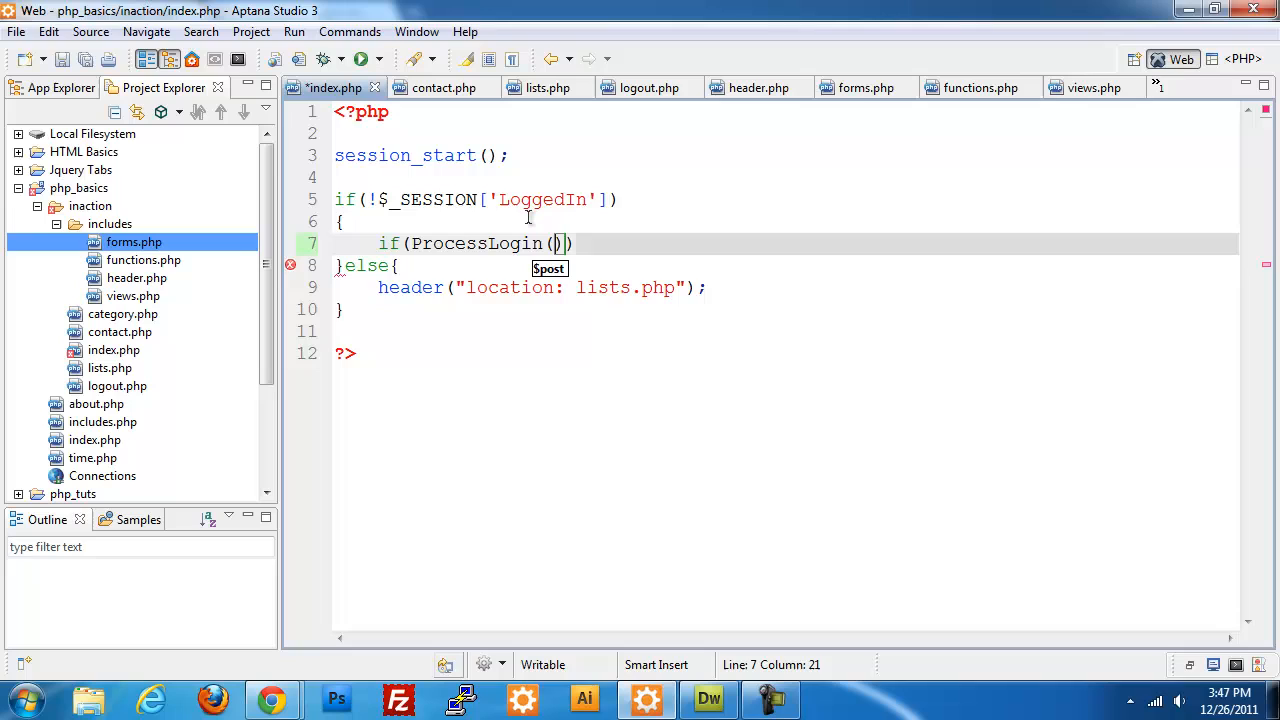
text($_POST)
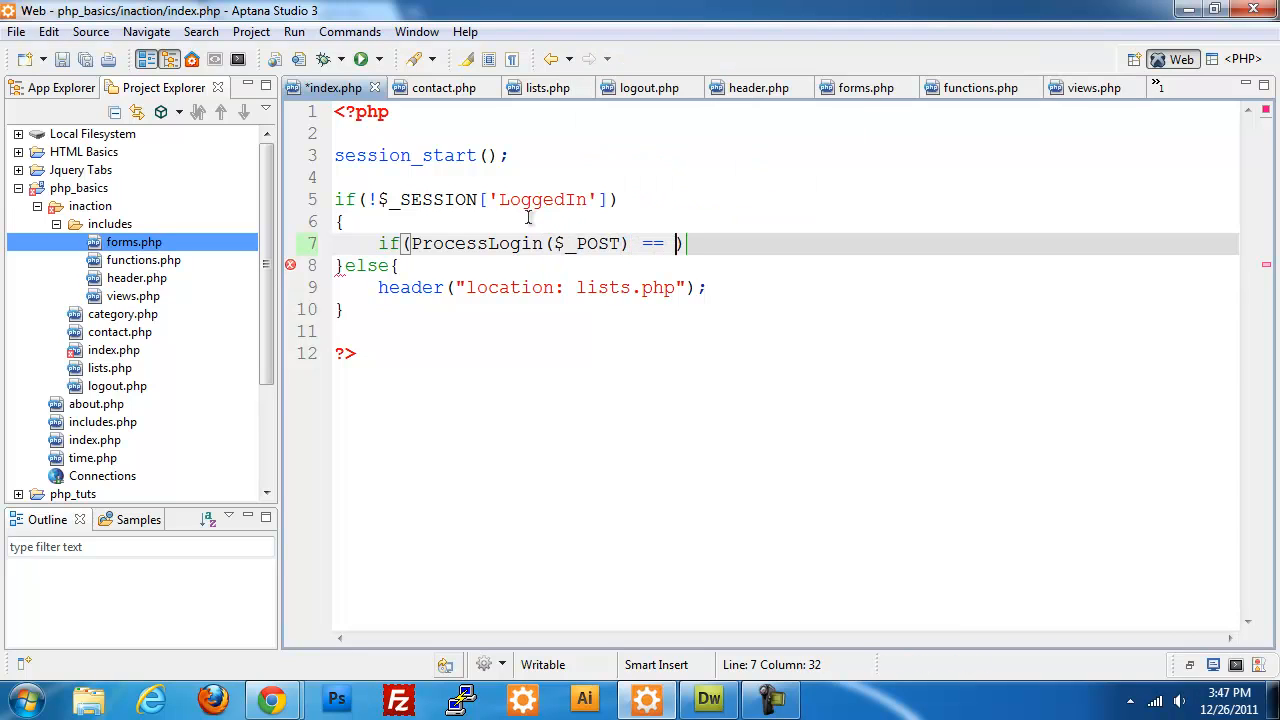
text(t)
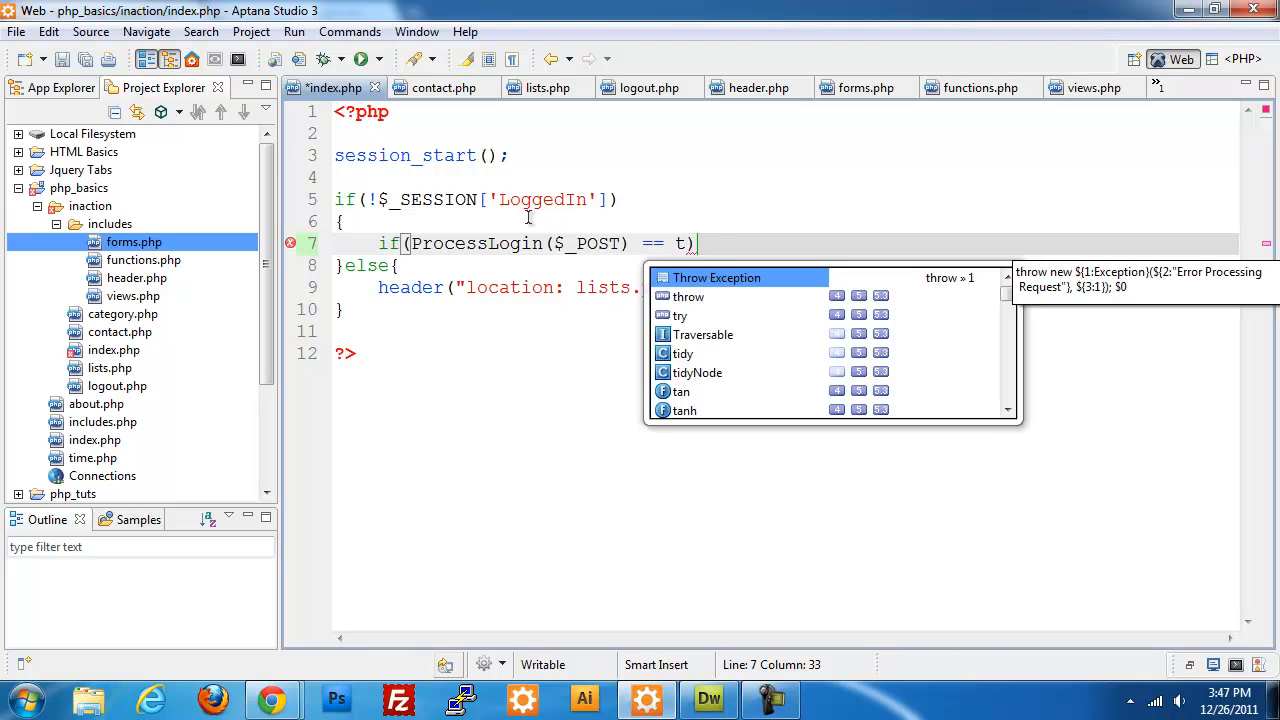
text(rue)
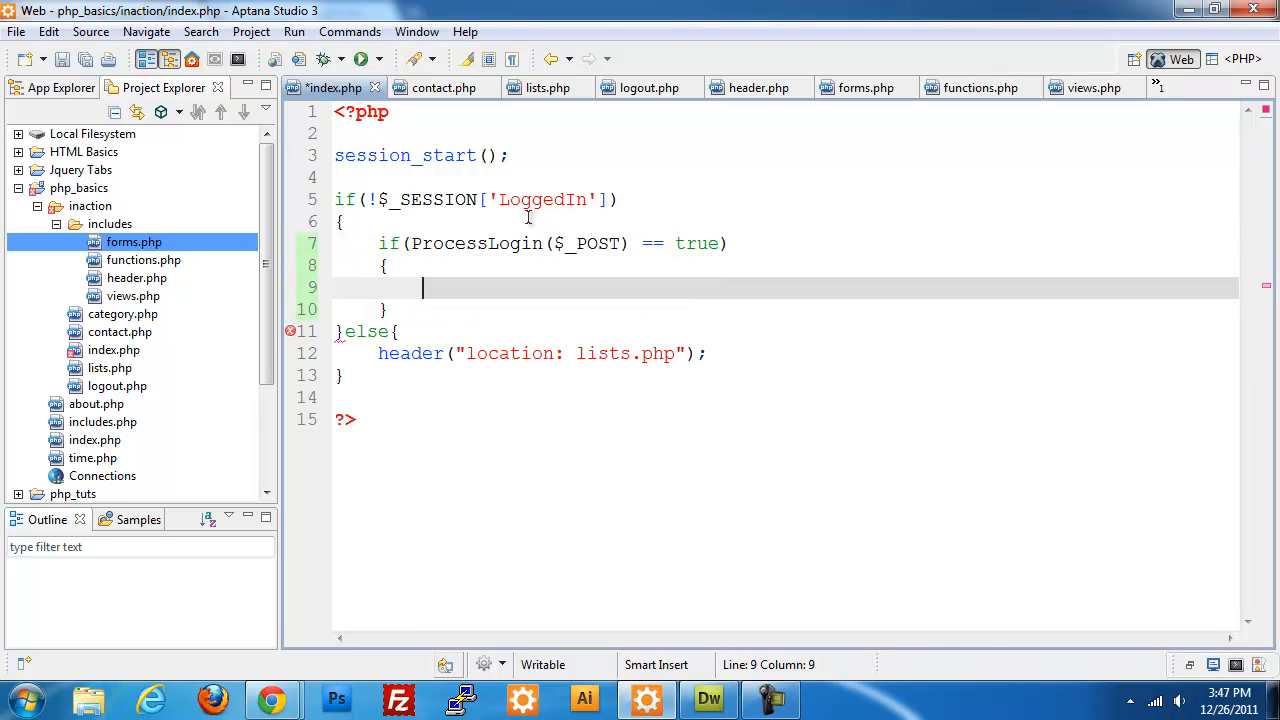
Inside that block, add header("location: lists.php"); to redirect on success.
text(header()
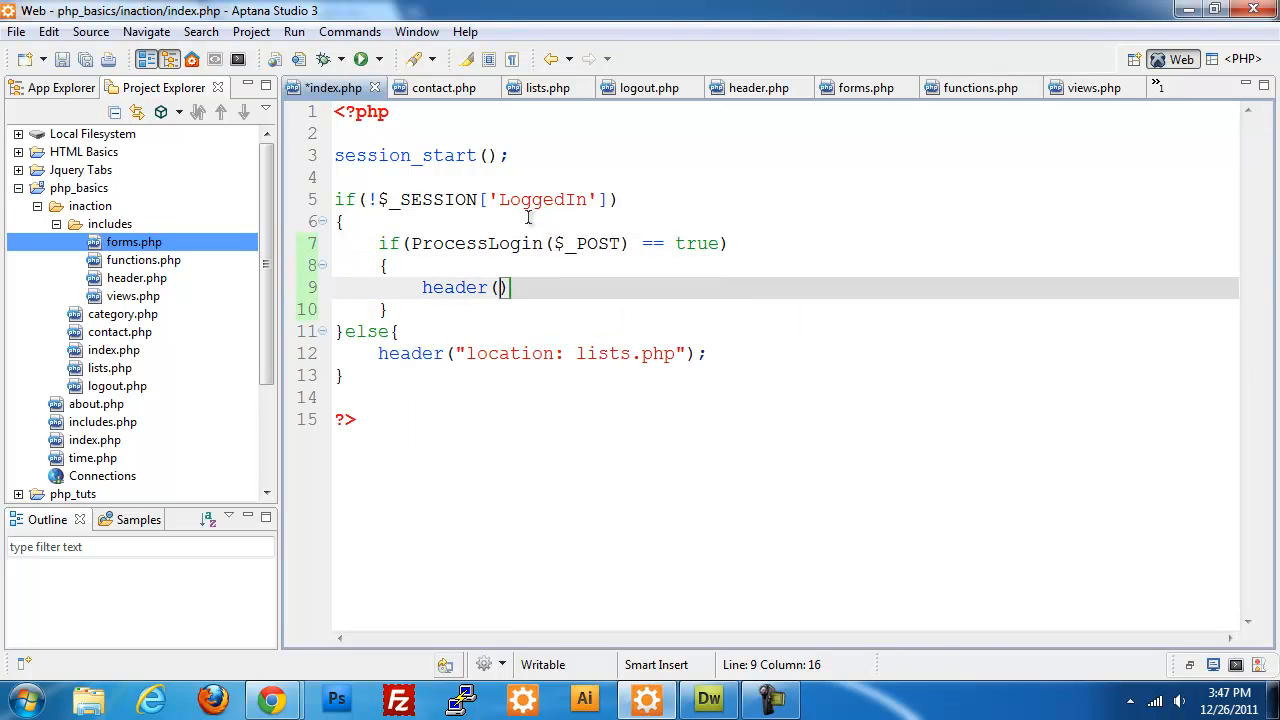
text("1")
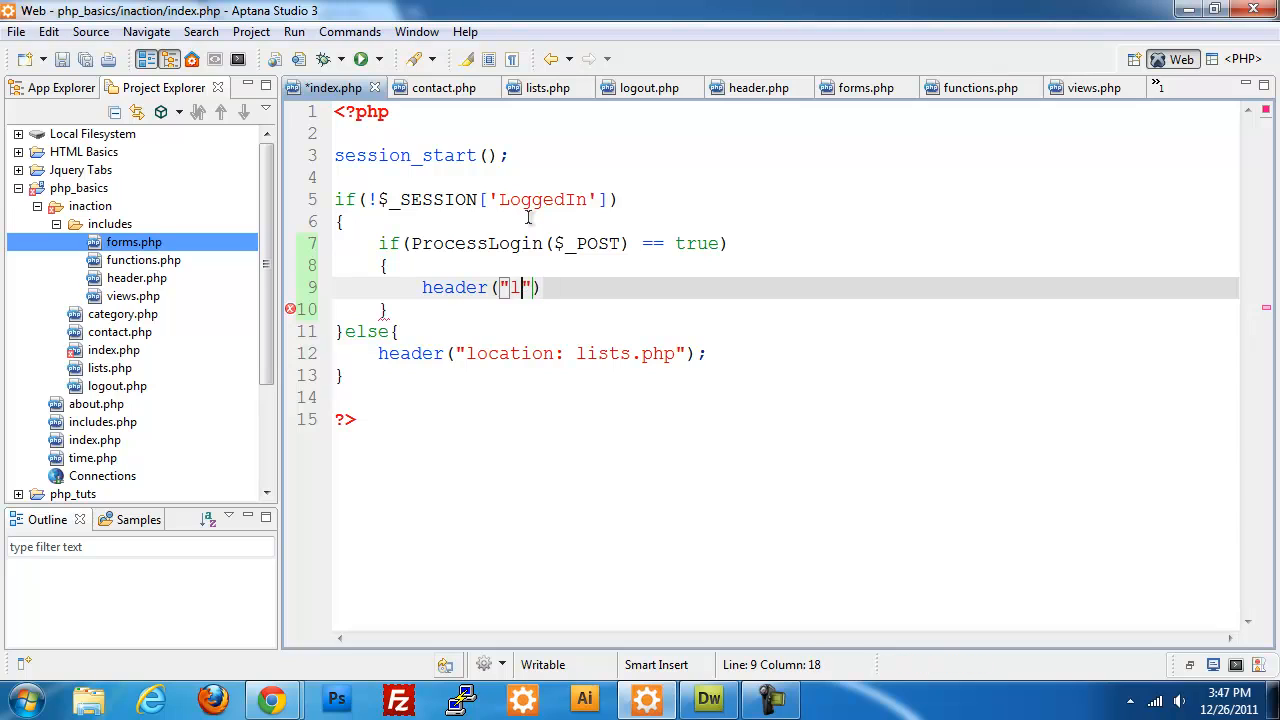
text(location:)
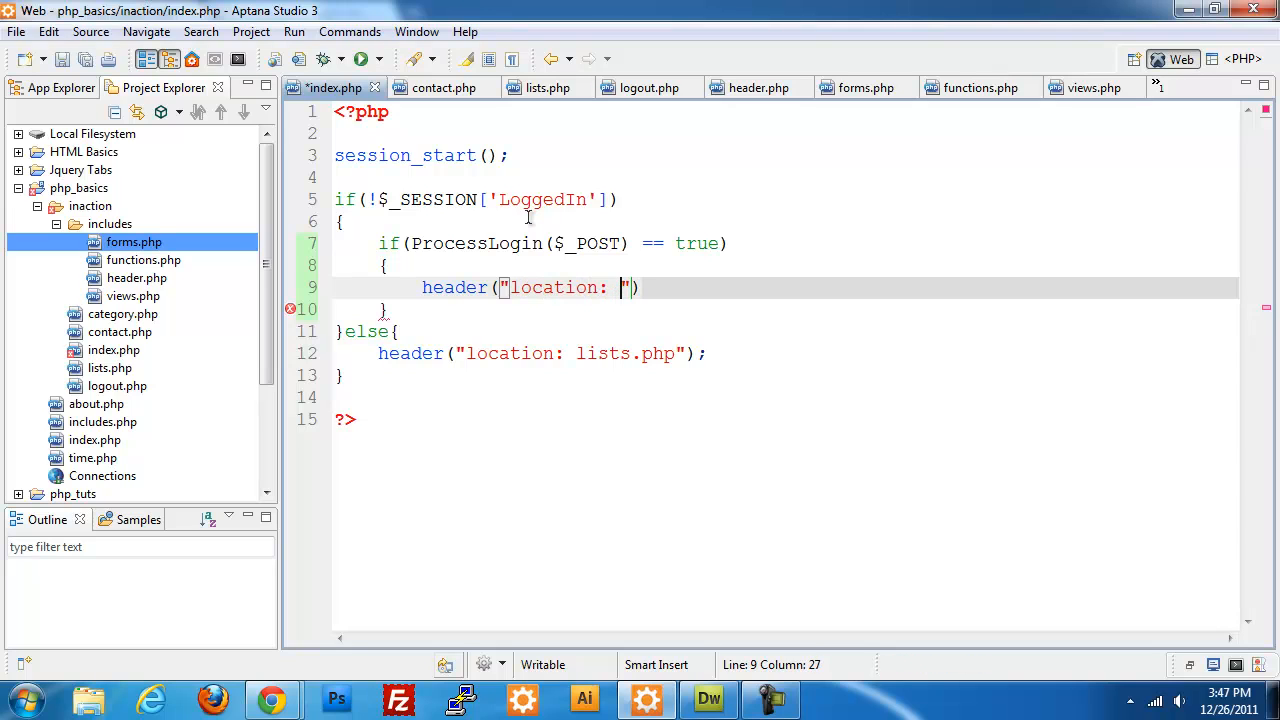
text(lists.php)
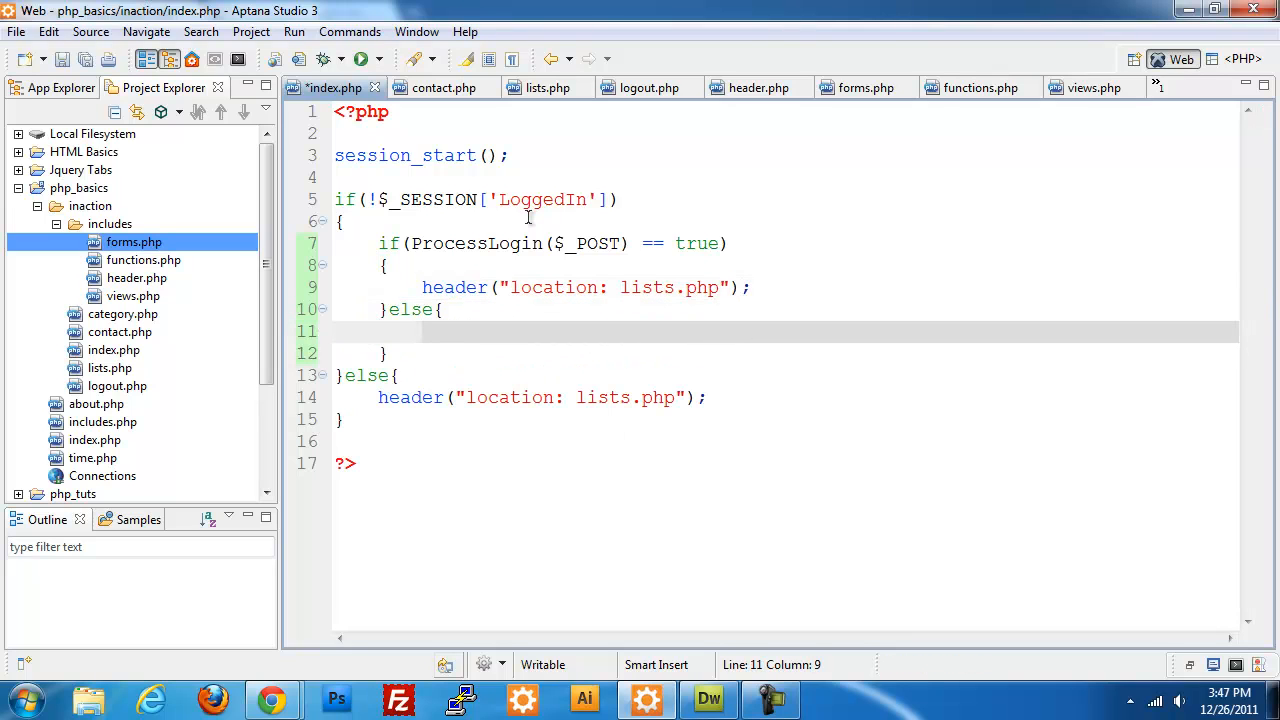
In the else branch, include_once the includes/header.php file.
text(include_once(")
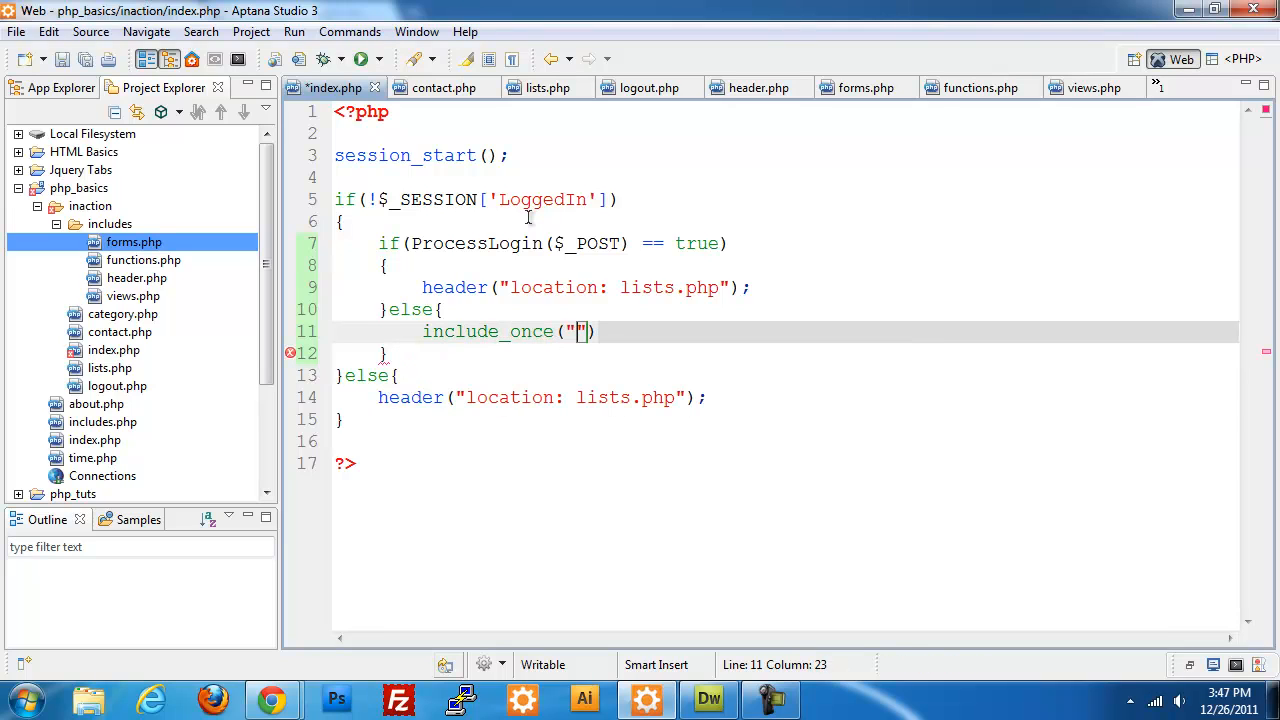
text(header.php)
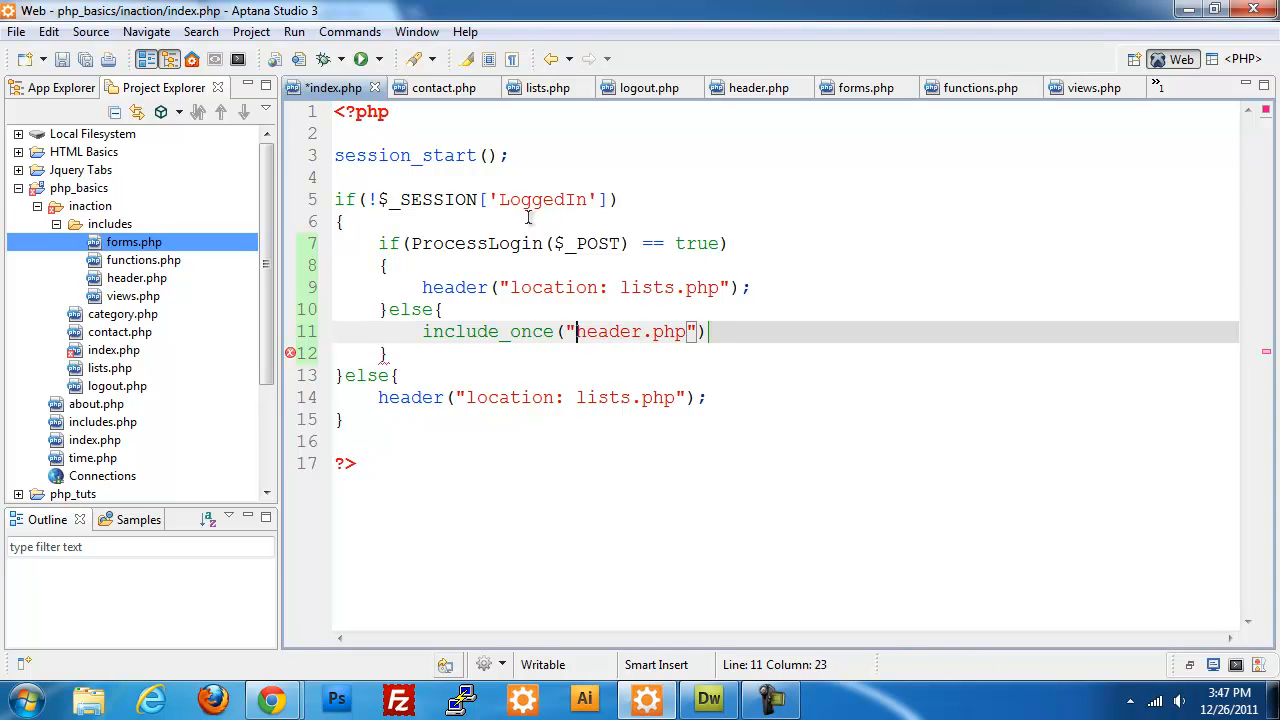
text(/includes)
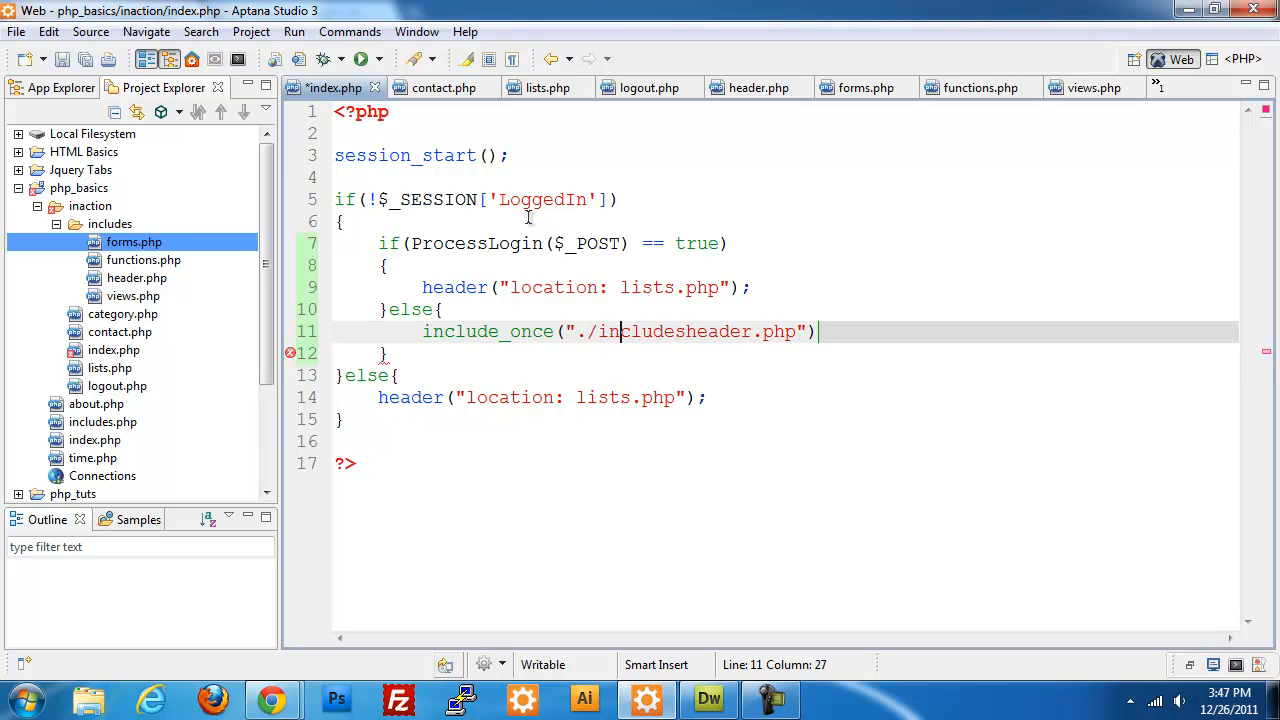
text(/header)
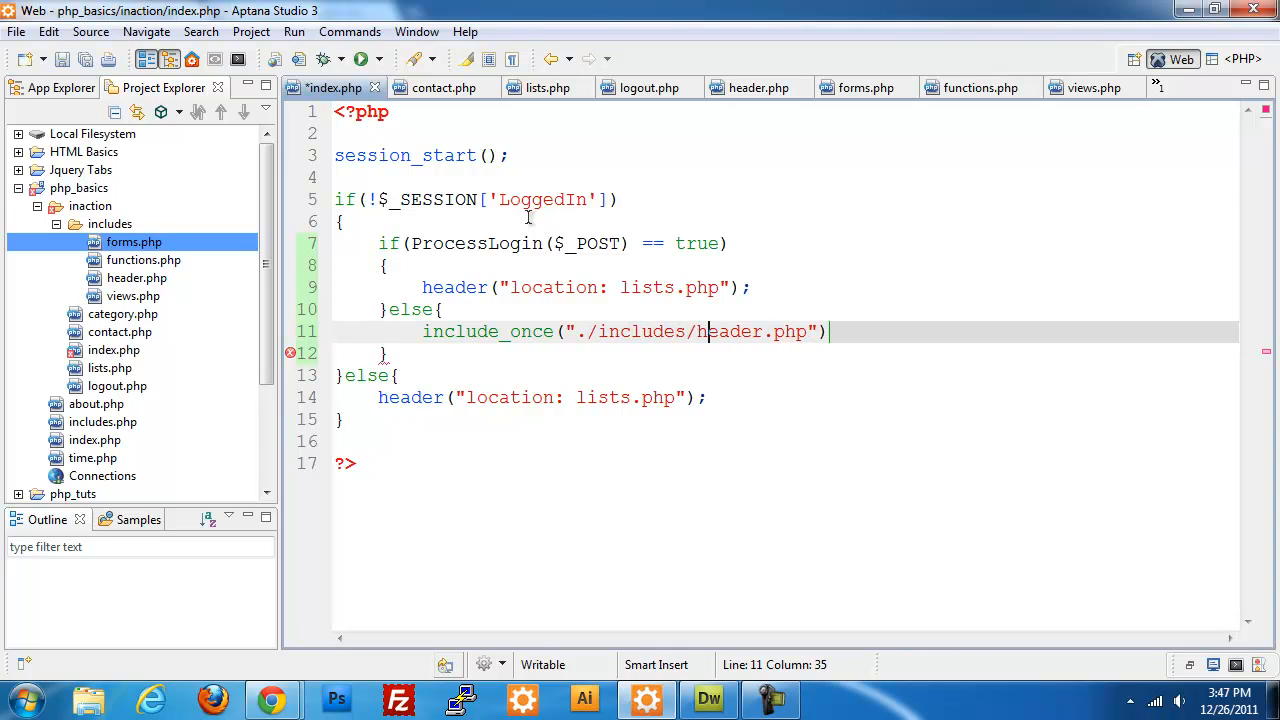
text(;)
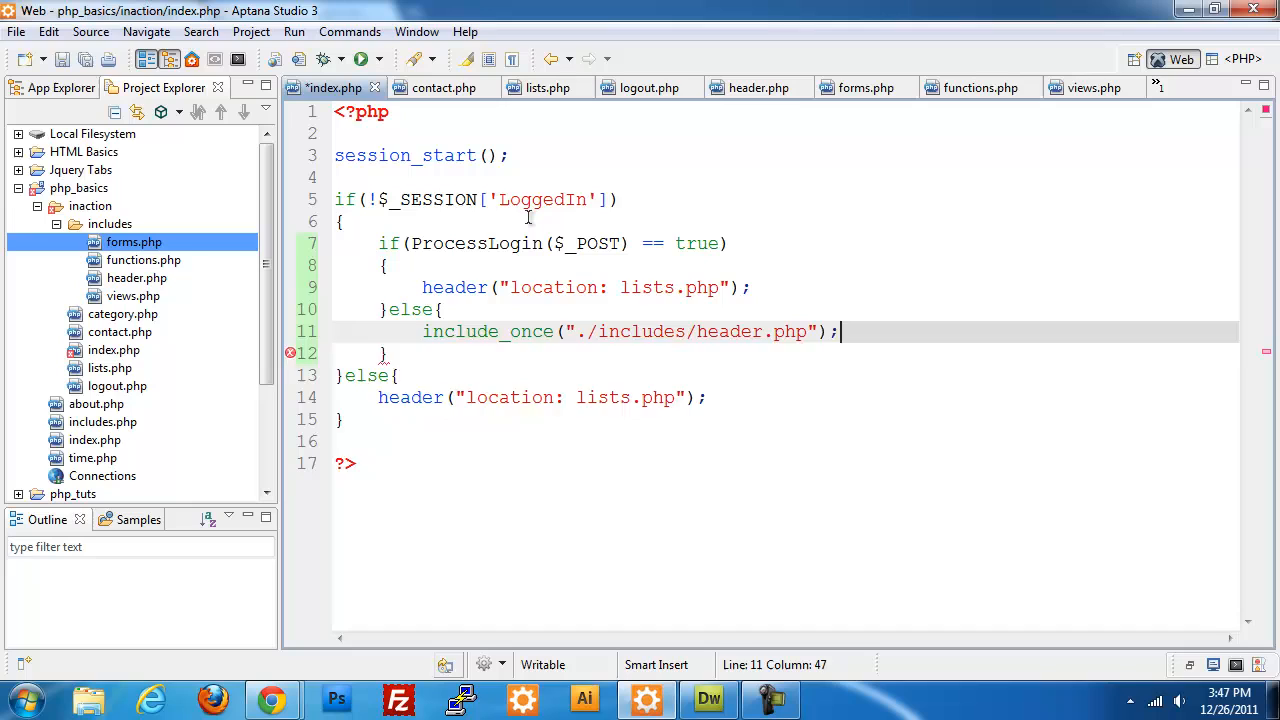
Call DisplayErrorMessage() with 'Login credentials incorrect!'.
text(Display)
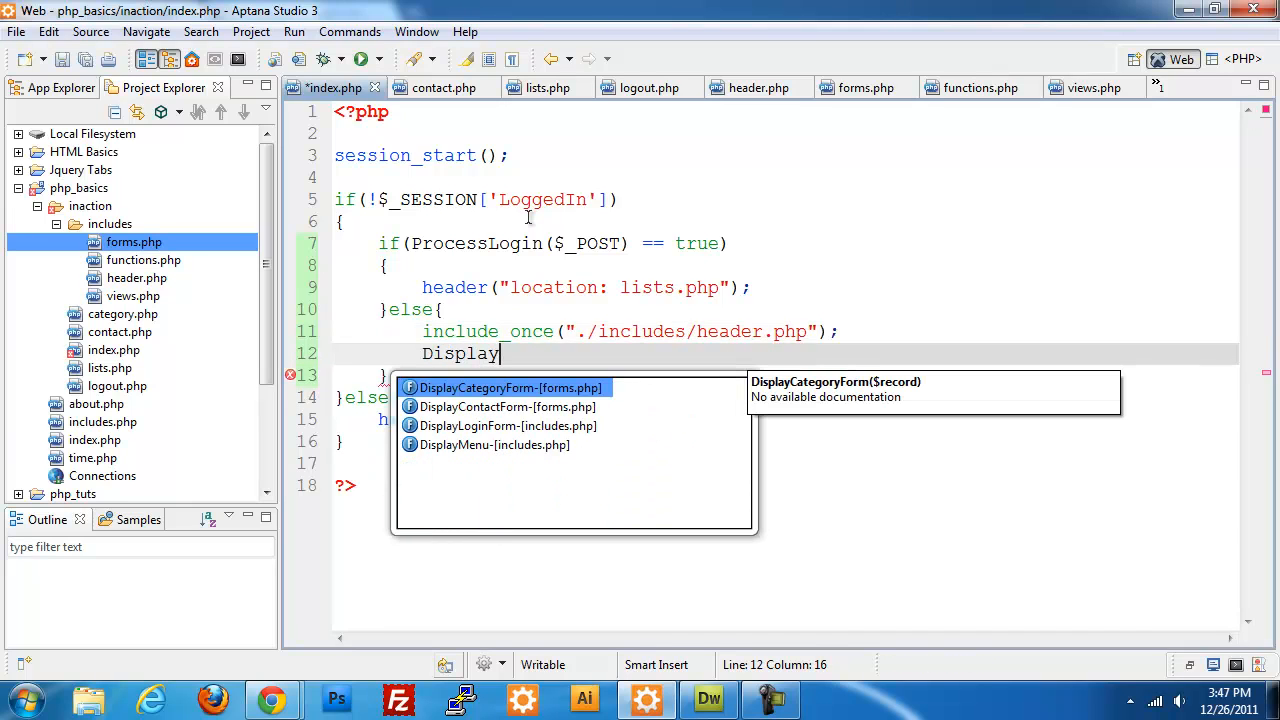
text(ErrorM)
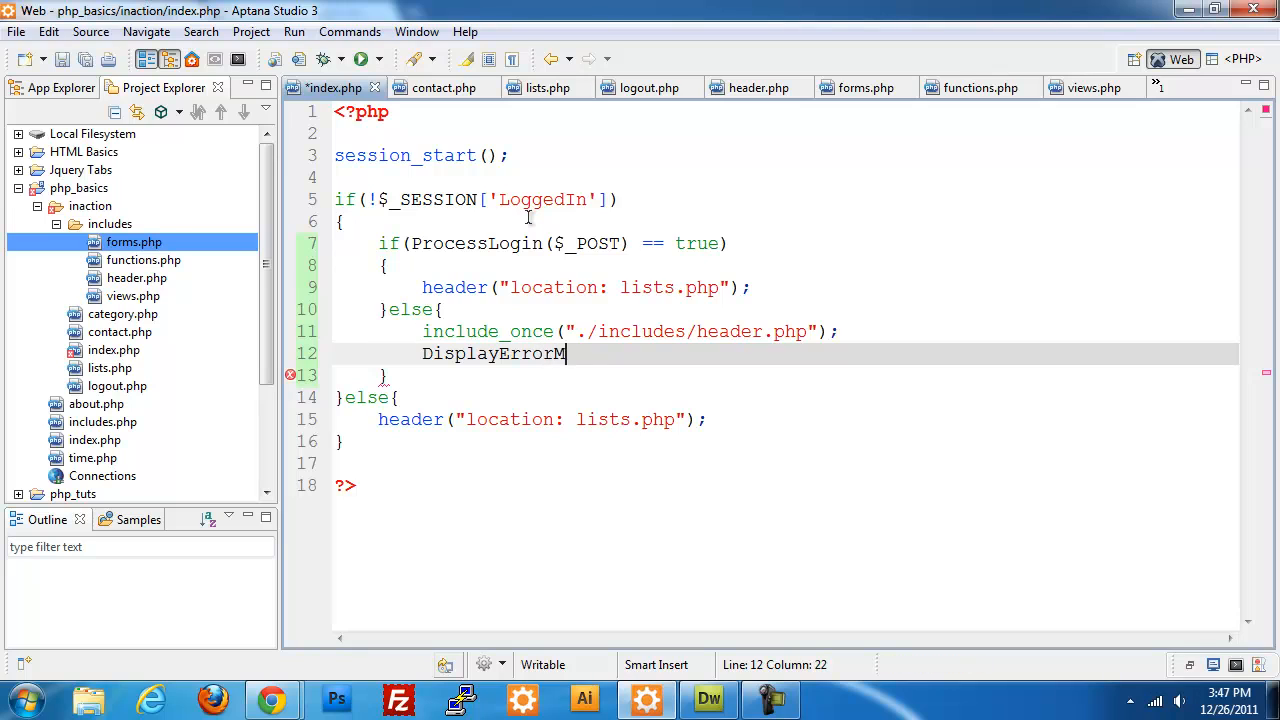
text(essage())
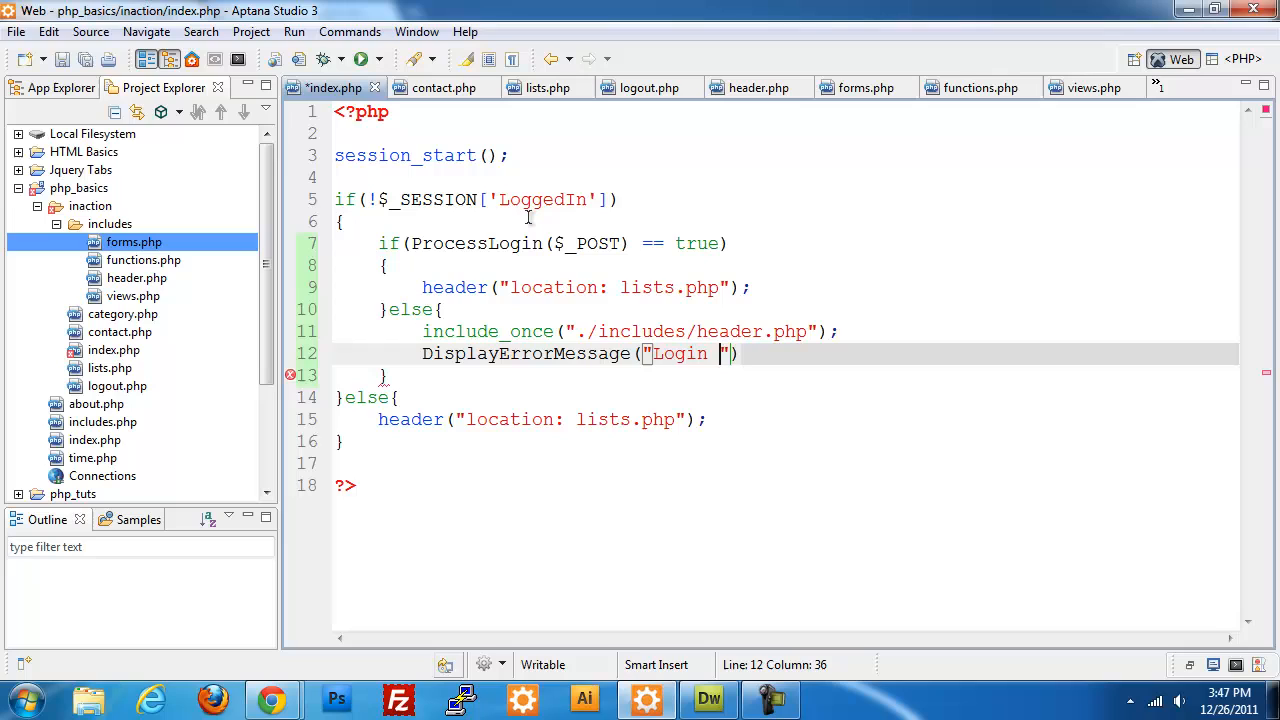
text(cred)
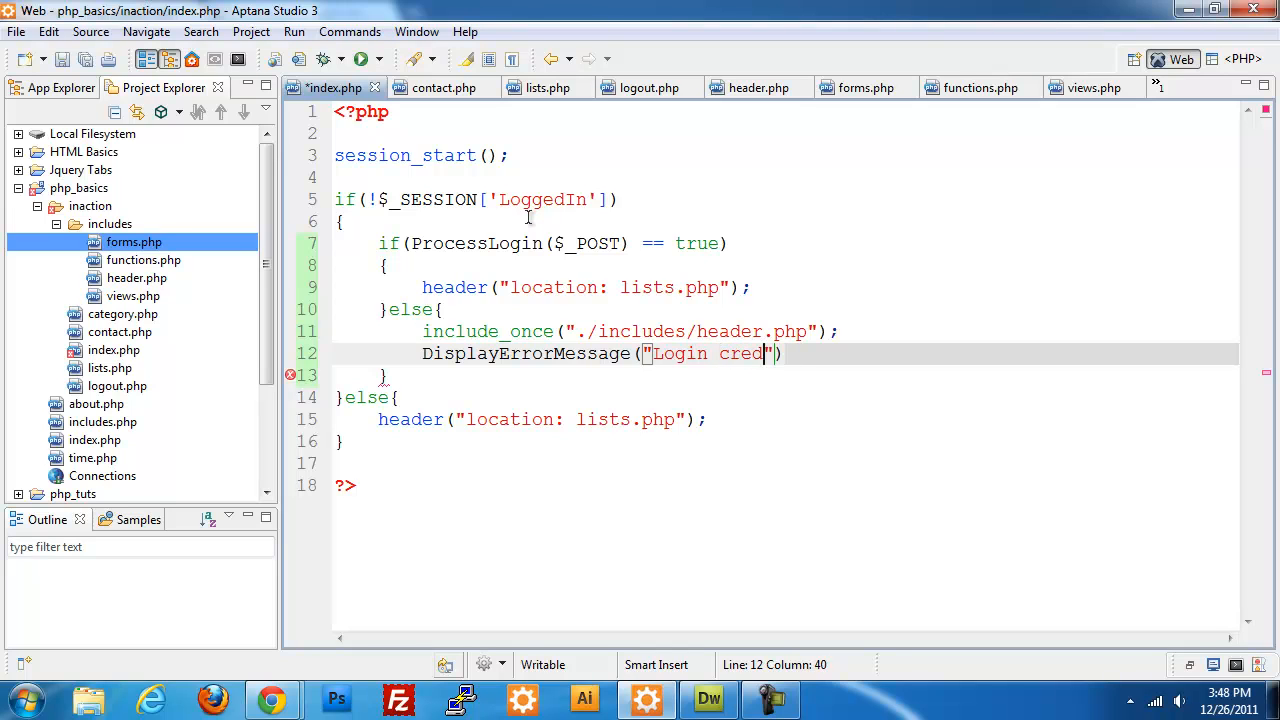
text(entials)
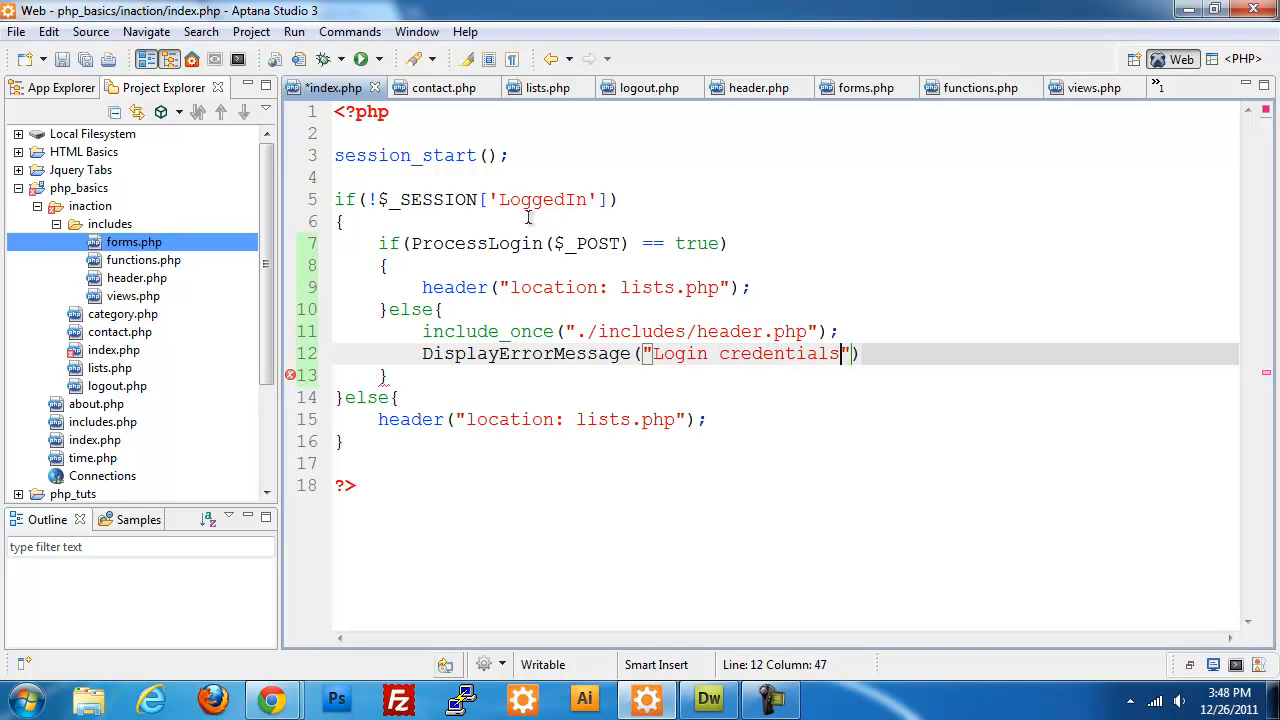
text(incorre)
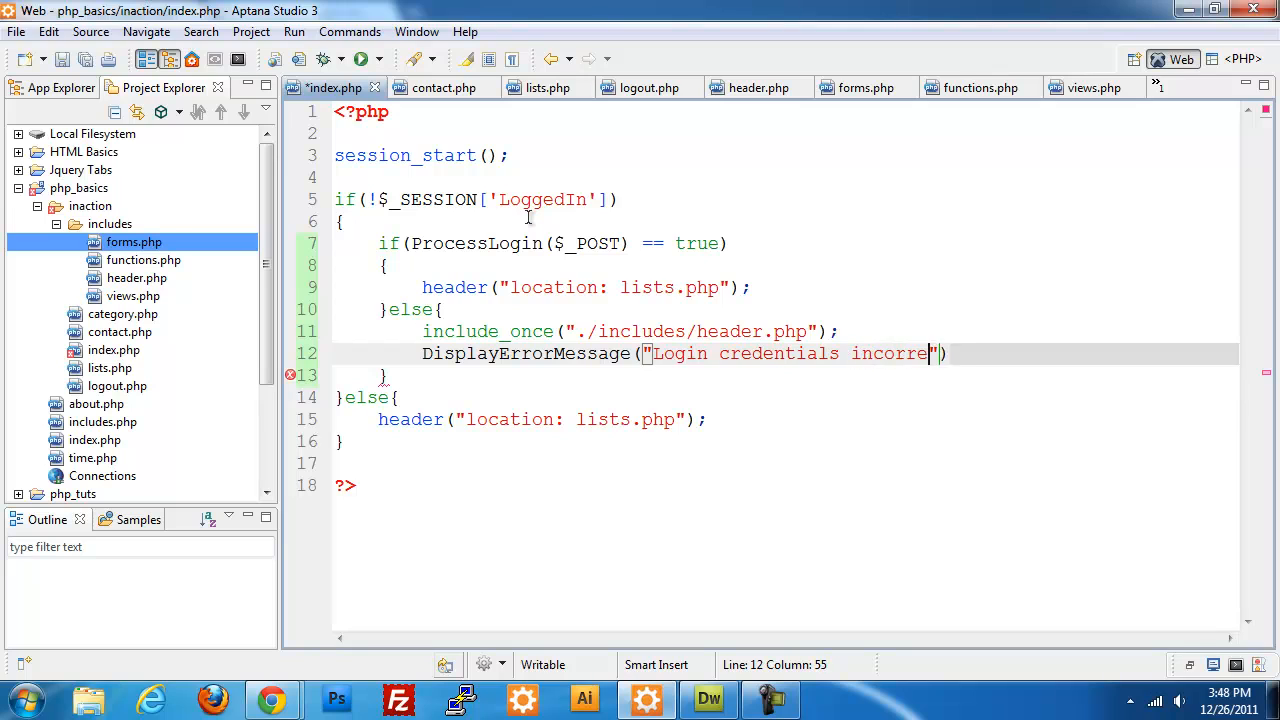
text(ct!))
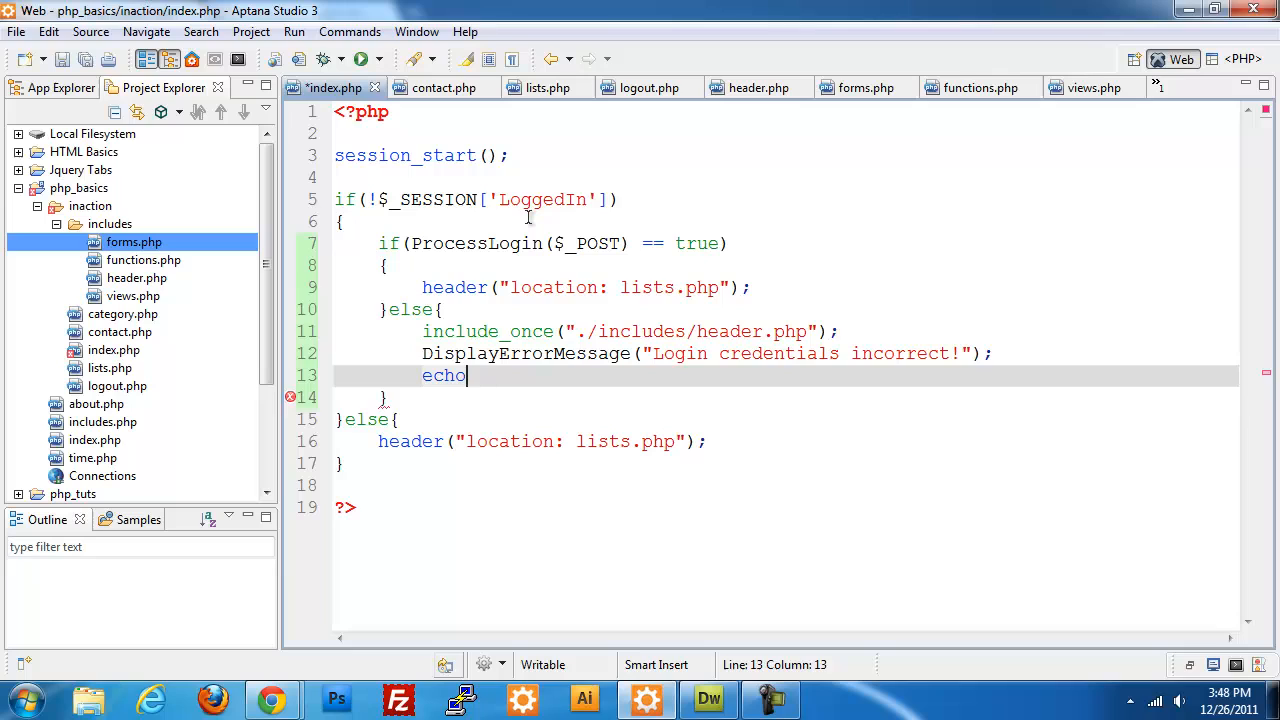
Echo a formDiv div wrapper around the DisplayLoginForm() call.
text("")
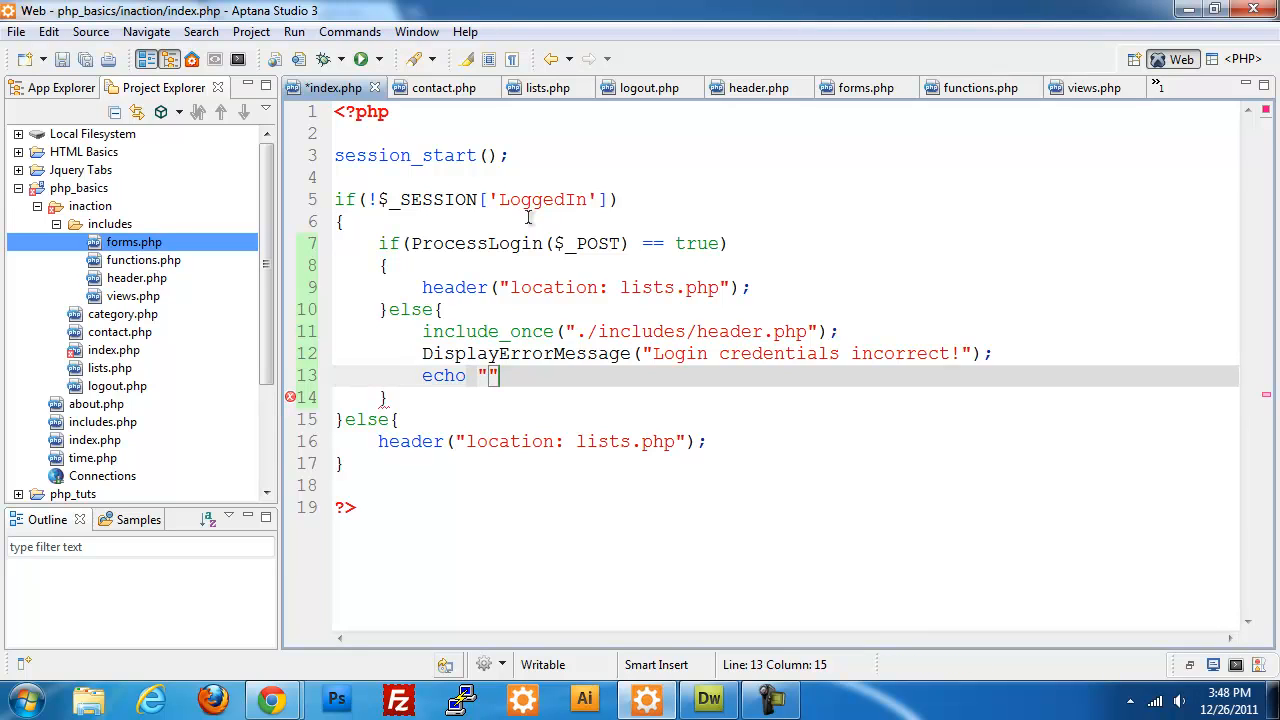
text(<)
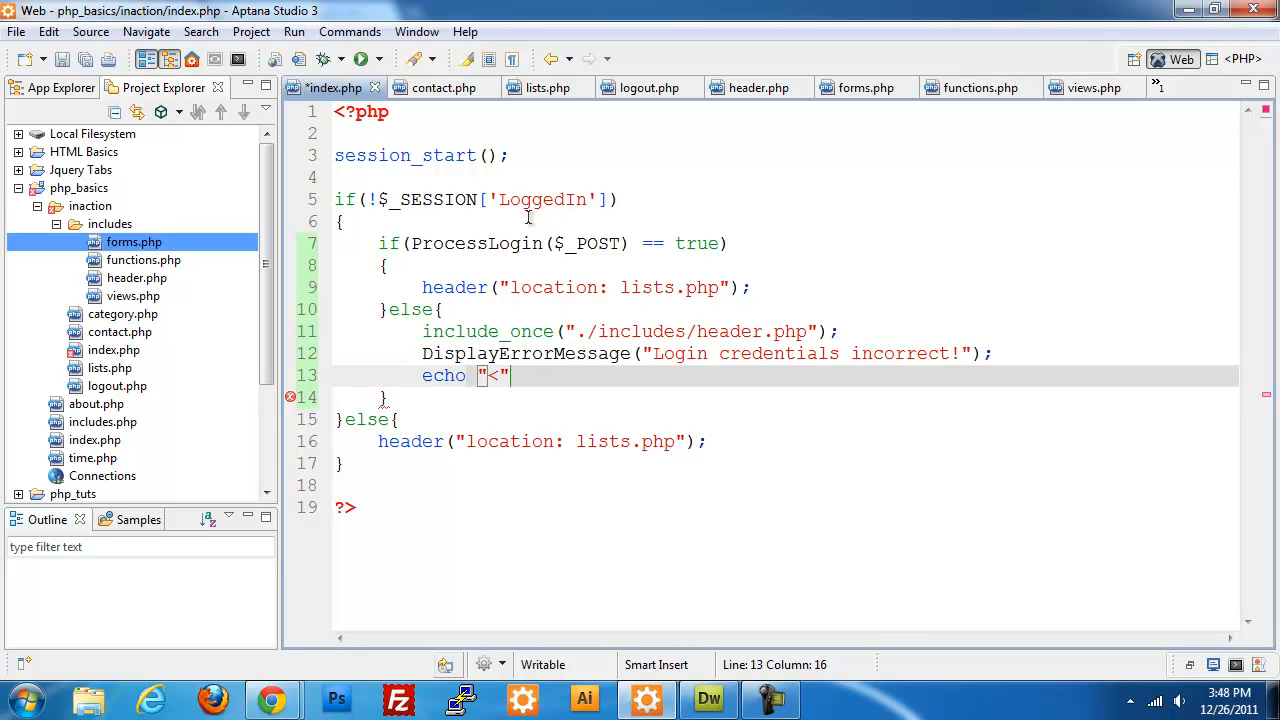
text(div class=')
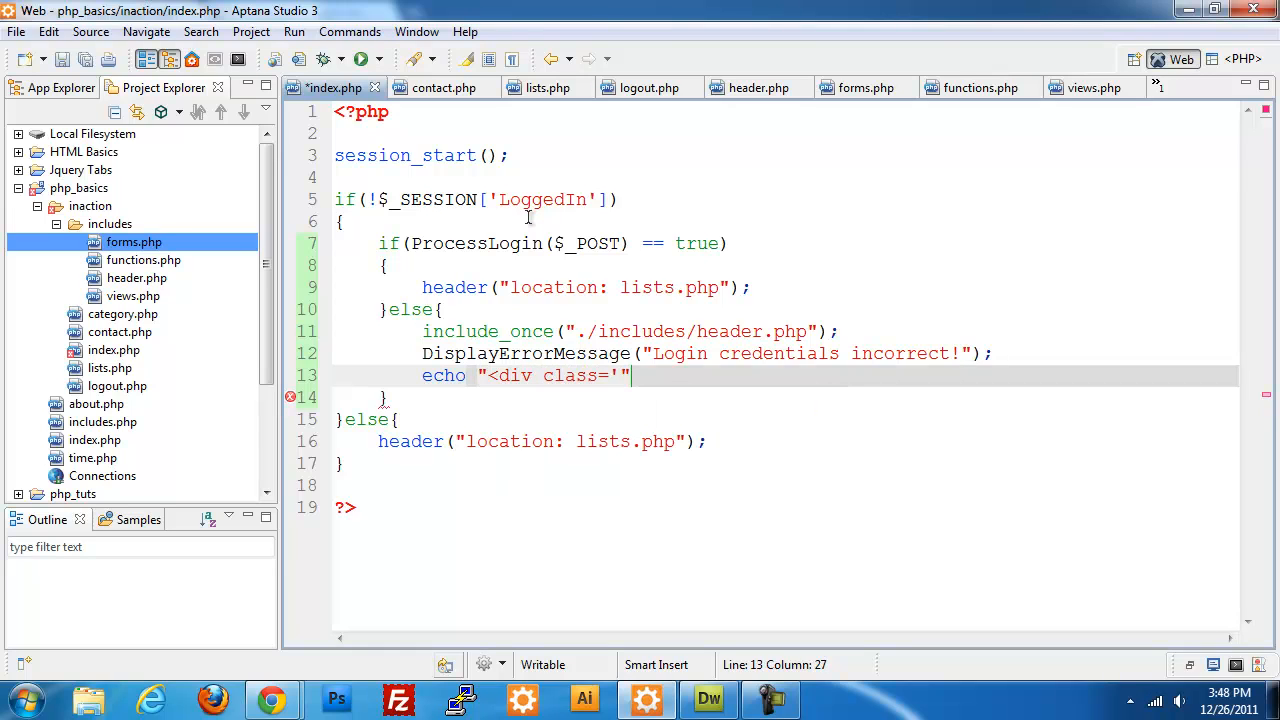
text(formDiv'>)
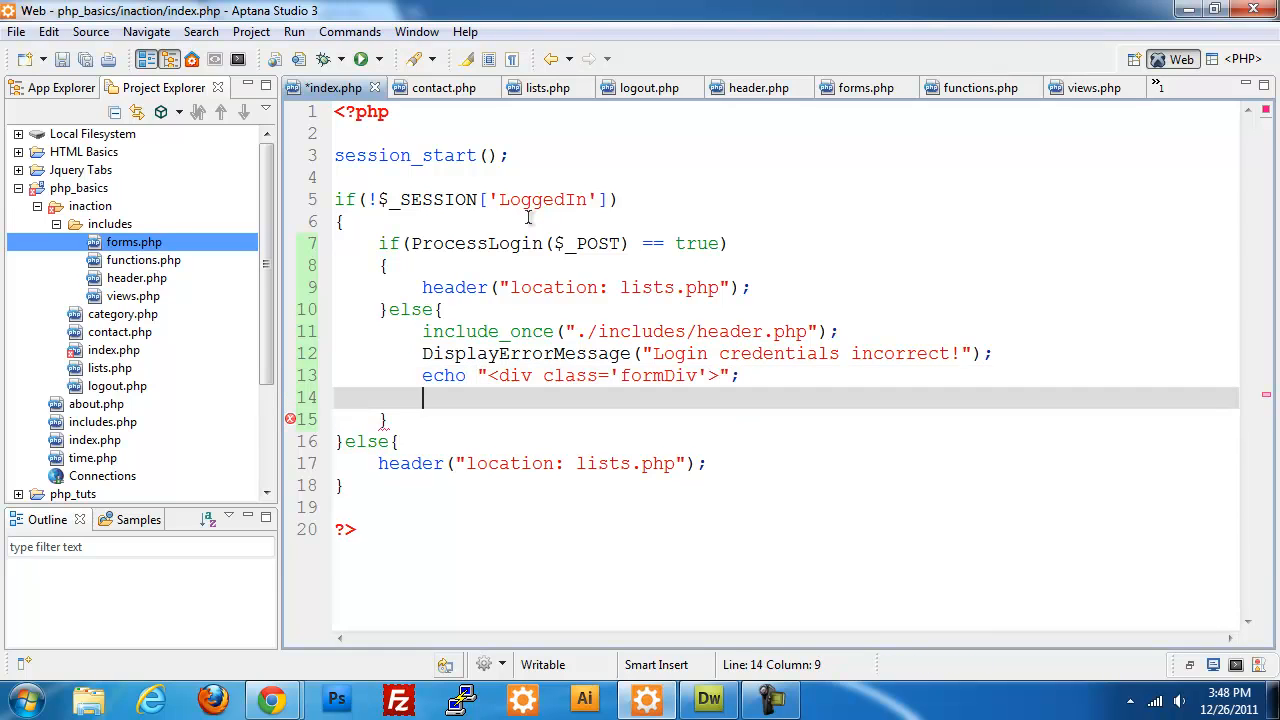
text(echo "</div>";)
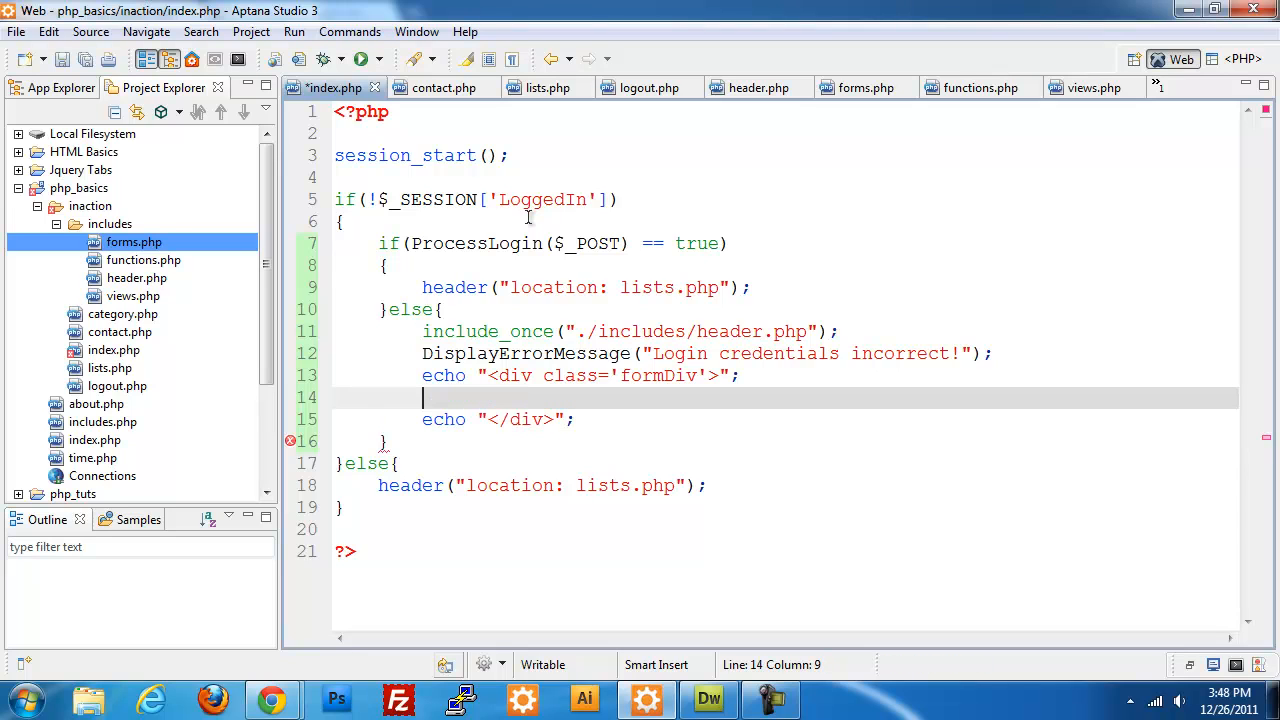
text(DisplayLoginForm();)
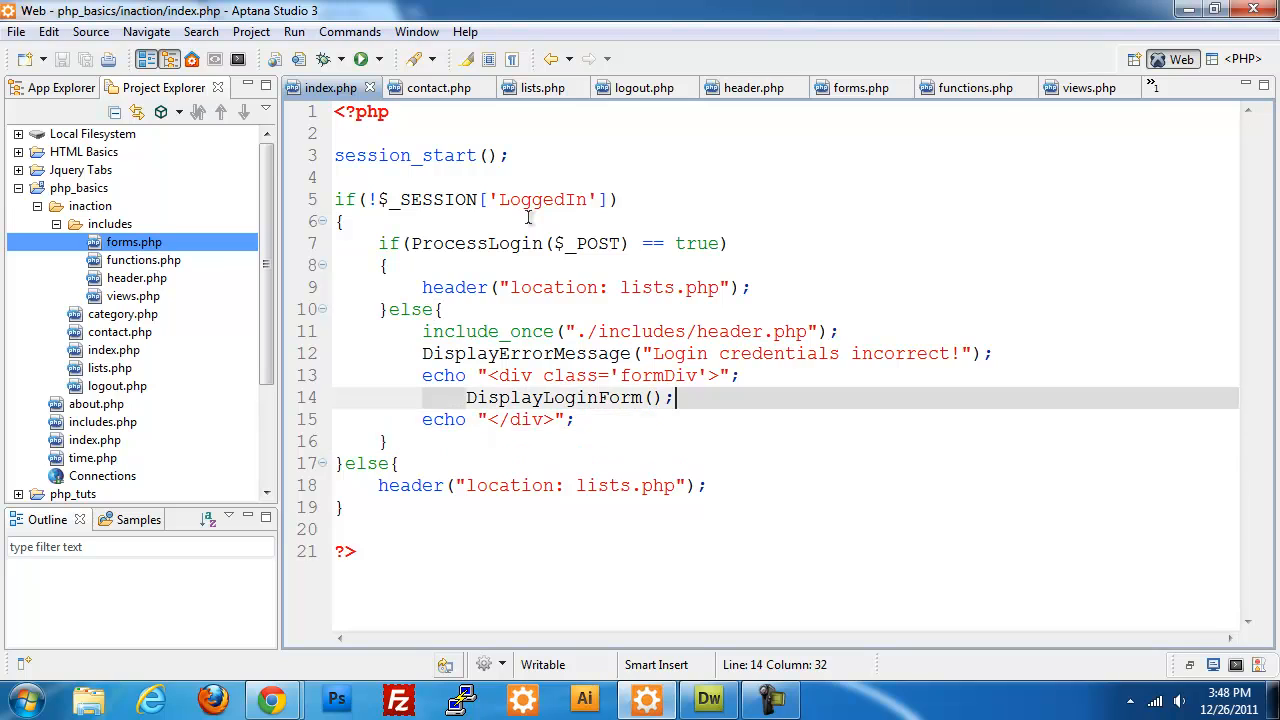
mouse_move(393, 255)
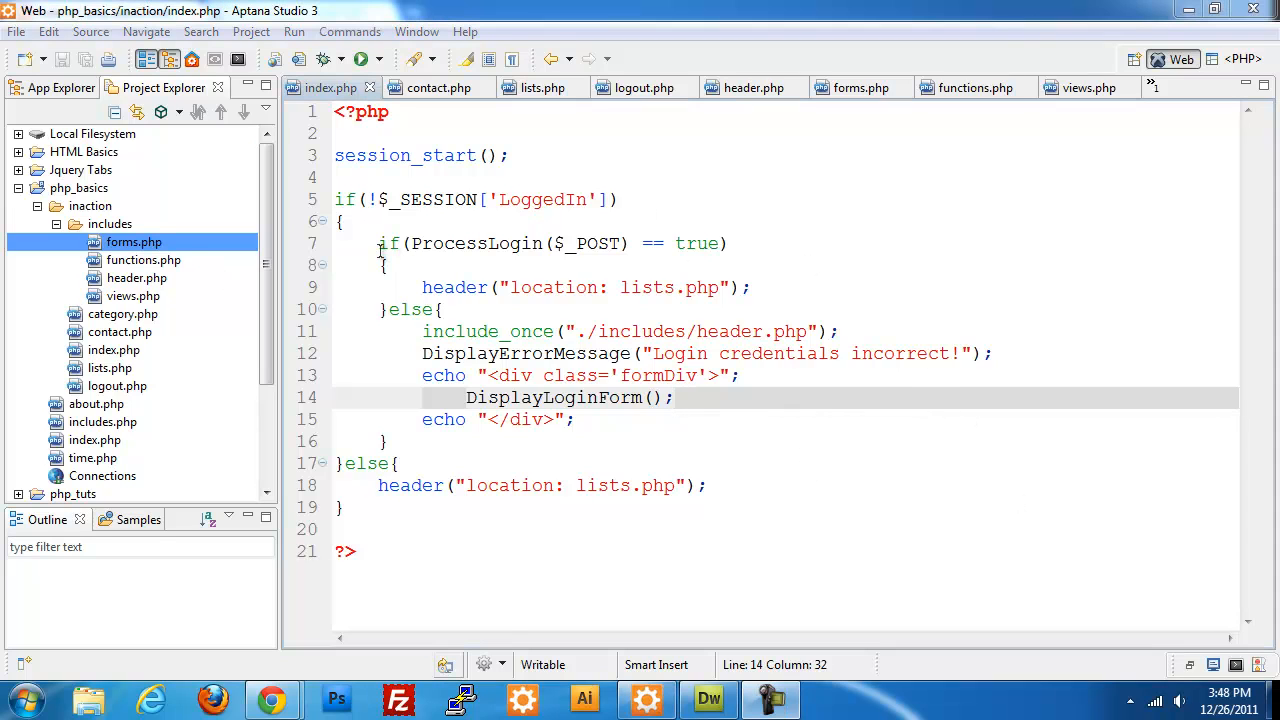
Add an if($_POST submitted) check above the login processing.
key(Return)
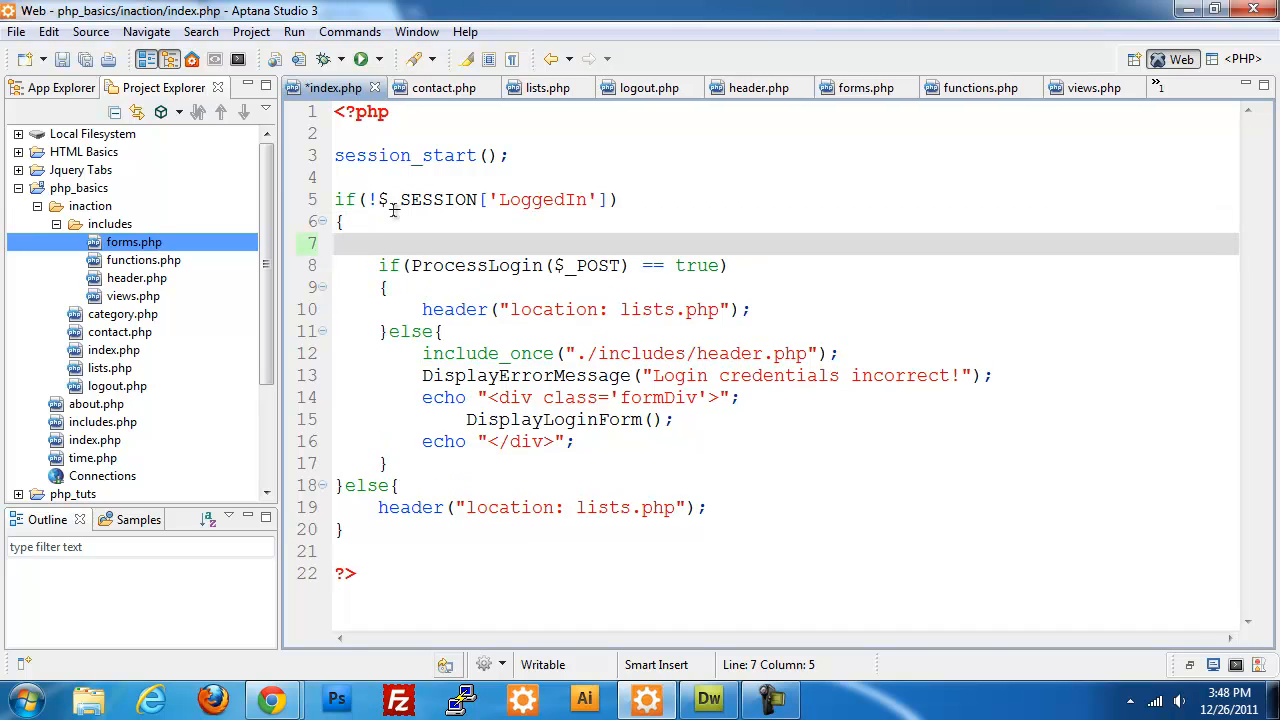
text(if($)
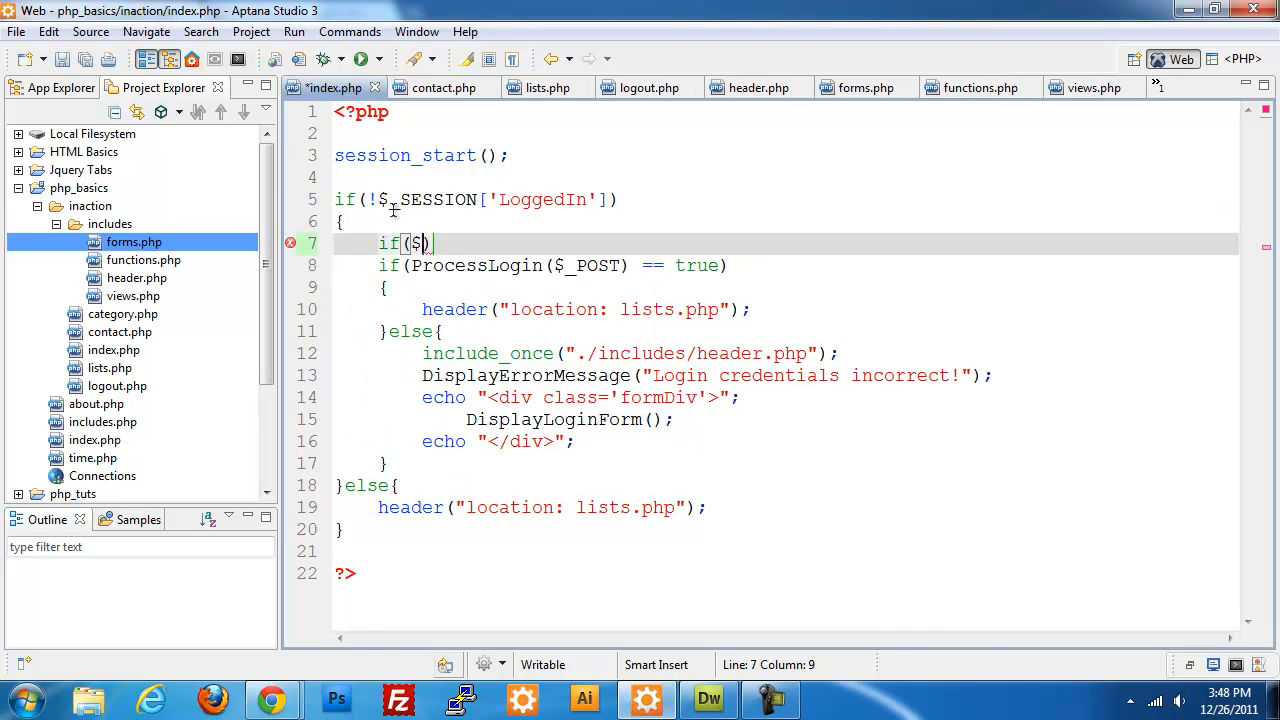
text(_POST['s)
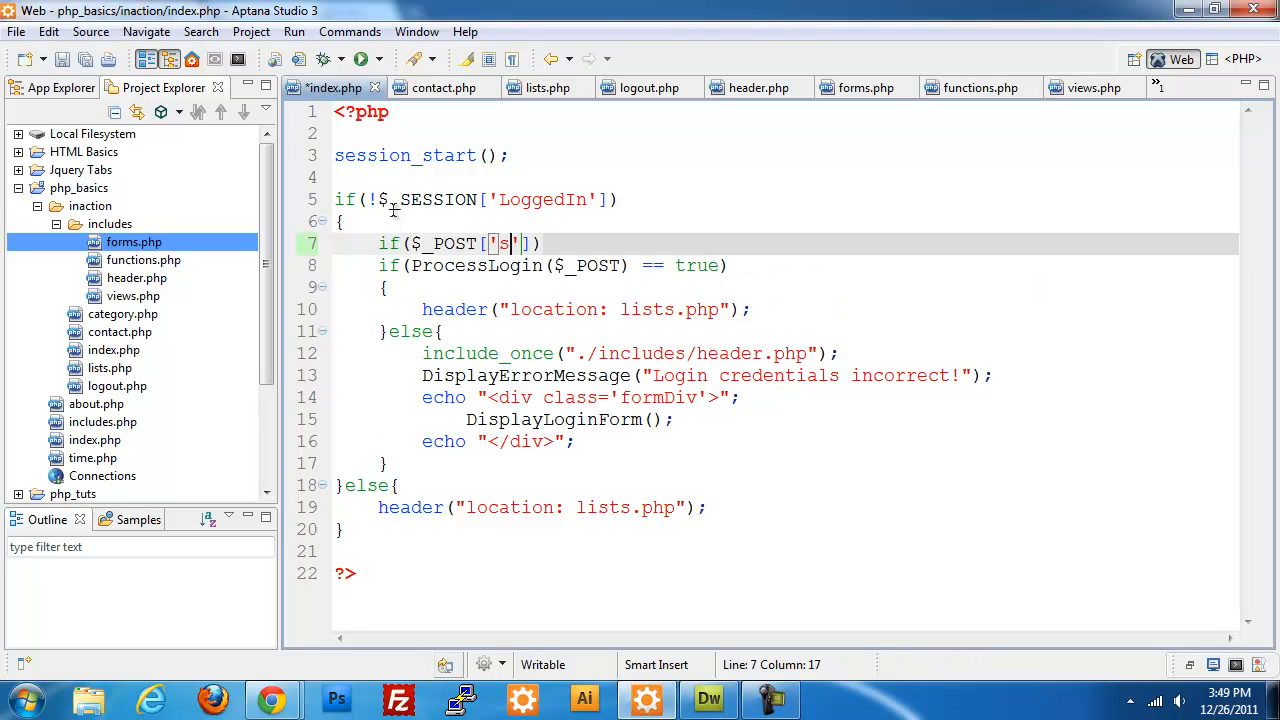
text(ubmitted)
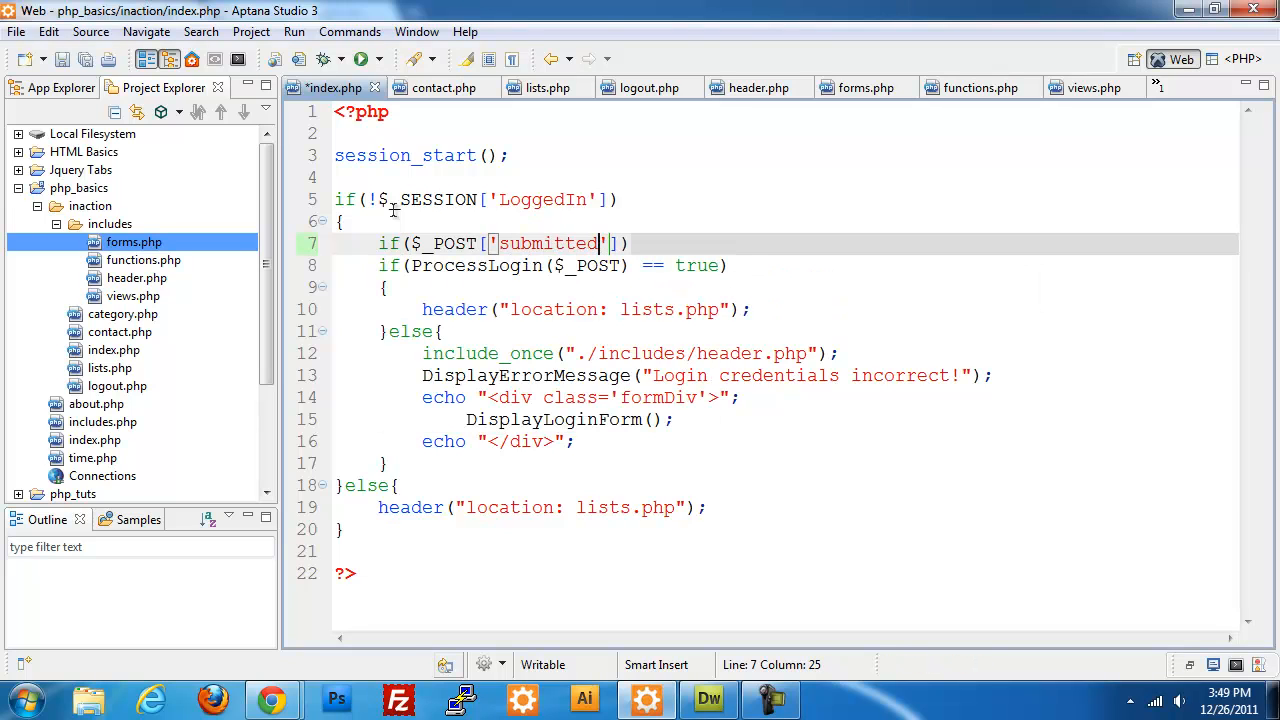
key(Return)
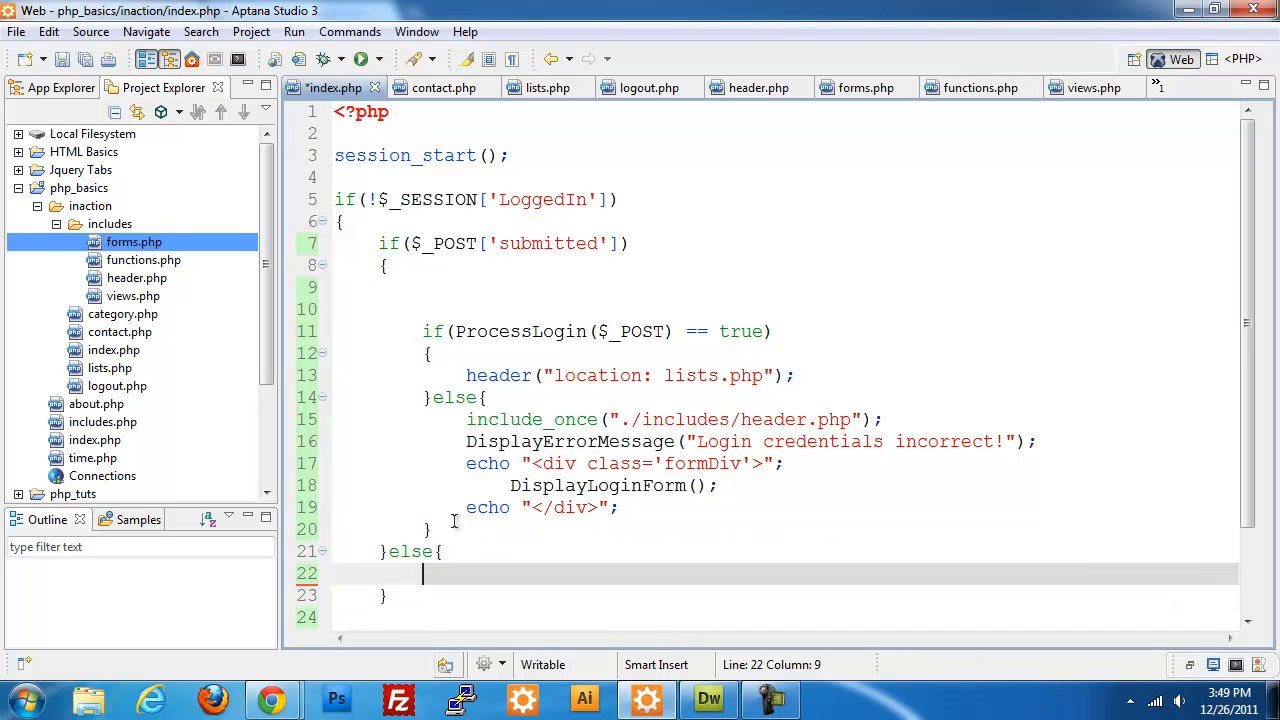
Include ./includes/header.php in the not-submitted branch and reuse the formDiv login form lines.
text(include_once)
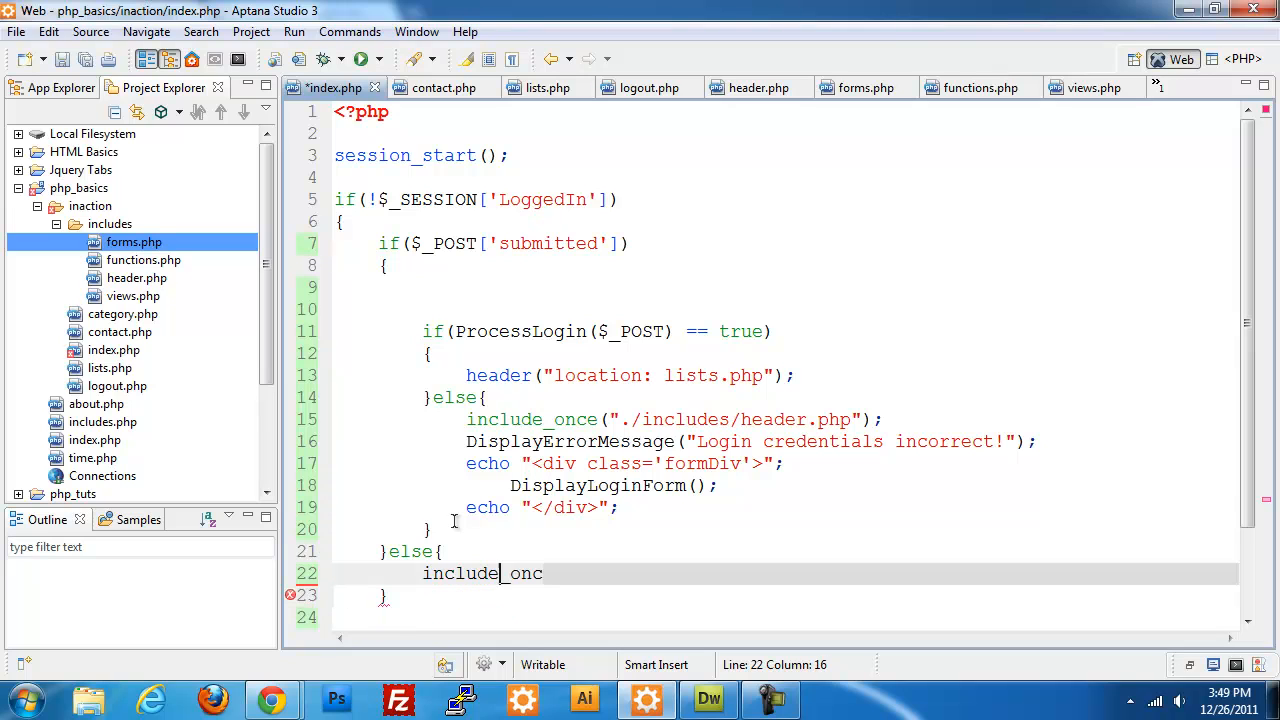
text(e(")
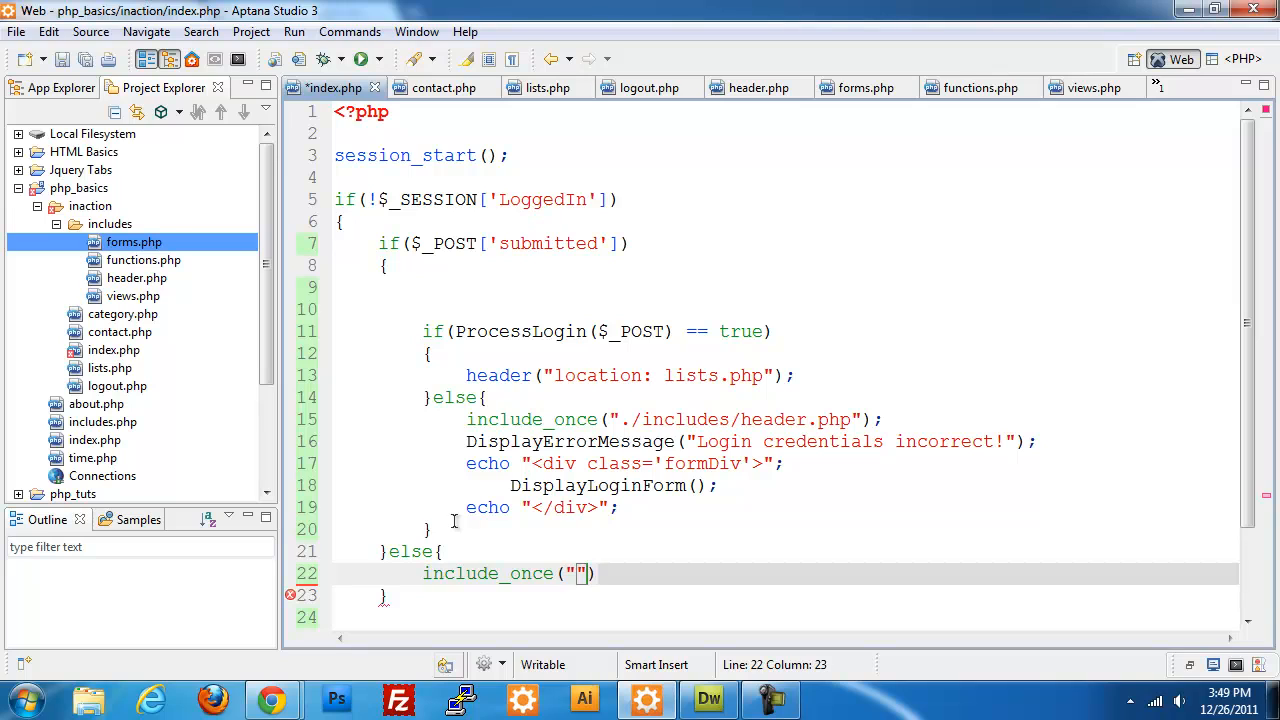
text(./includ)
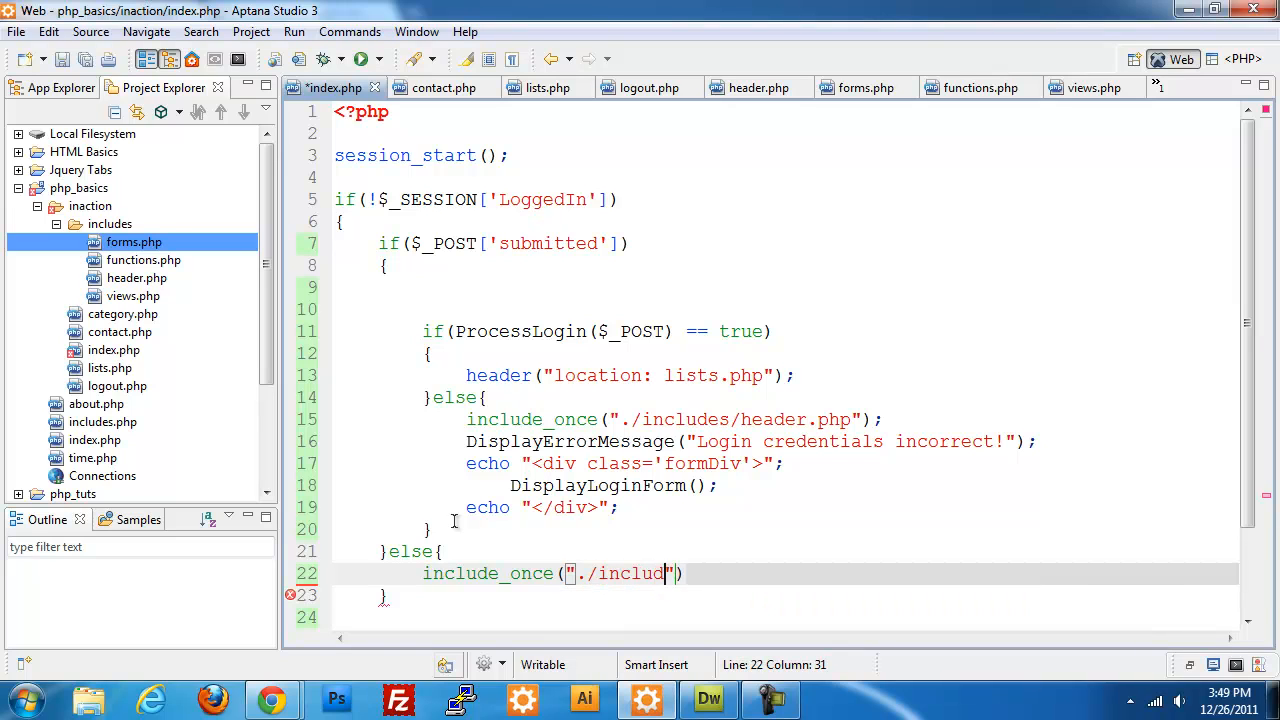
text(es/header.php)
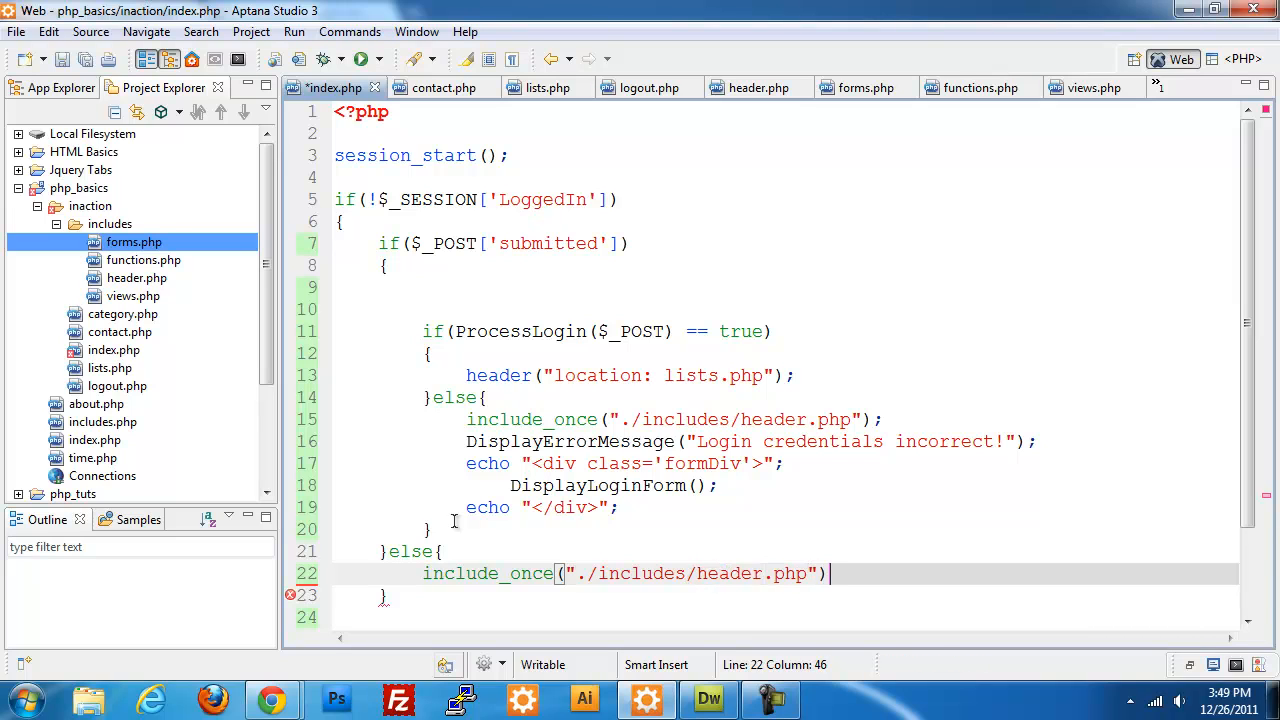
key(Return)
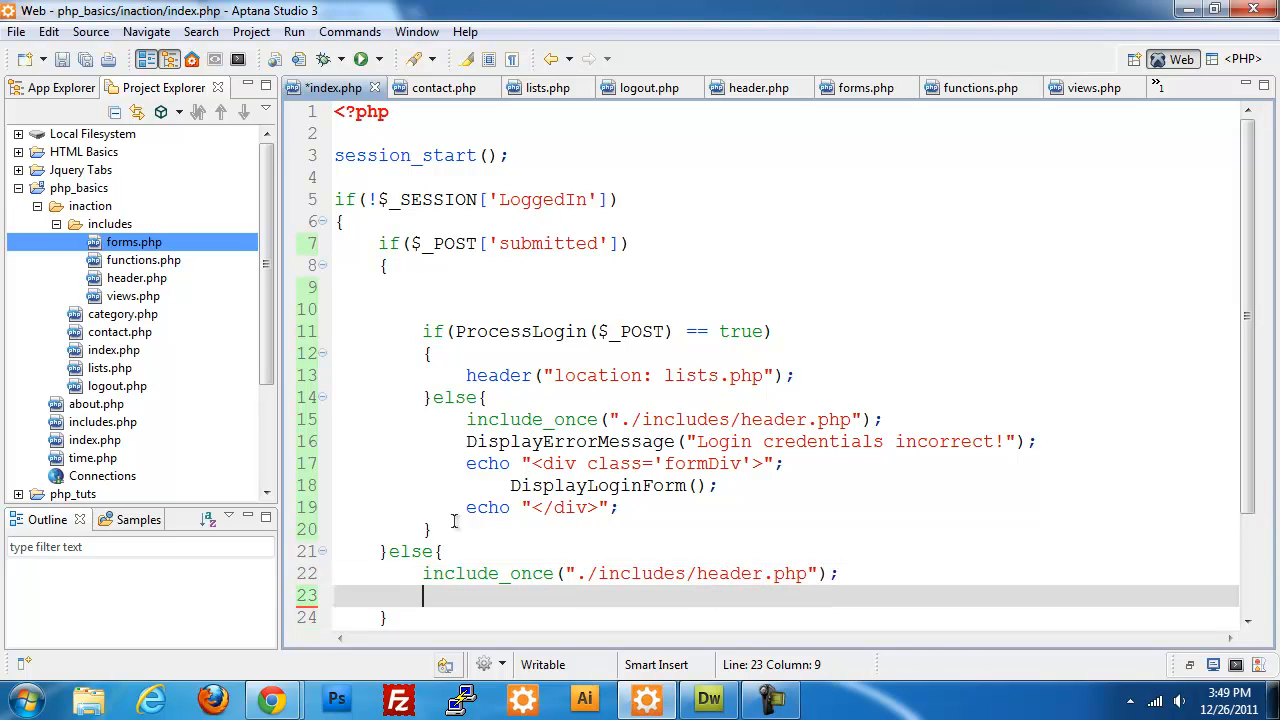
text(echo)
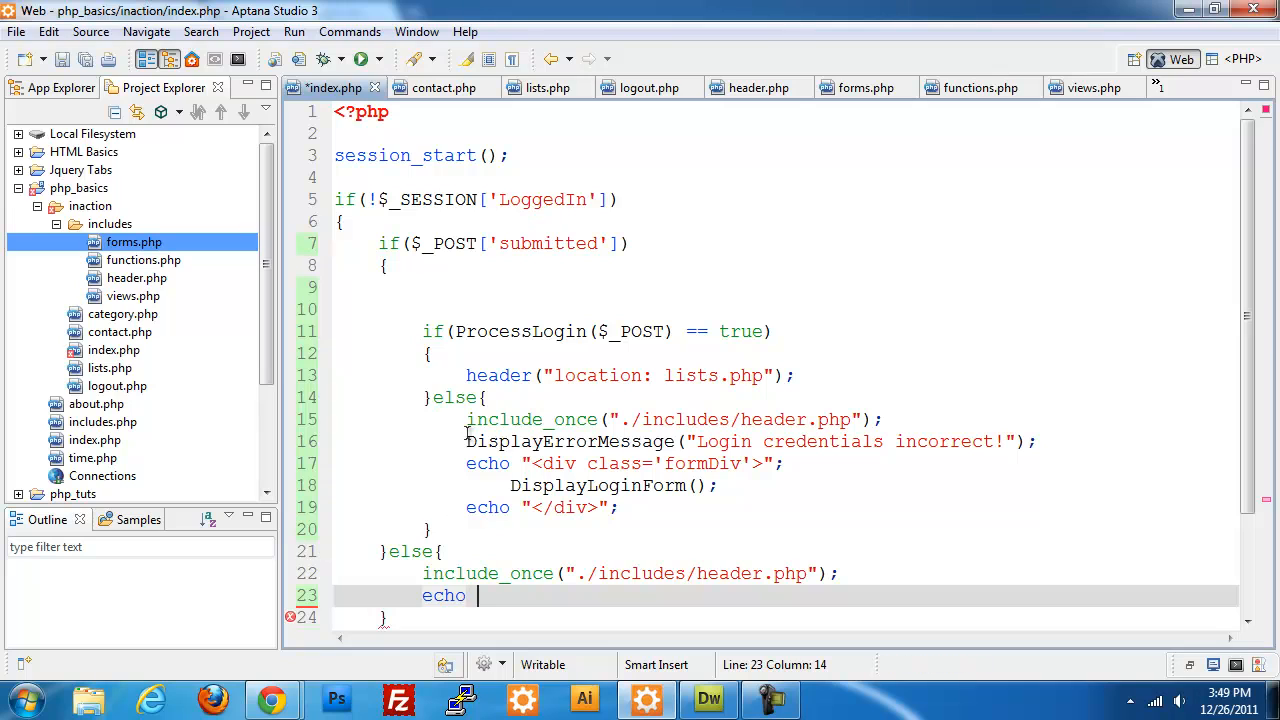
drag(466, 463, 620, 507)
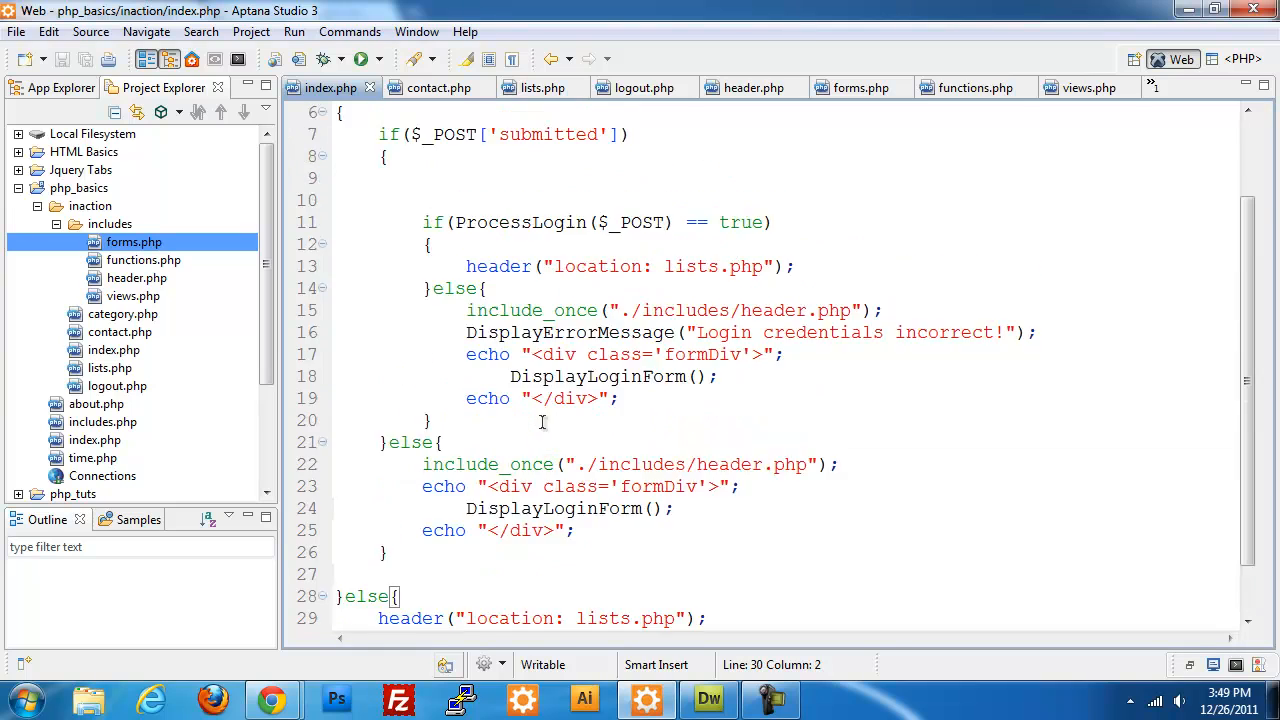
scroll(up, 3)
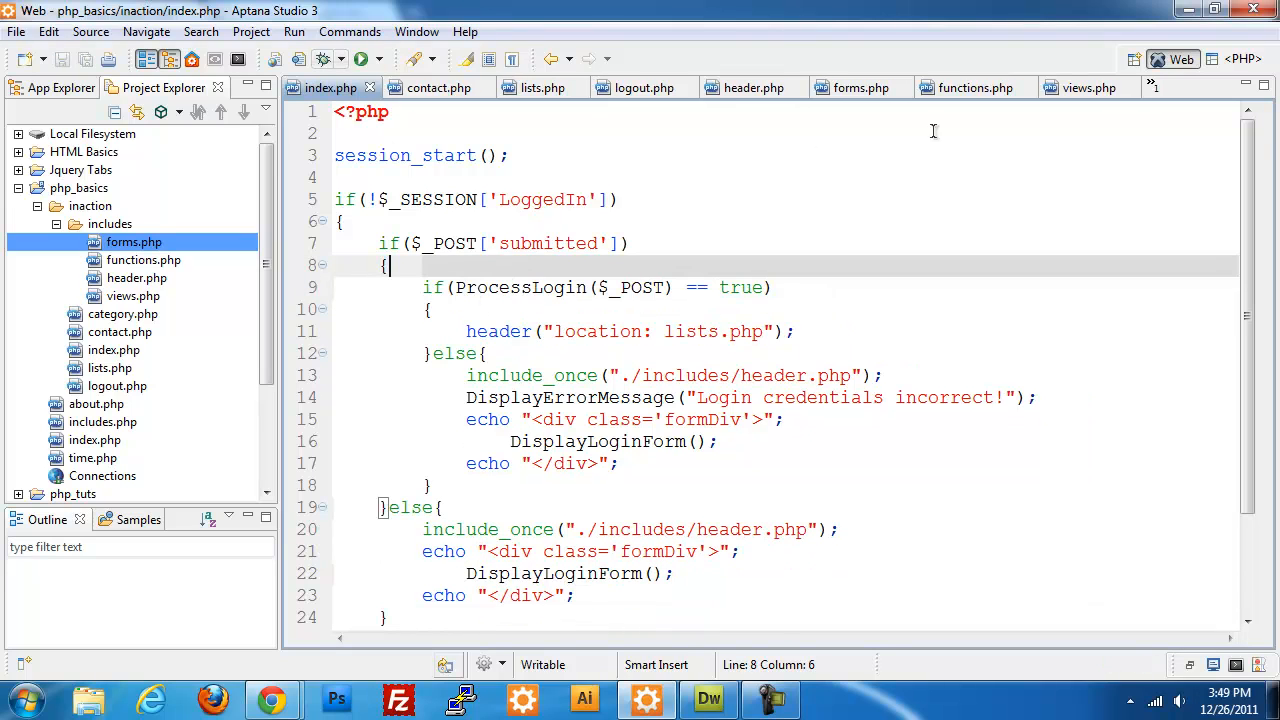
mouse_move(271, 699)
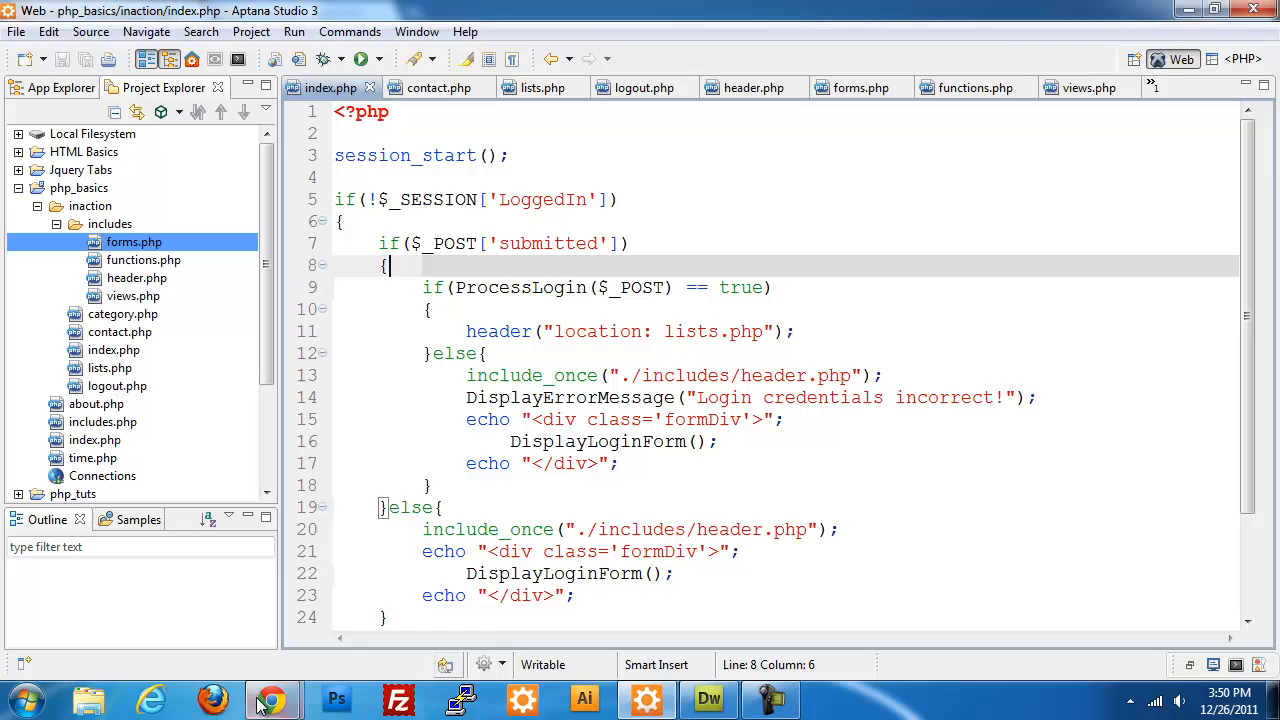
Check localhost/php_basics/inaction in Chrome, which shows the undefined DisplayLoginForm() error, then return to Aptana.
click(271, 699)
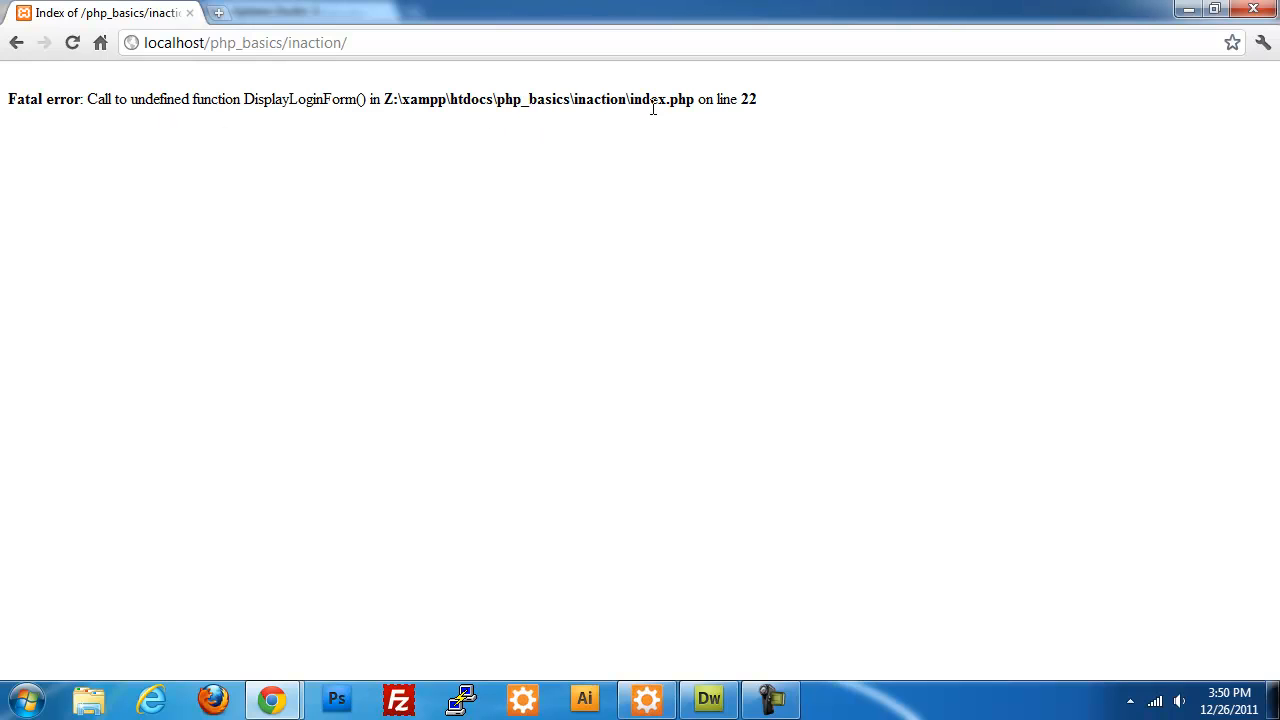
click(460, 699)
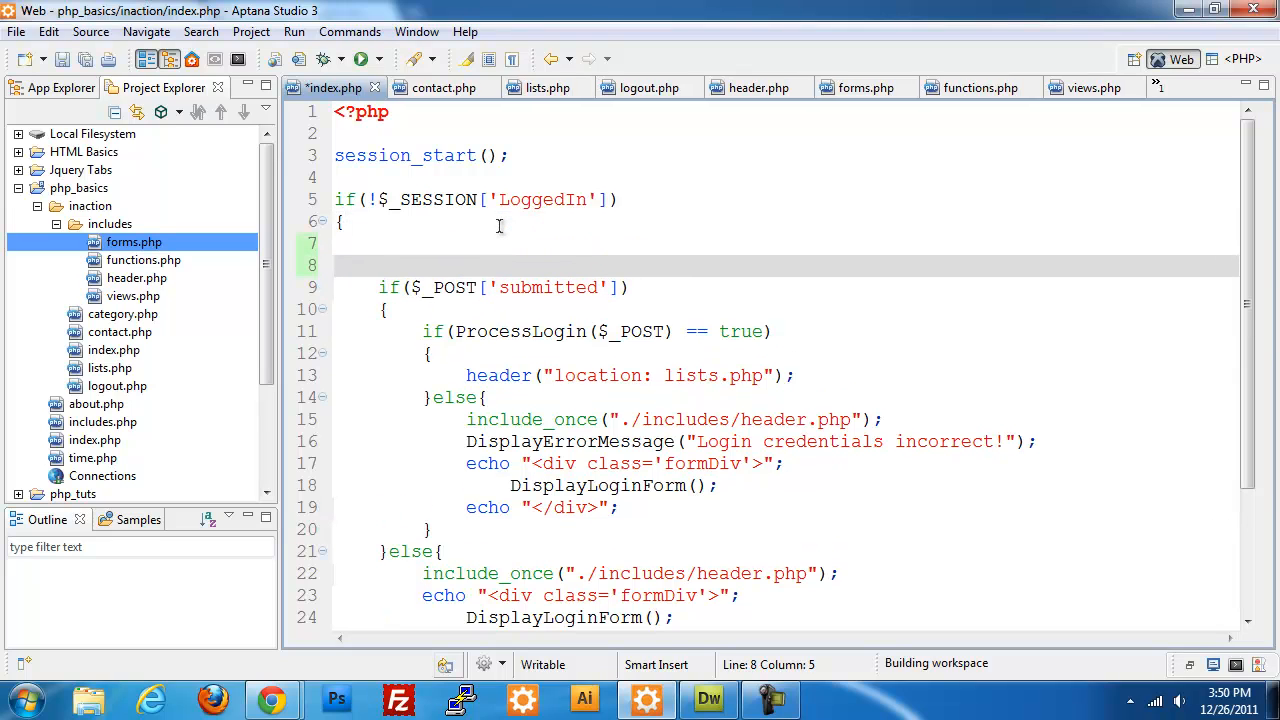
Add include_once("includes/forms.php"); and include_once("includes/functions.php"); lines.
text(include_once()
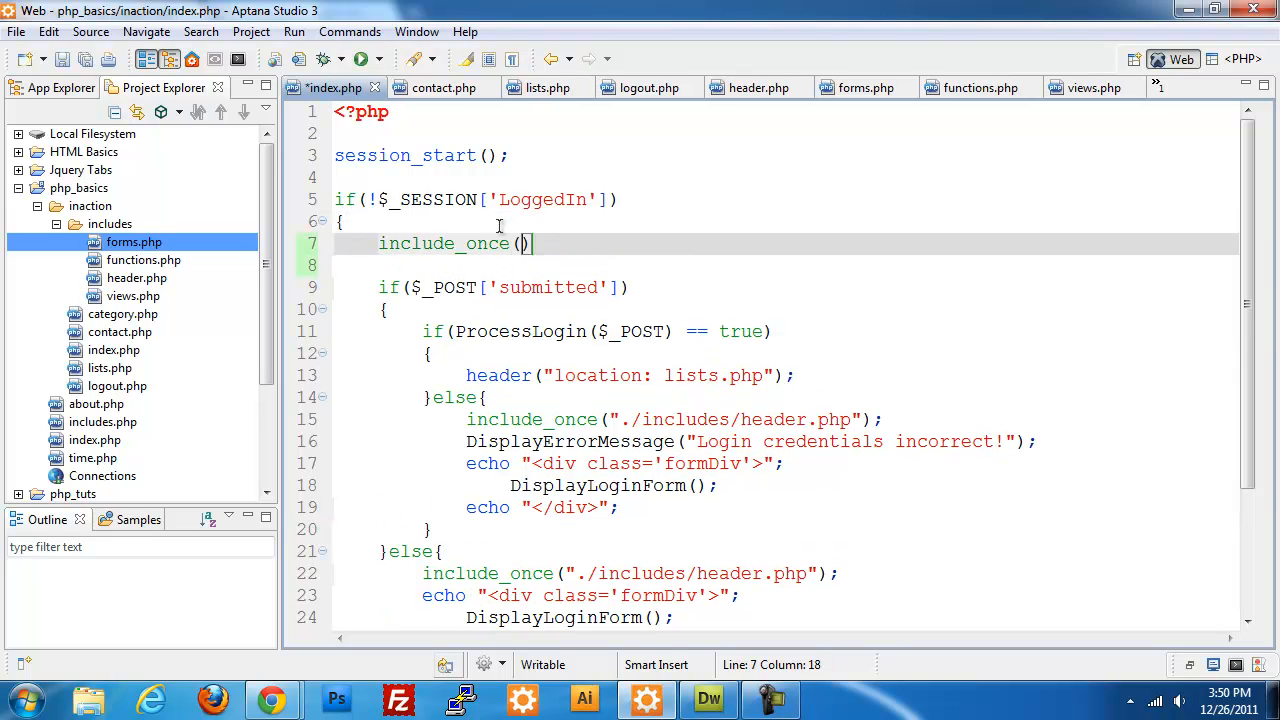
text(")
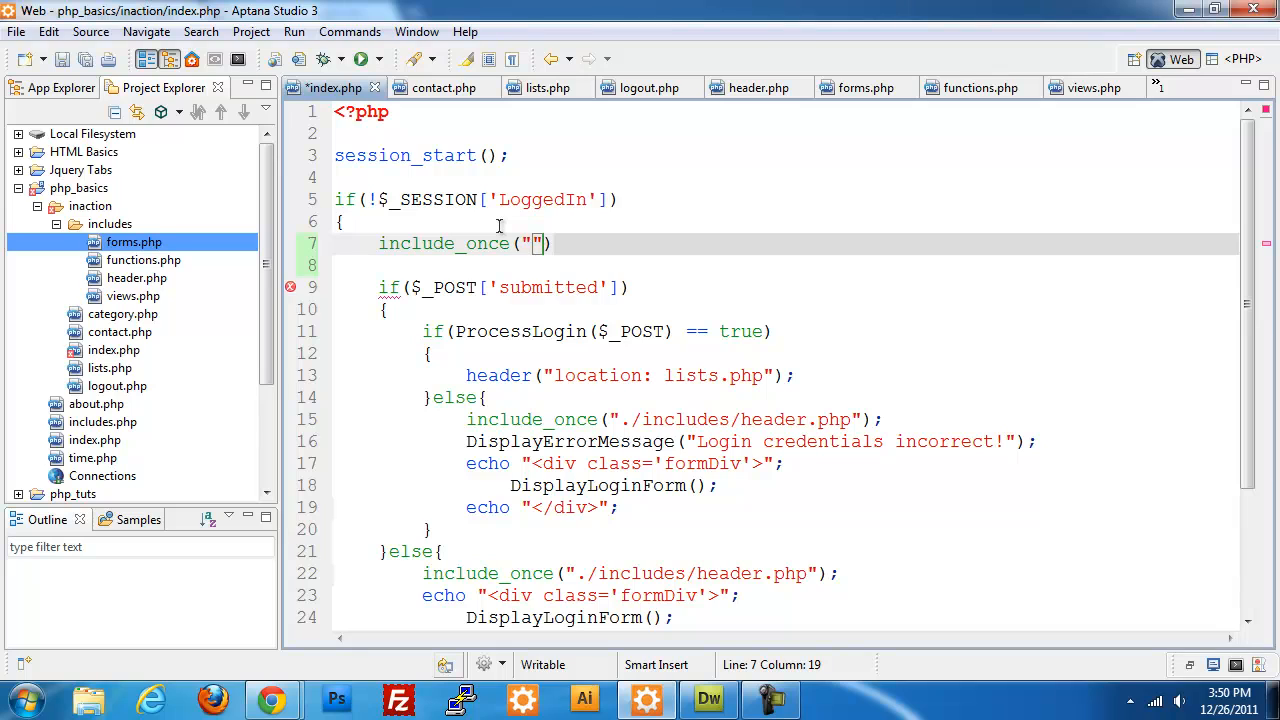
text(includes/forms.php)
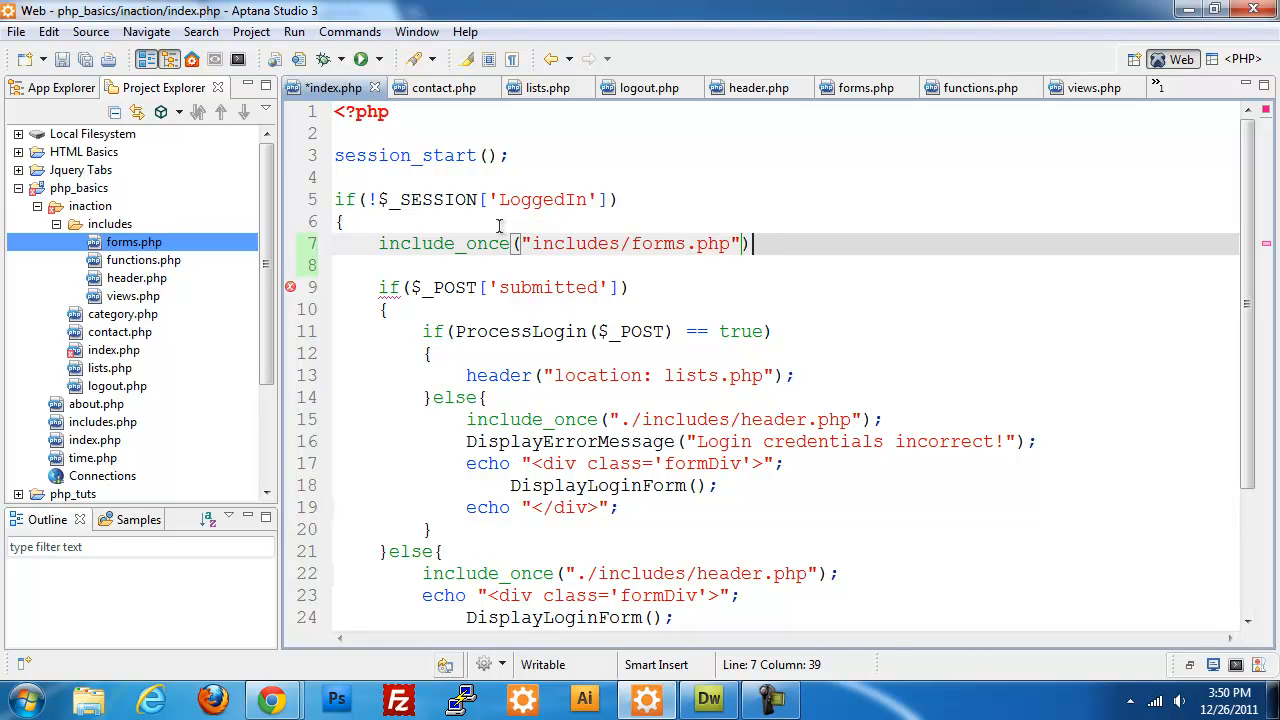
key(Return)
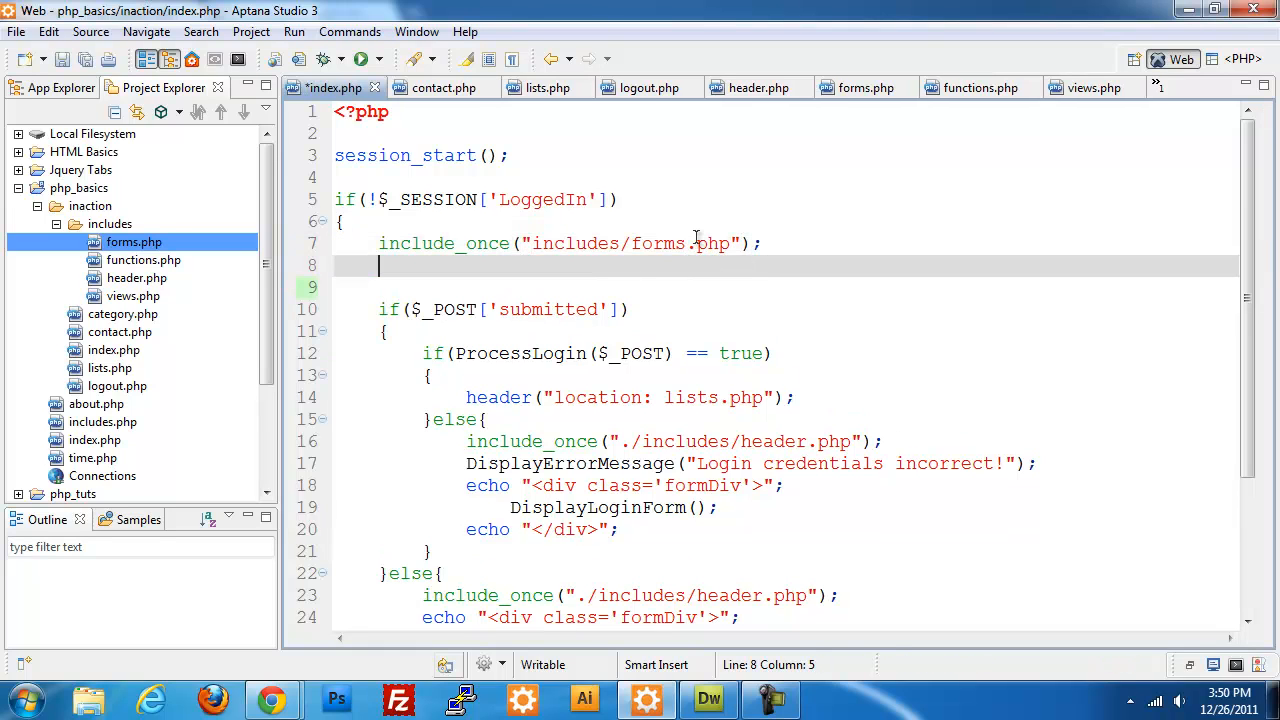
text(include+_)
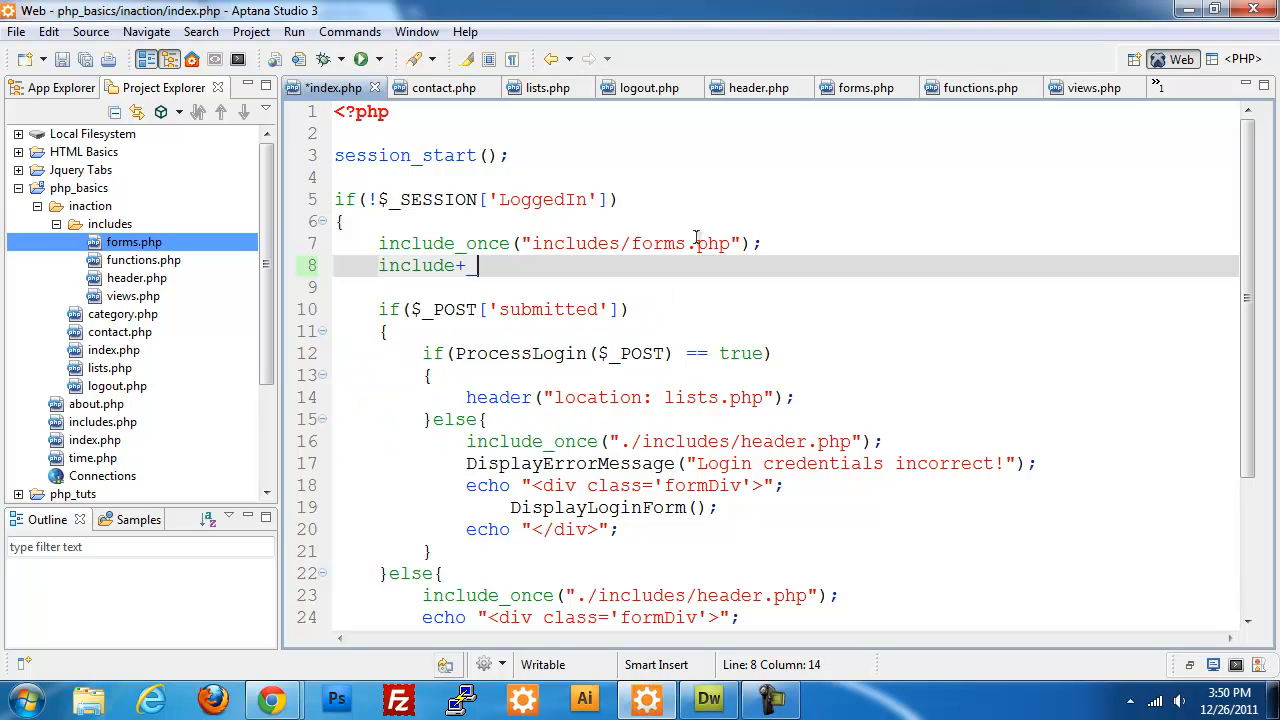
text(_once(""))
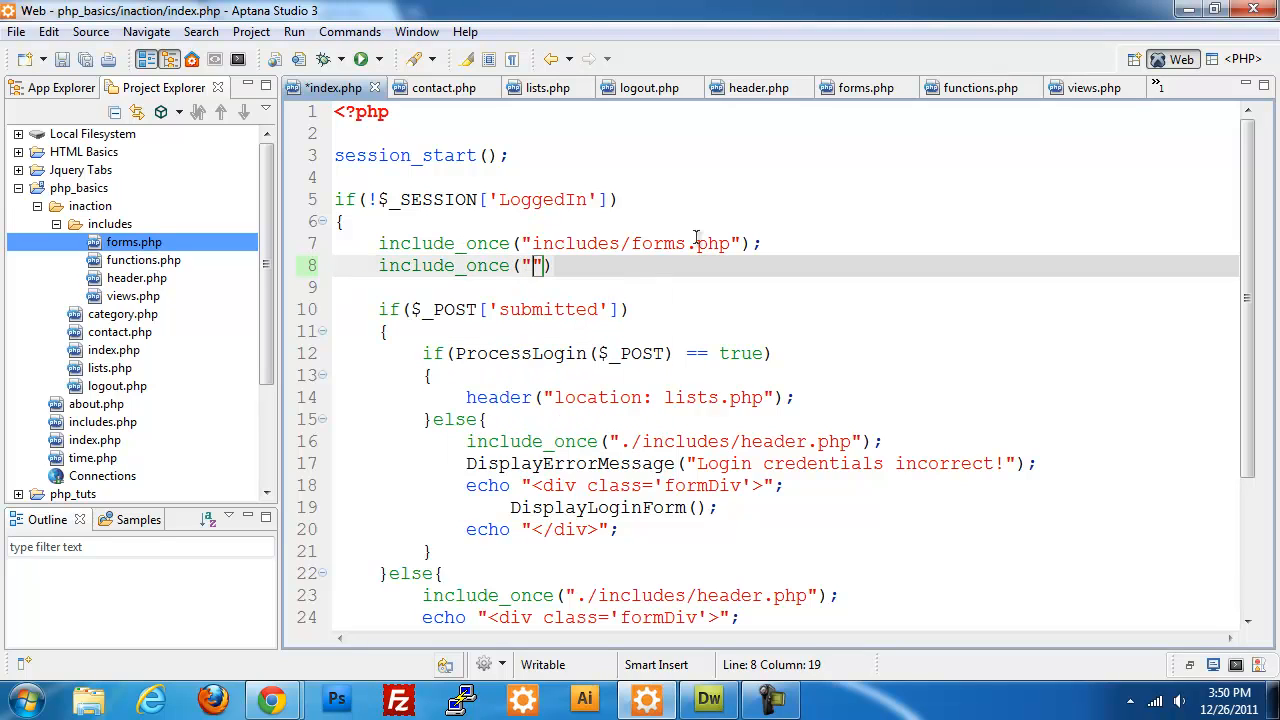
text(includes/)
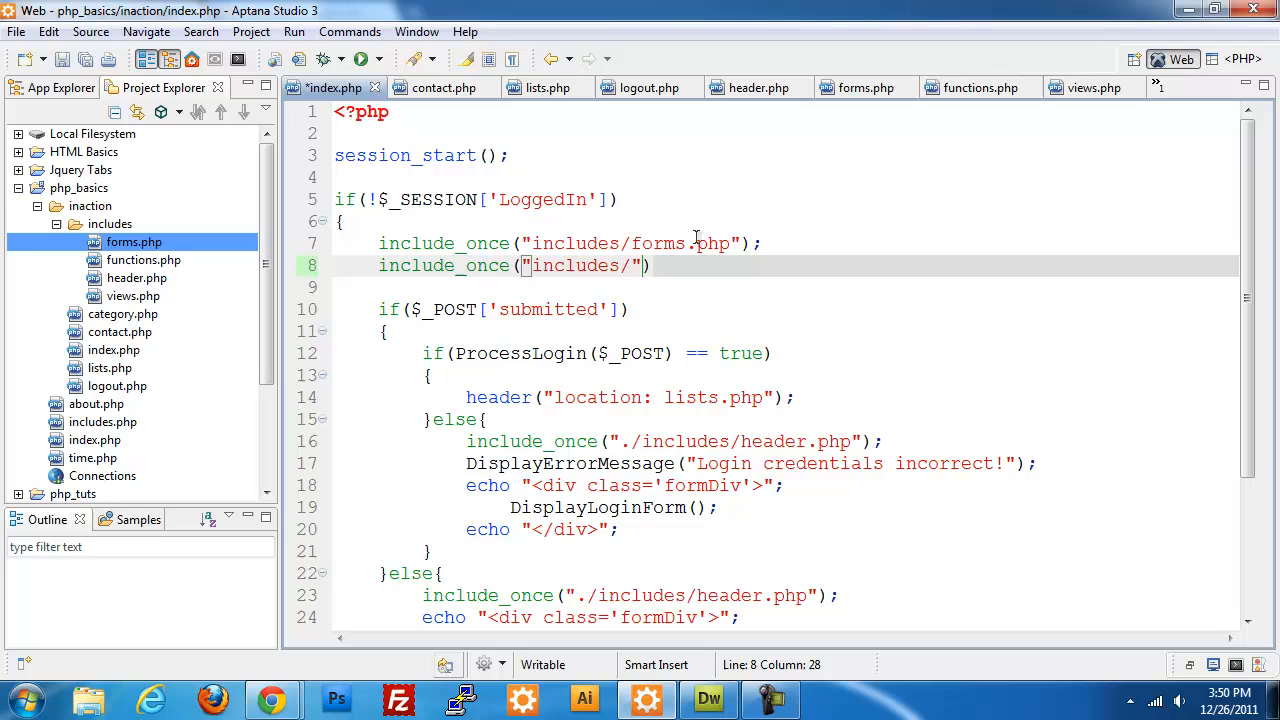
text(function.php)
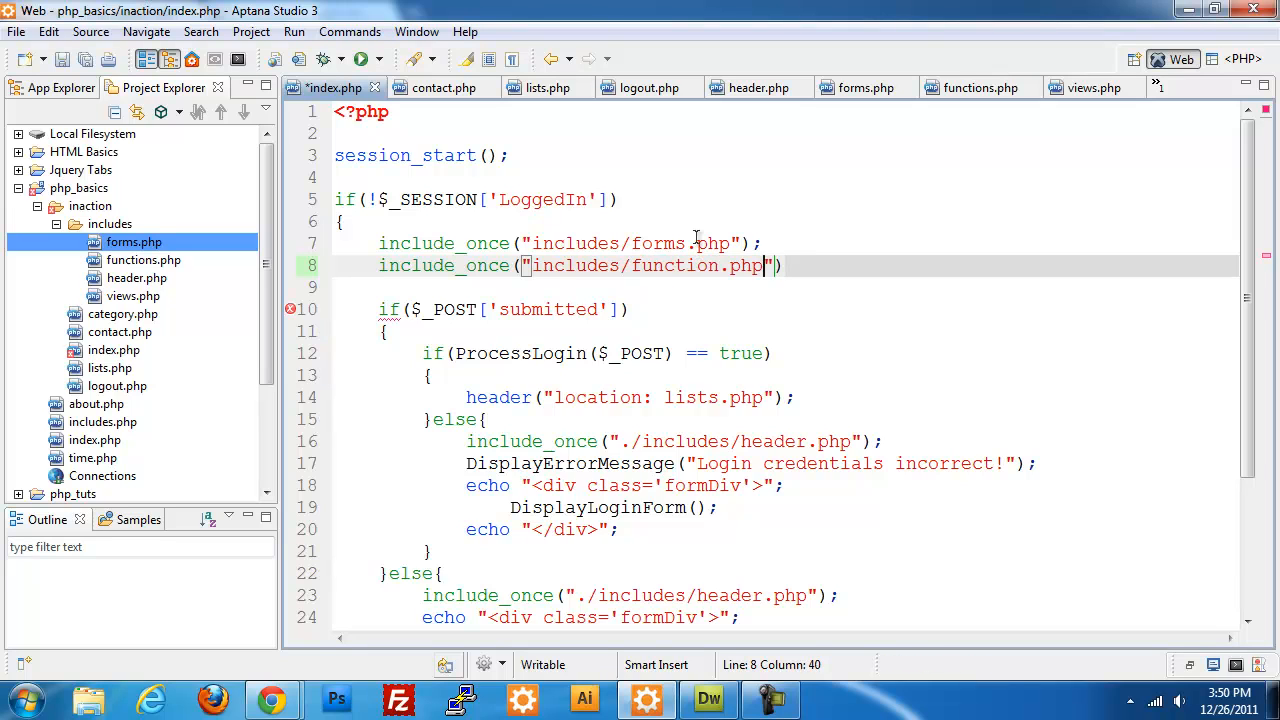
text(s)
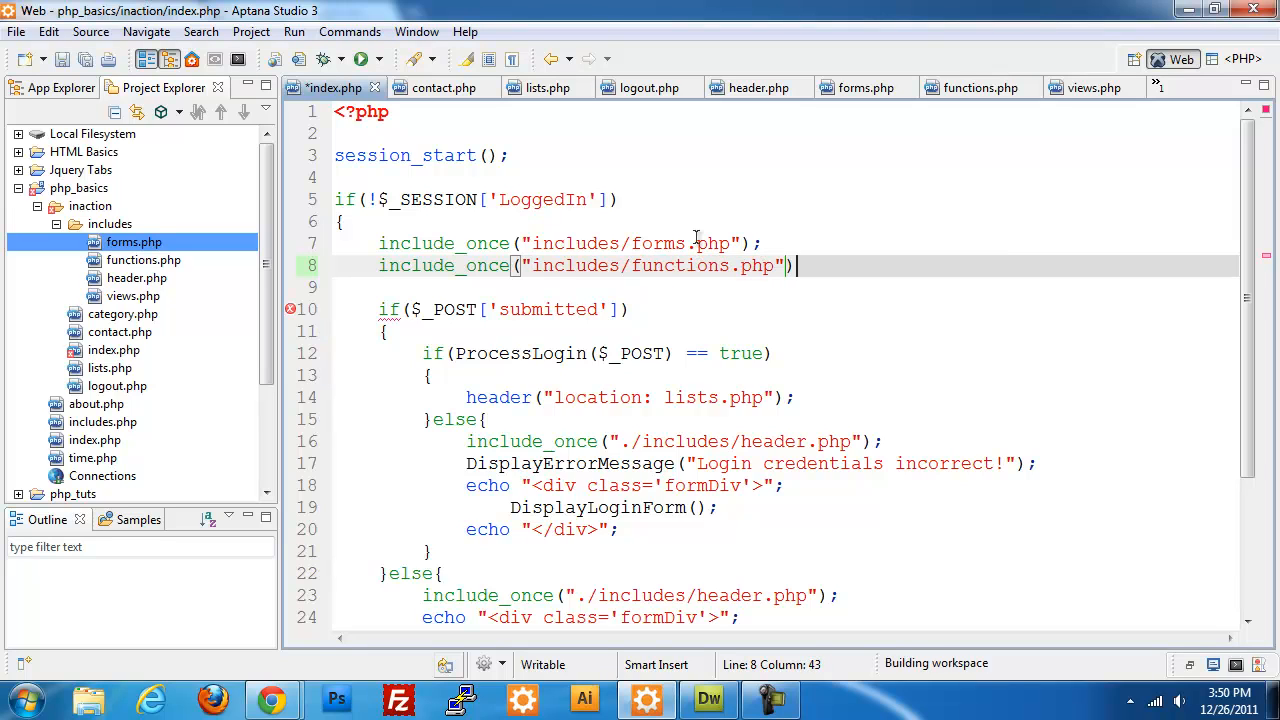
text(;)
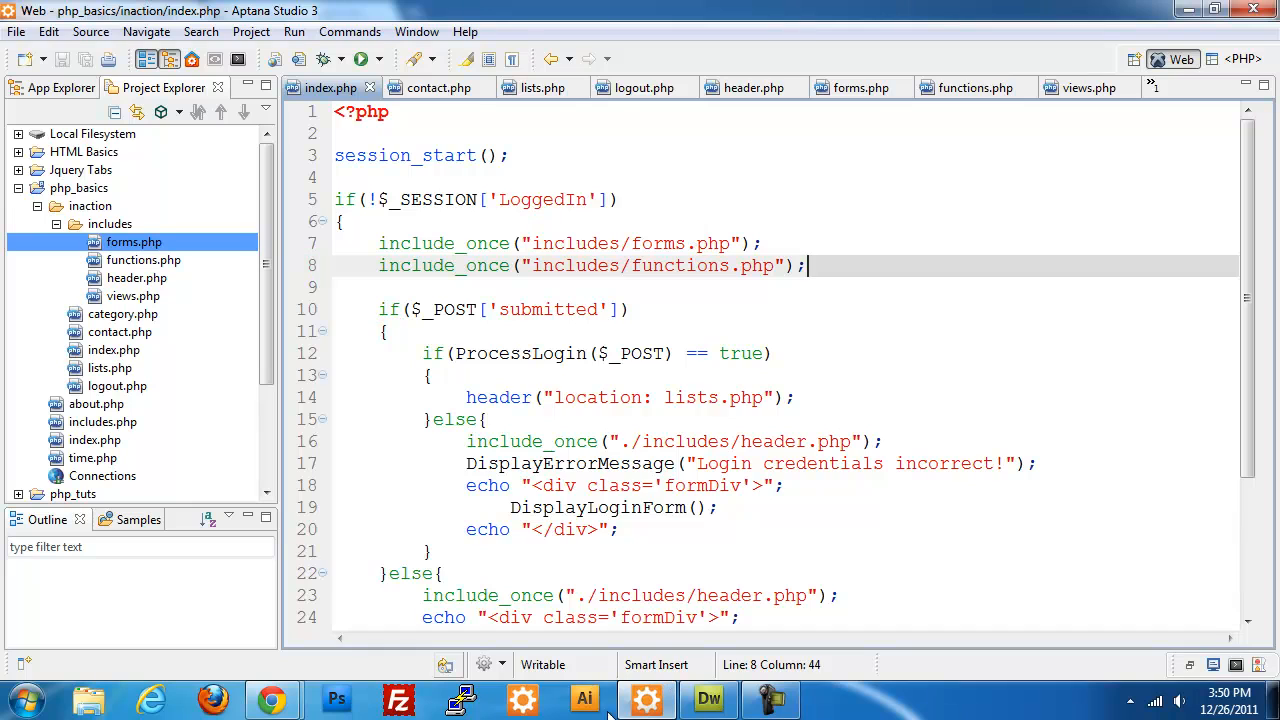
Reload the inaction page in Chrome to show the Username/Password login form.
click(272, 698)
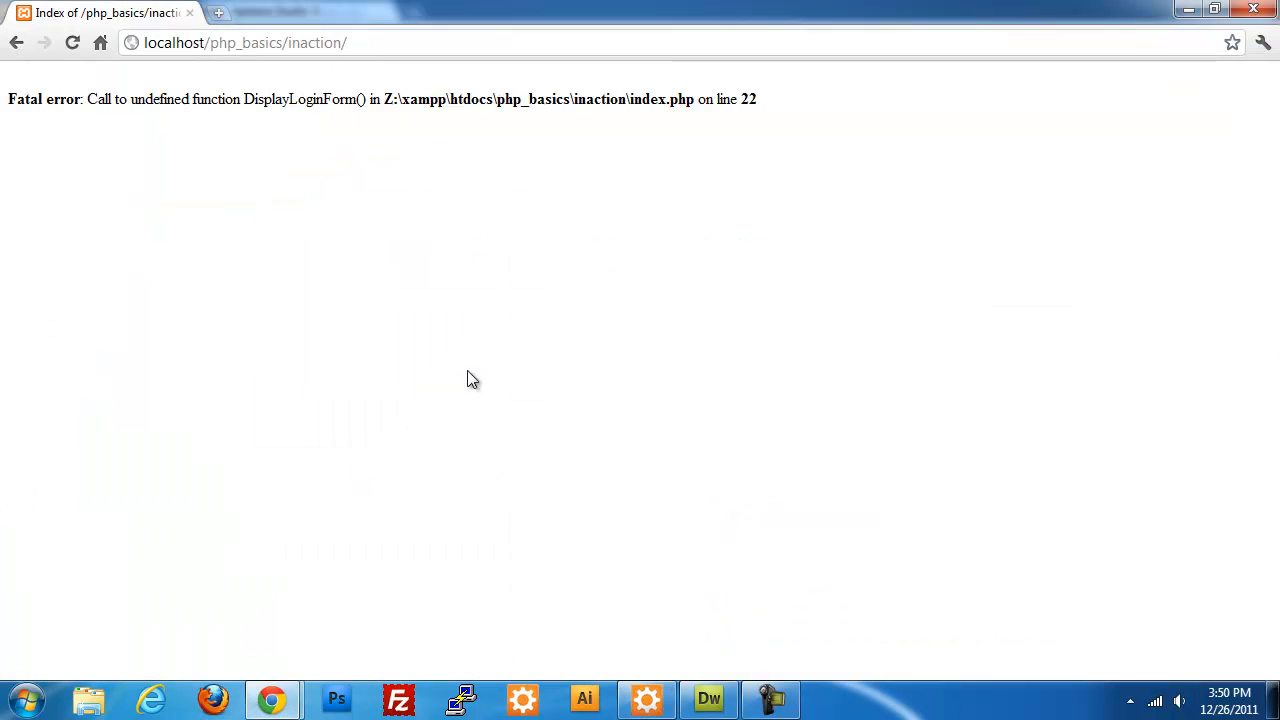
click(72, 42)
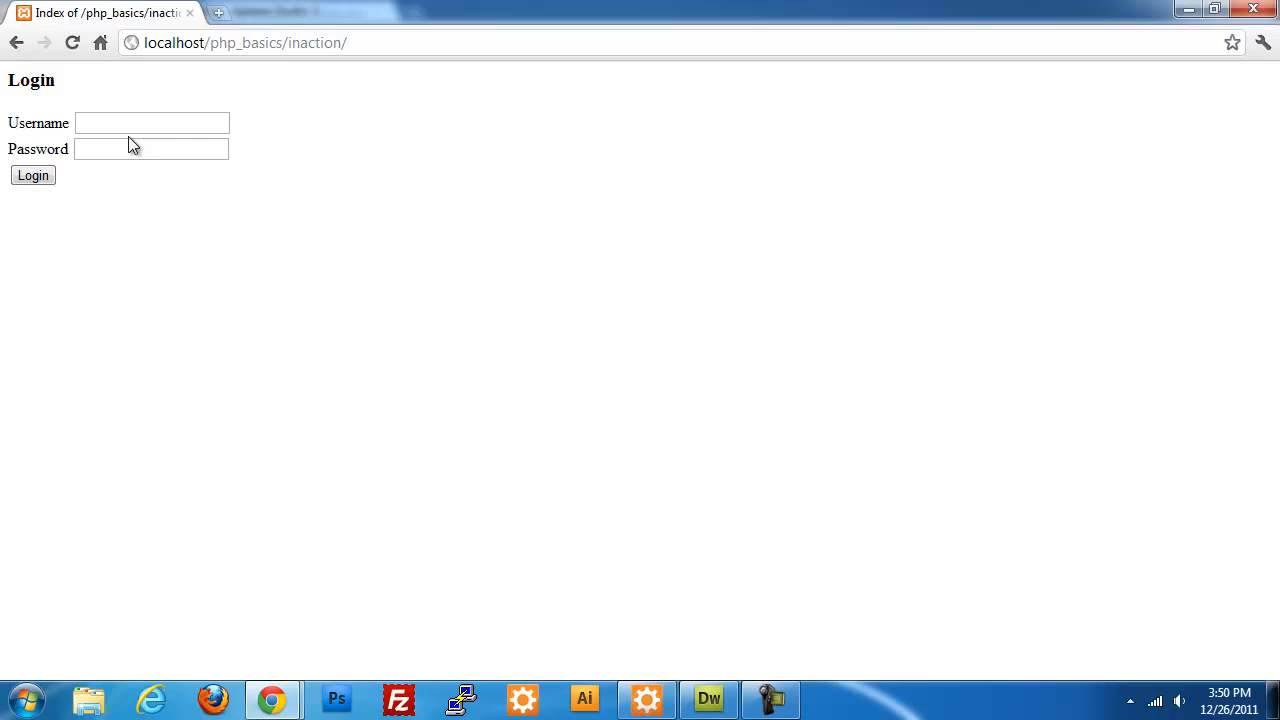
mouse_move(197, 105)
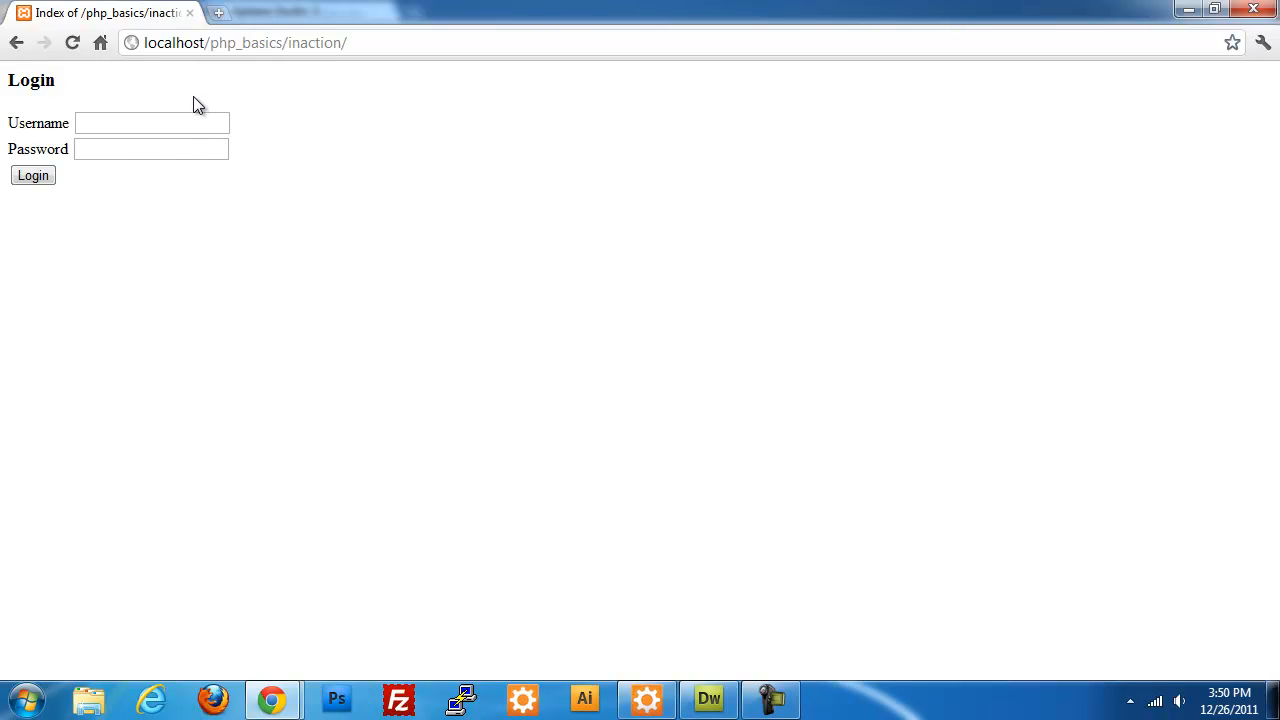
mouse_move(345, 195)
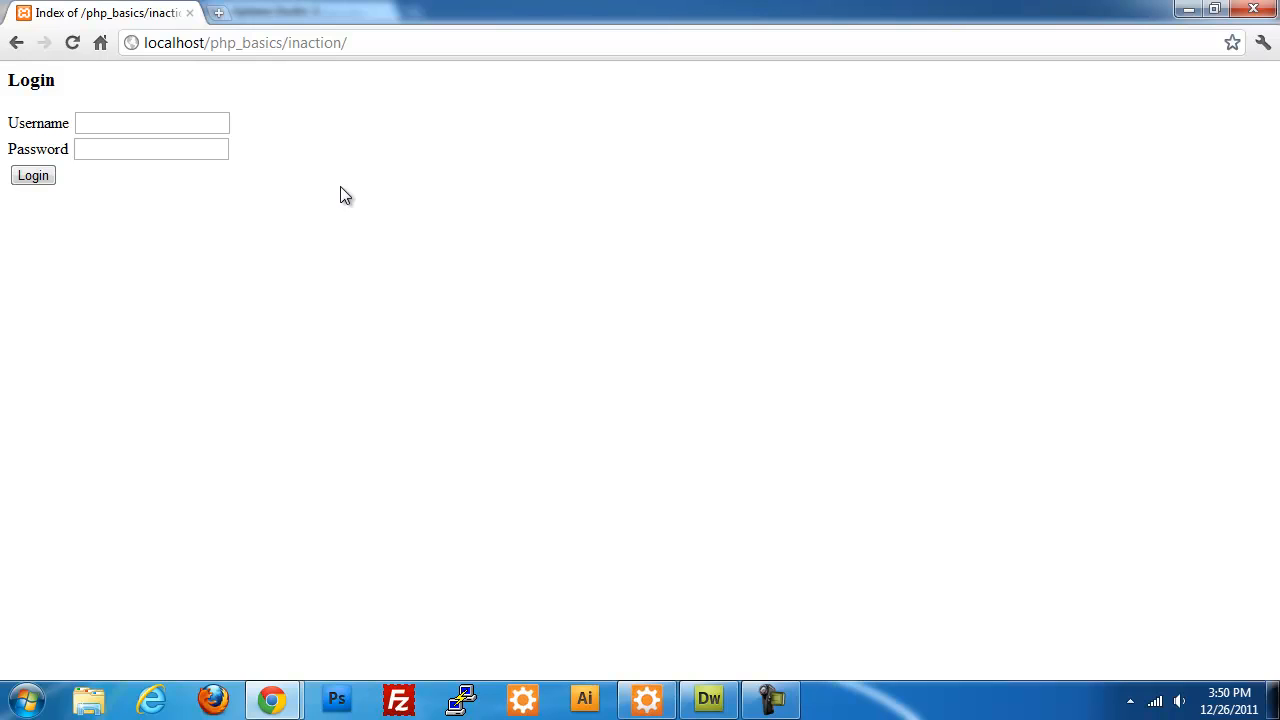
mouse_move(255, 178)
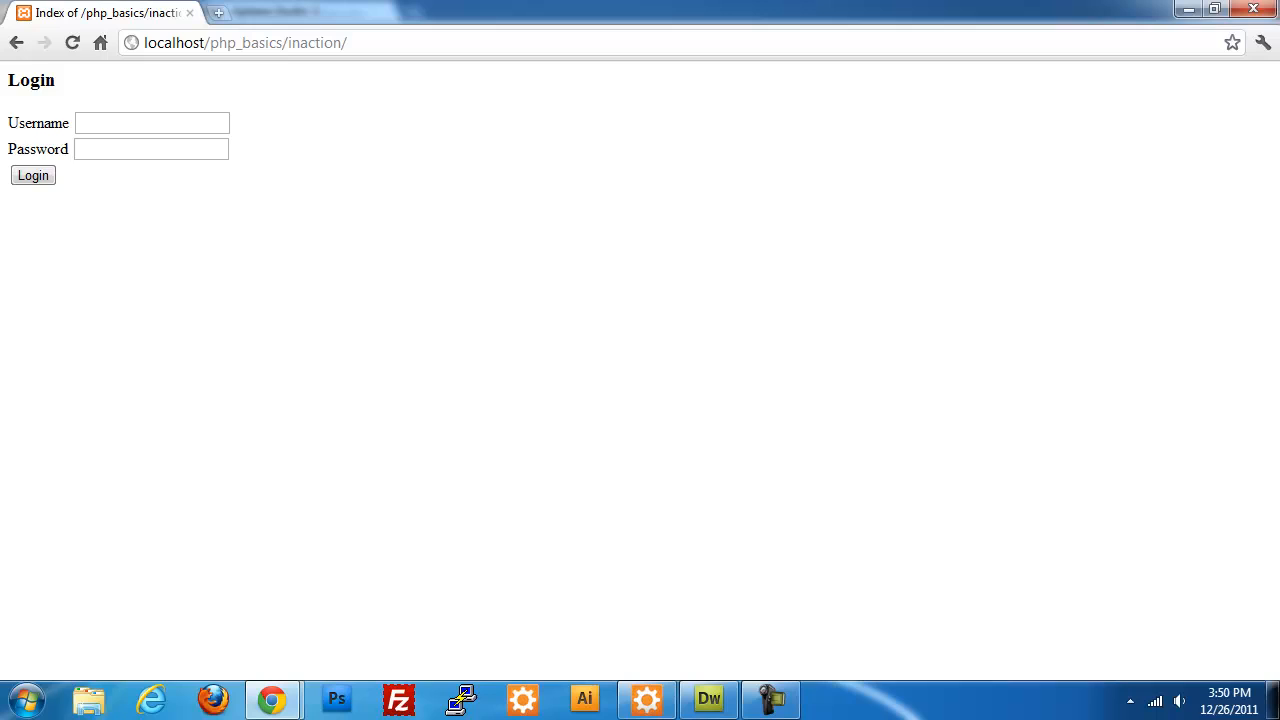
mouse_move(391, 296)
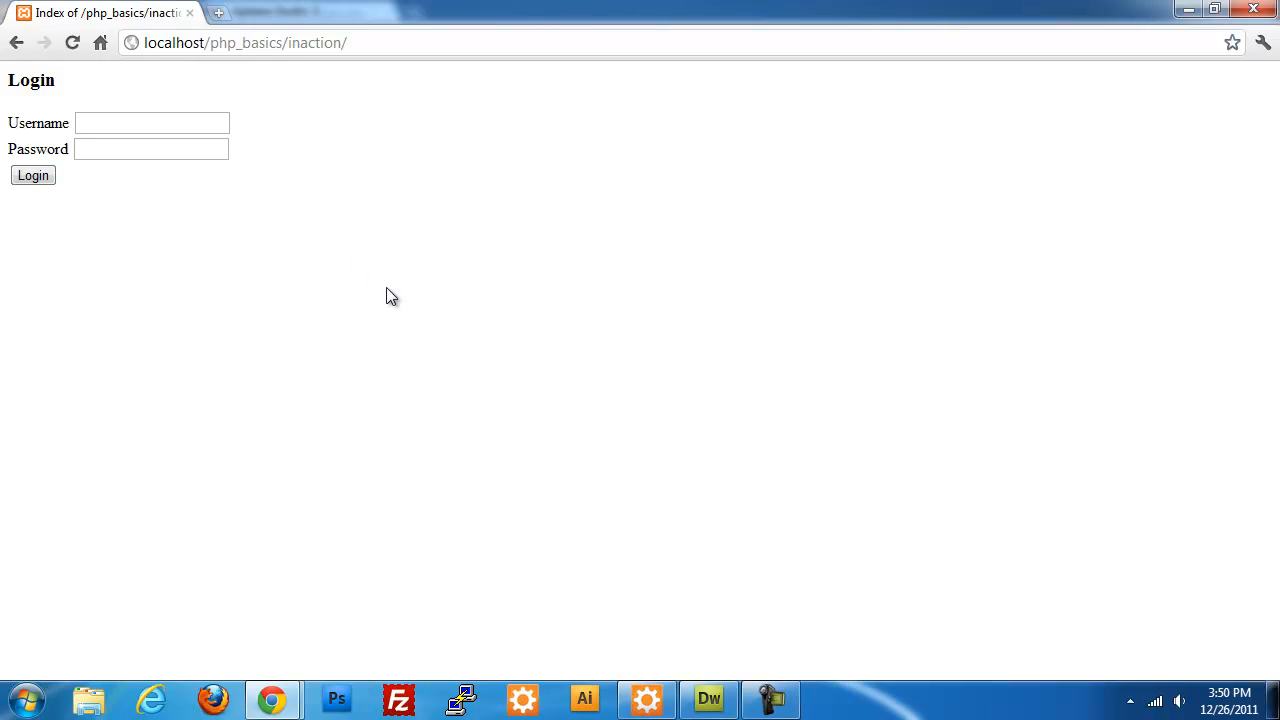
mouse_move(390, 252)
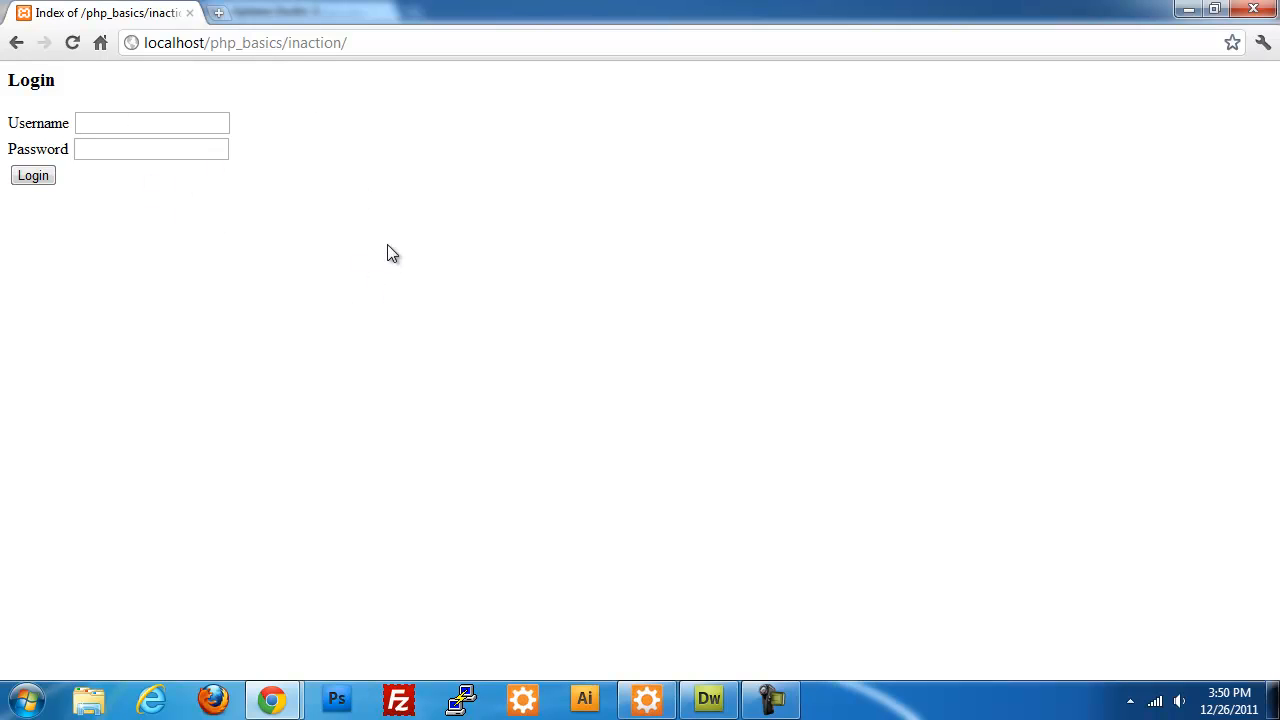
mouse_move(337, 306)
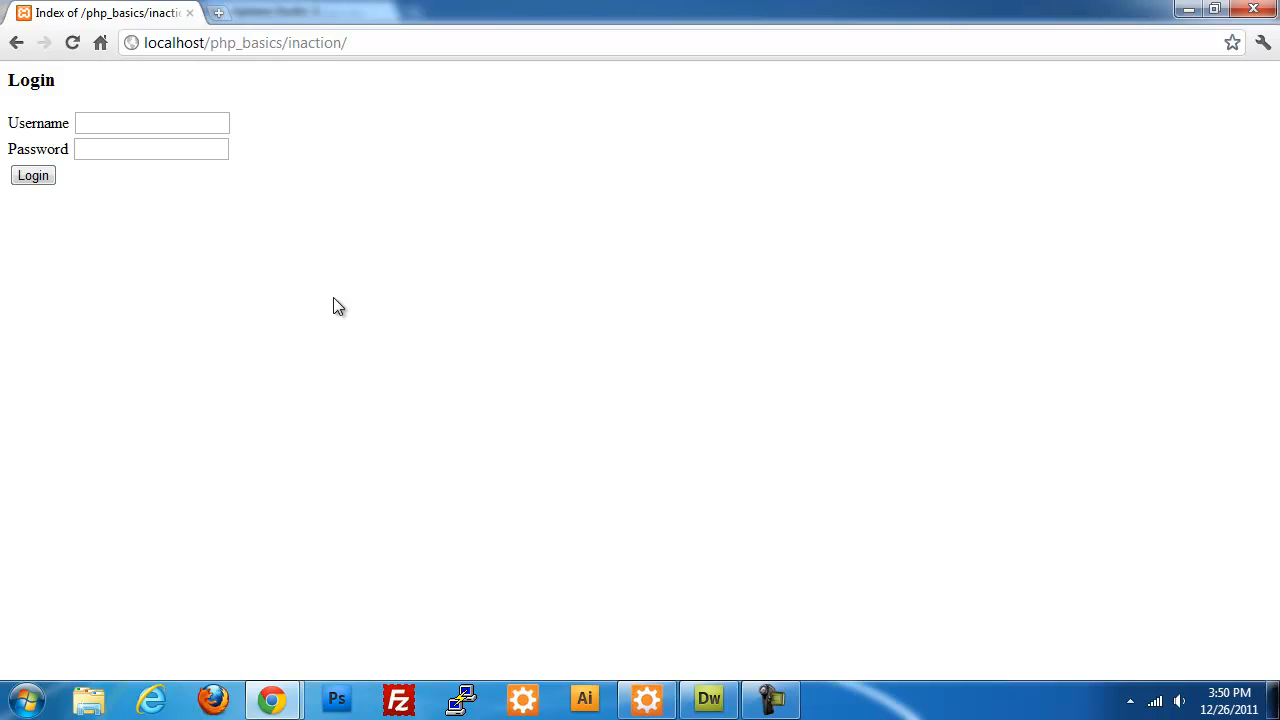